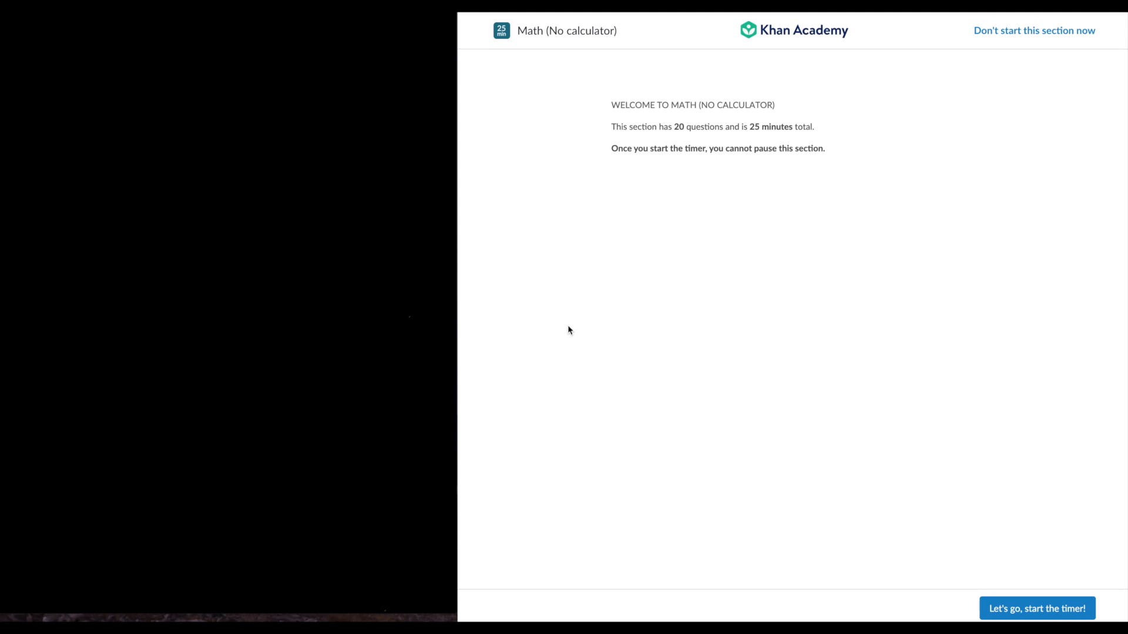
mouse_move(1031, 290)
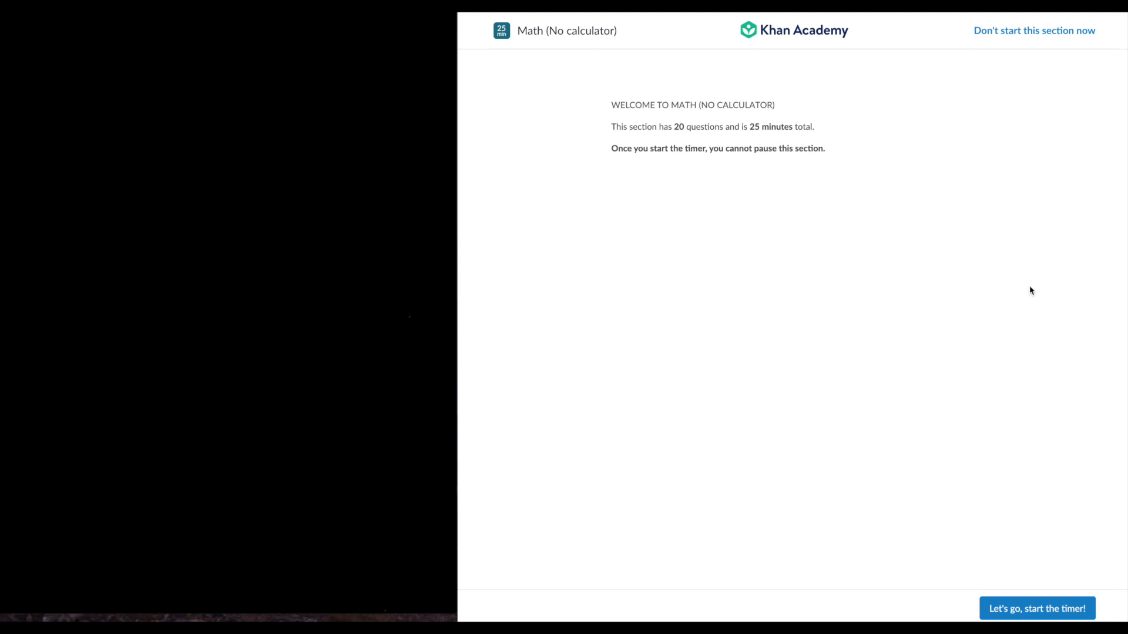
mouse_move(1032, 581)
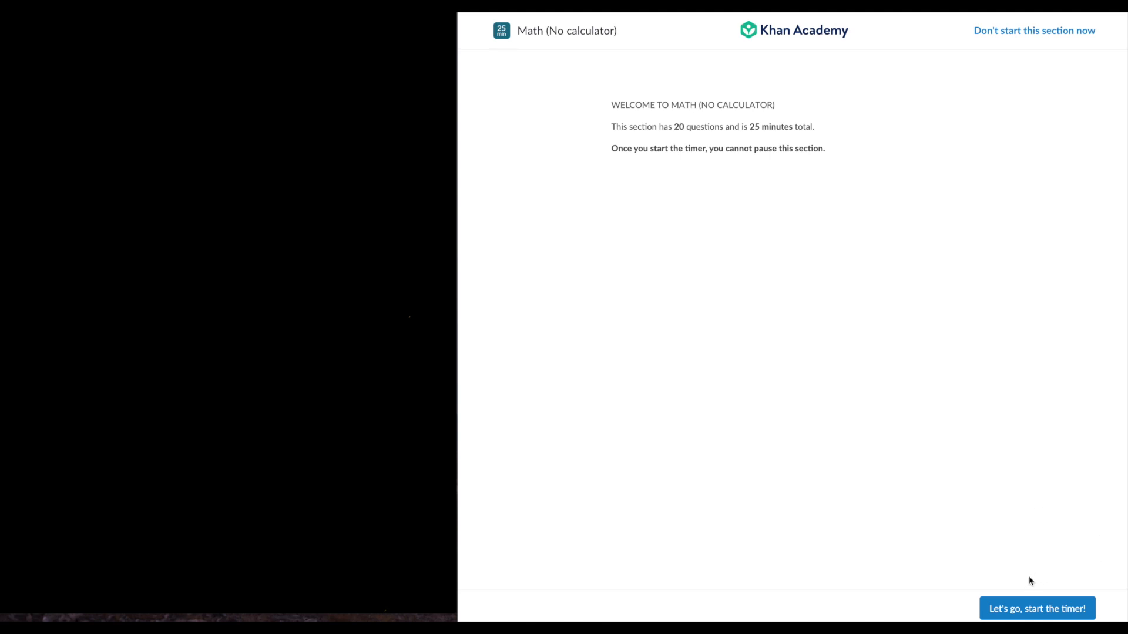
Step: Start the timer for the 25-minute, 20-question Math (No calculator) section
left_click(1035, 608)
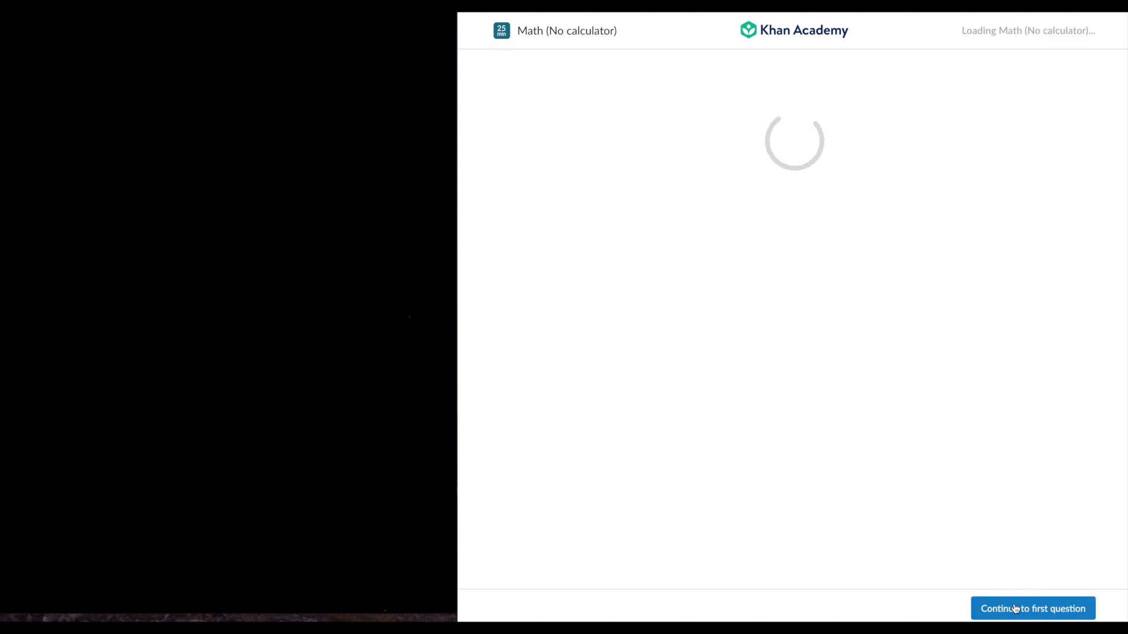
Step: Bring up question 1 and handwrite both equations, starting 2x − y = 8, underlined
left_click(1032, 609)
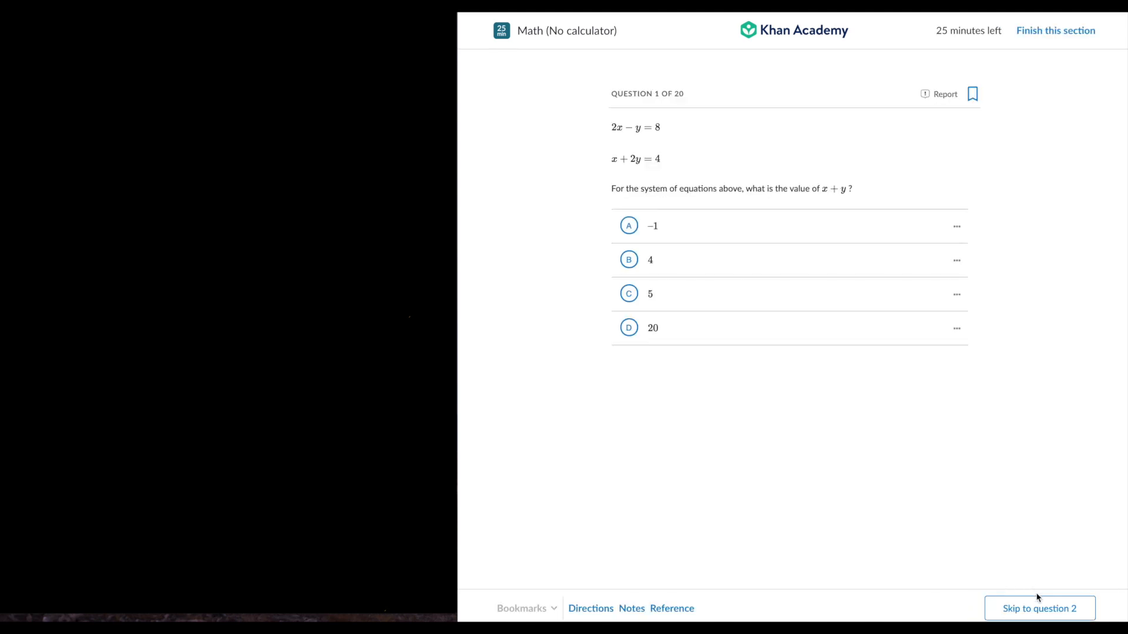
mouse_move(91, 95)
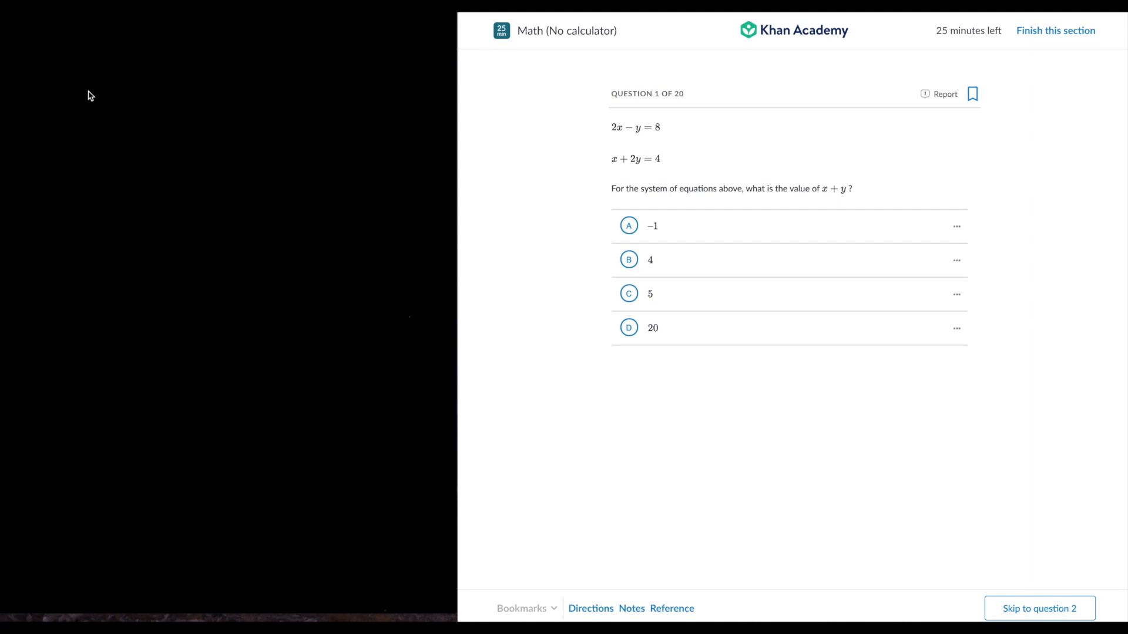
mouse_move(91, 61)
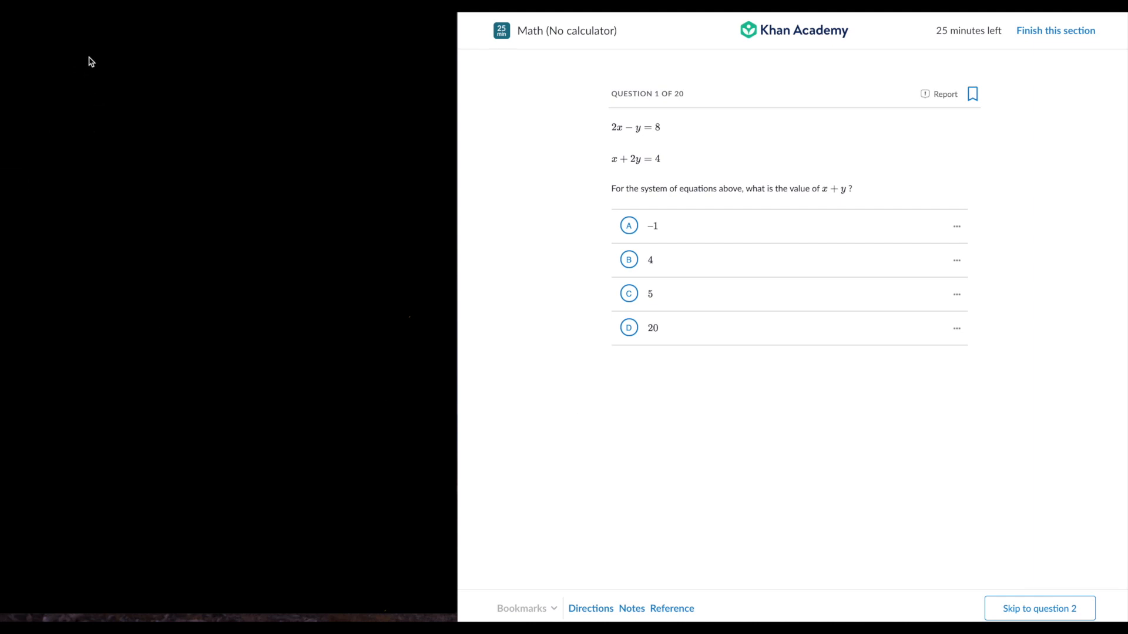
left_click_drag(86, 72, 119, 68)
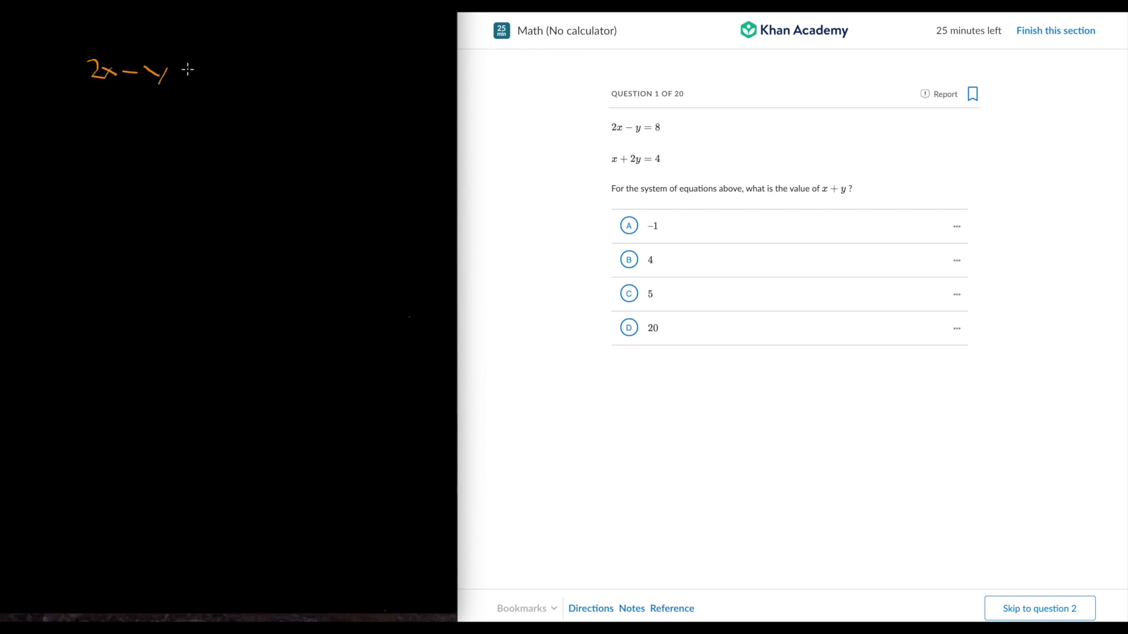
left_click_drag(180, 70, 230, 71)
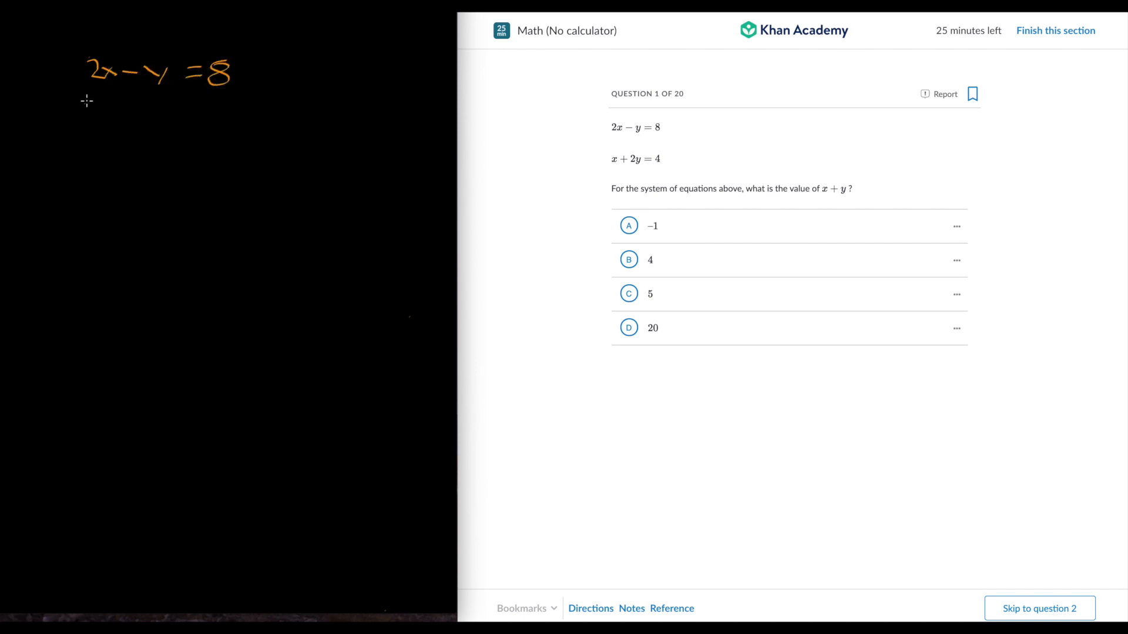
left_click_drag(97, 108, 158, 105)
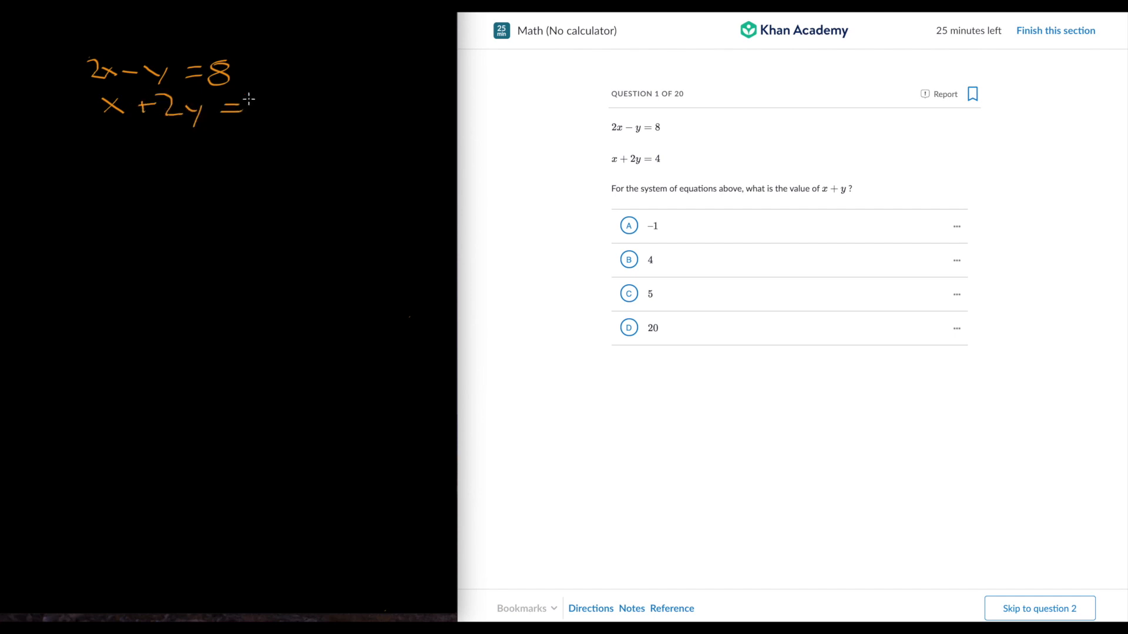
left_click_drag(252, 105, 270, 111)
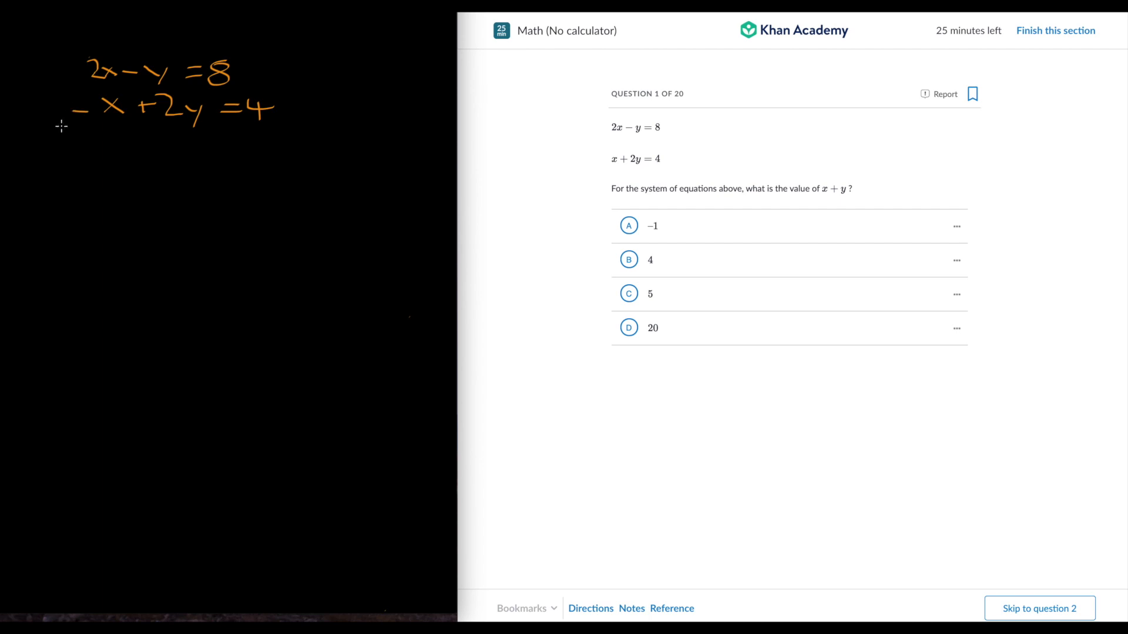
left_click_drag(65, 128, 315, 128)
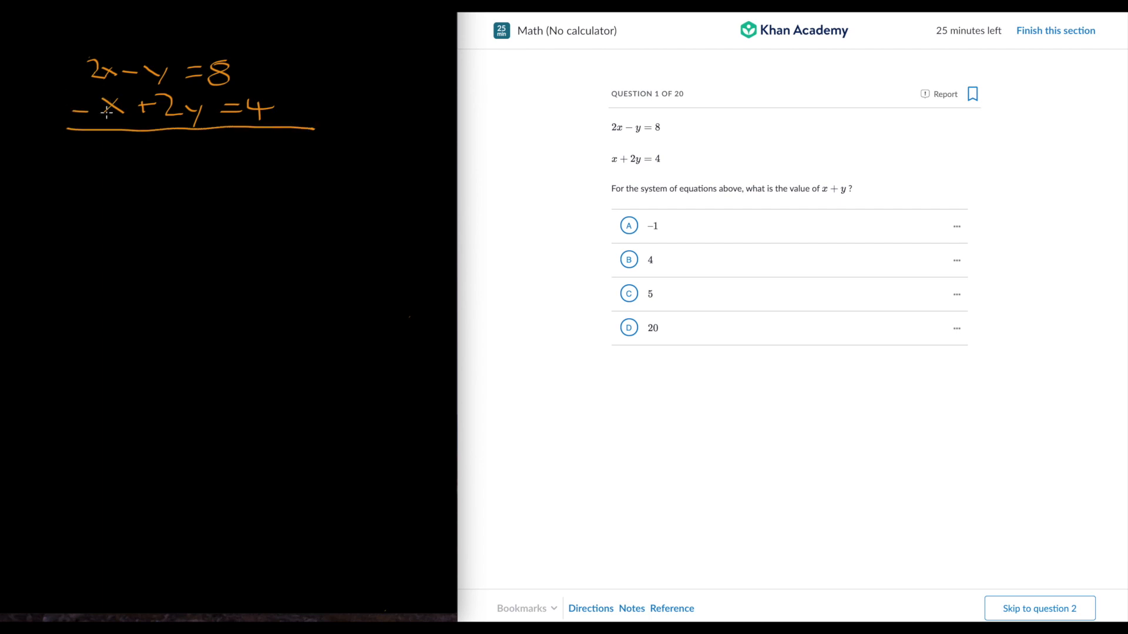
Step: Write the difference x + y = 4, choose answer 4, and go to question 2
left_click_drag(113, 166, 128, 180)
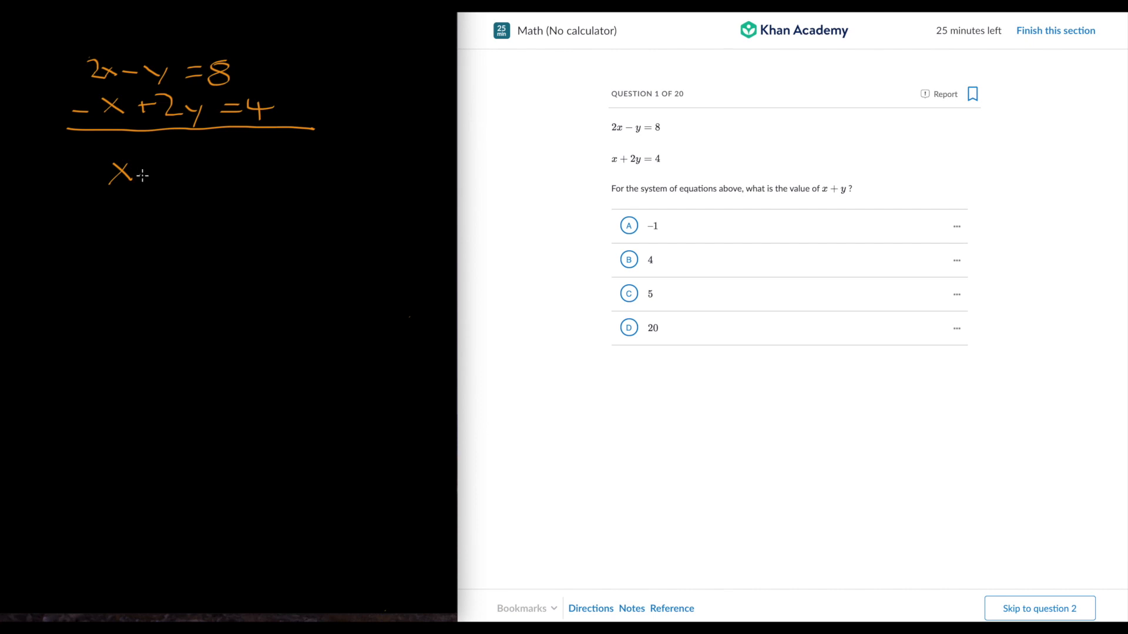
mouse_move(160, 167)
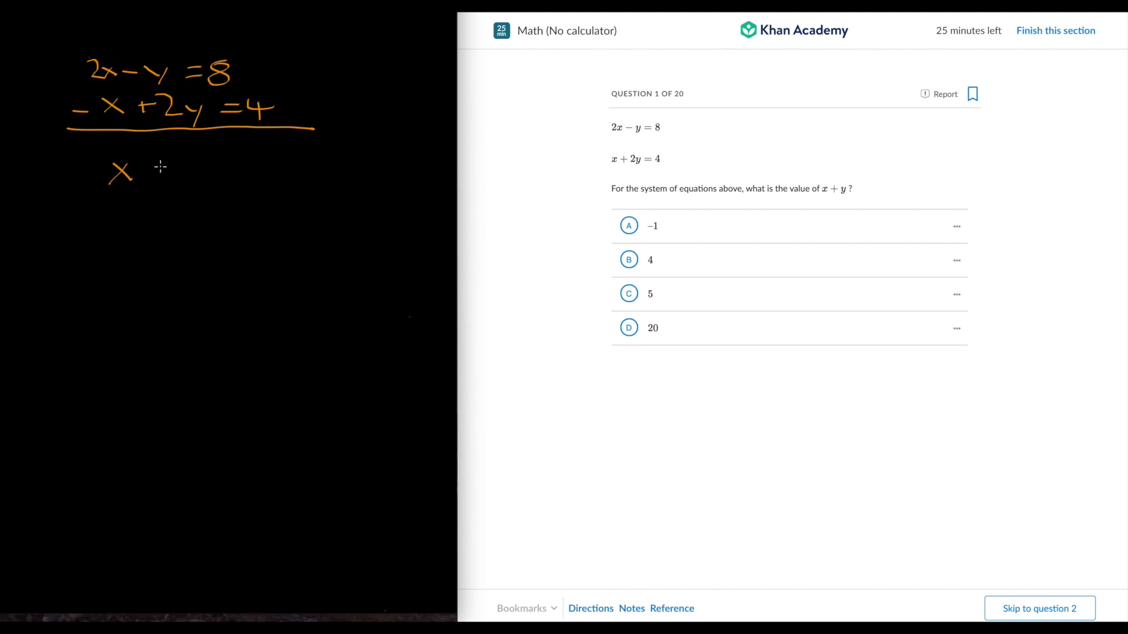
left_click_drag(158, 169, 230, 180)
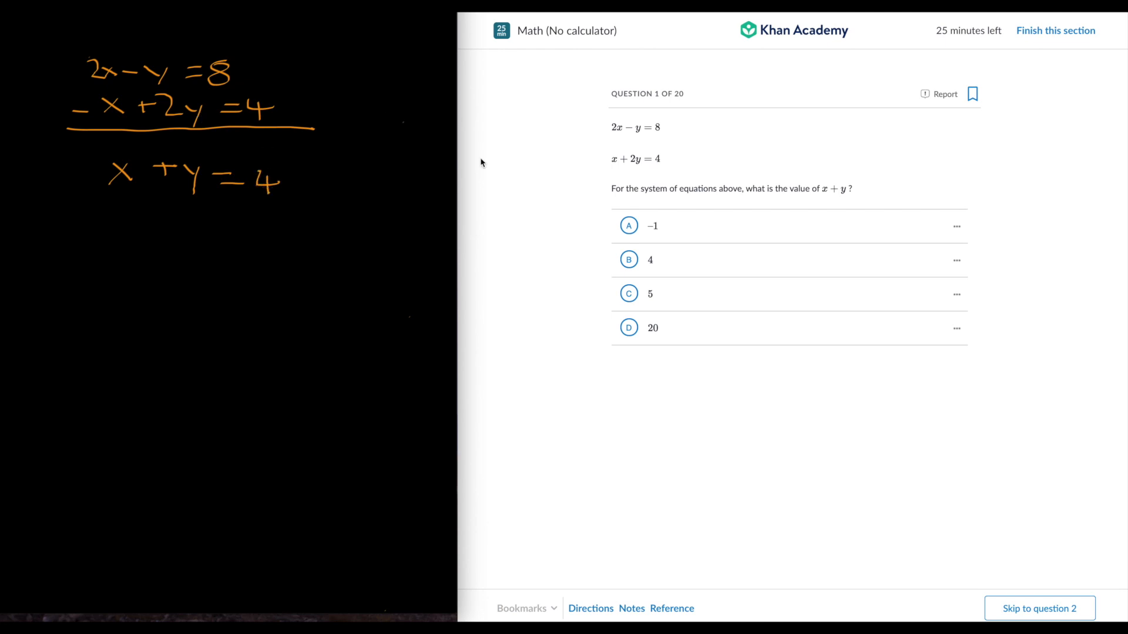
left_click(649, 260)
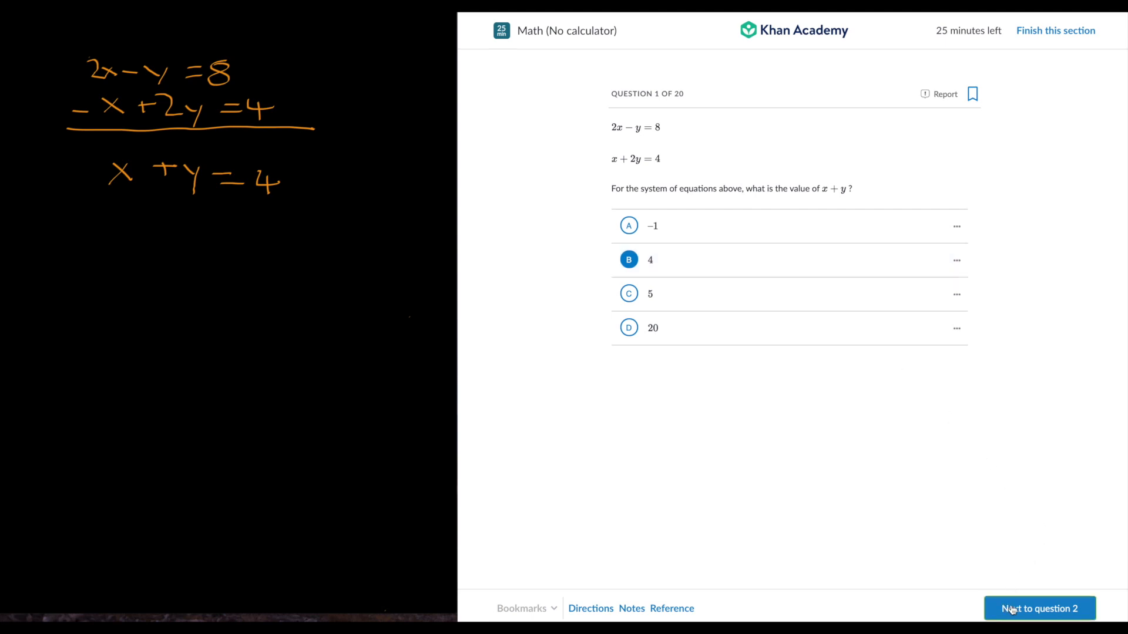
left_click(1039, 609)
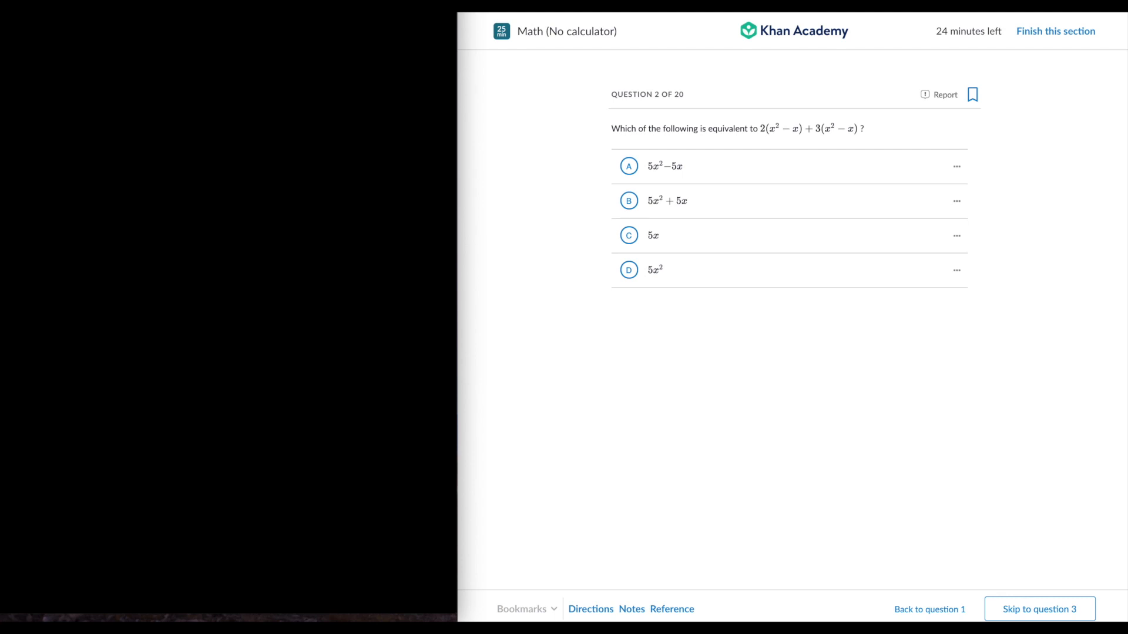
mouse_move(515, 213)
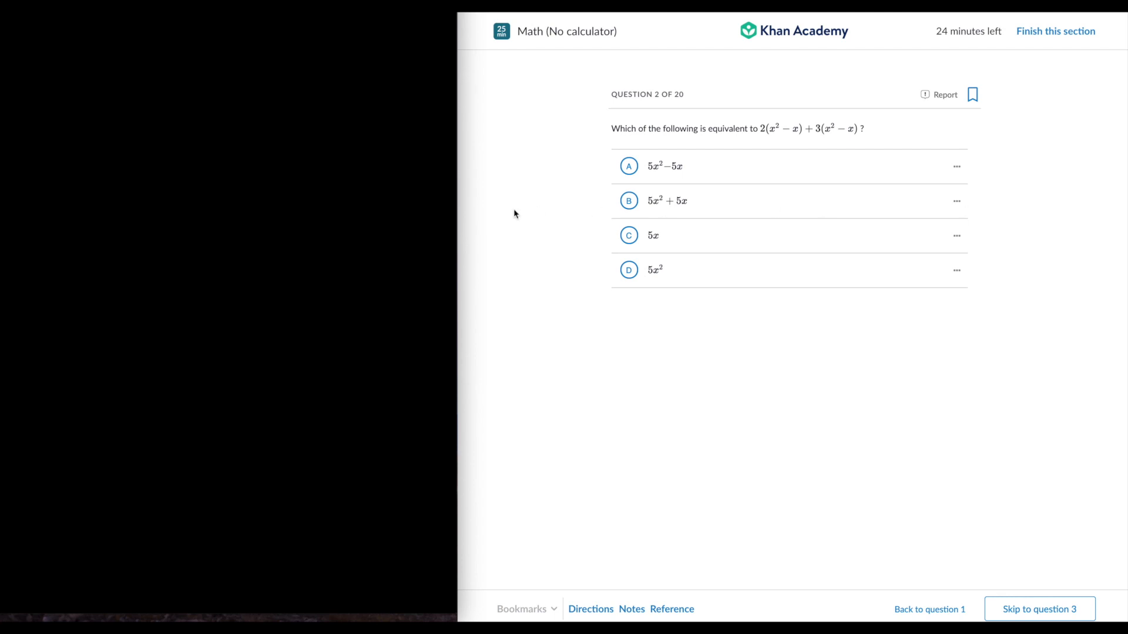
mouse_move(809, 158)
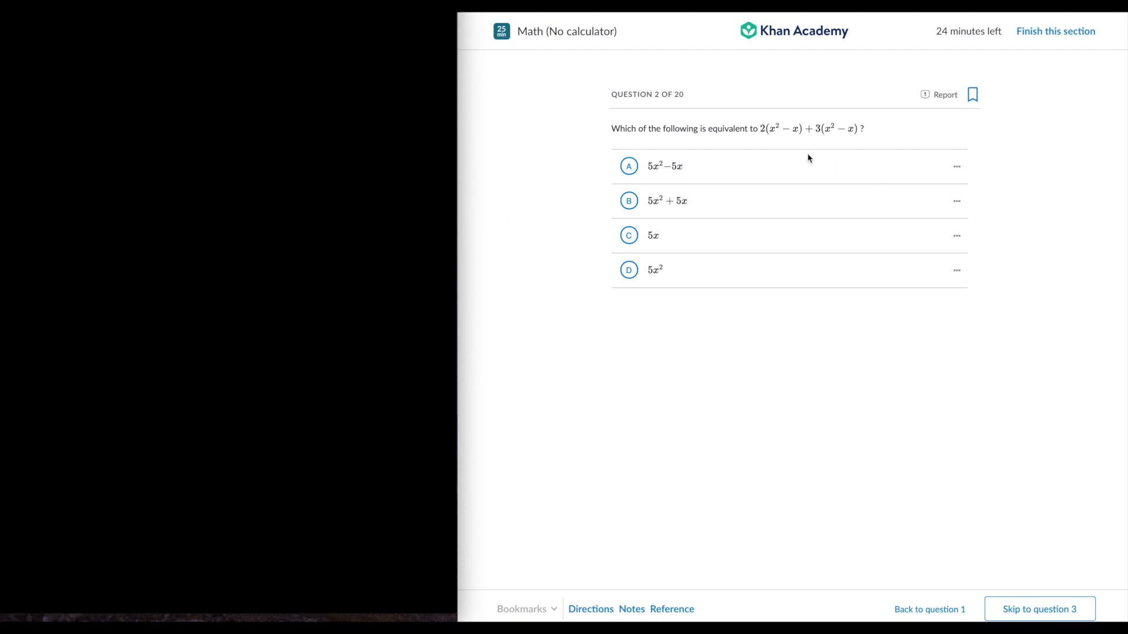
mouse_move(99, 94)
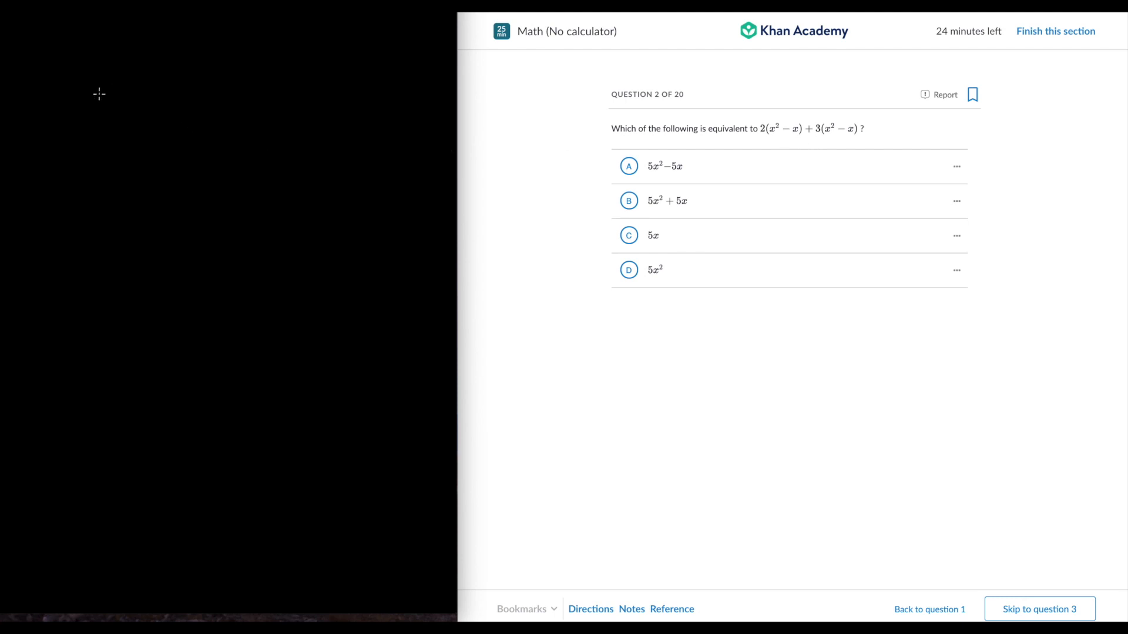
Step: Copy the expression 2(x² − x) + 3(x² − x) into the scratch notes
left_click_drag(100, 108, 166, 108)
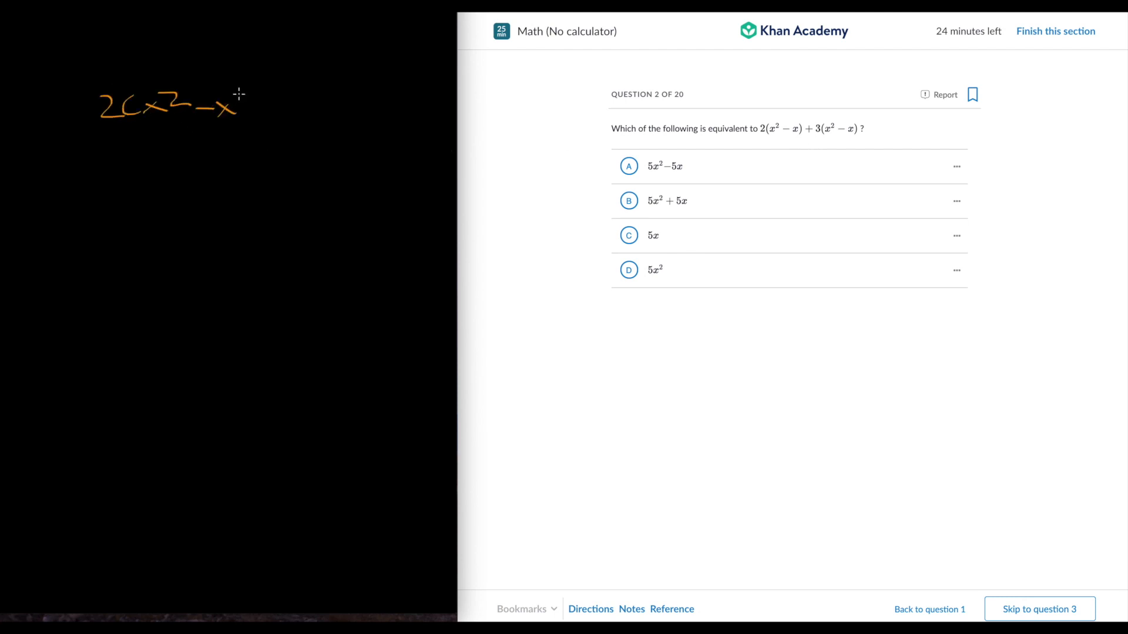
left_click_drag(237, 105, 320, 100)
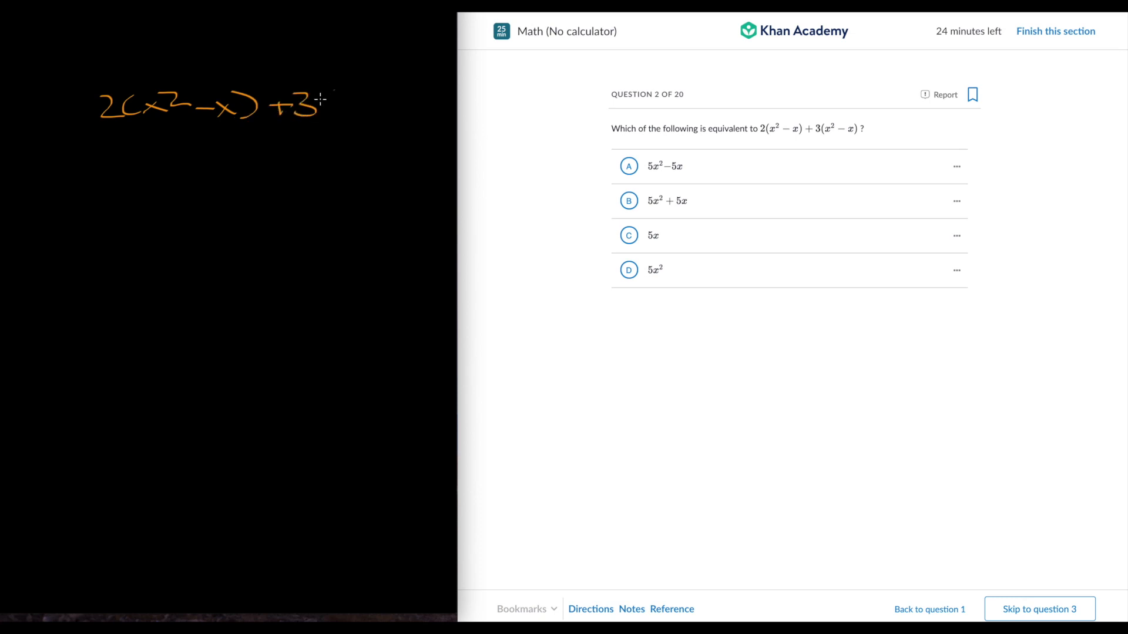
left_click_drag(324, 100, 363, 100)
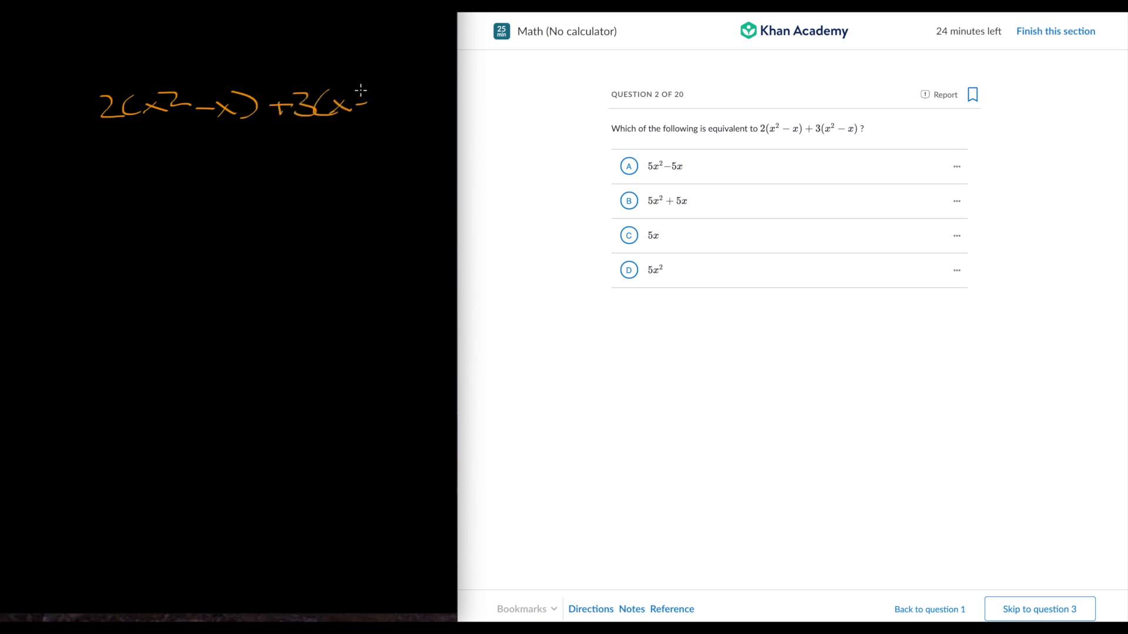
left_click_drag(352, 94, 392, 101)
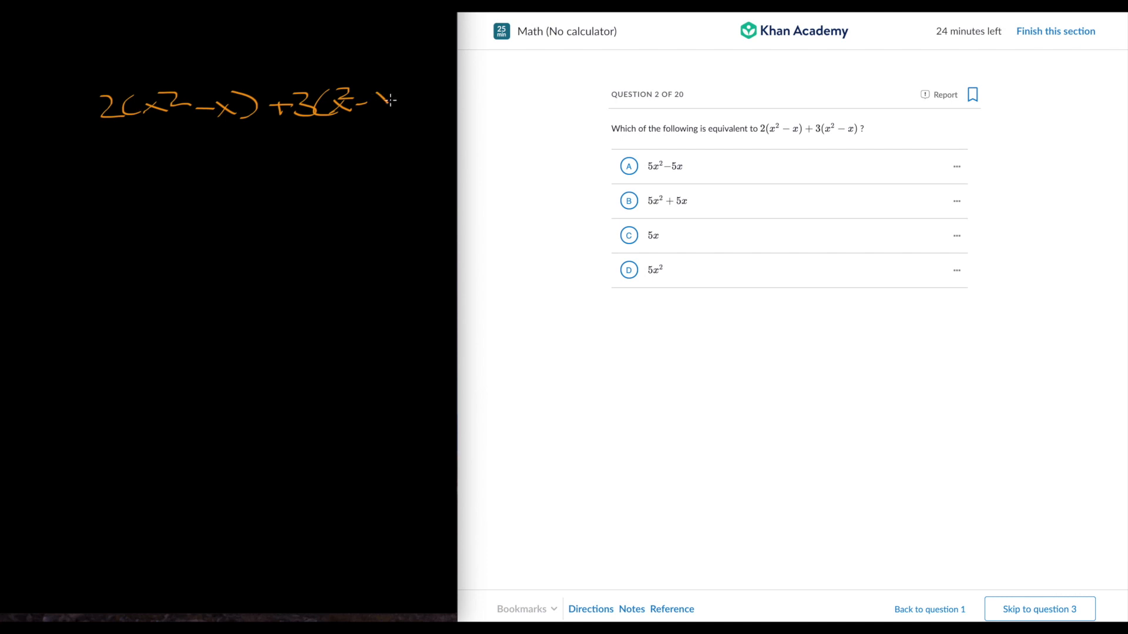
left_click_drag(374, 100, 414, 108)
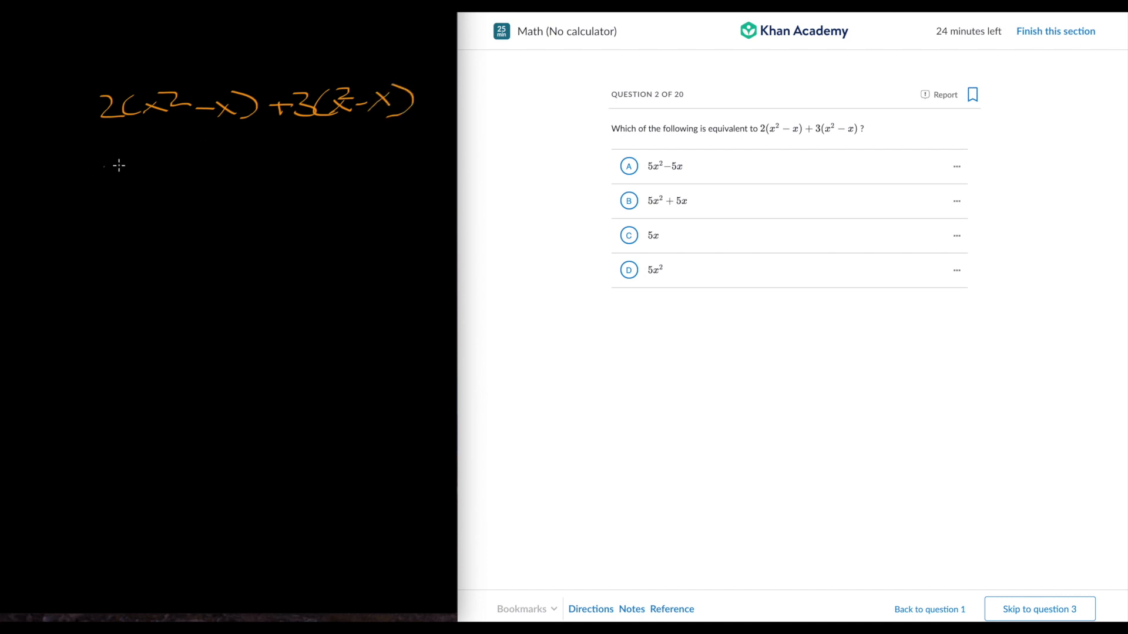
Step: Expand it to 2x² − 2x + 3x² … = 5x² − 5x and go to question 3
left_click_drag(108, 173, 190, 172)
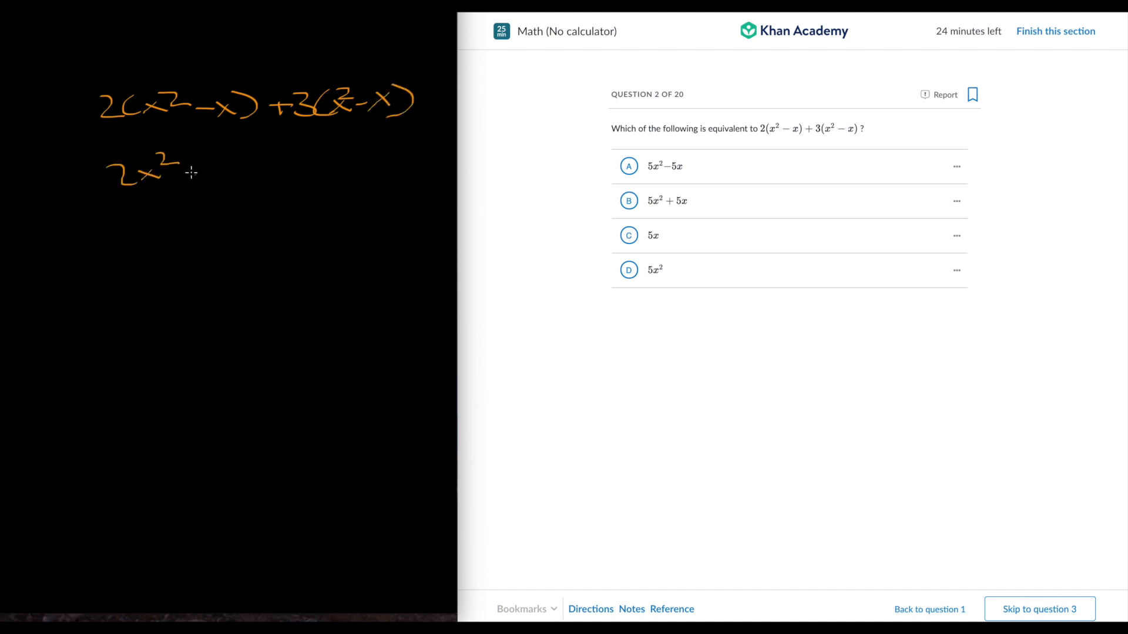
left_click_drag(187, 169, 260, 169)
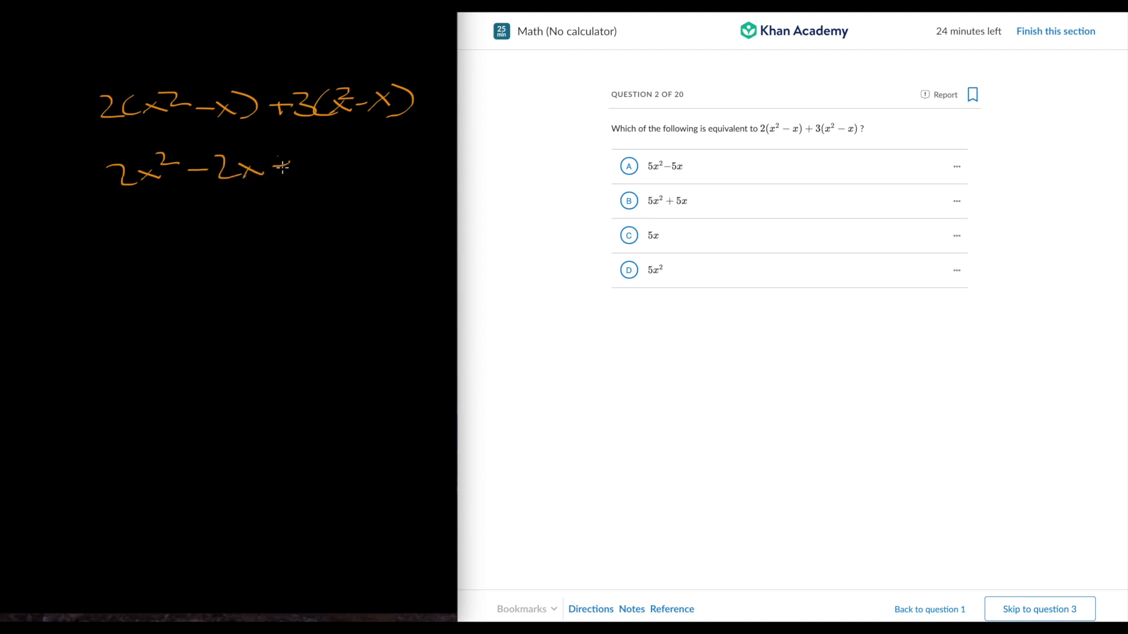
left_click_drag(277, 166, 382, 158)
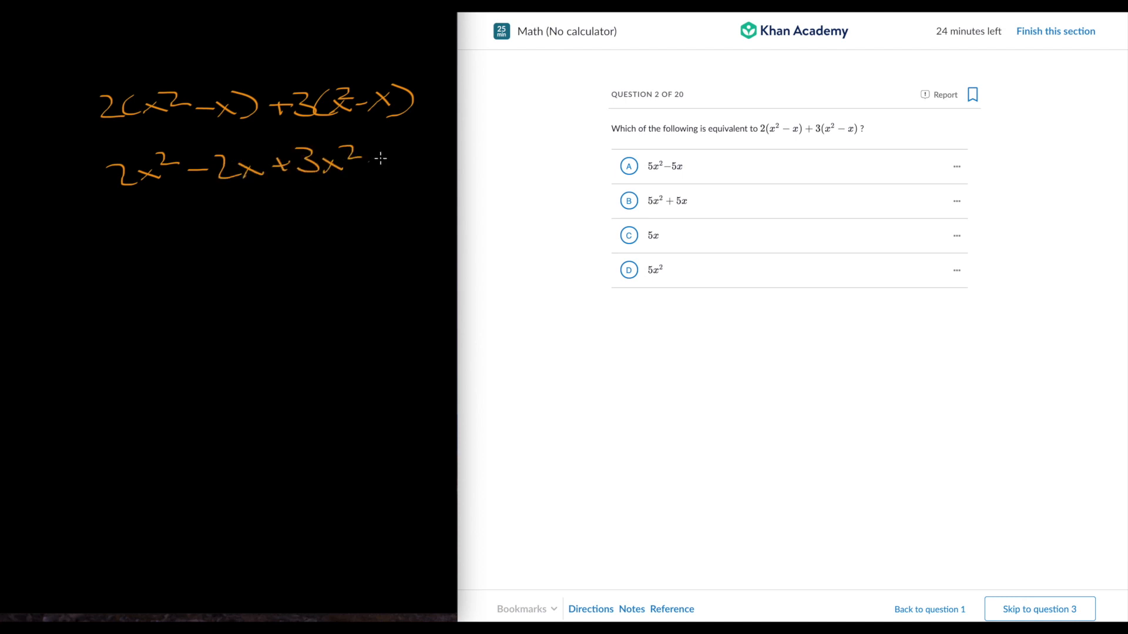
left_click_drag(374, 156, 410, 162)
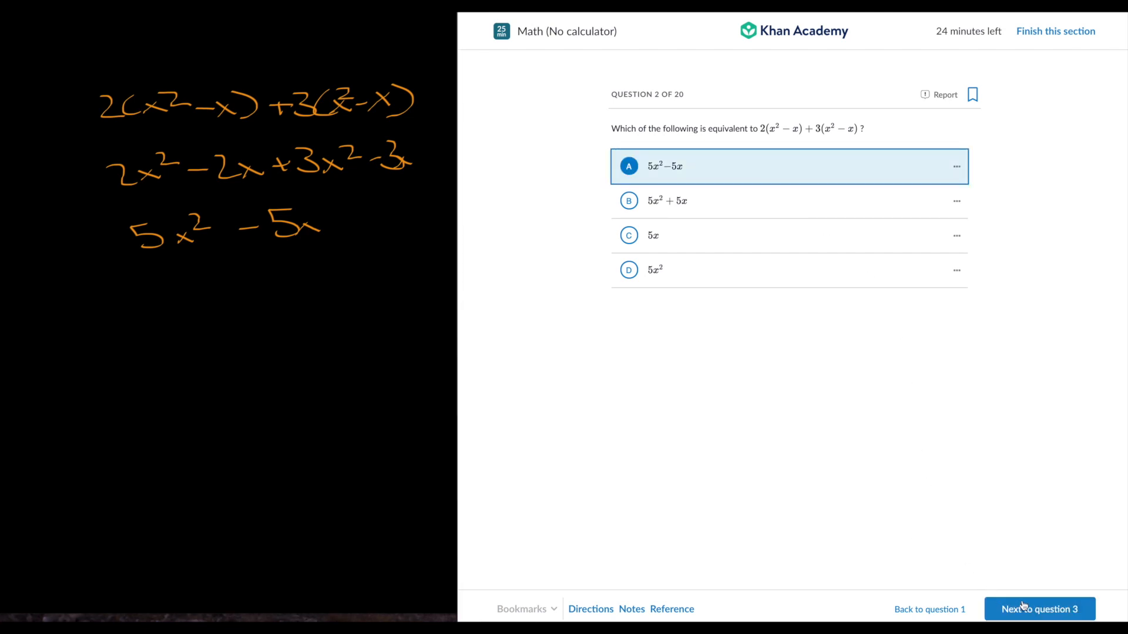
left_click(1039, 609)
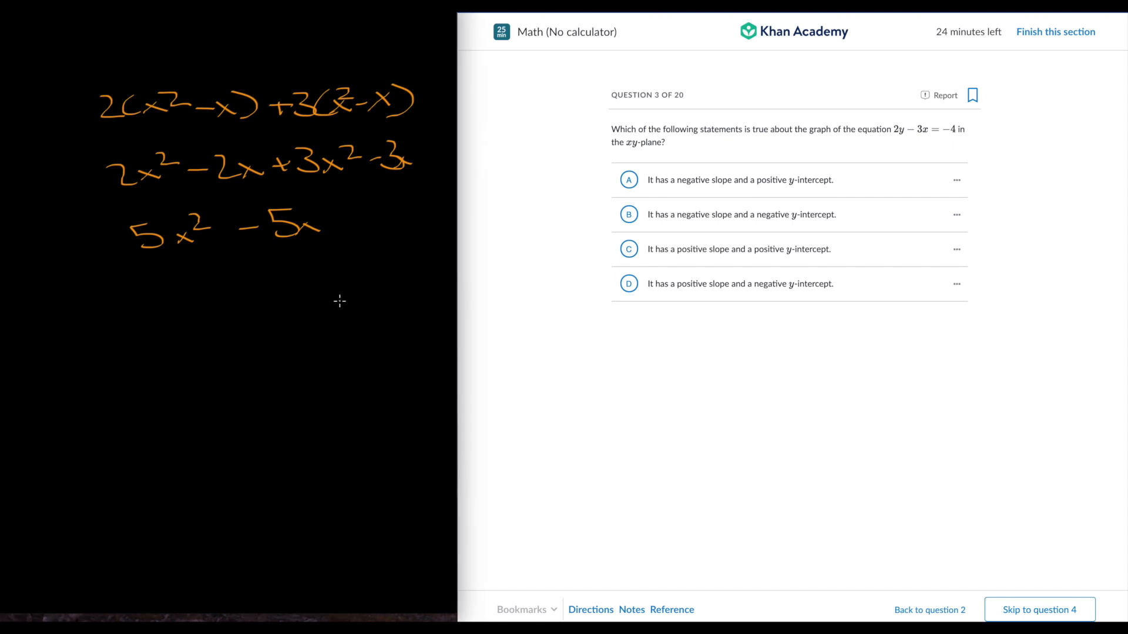
mouse_move(324, 299)
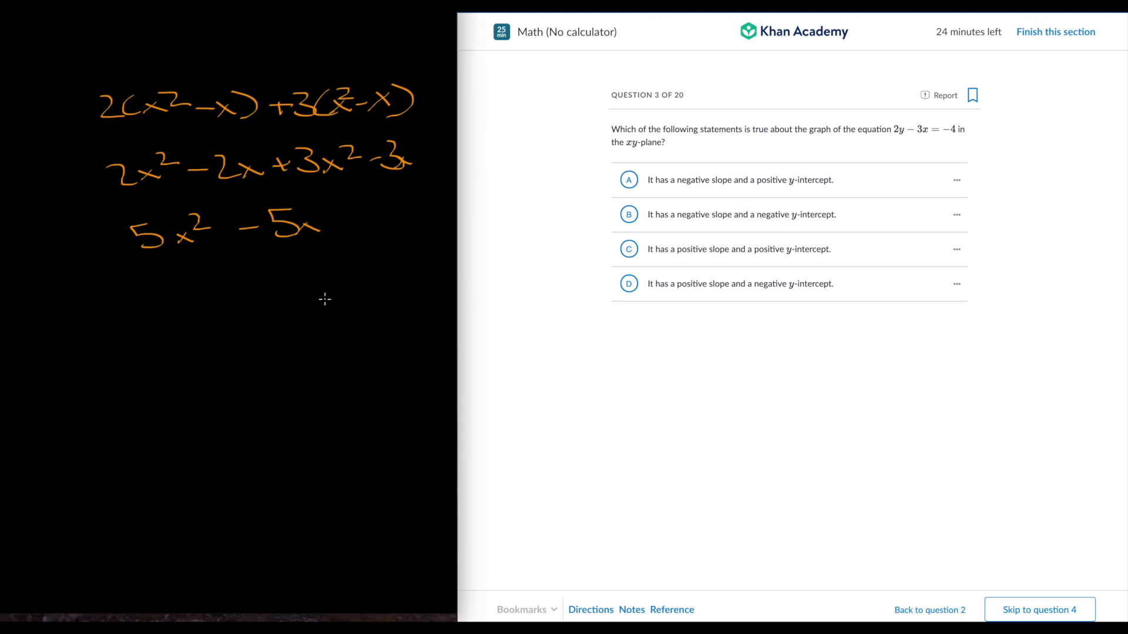
mouse_move(327, 312)
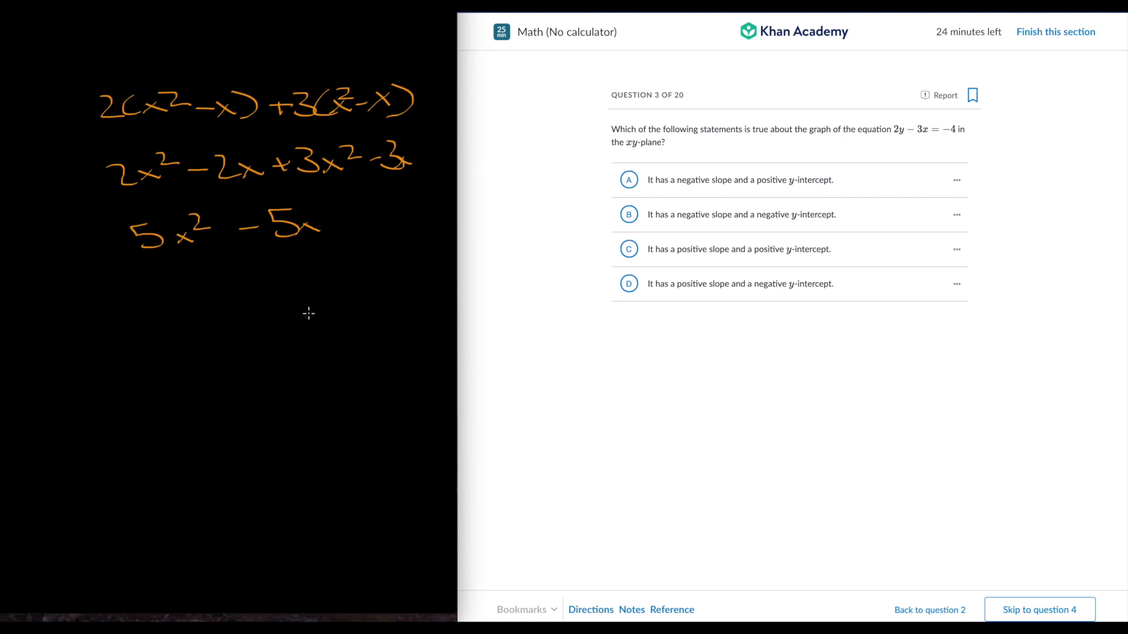
mouse_move(116, 348)
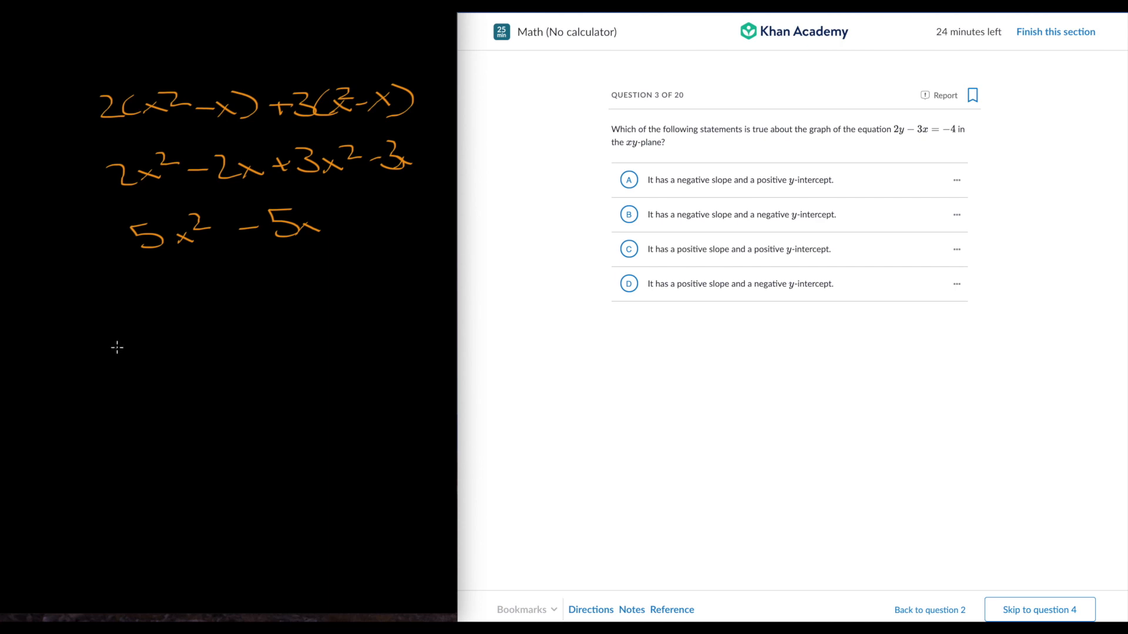
mouse_move(166, 323)
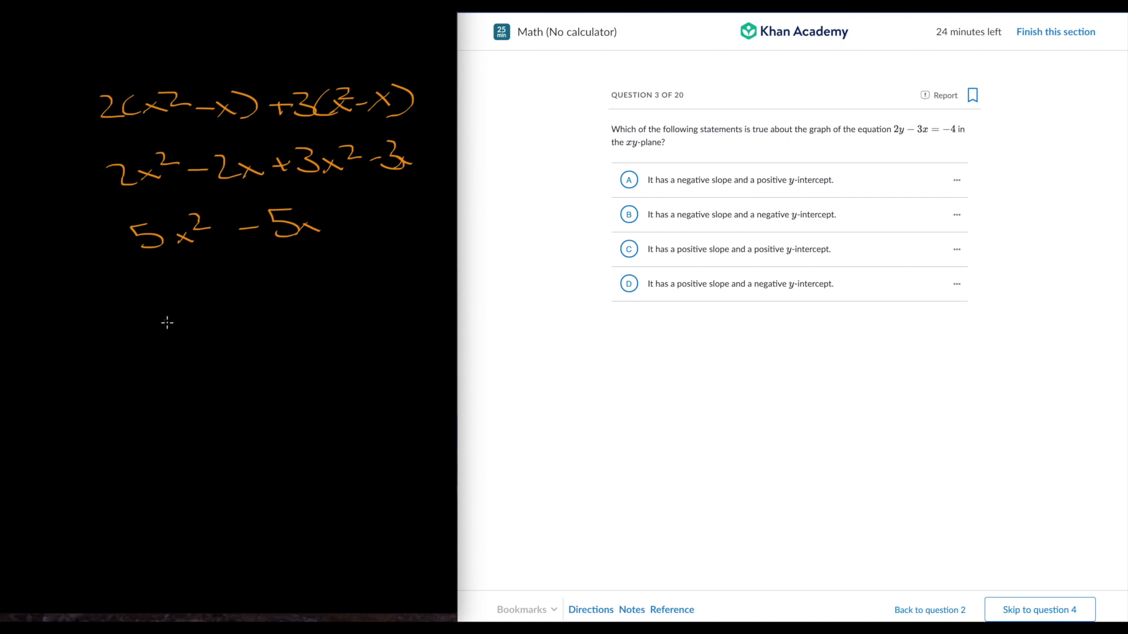
mouse_move(138, 317)
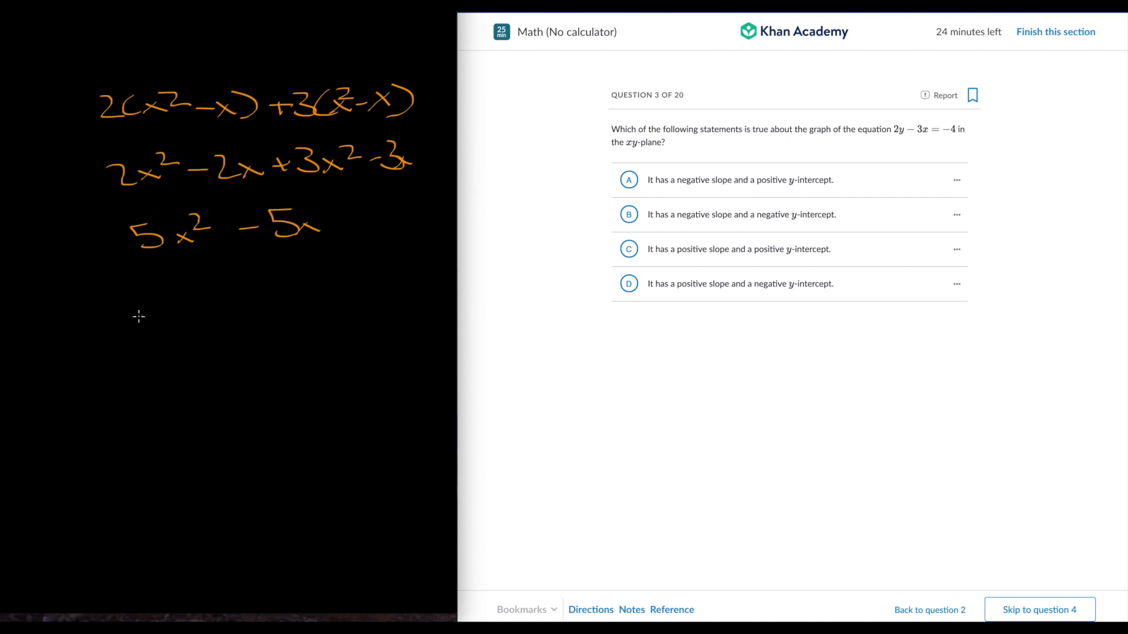
Step: Solve 2y = 3x − 4 as y = 3/2x − 2, choose positive slope, negative intercept
left_click_drag(144, 317, 205, 339)
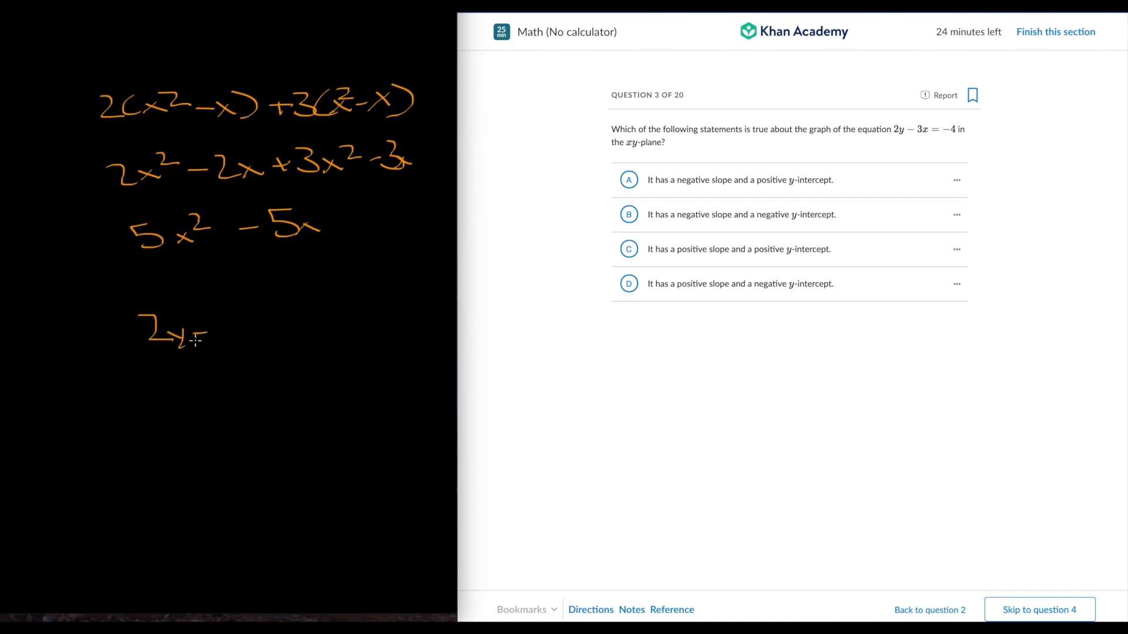
left_click_drag(194, 339, 212, 332)
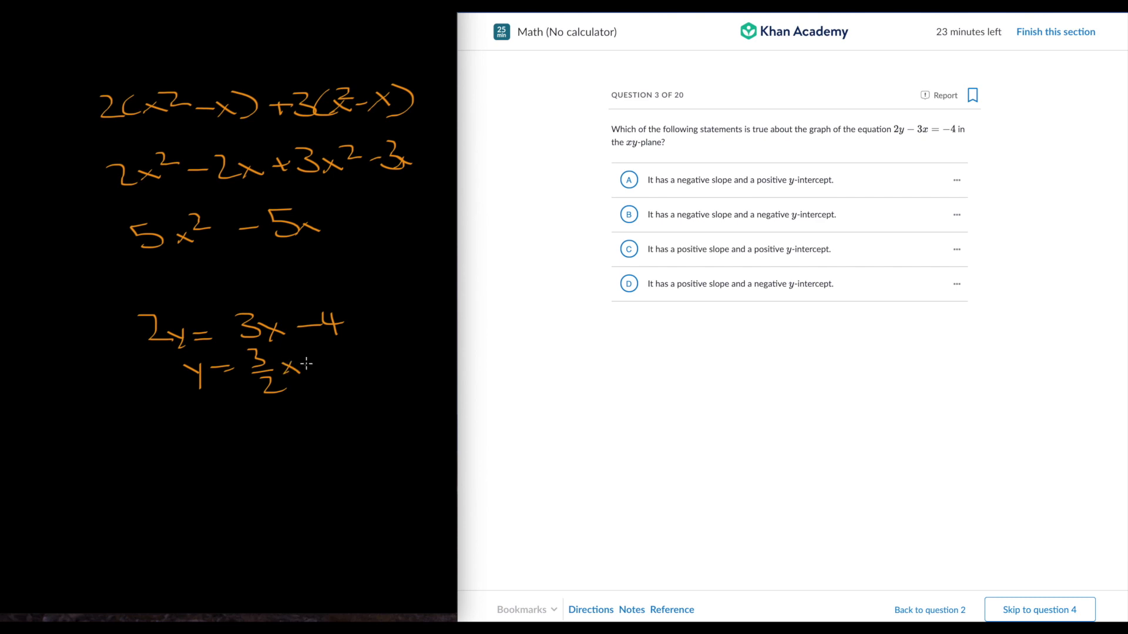
left_click_drag(310, 363, 367, 366)
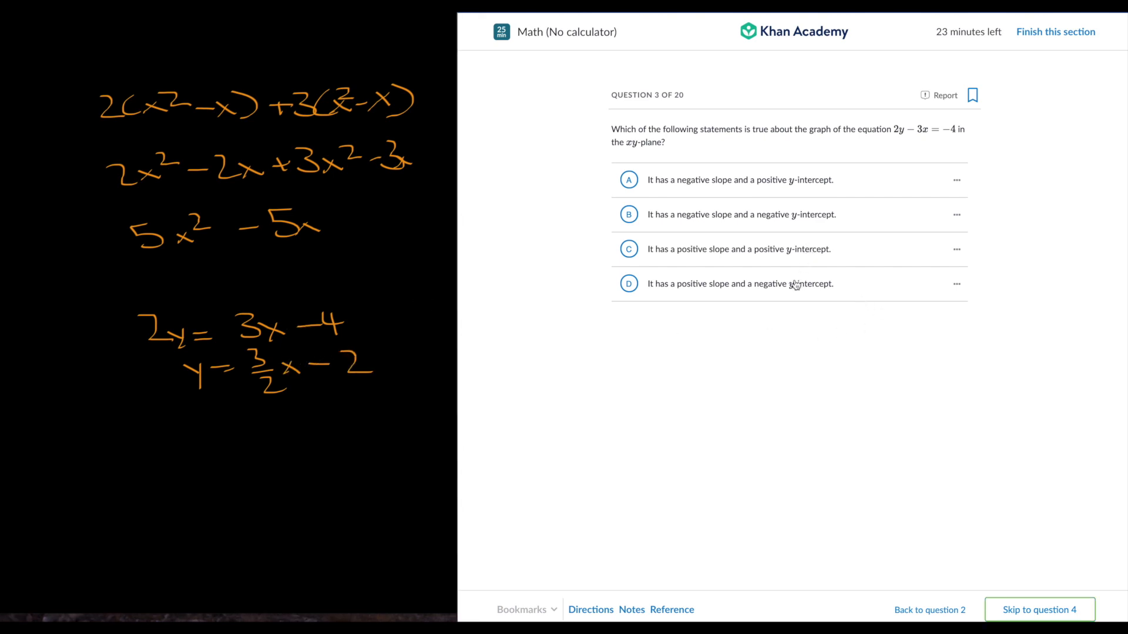
left_click(741, 283)
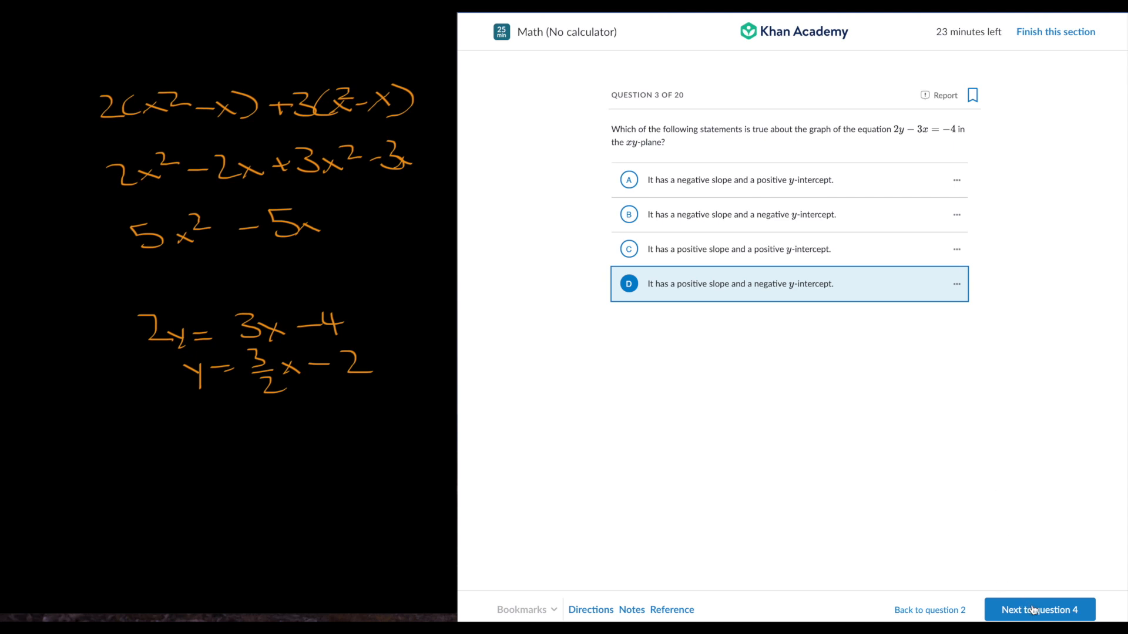
left_click(1039, 609)
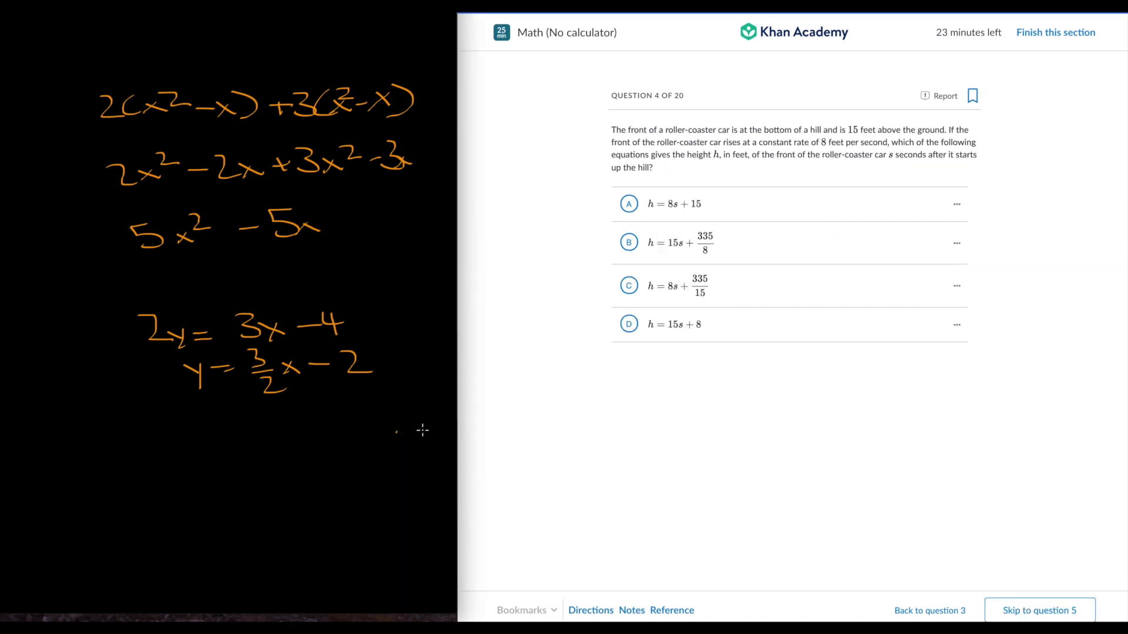
mouse_move(730, 312)
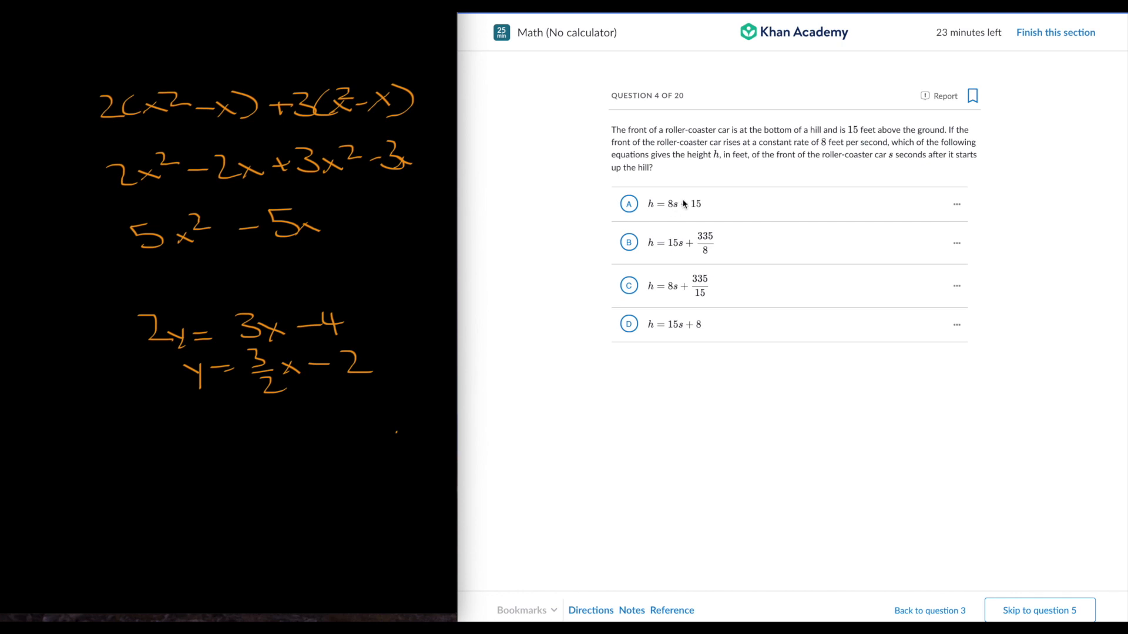
Step: Answer the roller-coaster question with h = 8s + 15 and go to question 5
left_click(673, 204)
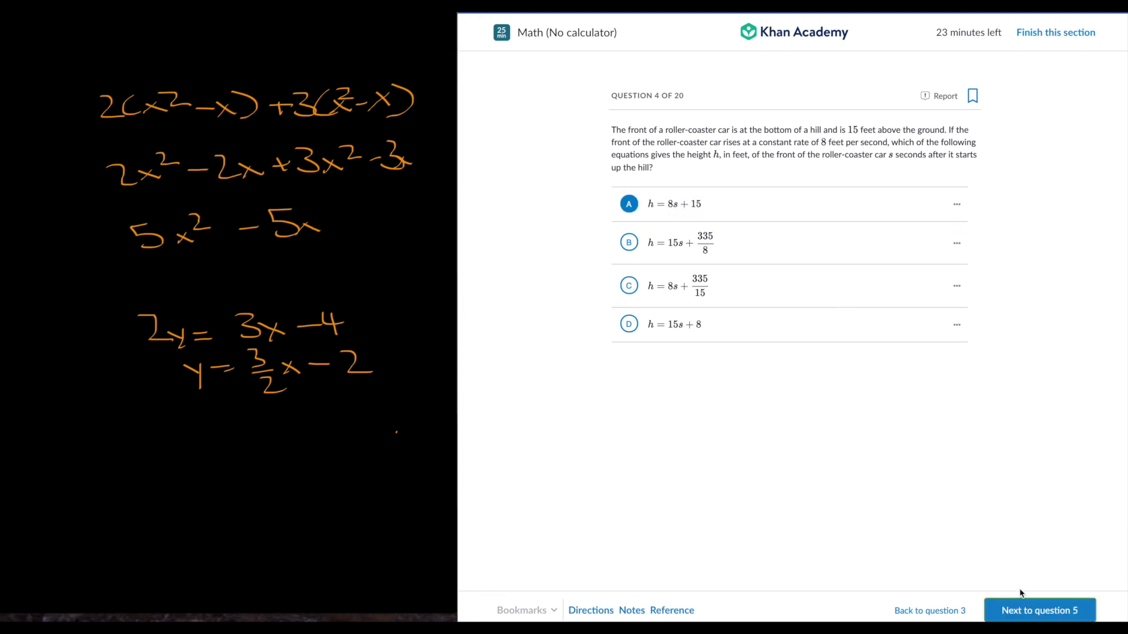
left_click(1038, 611)
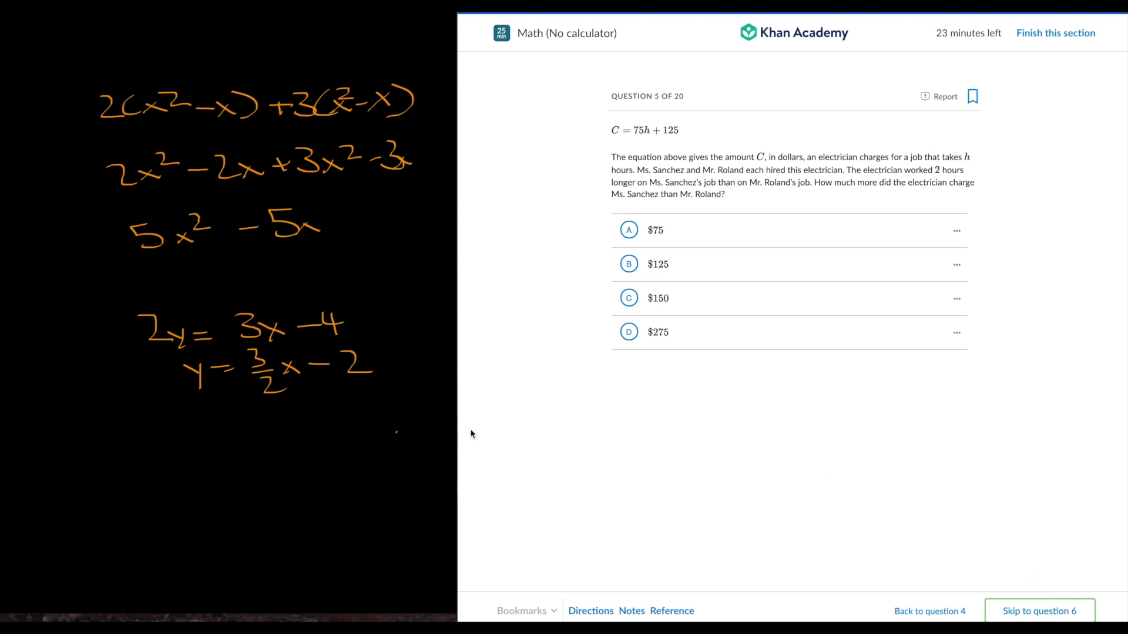
mouse_move(501, 429)
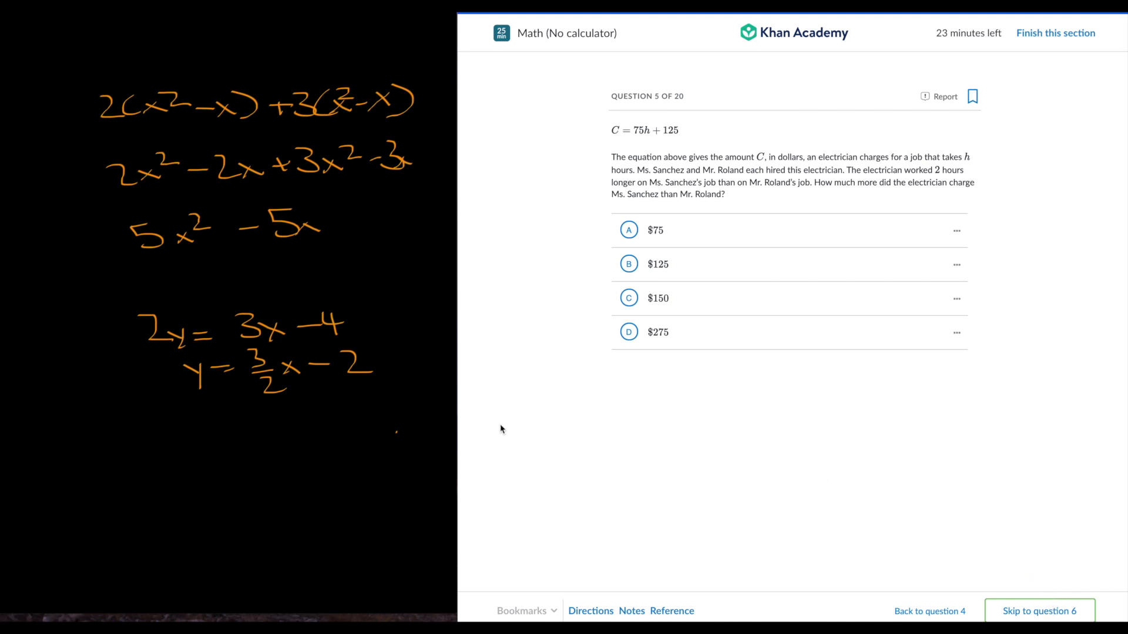
mouse_move(509, 423)
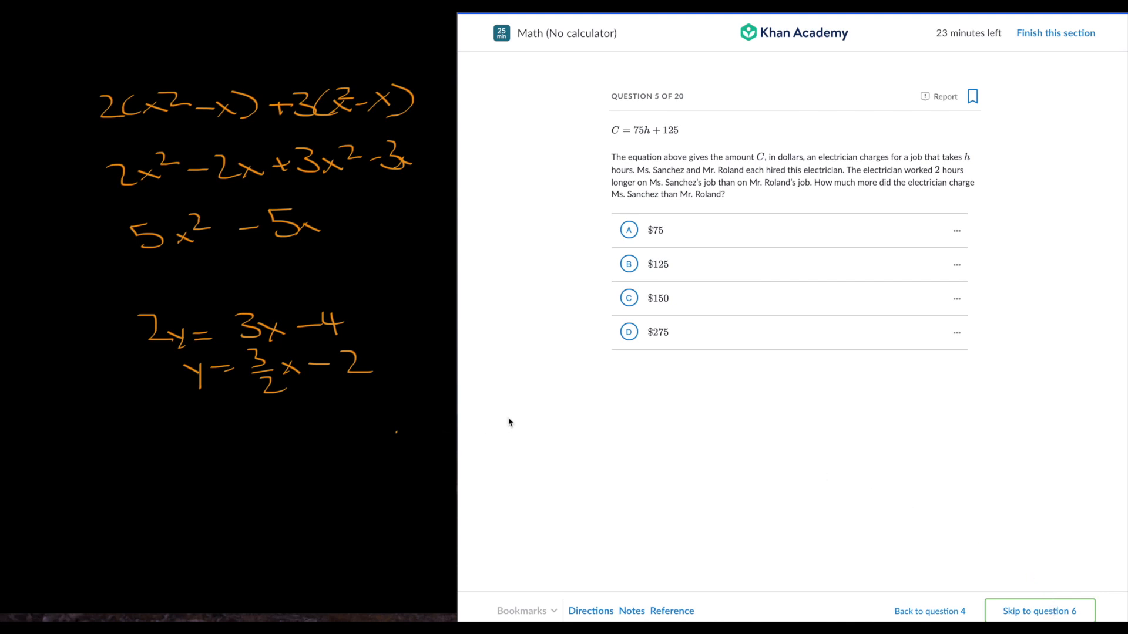
mouse_move(717, 305)
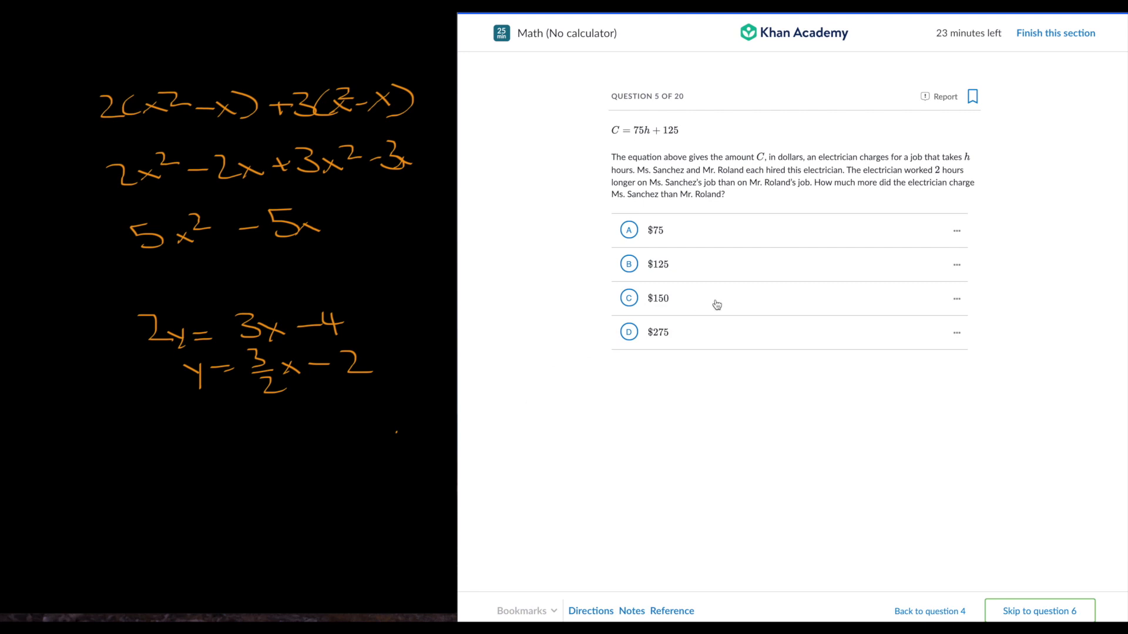
Step: Answer the electrician's charge question with $150 and go to question 6
left_click(629, 298)
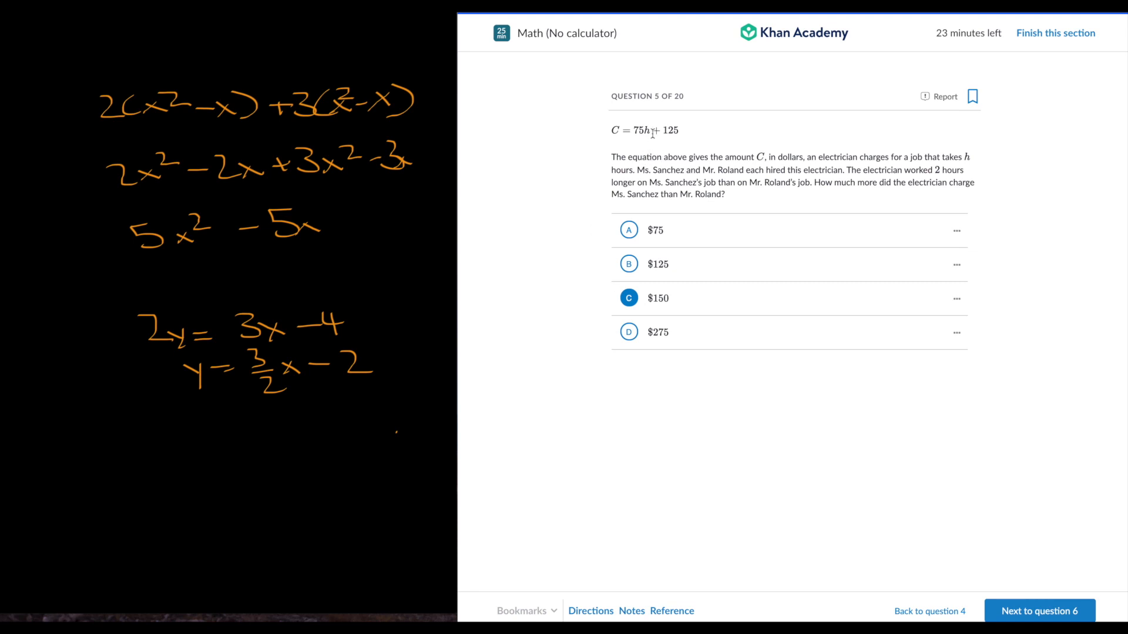
mouse_move(656, 152)
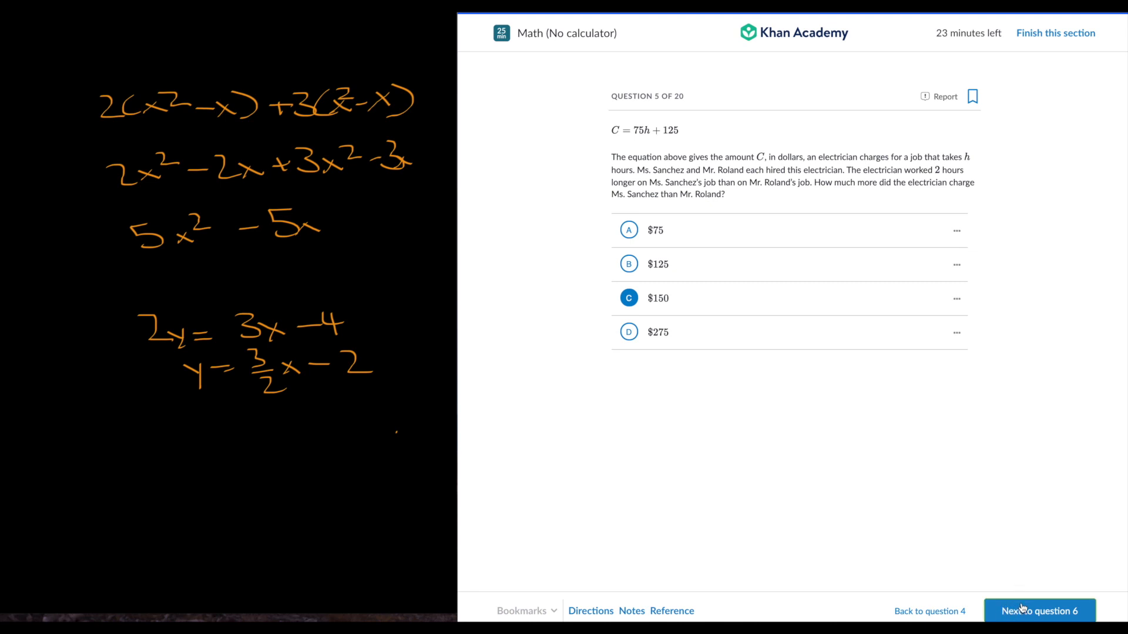
left_click(1038, 611)
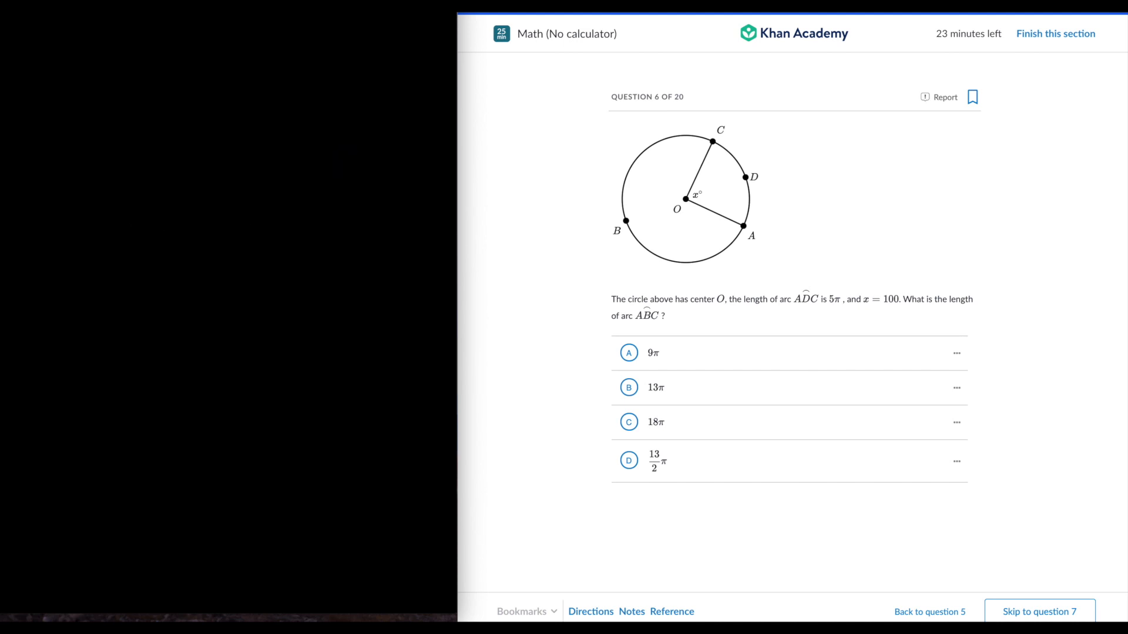
mouse_move(701, 278)
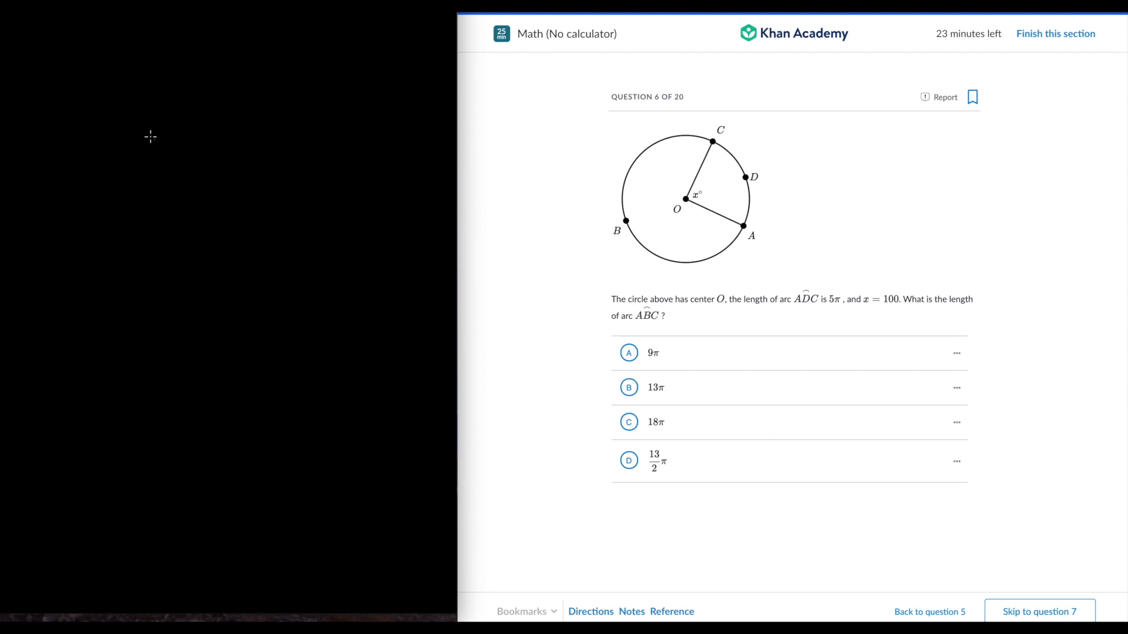
mouse_move(114, 126)
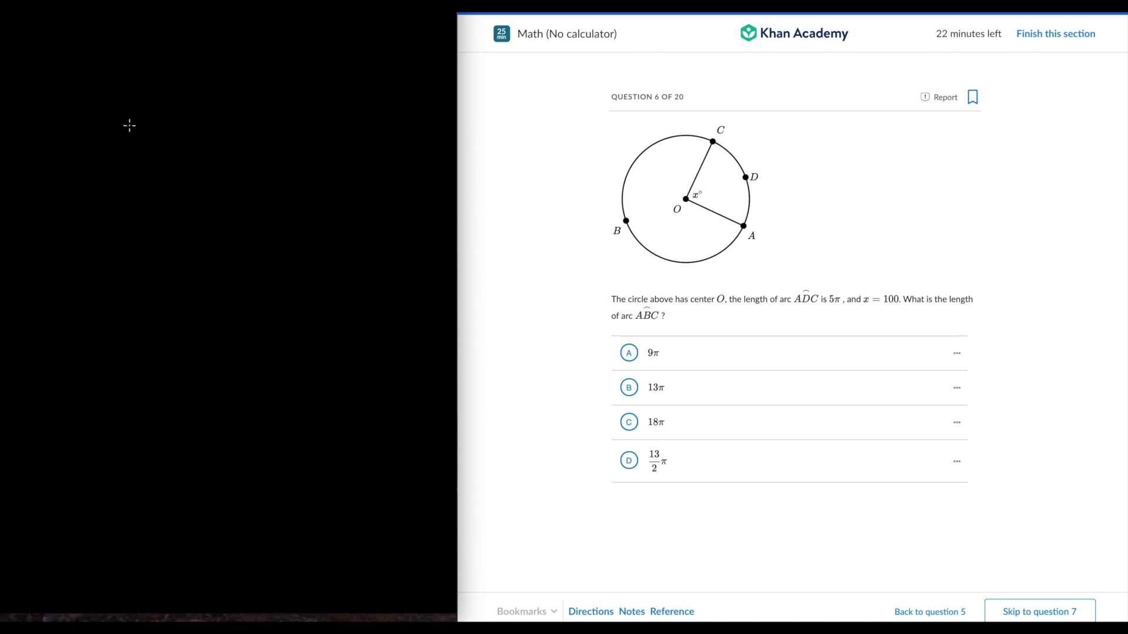
mouse_move(135, 123)
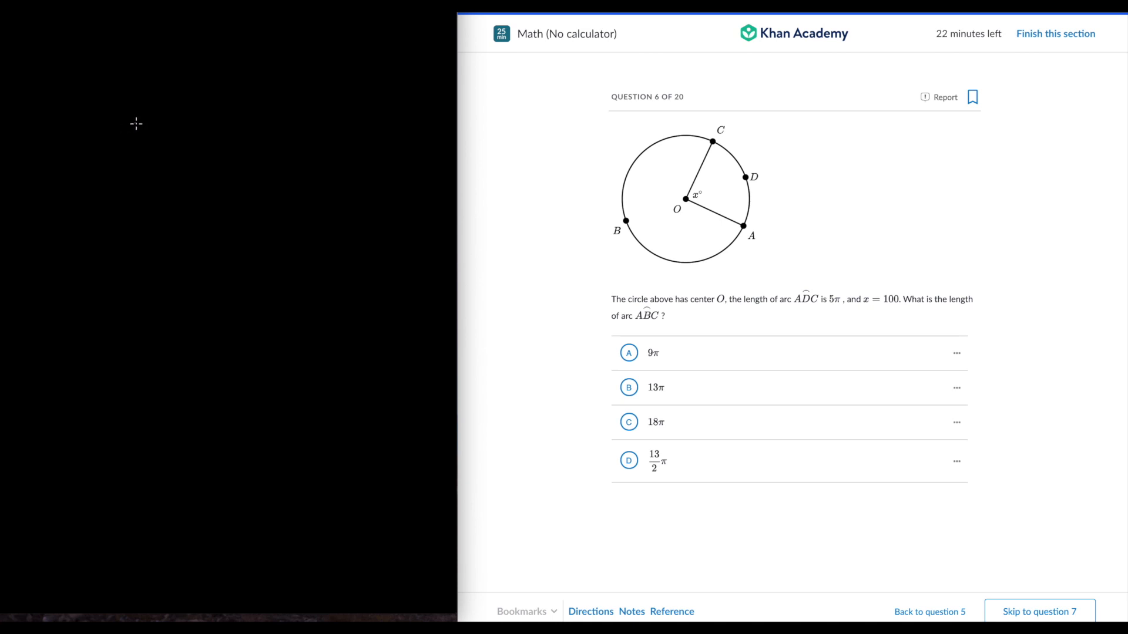
Step: Write the arc-length equation 100/360 of circumference = 5π, simplifying the fraction to 5/18
left_click_drag(141, 129, 180, 130)
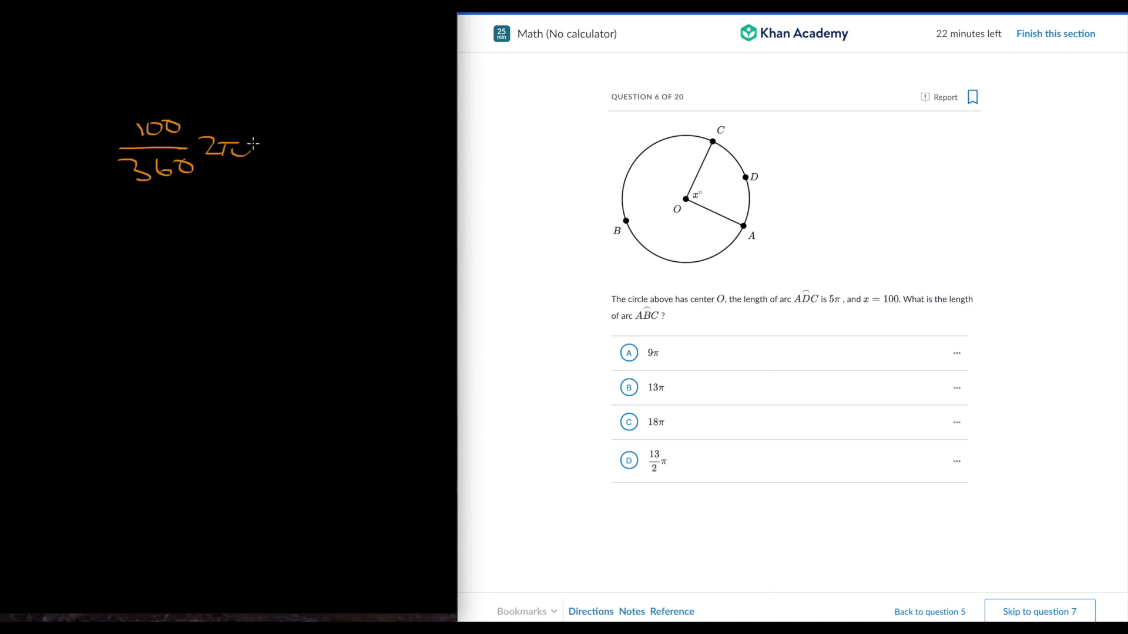
left_click_drag(256, 144, 302, 147)
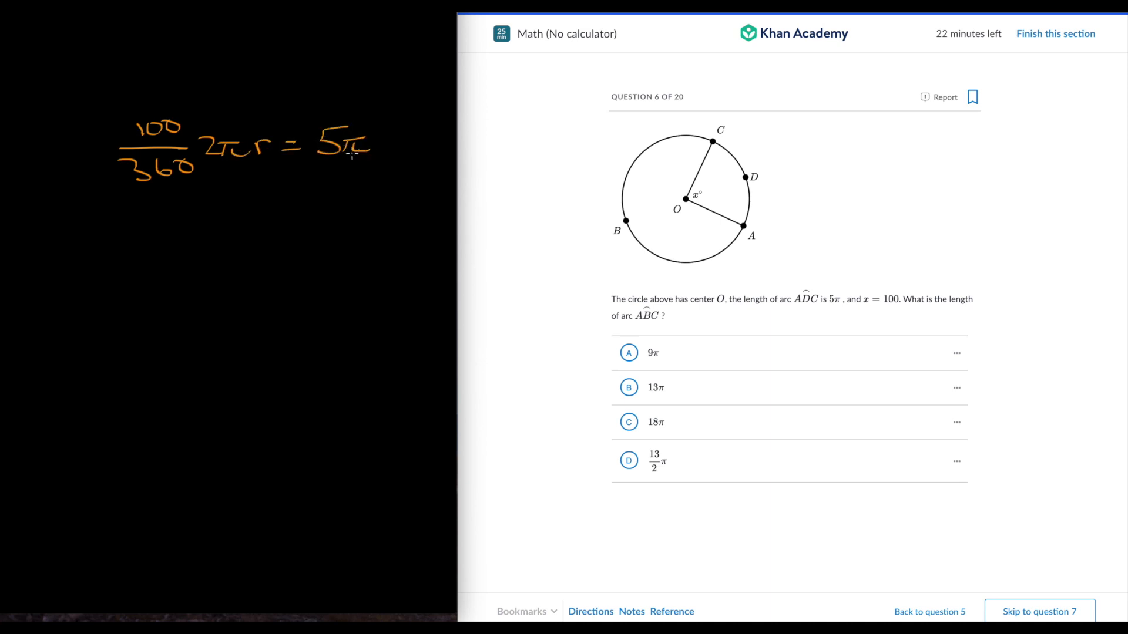
mouse_move(215, 188)
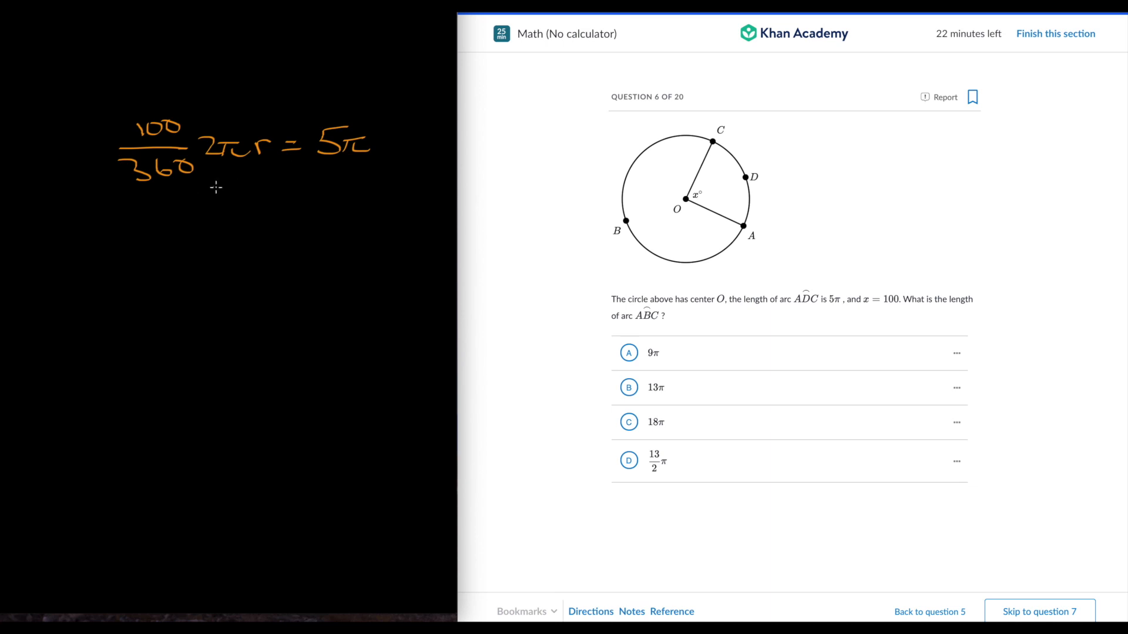
mouse_move(116, 237)
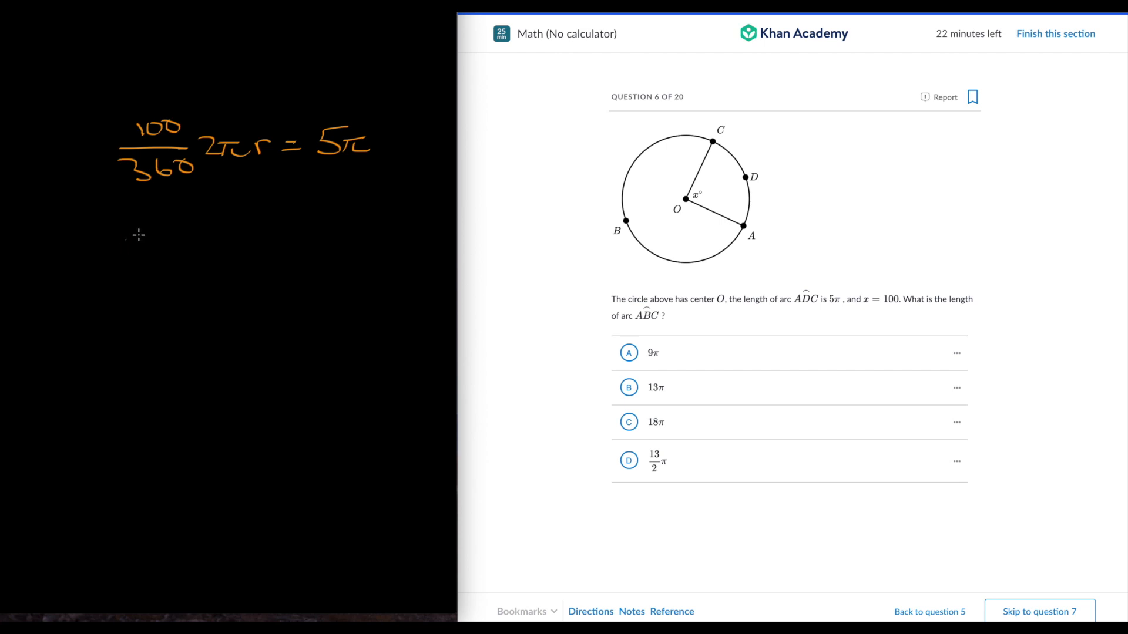
mouse_move(150, 215)
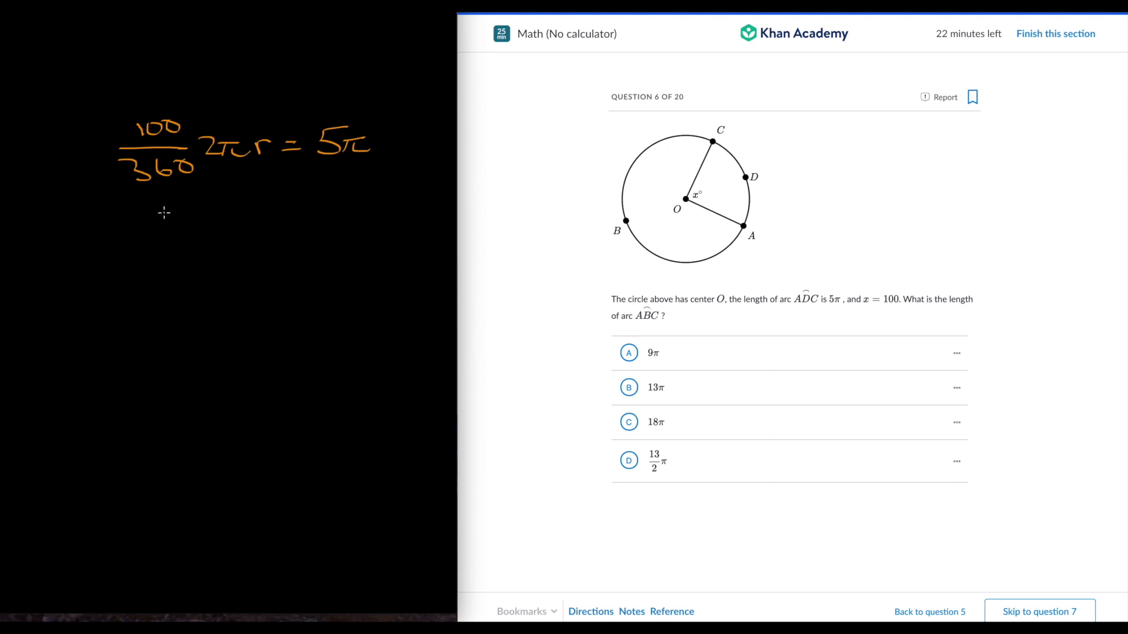
left_click_drag(151, 219, 148, 266)
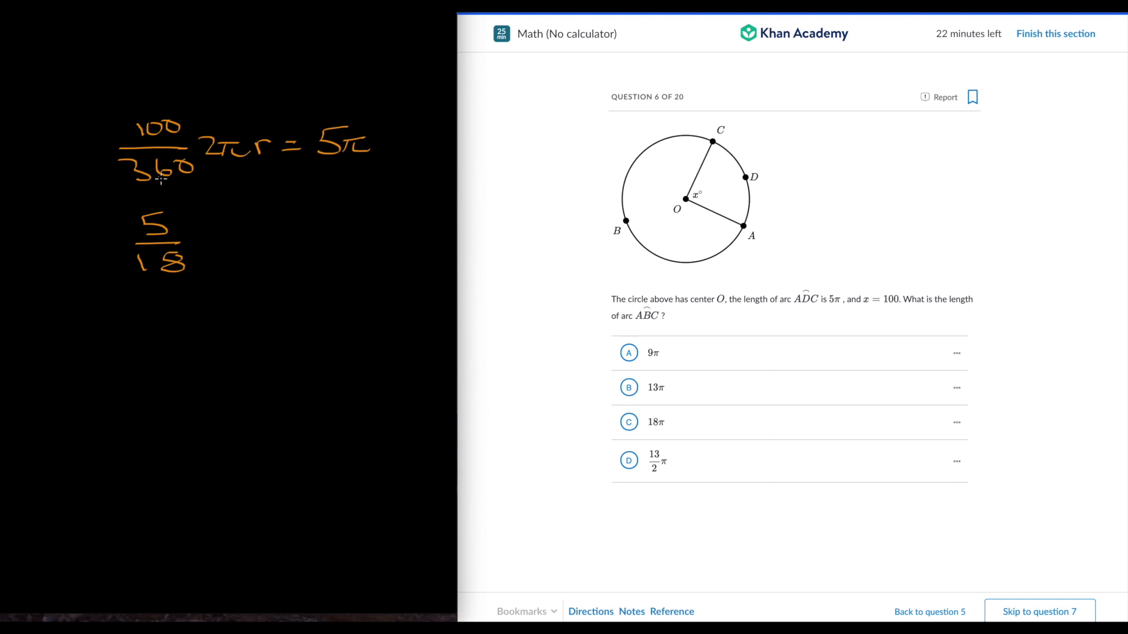
mouse_move(198, 238)
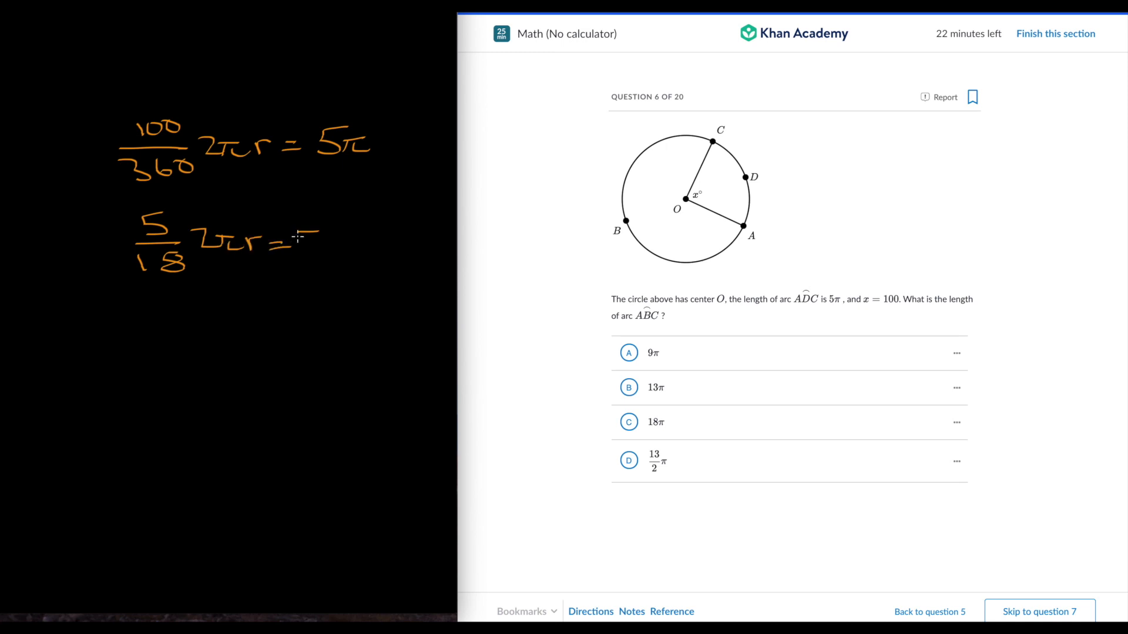
type("5π")
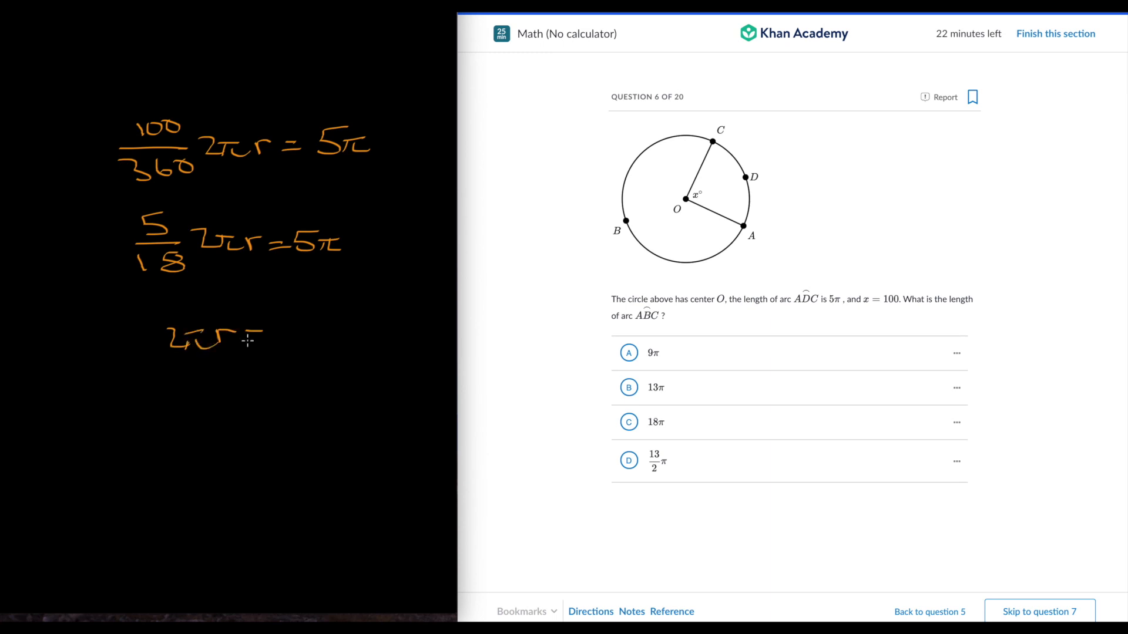
Step: Solve for circumference 2πr = 18π, answer 13π, and go to question 7
left_click_drag(255, 334, 317, 327)
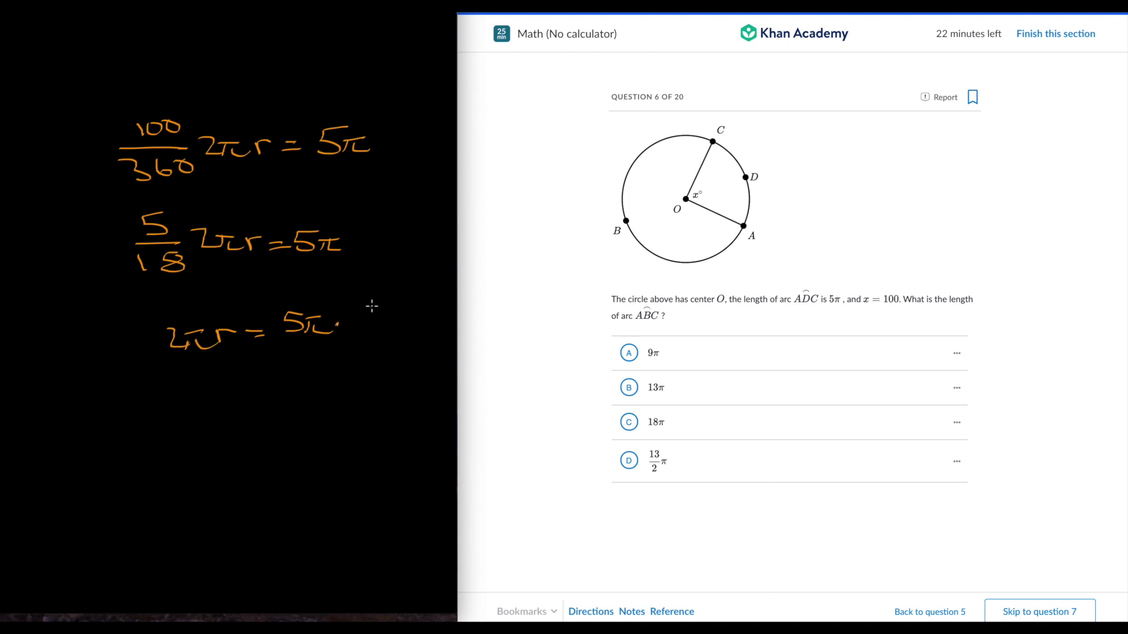
left_click_drag(360, 302, 352, 338)
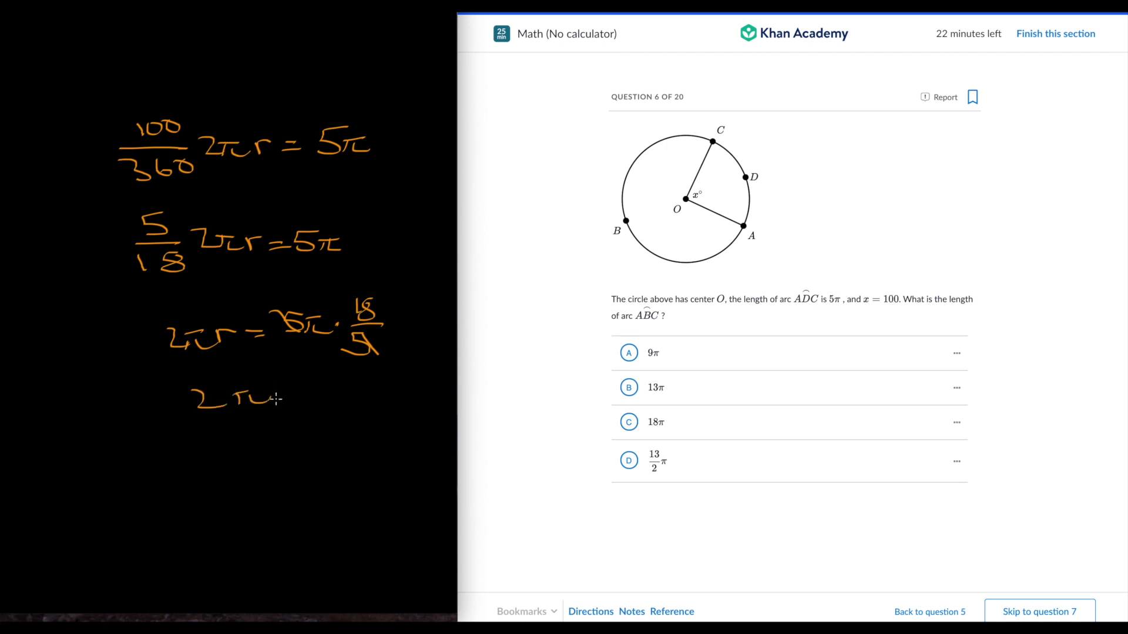
type("=18π")
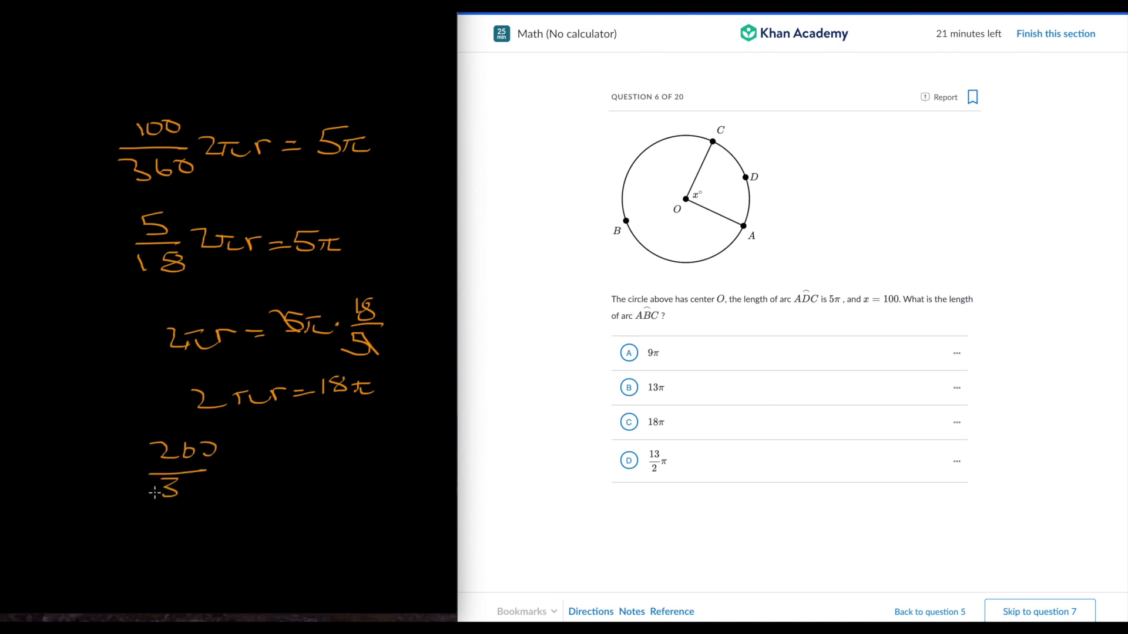
type("60")
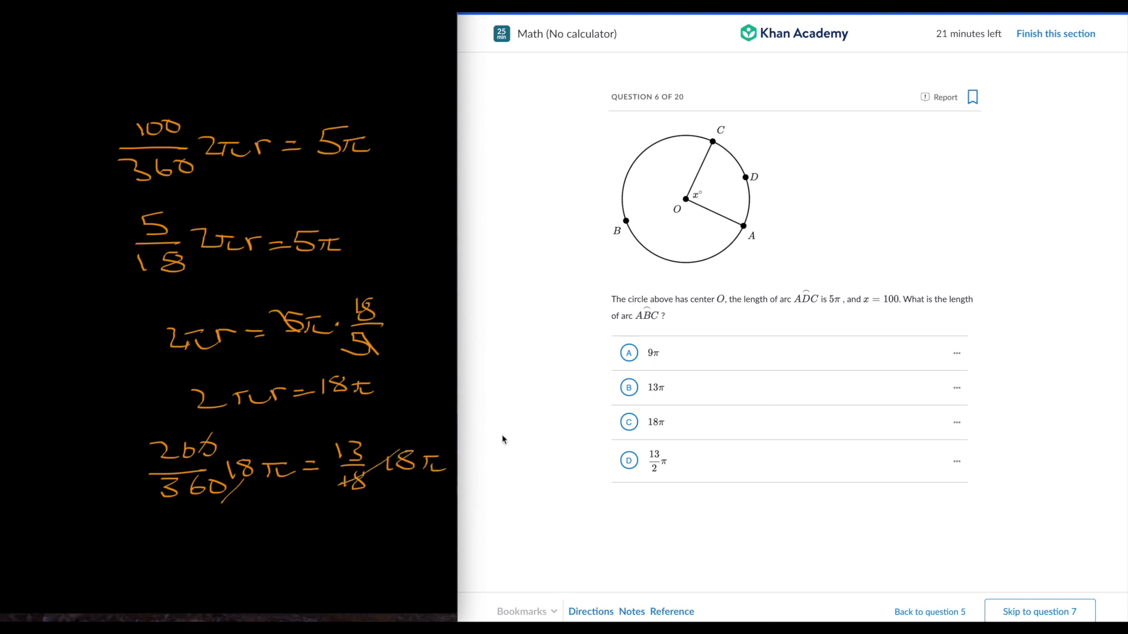
left_click(656, 387)
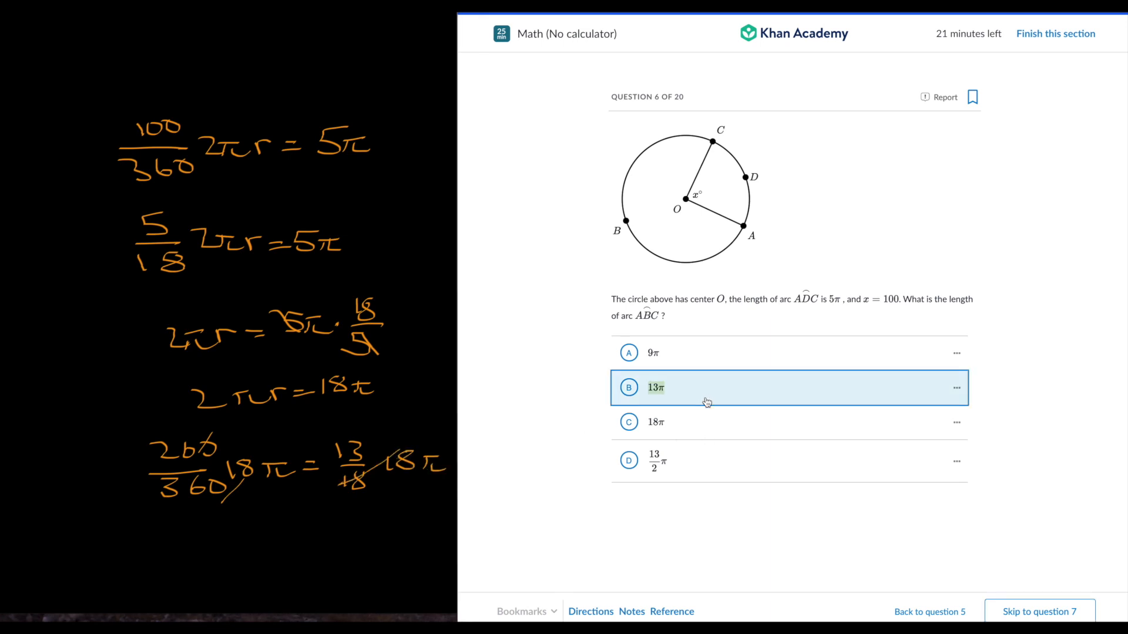
left_click(628, 388)
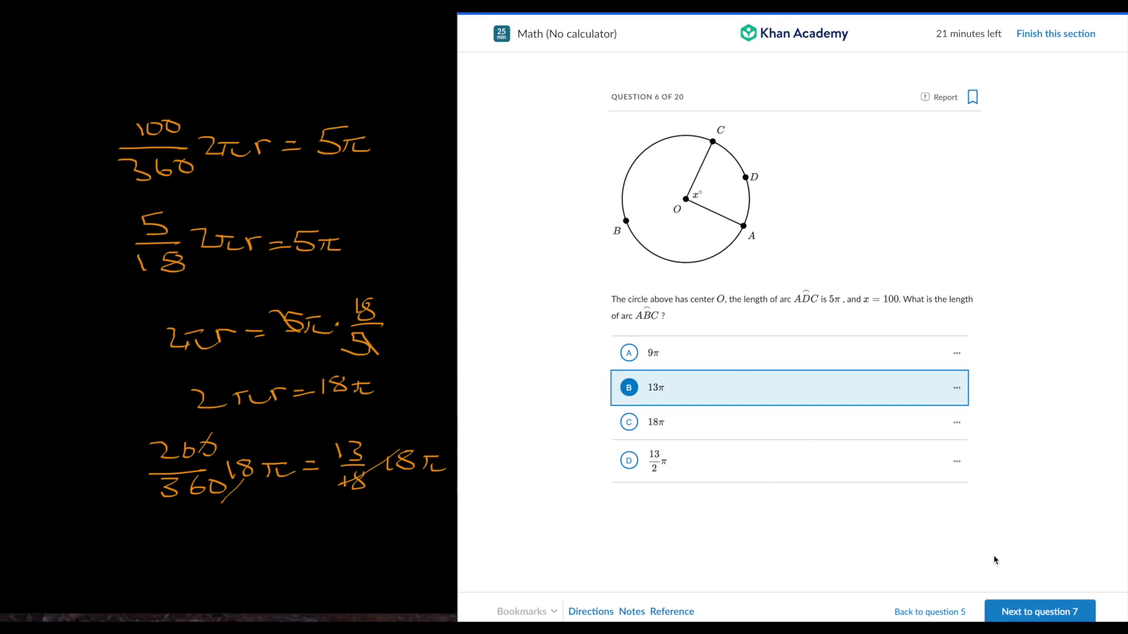
left_click(1039, 612)
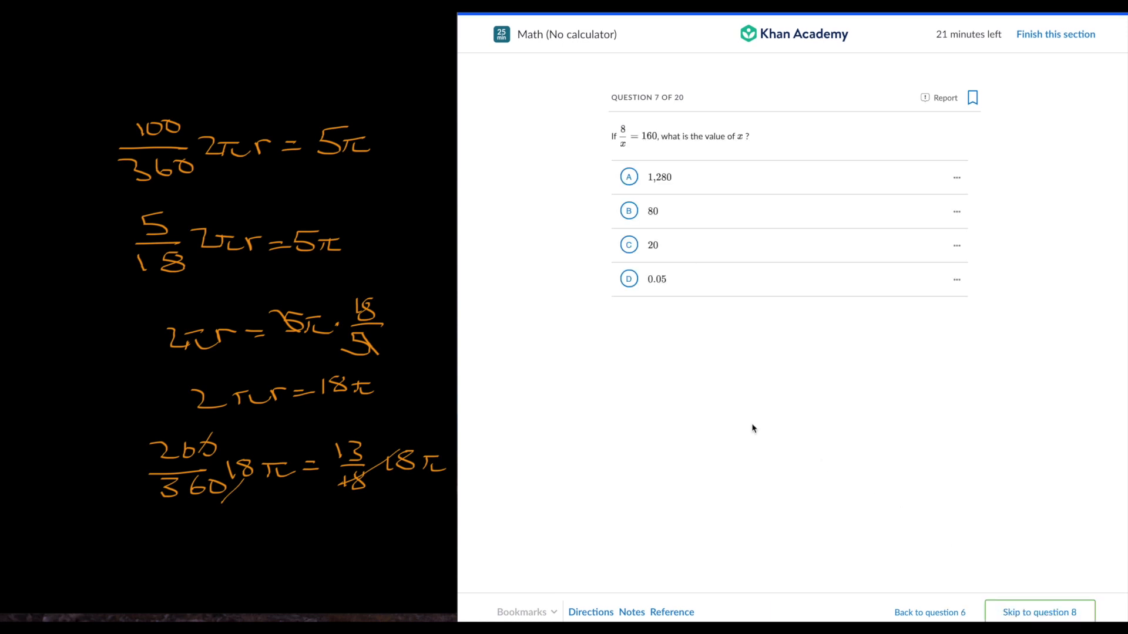
mouse_move(760, 343)
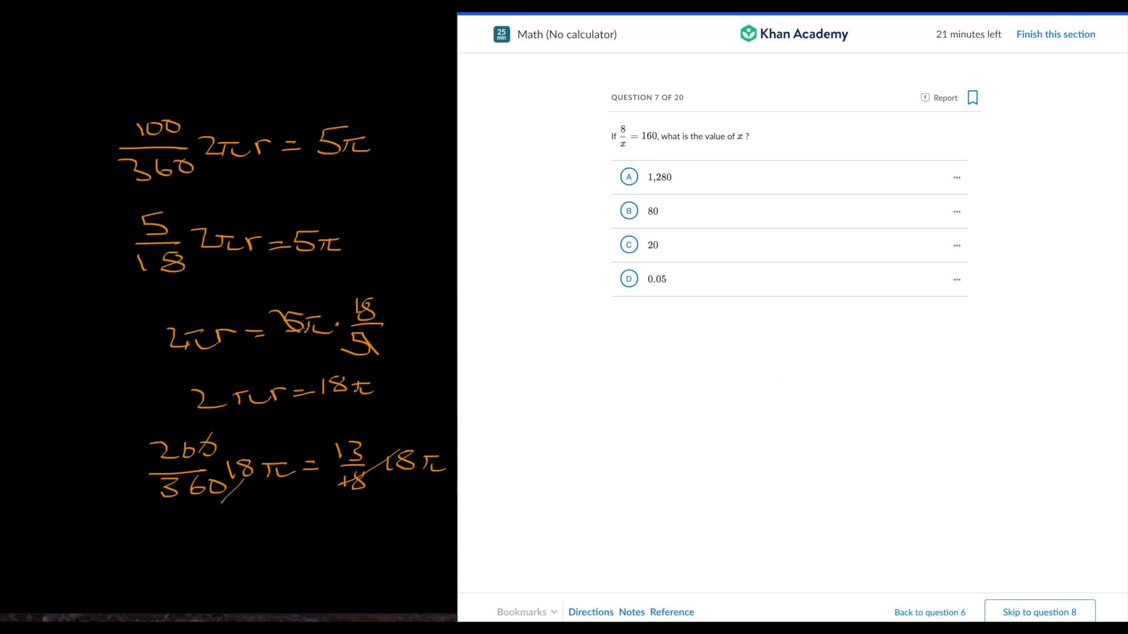
mouse_move(418, 281)
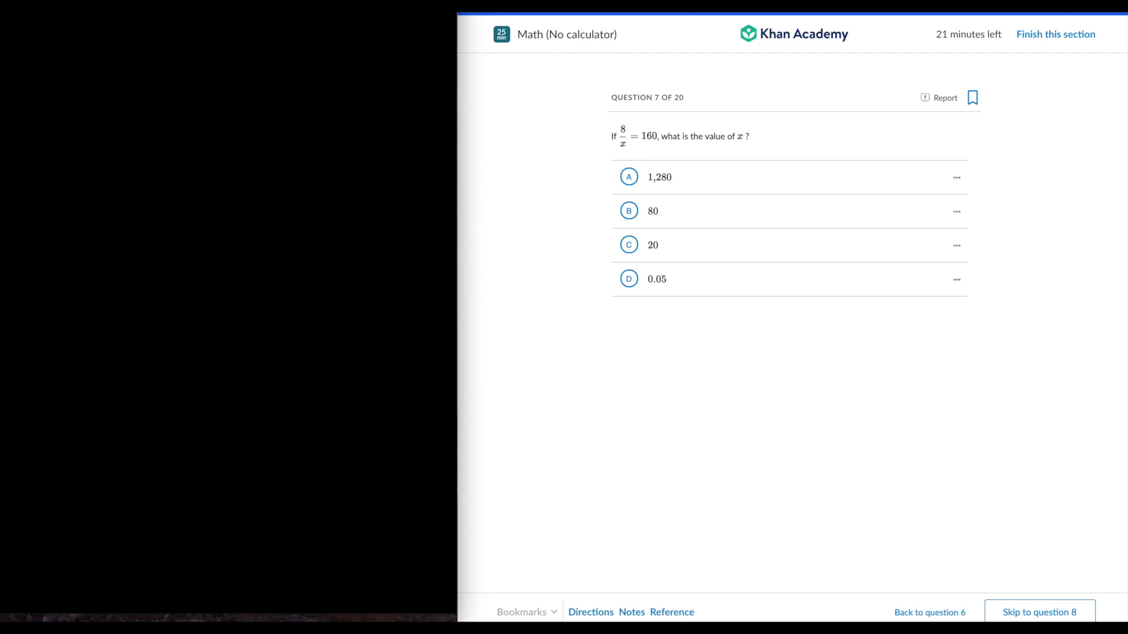
mouse_move(29, 177)
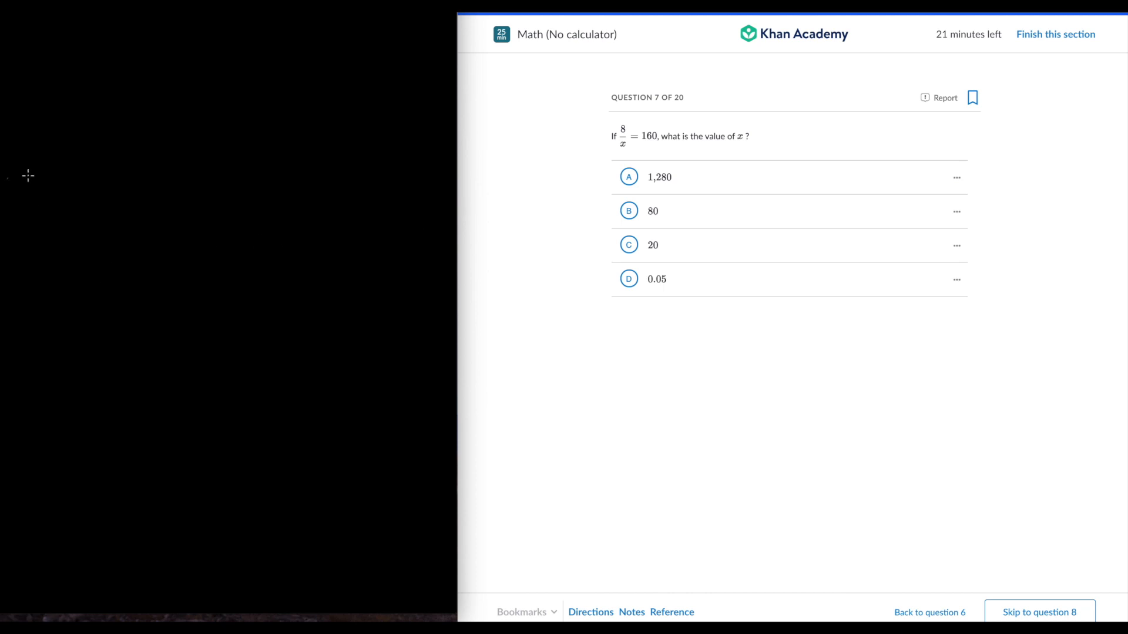
mouse_move(120, 113)
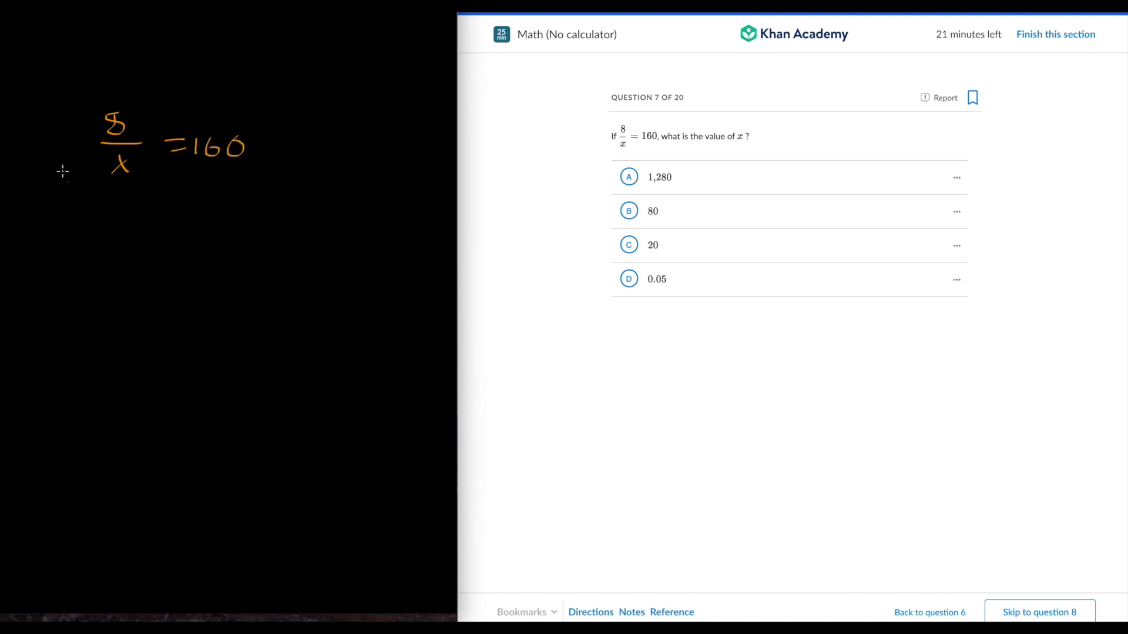
mouse_move(686, 270)
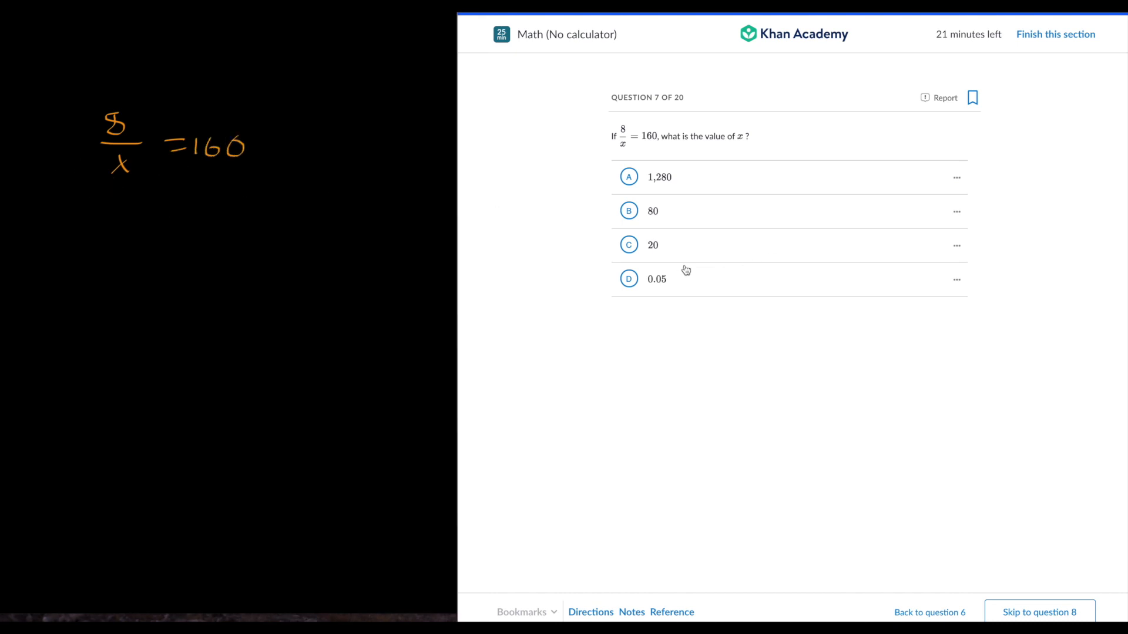
Step: Answer question 7 with 0.05 and go to question 8
left_click(656, 279)
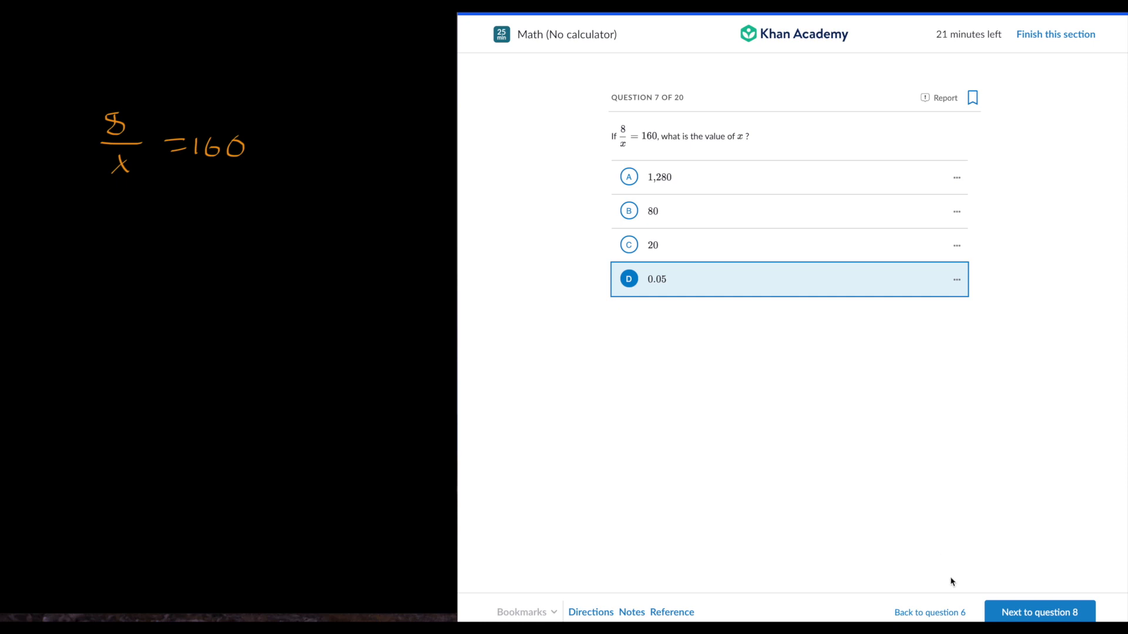
left_click(1039, 612)
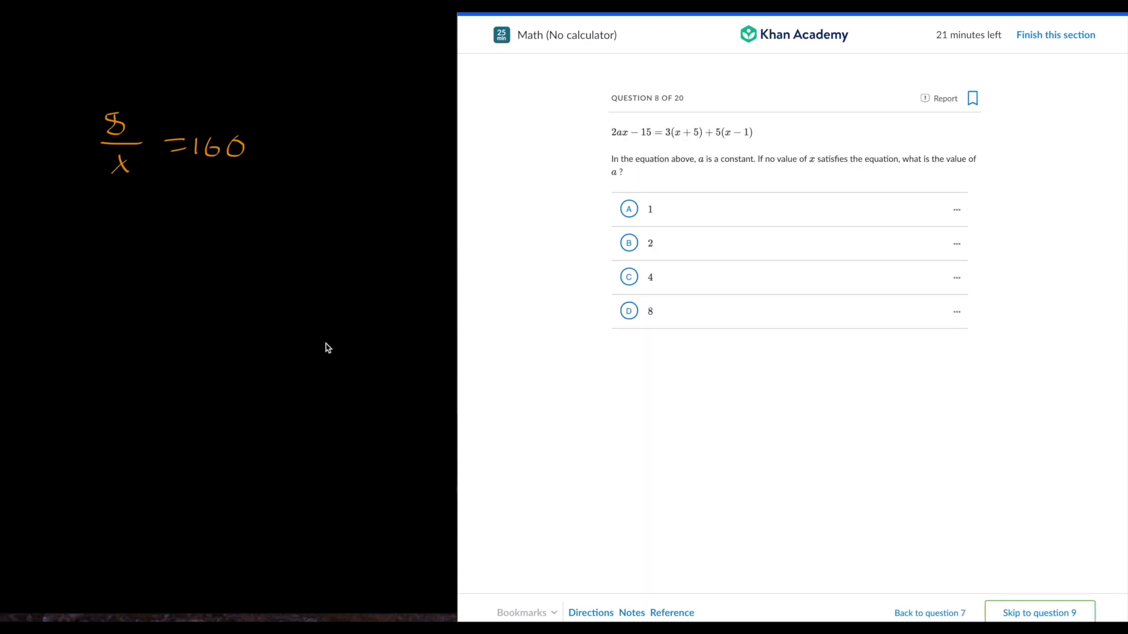
mouse_move(365, 334)
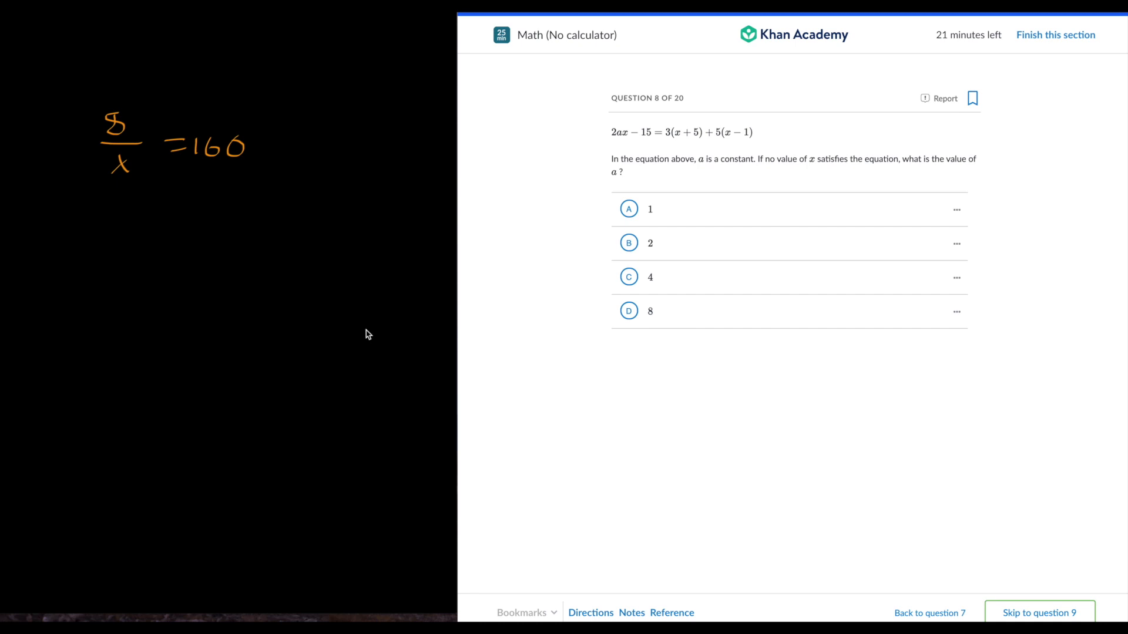
Step: Expand the right side as 3x + 15 + 5x − 5 = 8x + 10, then go to question 9
left_click_drag(144, 234, 155, 248)
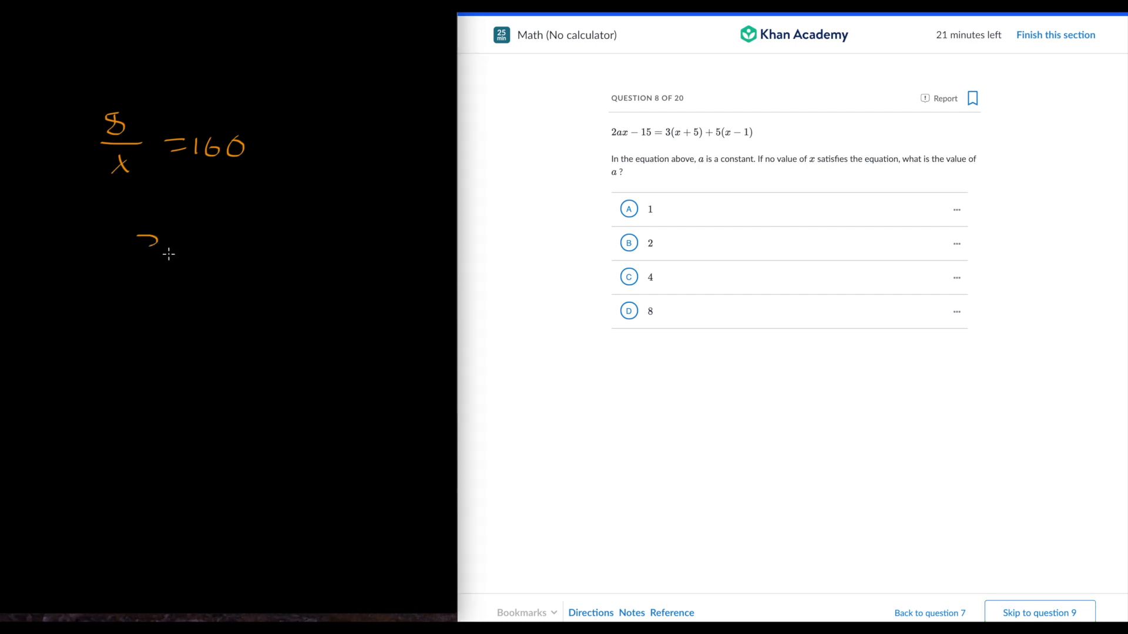
left_click_drag(140, 237, 176, 259)
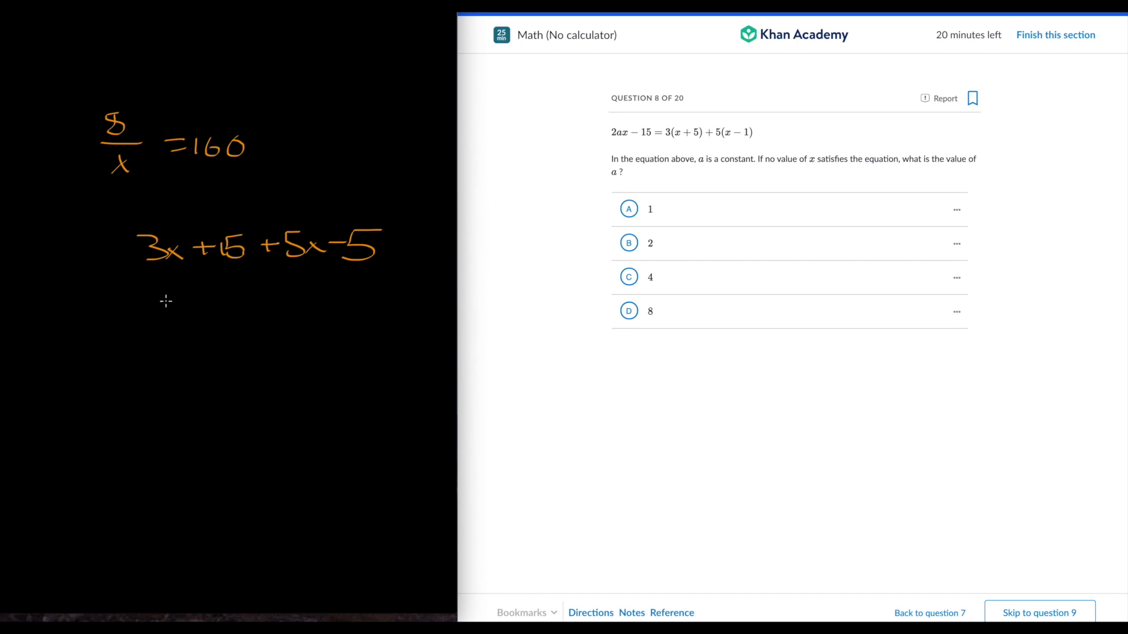
left_click_drag(173, 302, 230, 313)
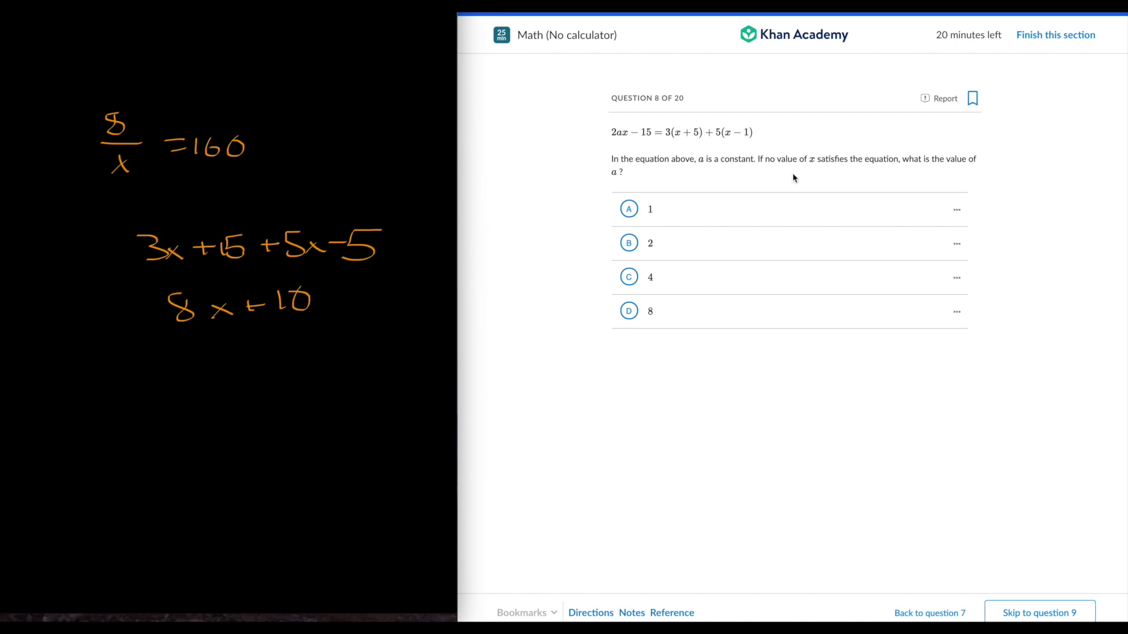
mouse_move(716, 216)
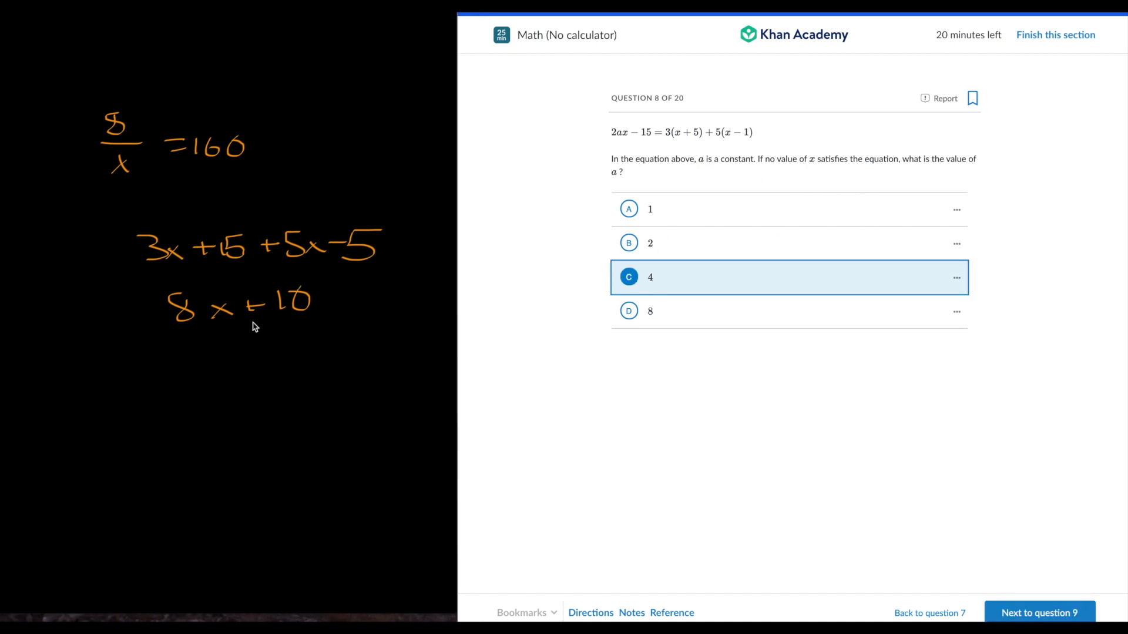
mouse_move(669, 200)
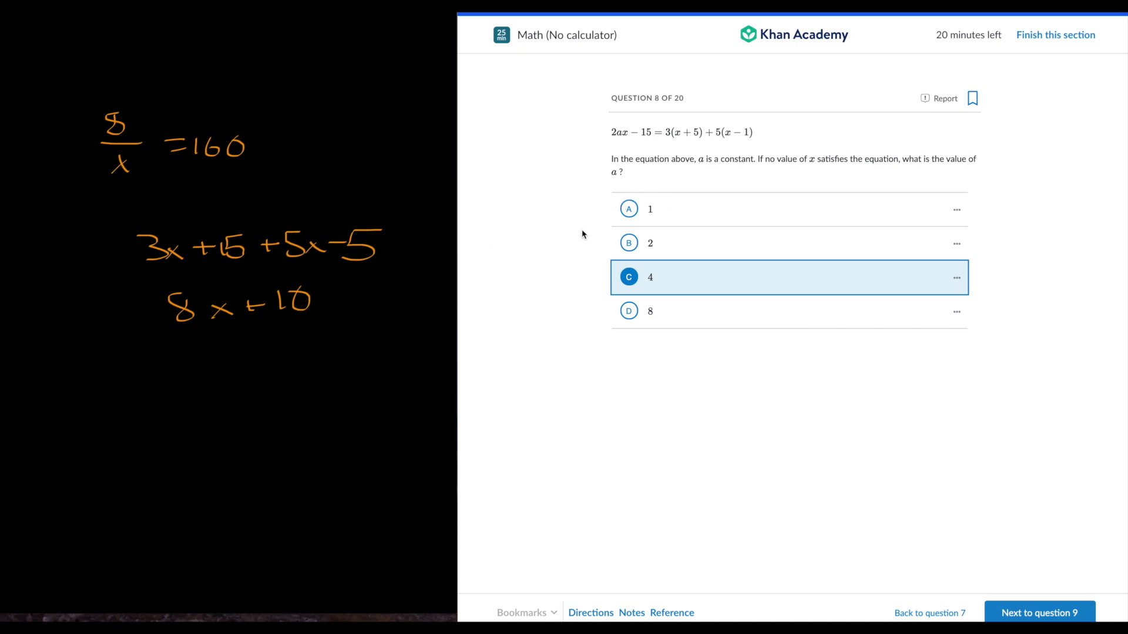
mouse_move(1017, 602)
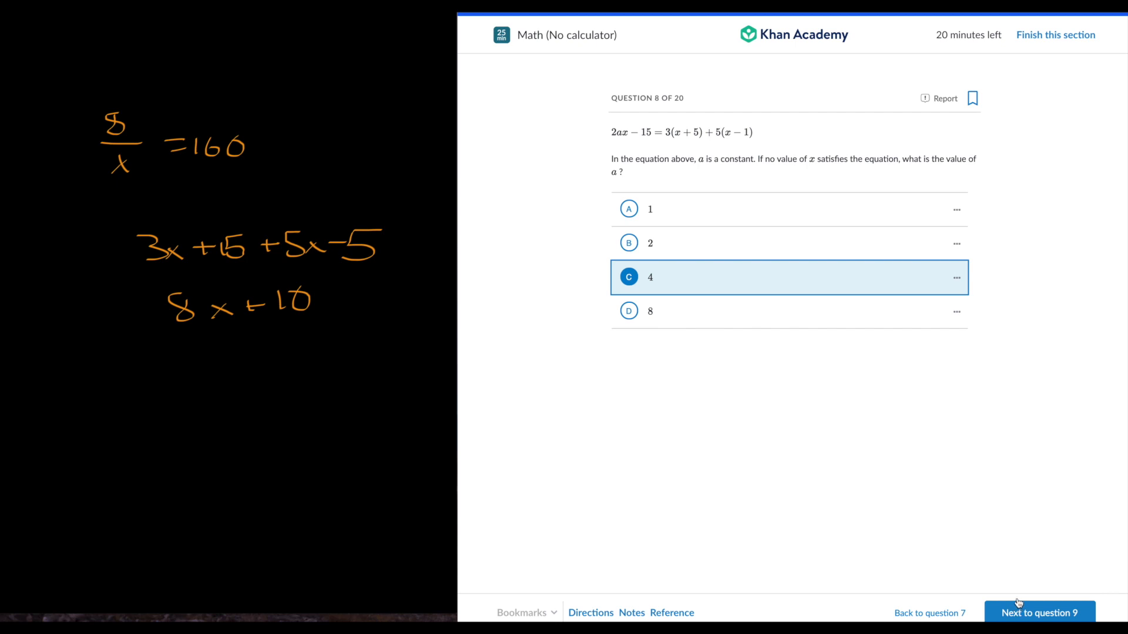
left_click(1039, 613)
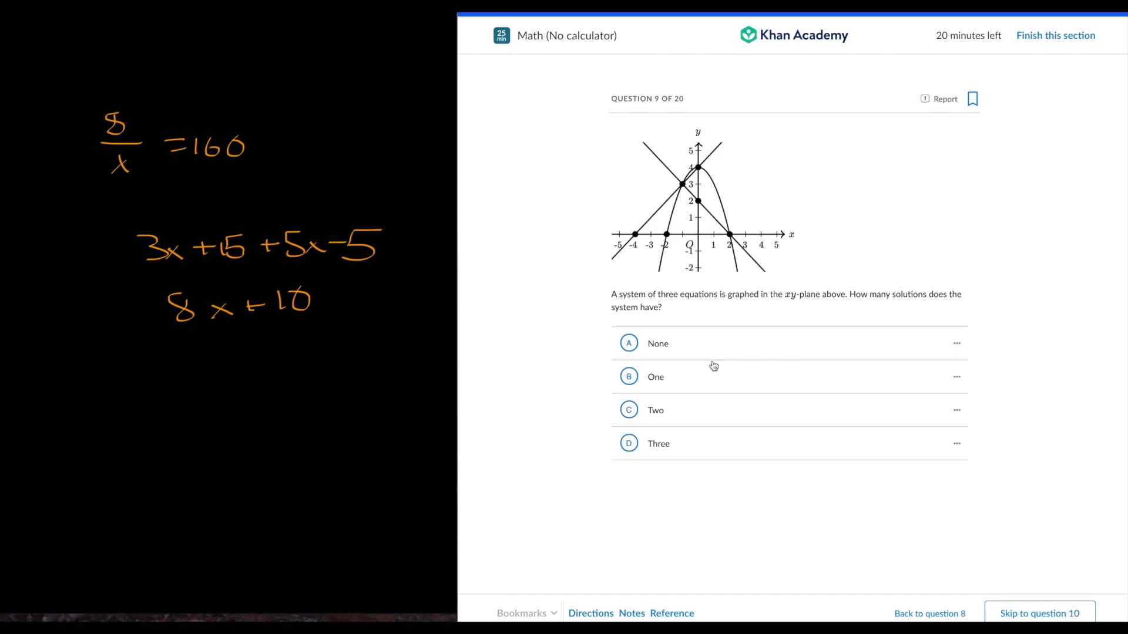
Step: Answer One for the three-equation graph and go to question 10
left_click(656, 376)
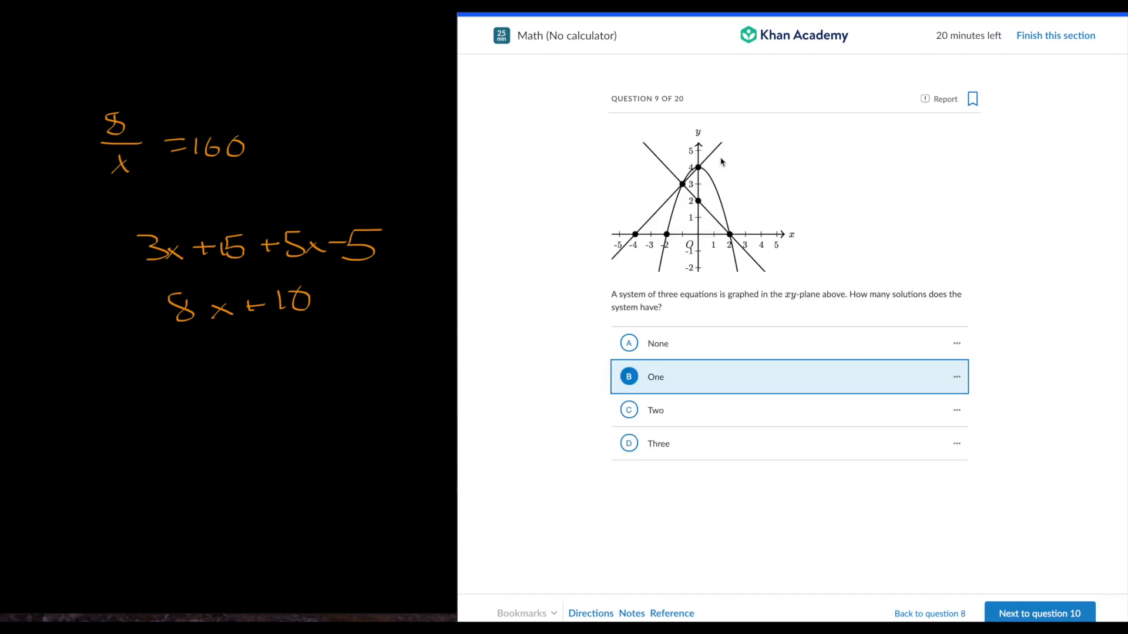
mouse_move(1014, 529)
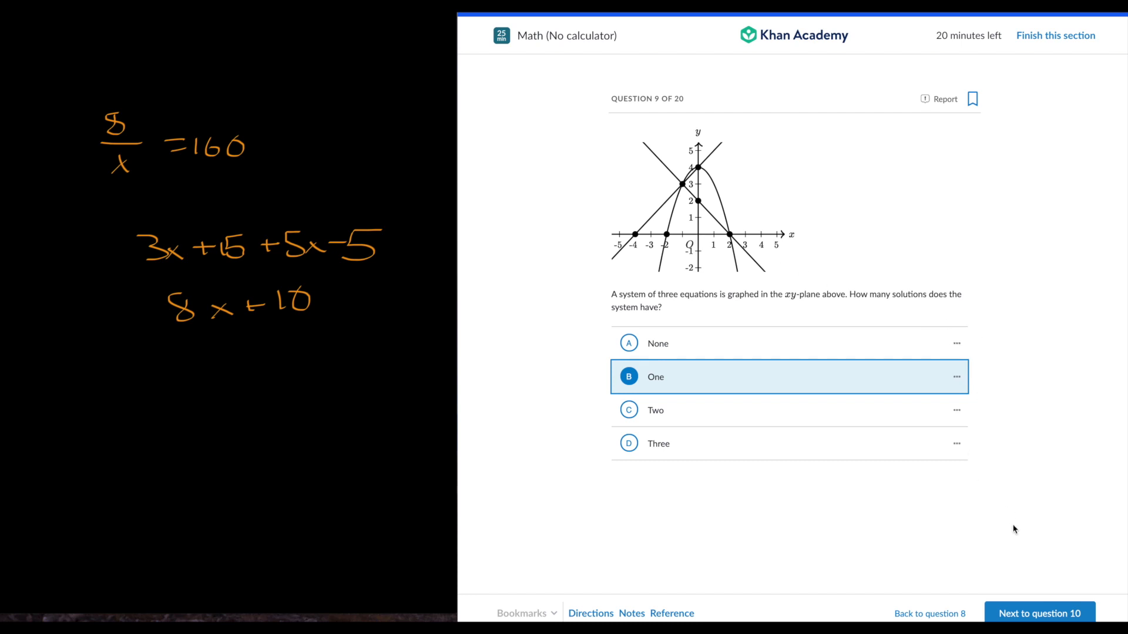
left_click(1039, 613)
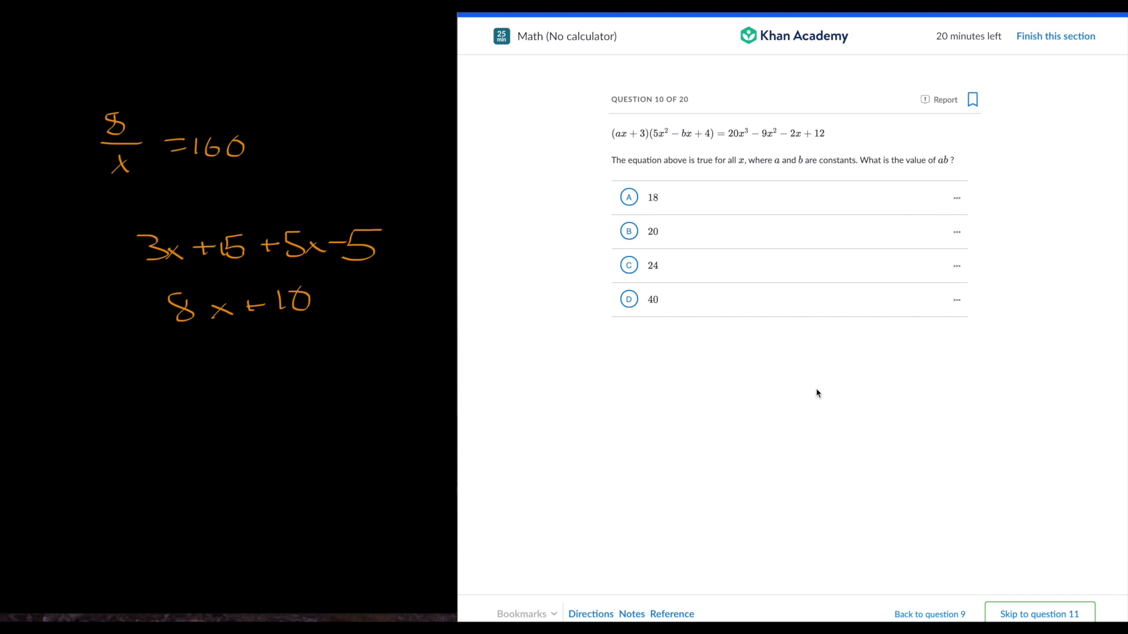
mouse_move(826, 390)
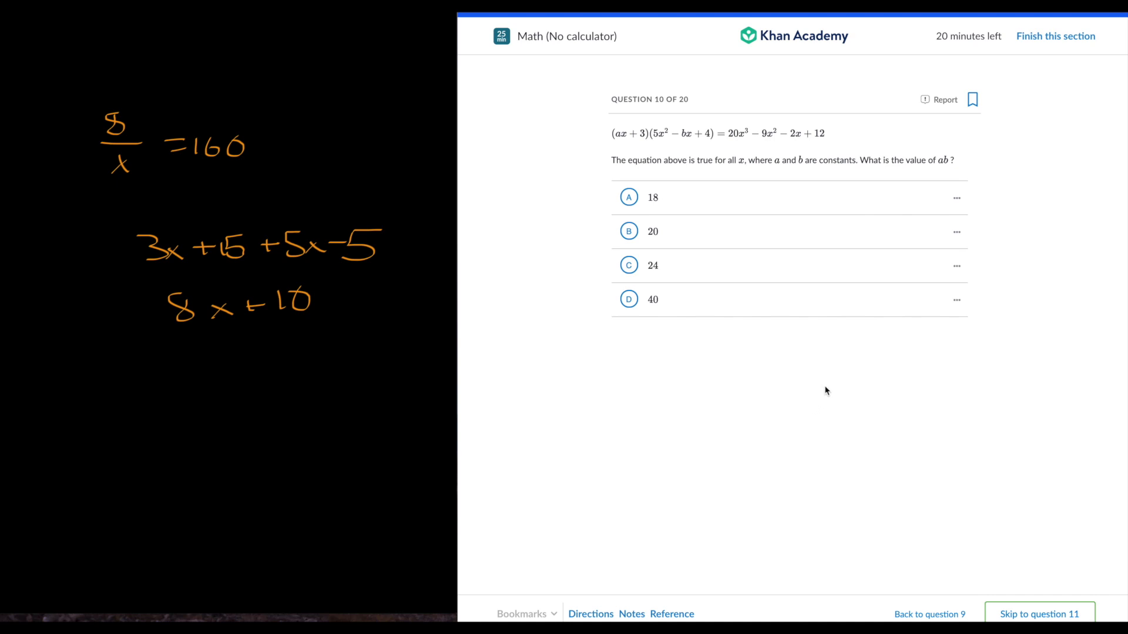
mouse_move(821, 394)
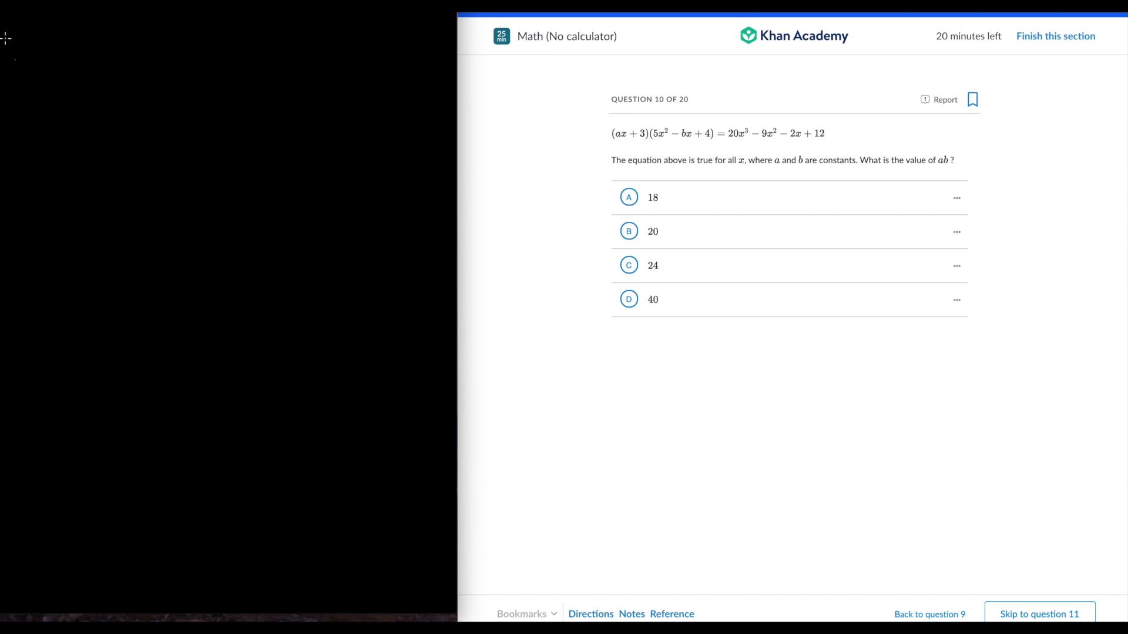
mouse_move(77, 73)
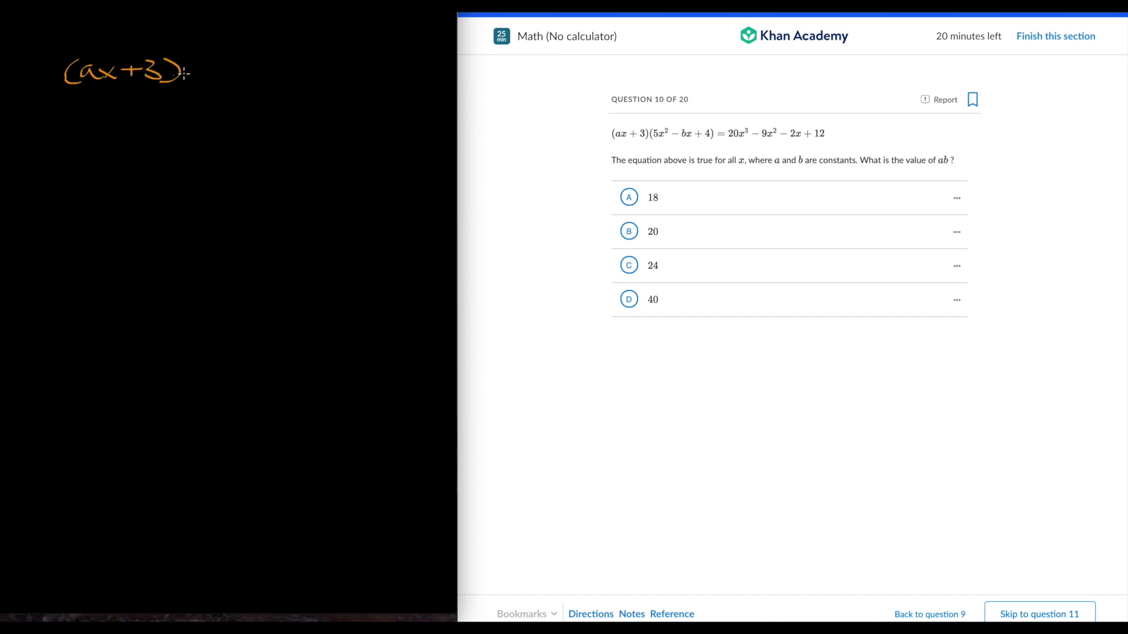
Step: Write (ax+3)(5x²−bx+4) on the scratchpad and begin expanding it term by term
left_click_drag(190, 71, 252, 61)
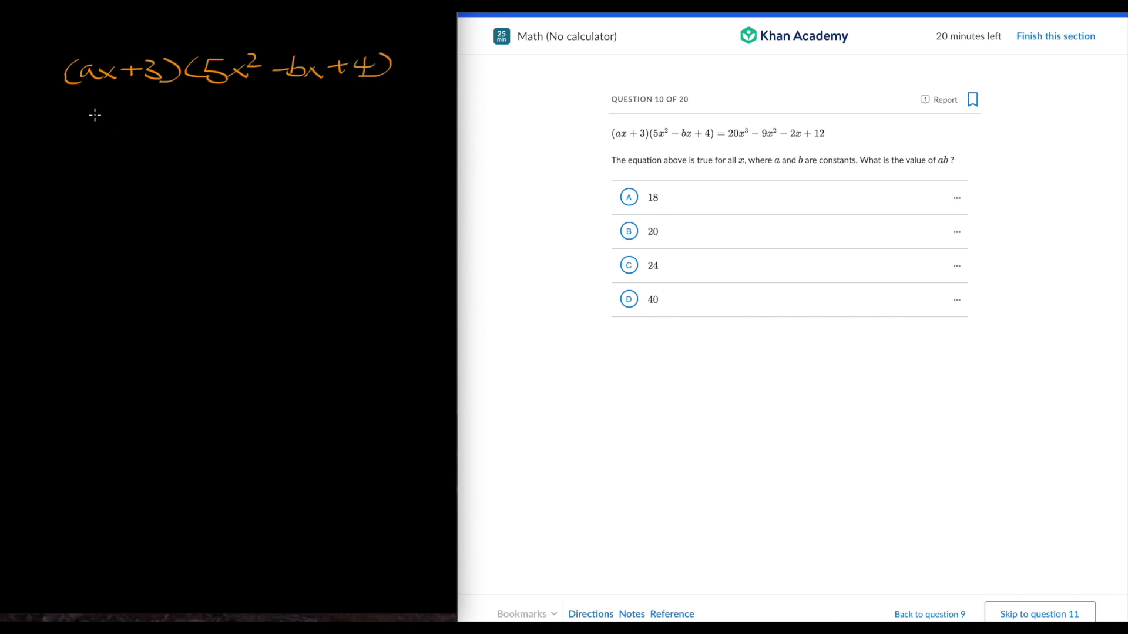
left_click_drag(76, 118, 173, 118)
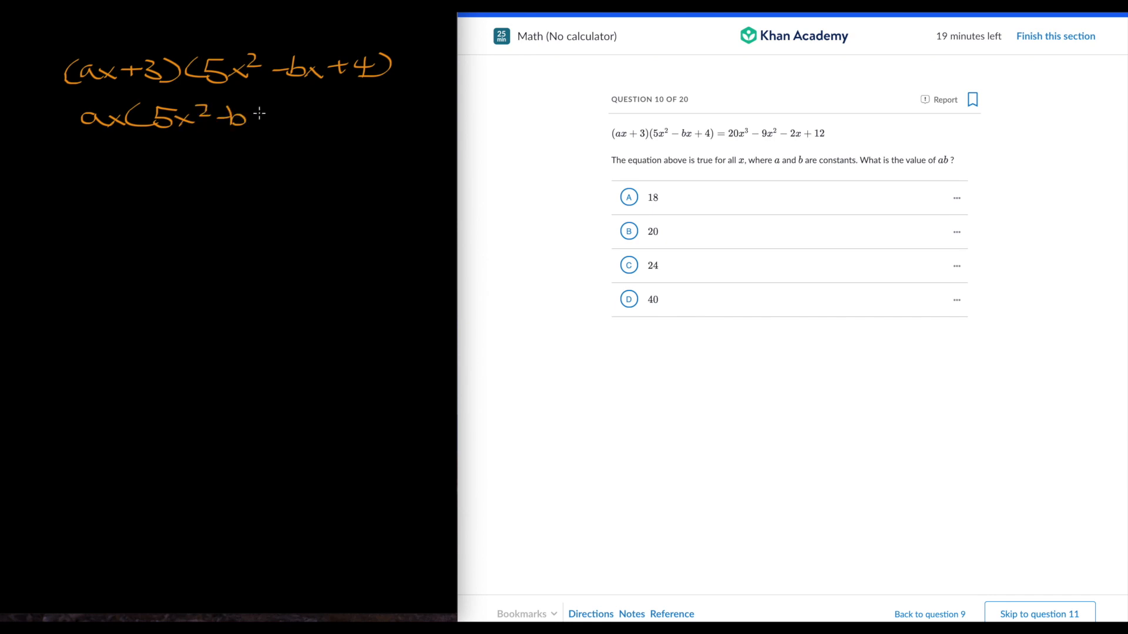
left_click_drag(248, 115, 299, 118)
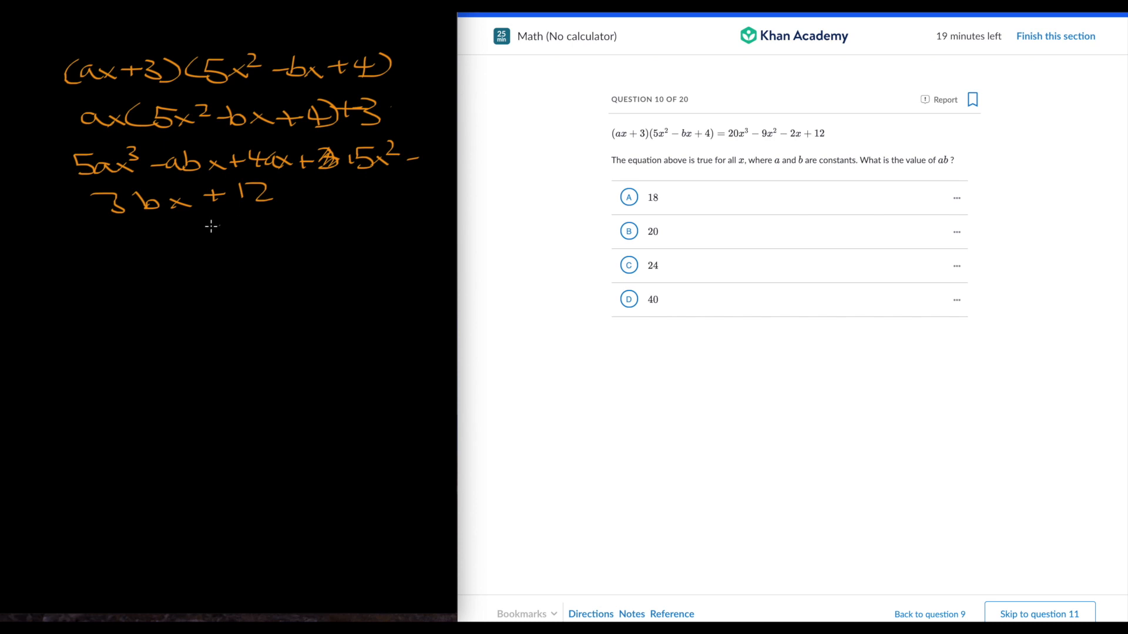
mouse_move(177, 226)
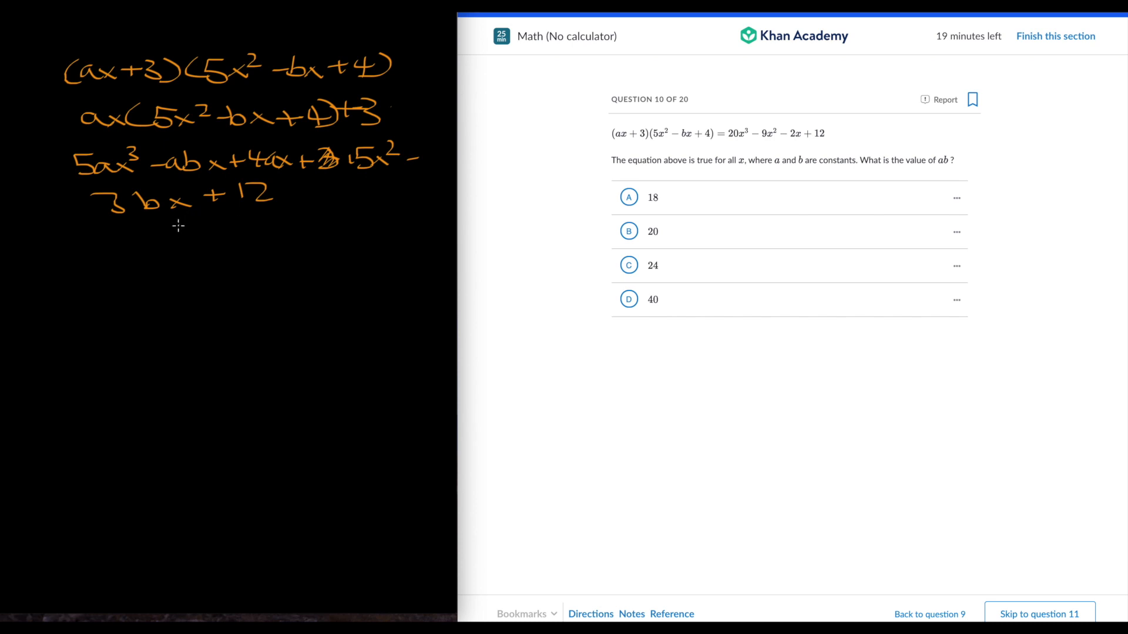
mouse_move(187, 189)
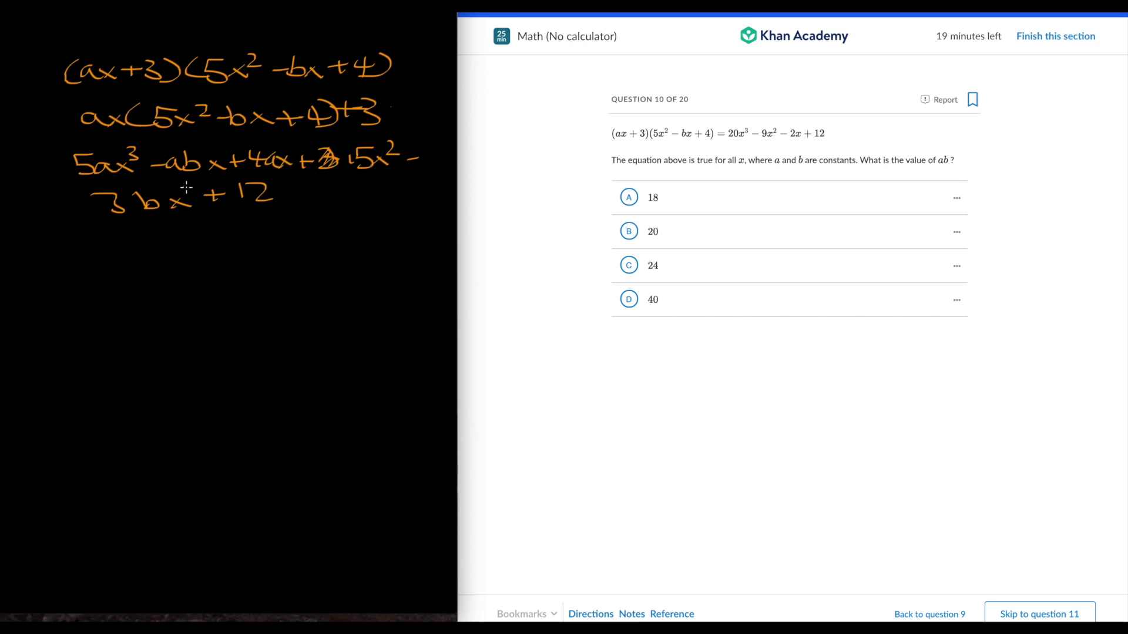
mouse_move(211, 175)
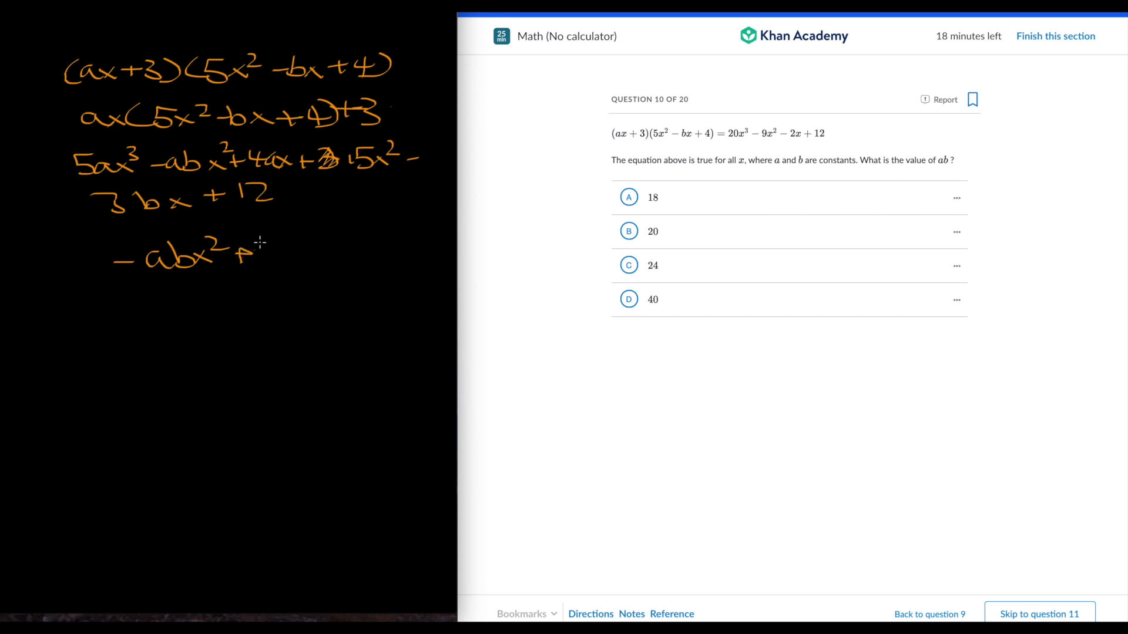
Step: Collect the x² terms into ab − 15 = 9, giving 24, and reach question 11
left_click_drag(259, 248, 316, 248)
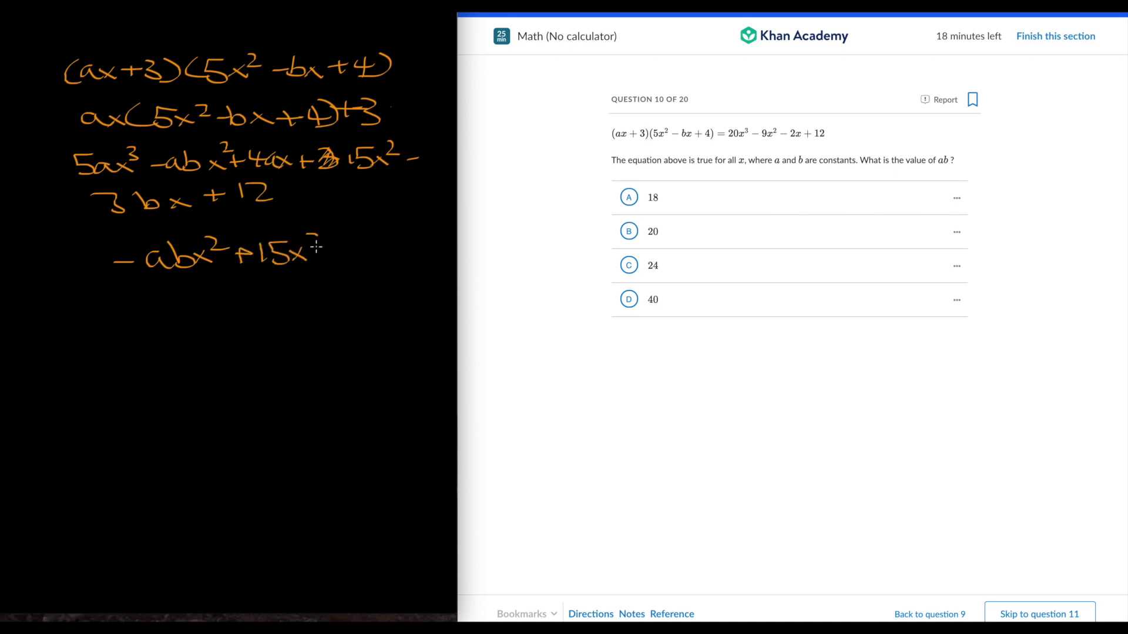
left_click_drag(316, 247, 385, 248)
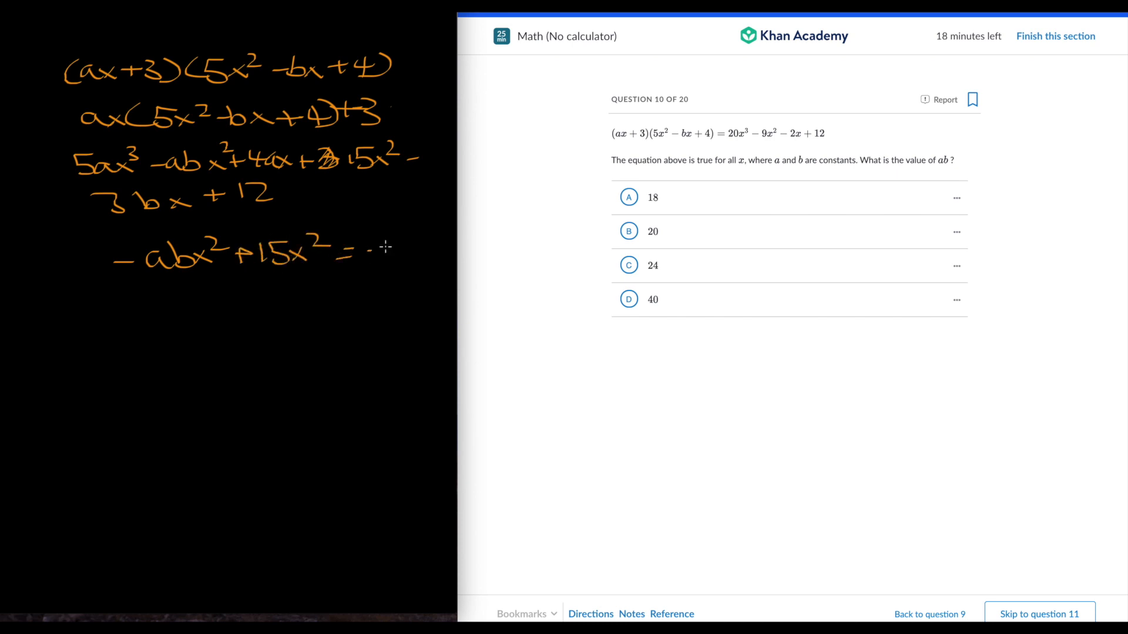
left_click_drag(374, 252, 396, 256)
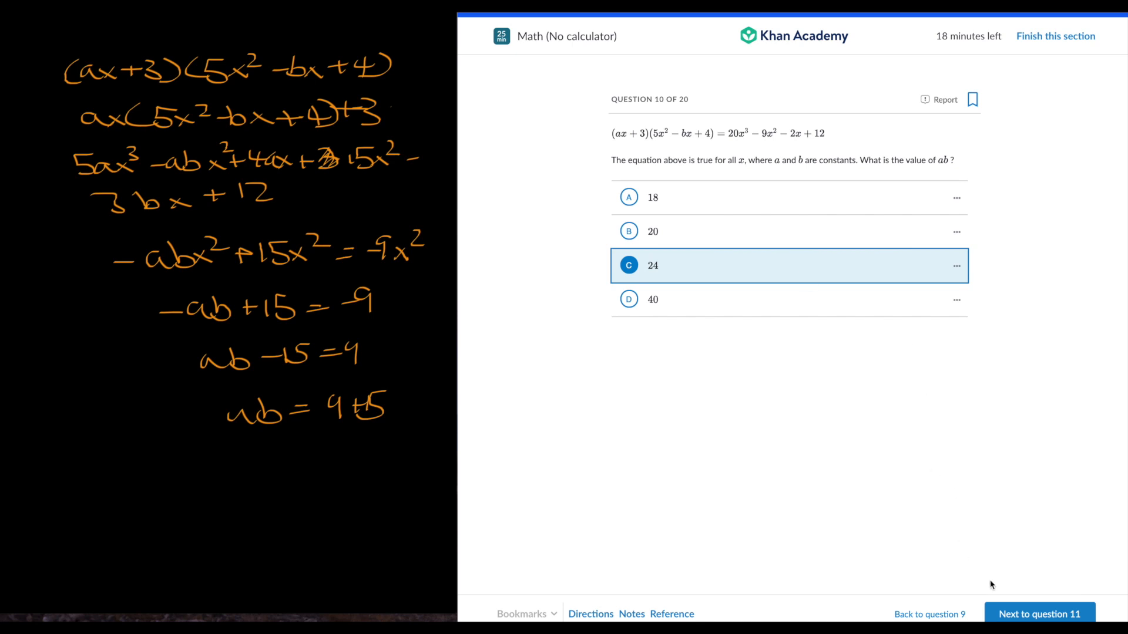
left_click(1038, 613)
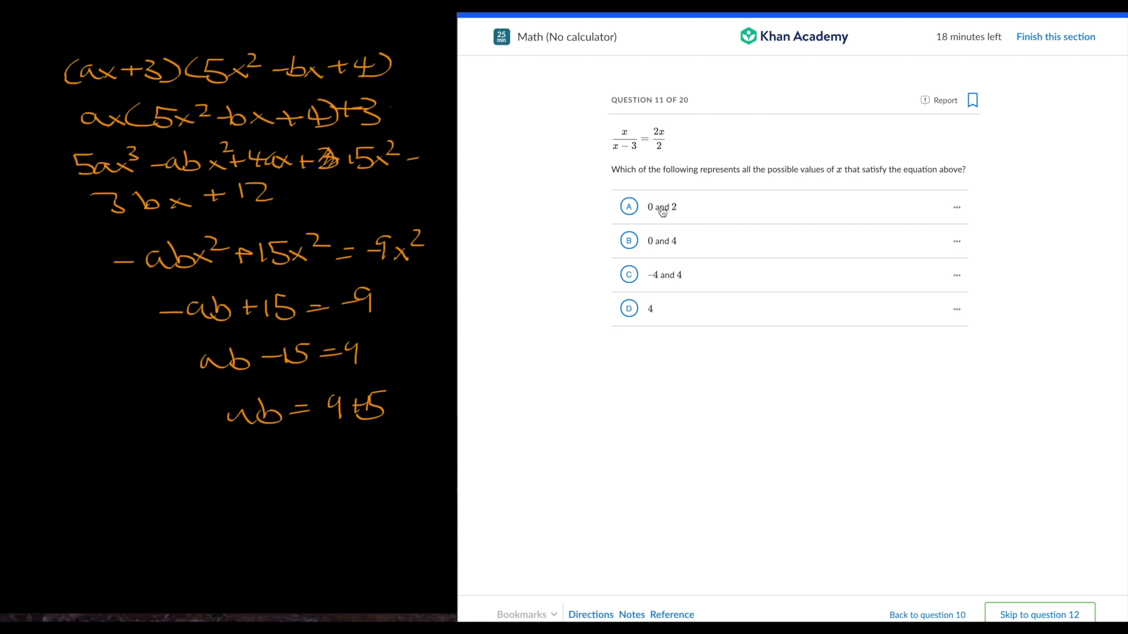
mouse_move(673, 217)
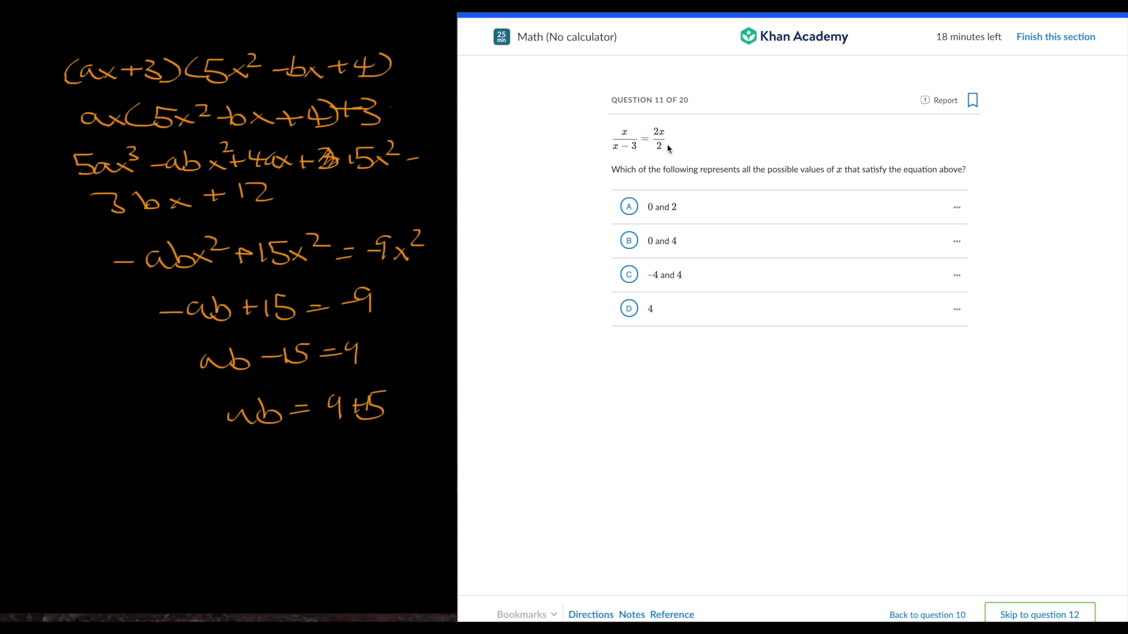
mouse_move(623, 191)
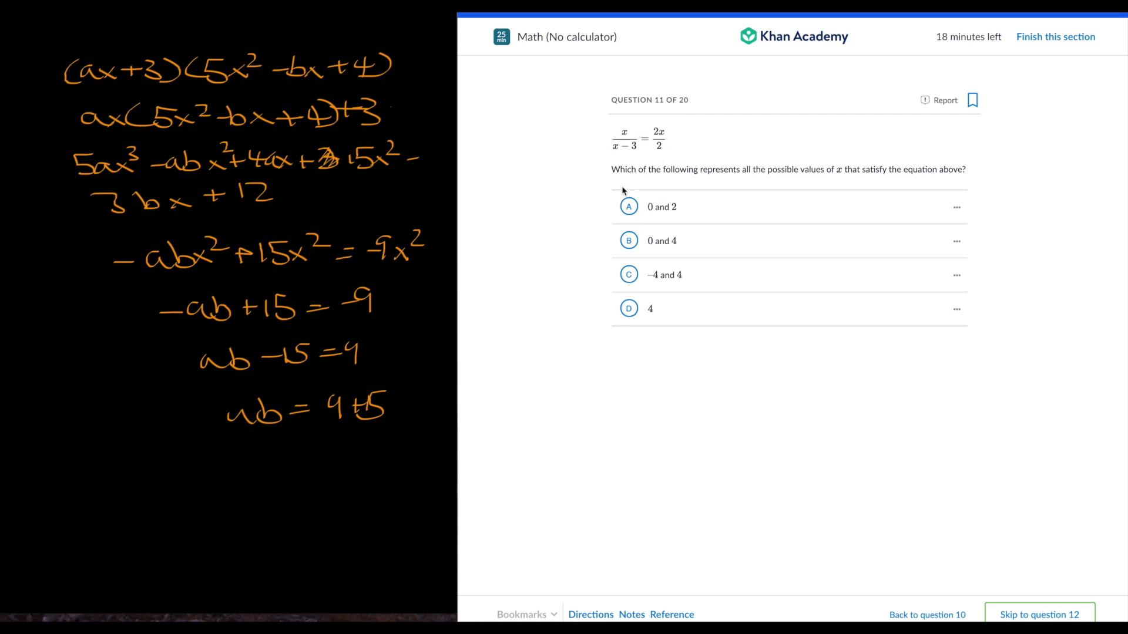
mouse_move(641, 180)
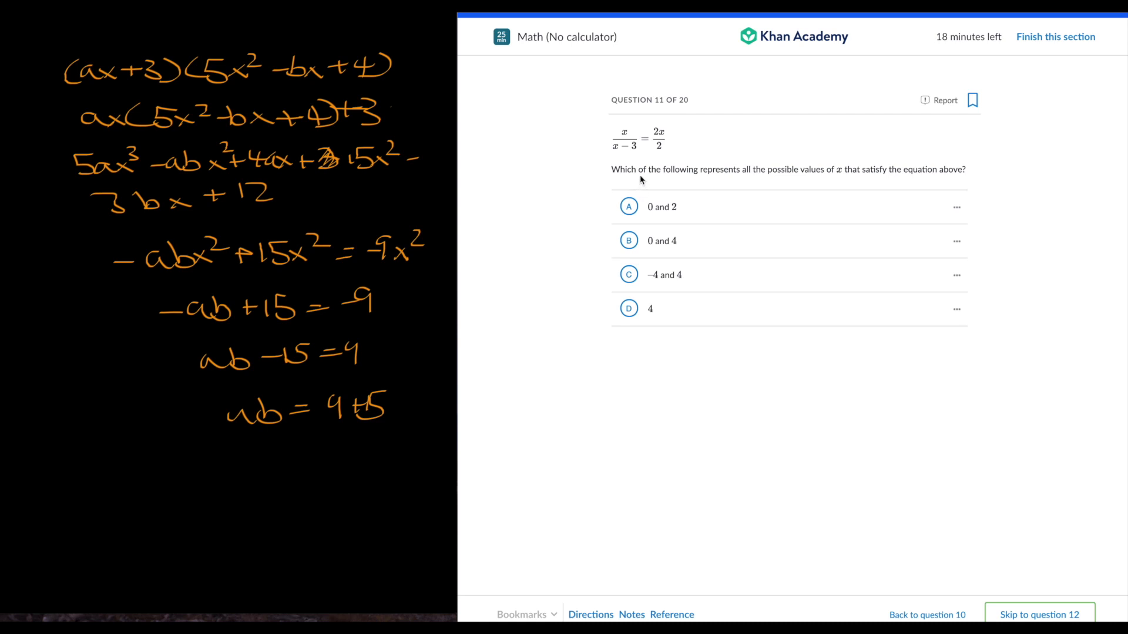
mouse_move(632, 159)
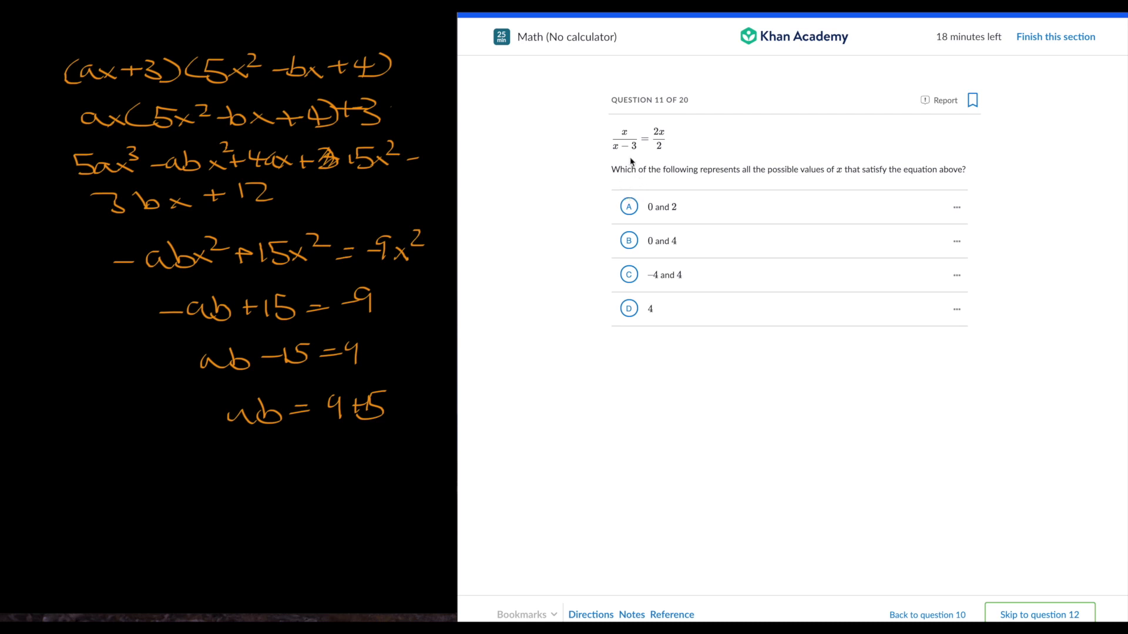
mouse_move(626, 157)
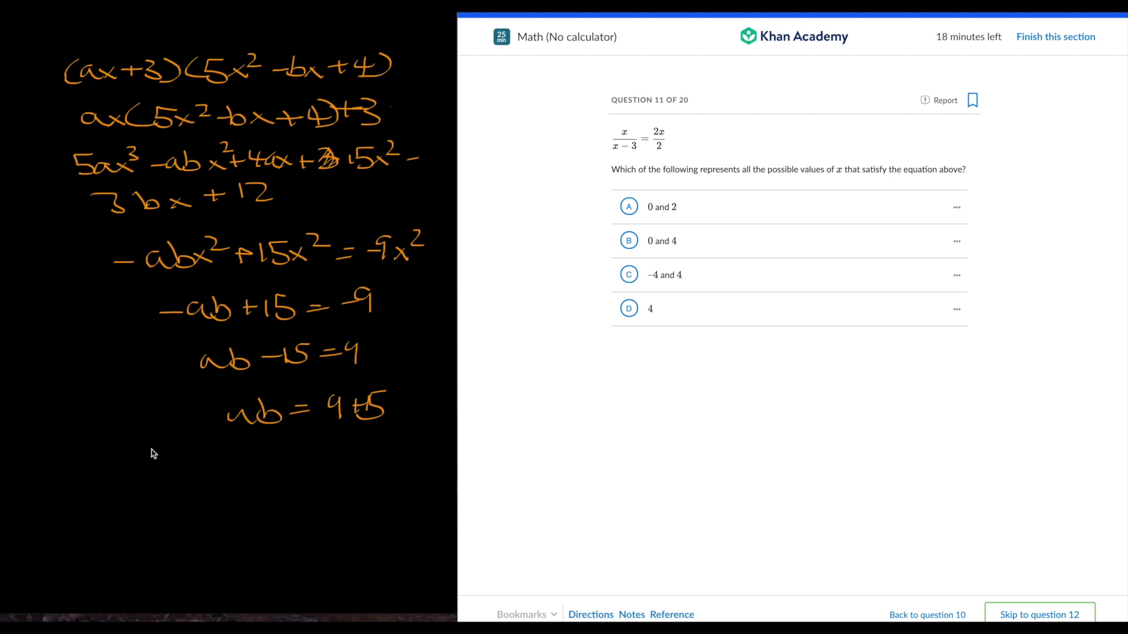
Step: Jot down brief working for question 11's fraction equation on the scratchpad
left_click_drag(158, 446, 195, 478)
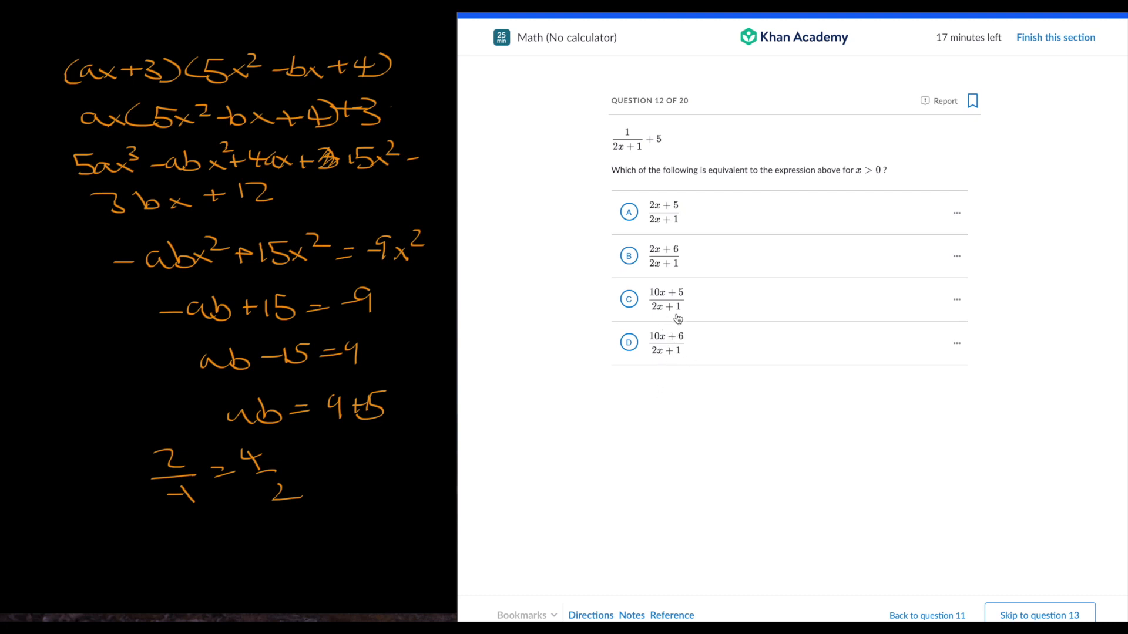
mouse_move(663, 341)
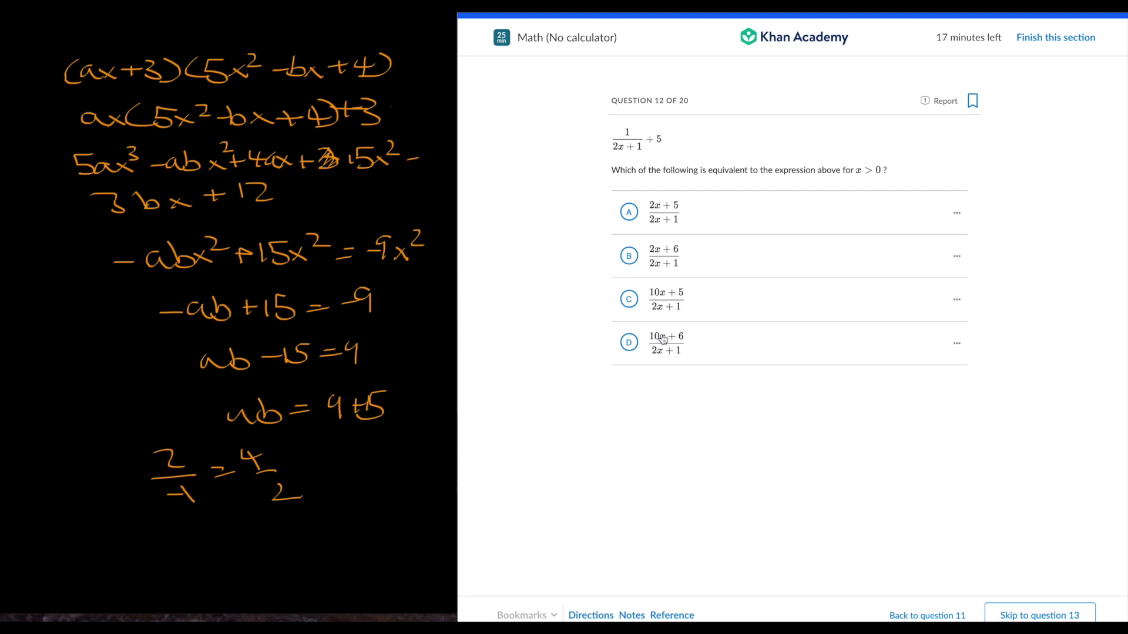
mouse_move(667, 345)
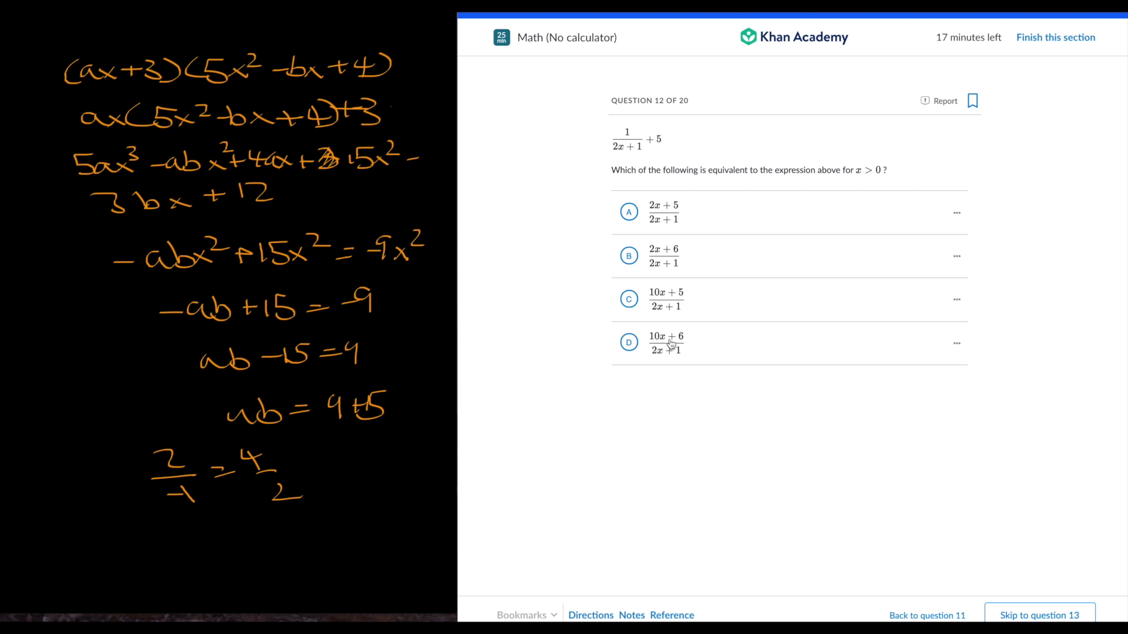
mouse_move(676, 347)
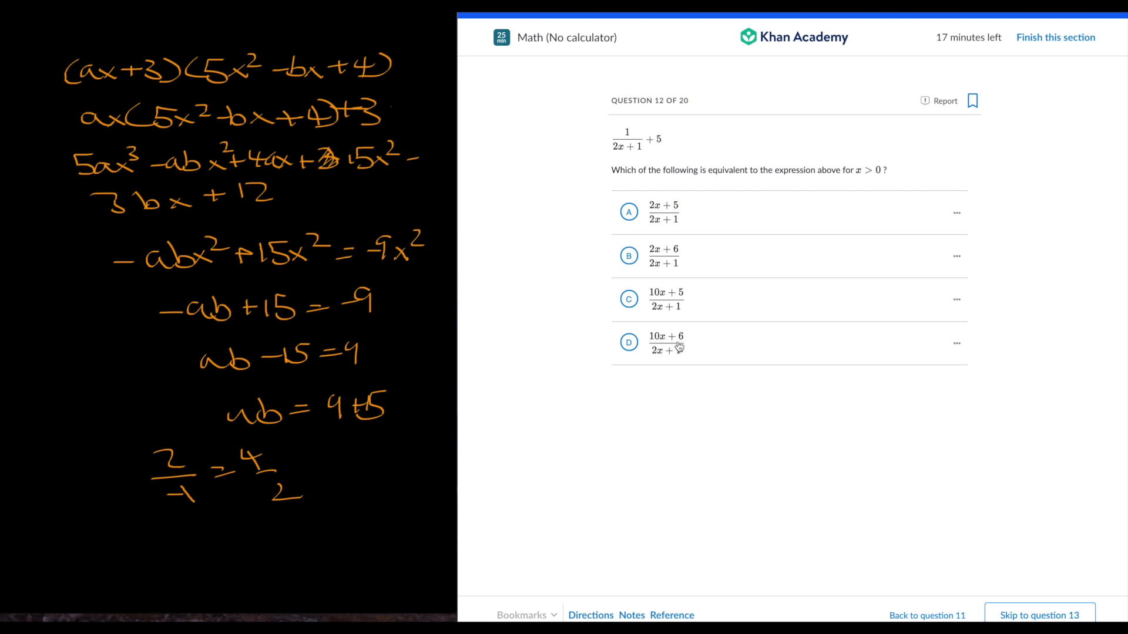
mouse_move(384, 618)
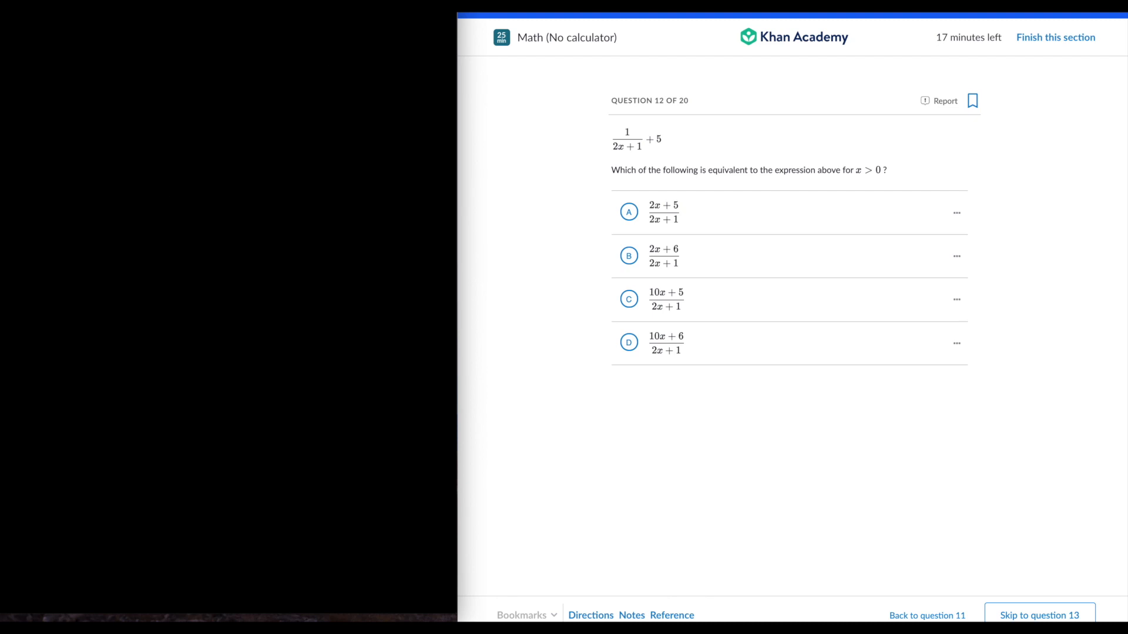
mouse_move(116, 96)
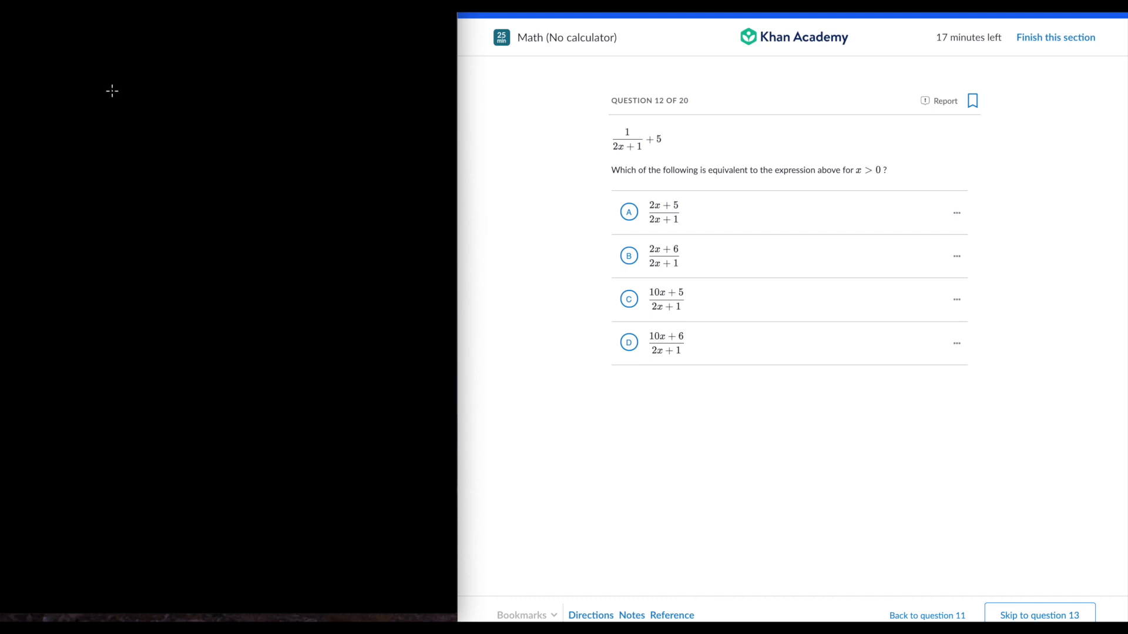
mouse_move(116, 100)
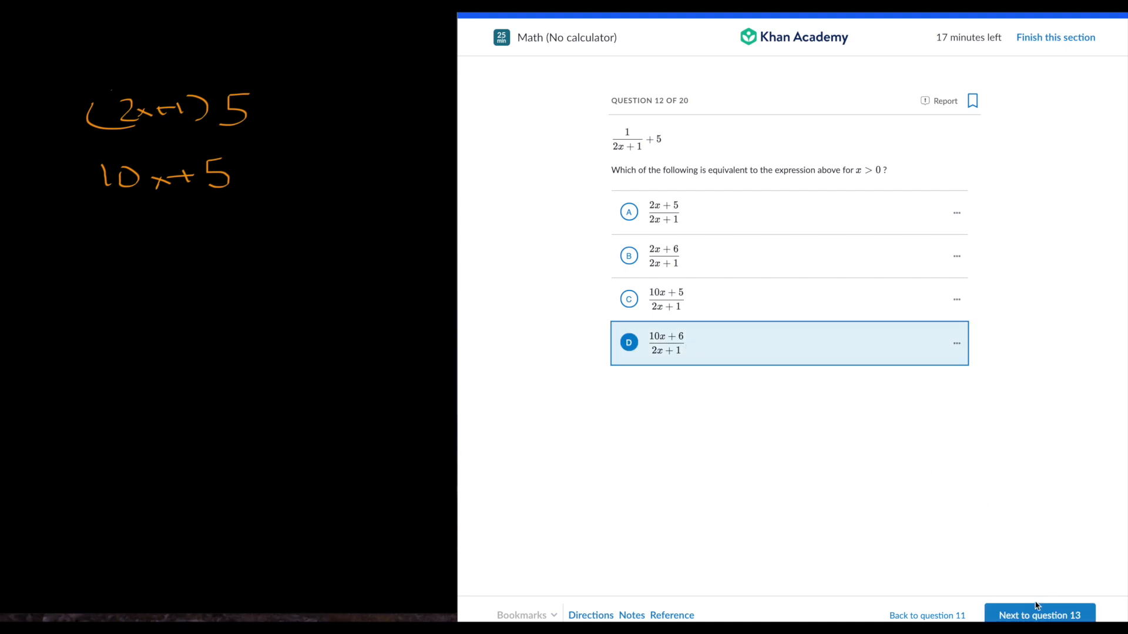
Step: Move on to the parabola question 13 with (10x+6)/(2x+1) chosen
left_click(1038, 615)
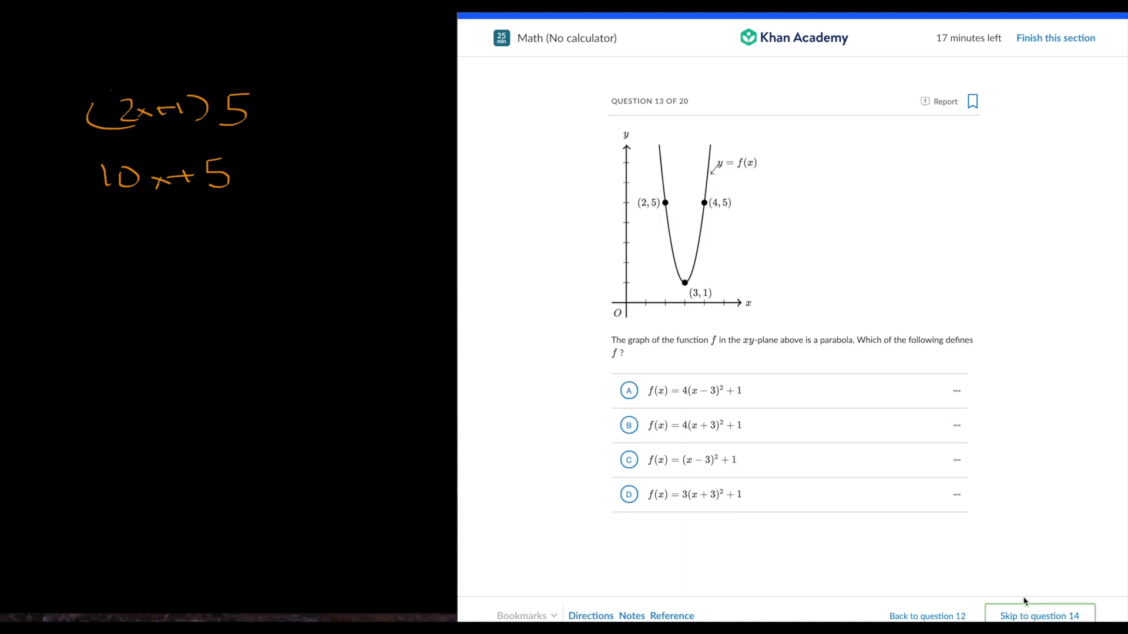
mouse_move(738, 444)
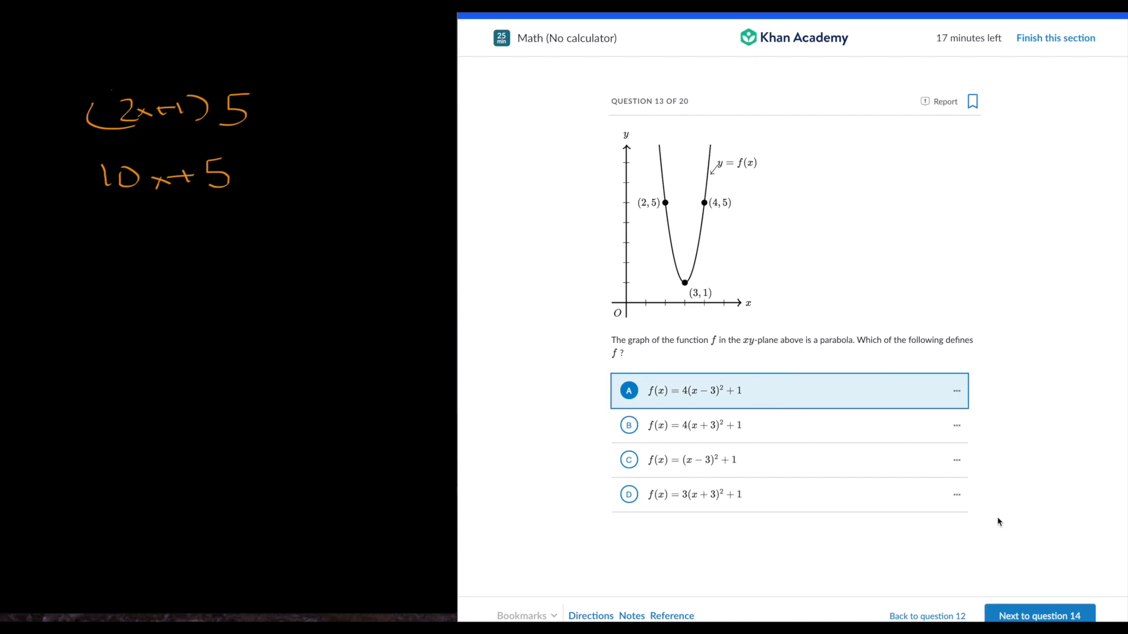
mouse_move(705, 343)
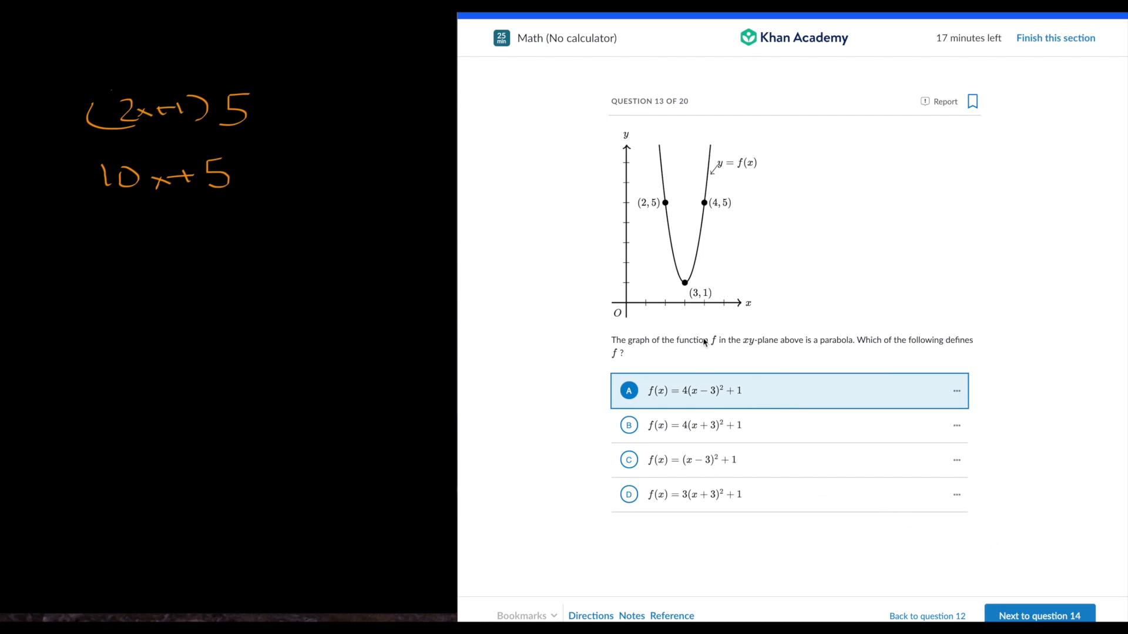
mouse_move(702, 423)
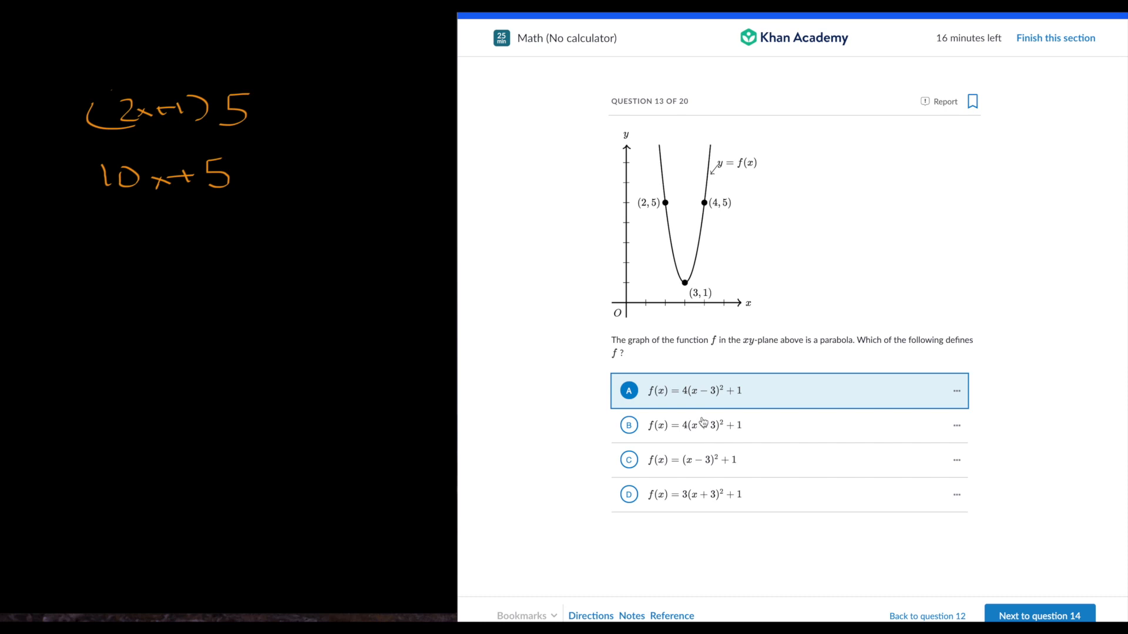
mouse_move(692, 247)
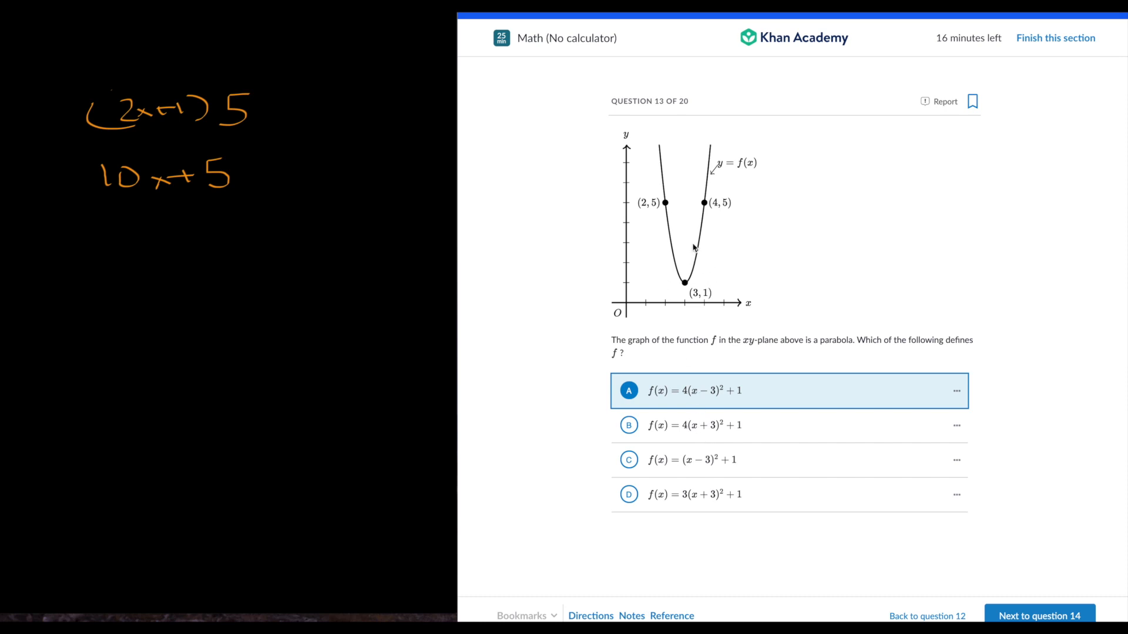
mouse_move(705, 232)
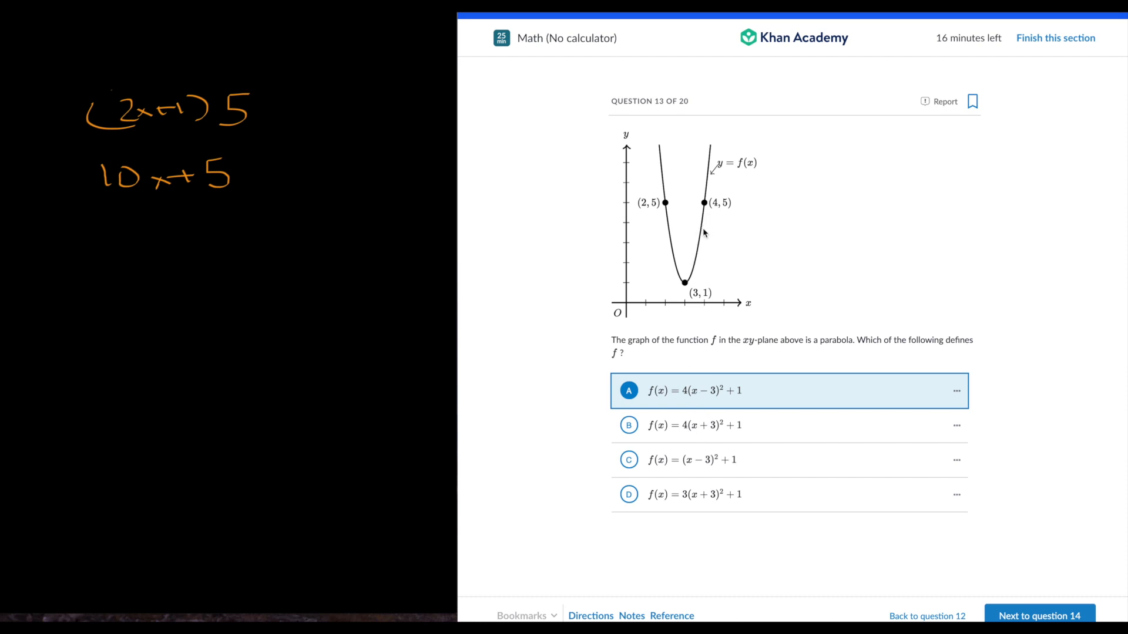
mouse_move(712, 237)
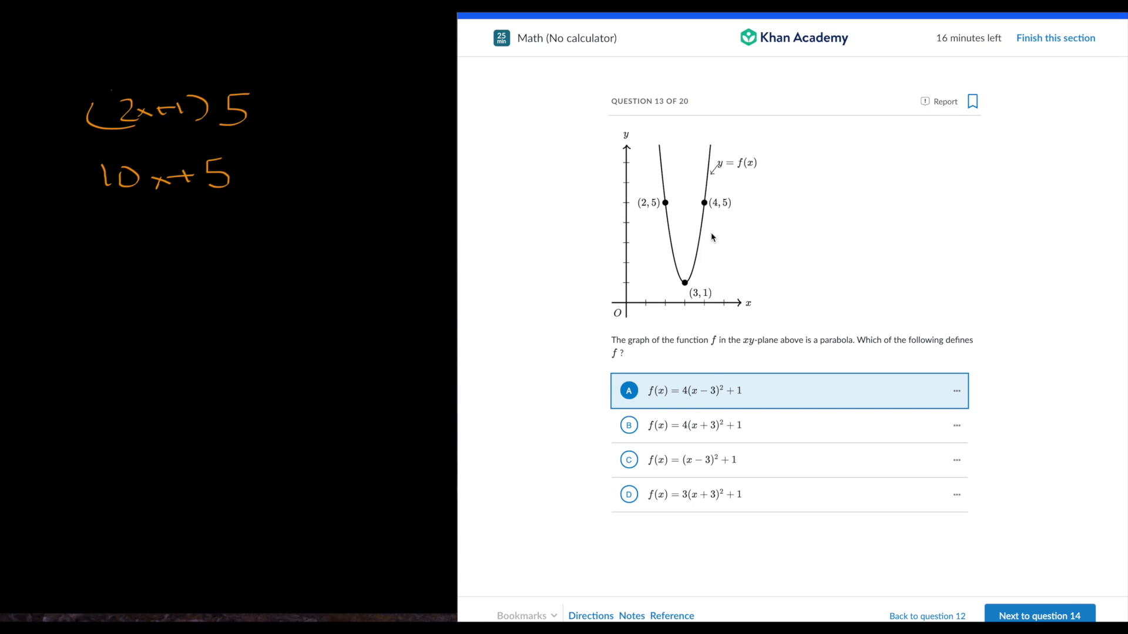
mouse_move(1089, 593)
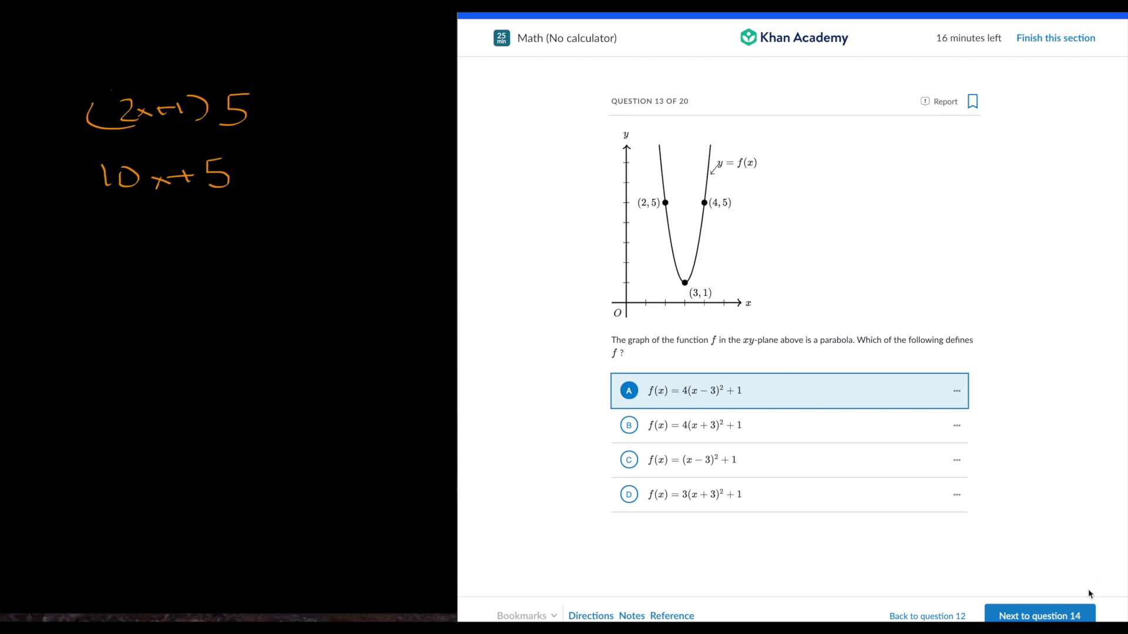
Step: Move on to question 14 on a system of inequalities
left_click(1039, 616)
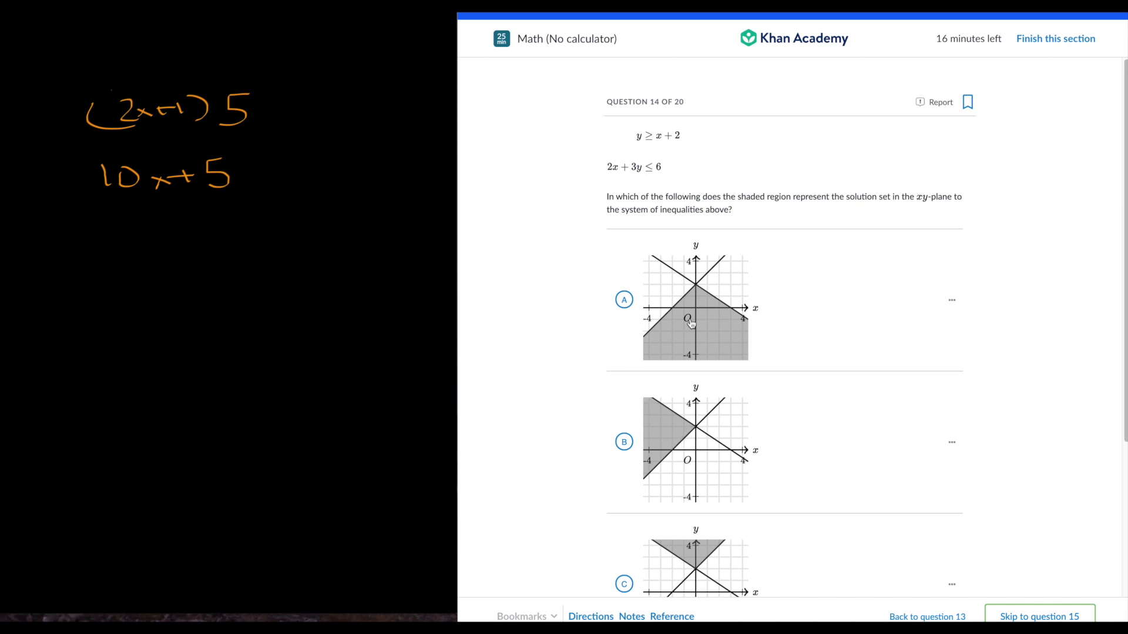
mouse_move(682, 292)
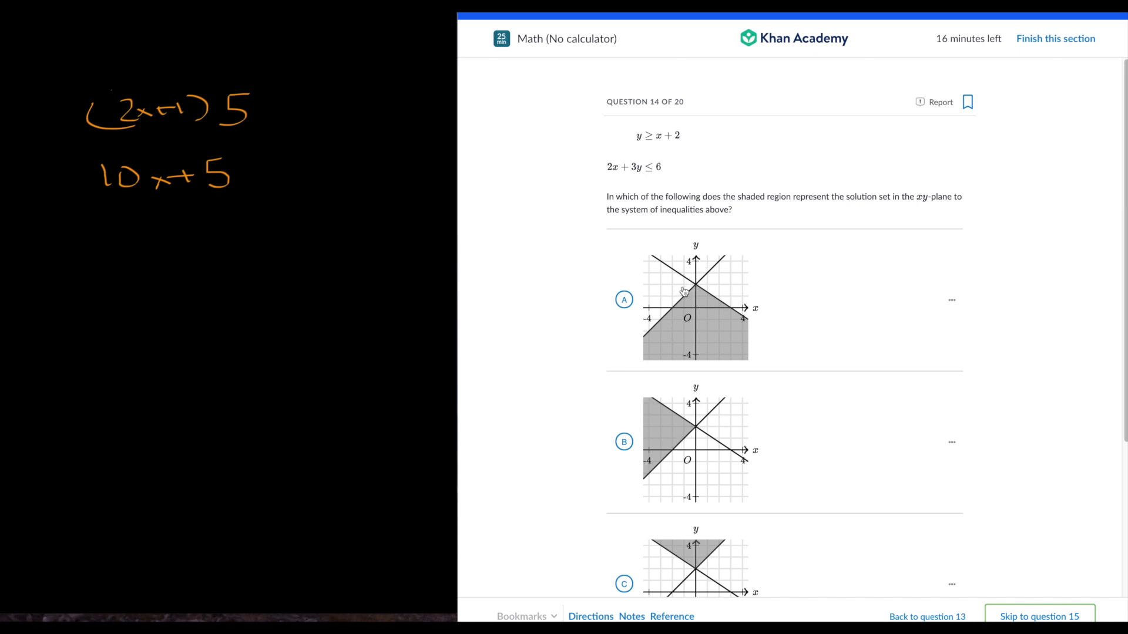
mouse_move(656, 274)
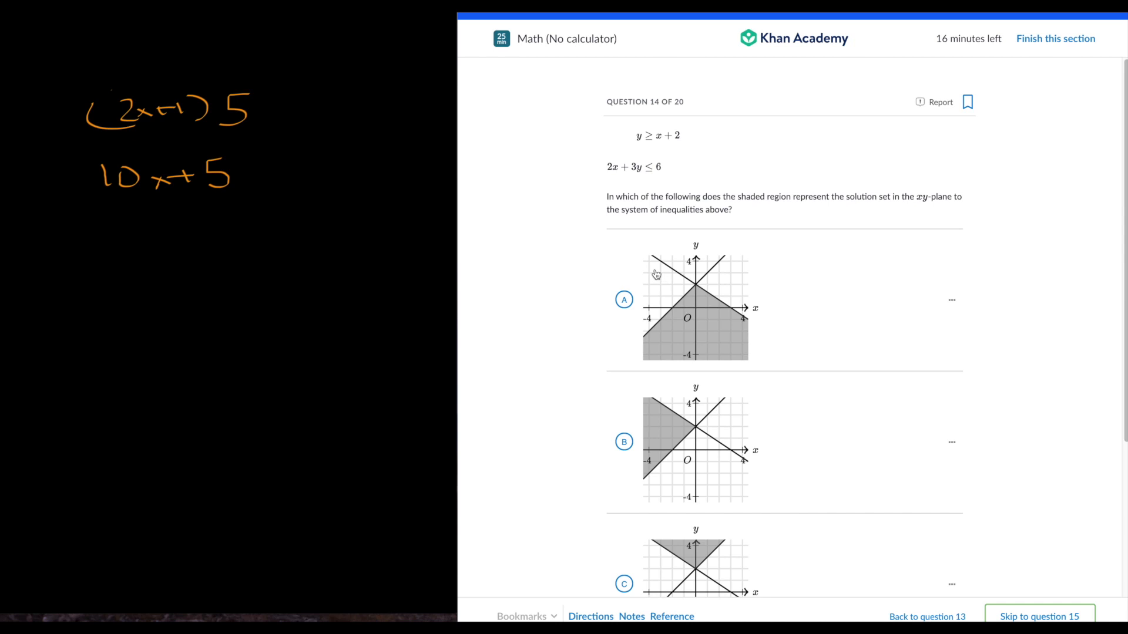
mouse_move(628, 312)
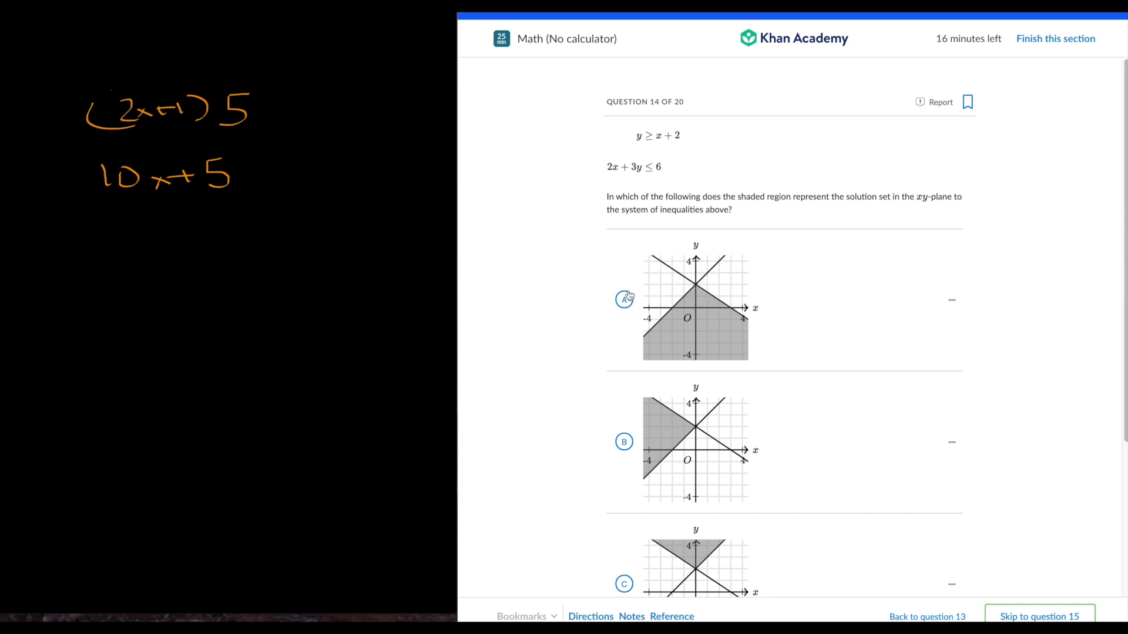
mouse_move(683, 291)
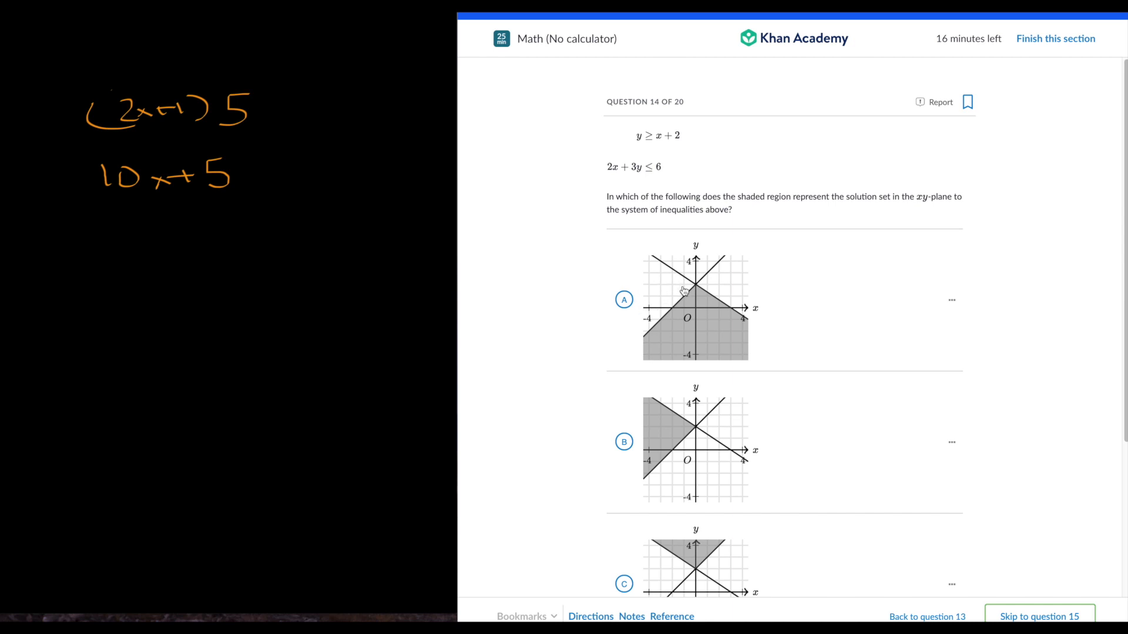
mouse_move(634, 336)
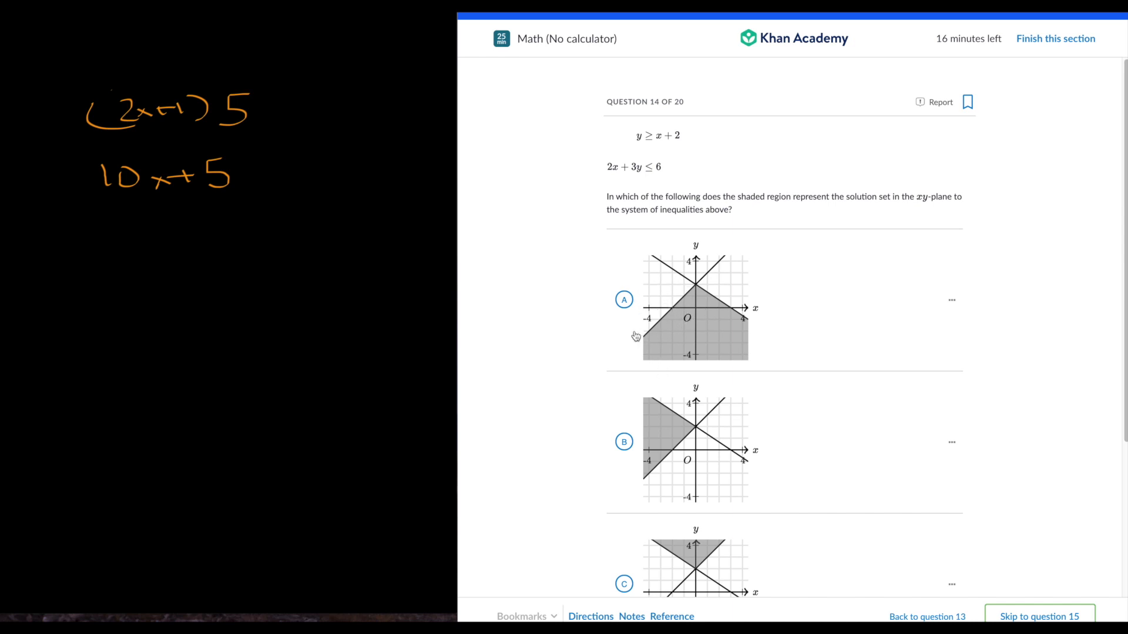
mouse_move(741, 298)
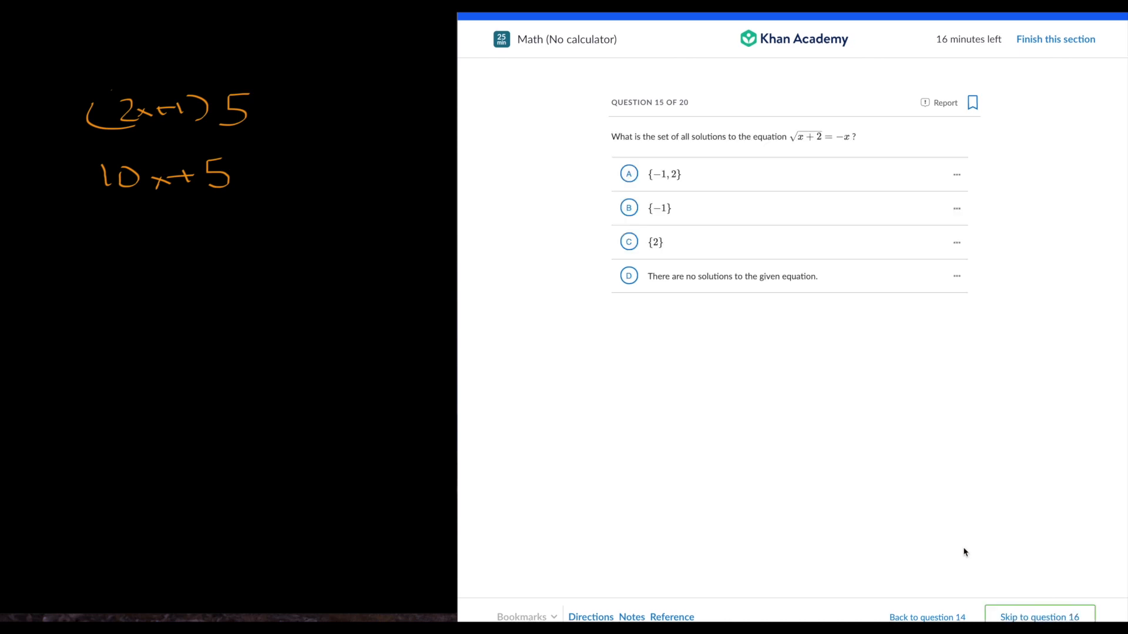
mouse_move(752, 349)
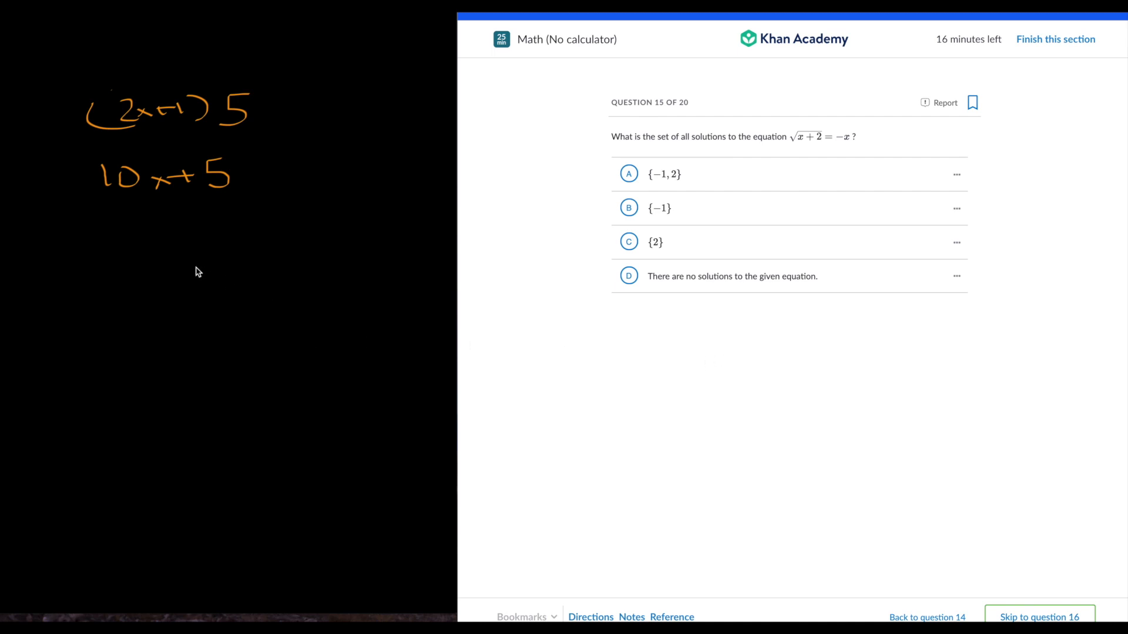
mouse_move(164, 260)
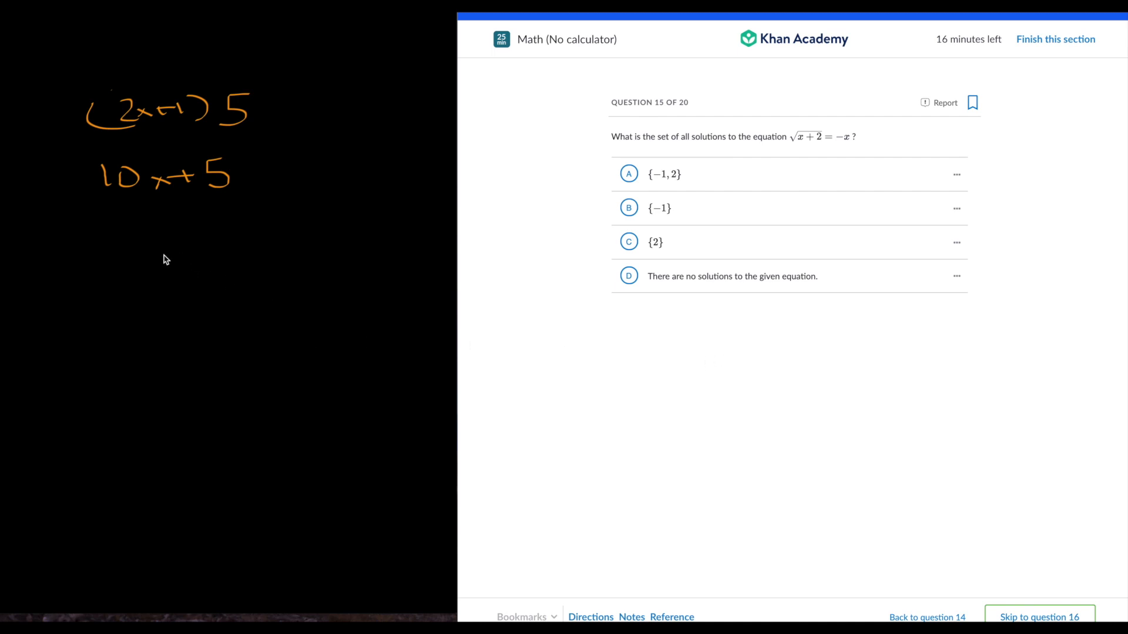
Step: Work the radical equation, confirm −1 satisfies it, choose {−1}, and reach question 16
left_click_drag(162, 261, 202, 260)
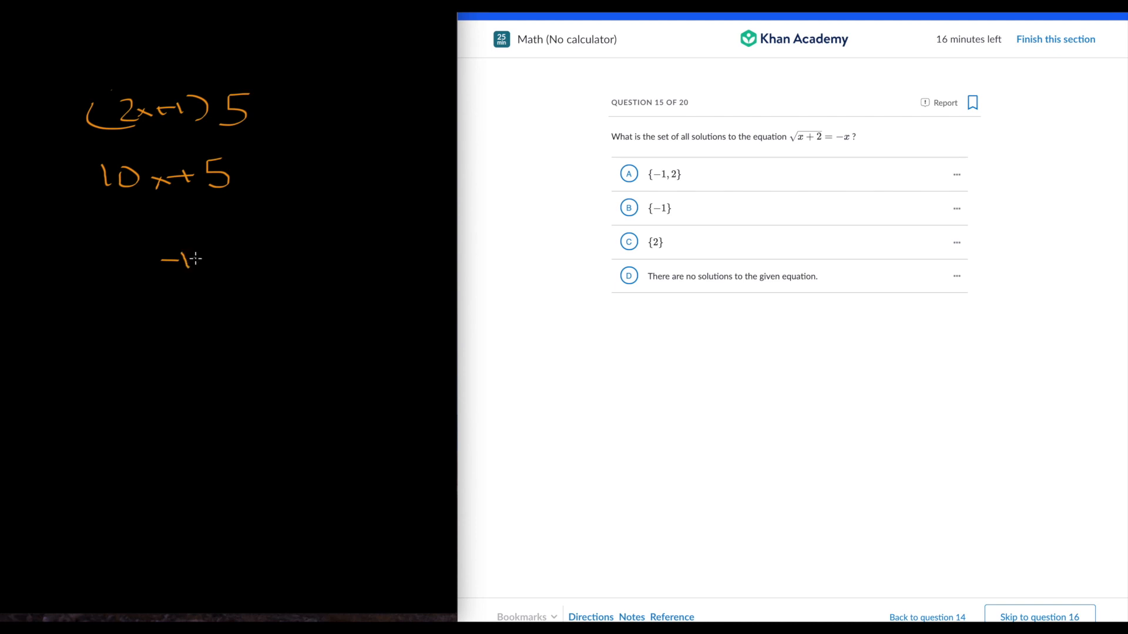
left_click_drag(205, 259, 230, 270)
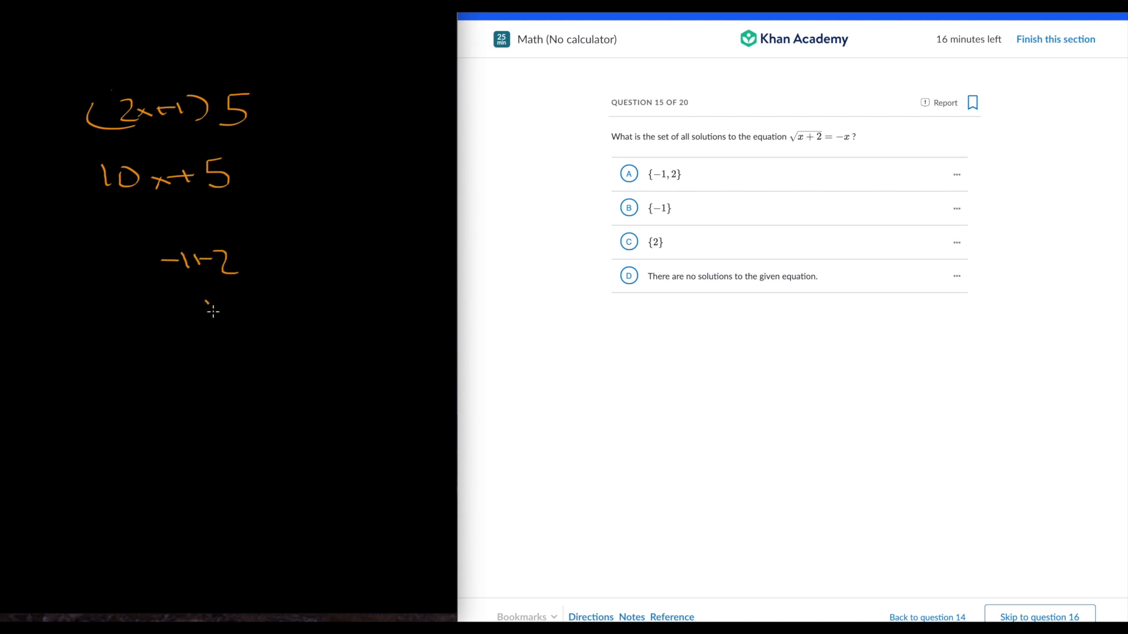
left_click_drag(209, 298, 212, 317)
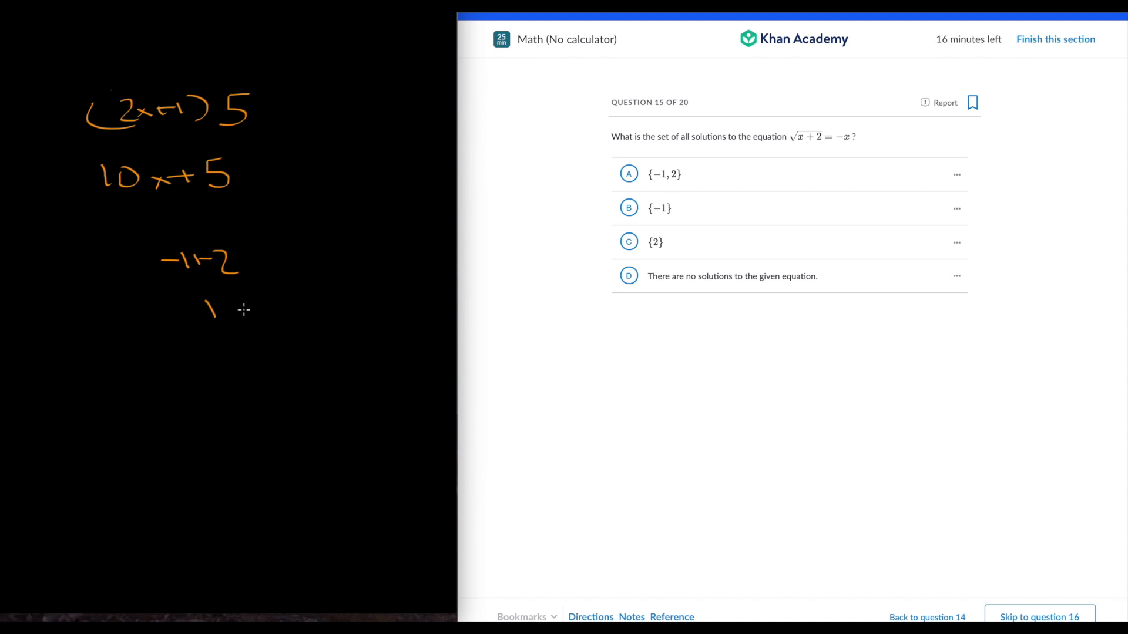
mouse_move(205, 376)
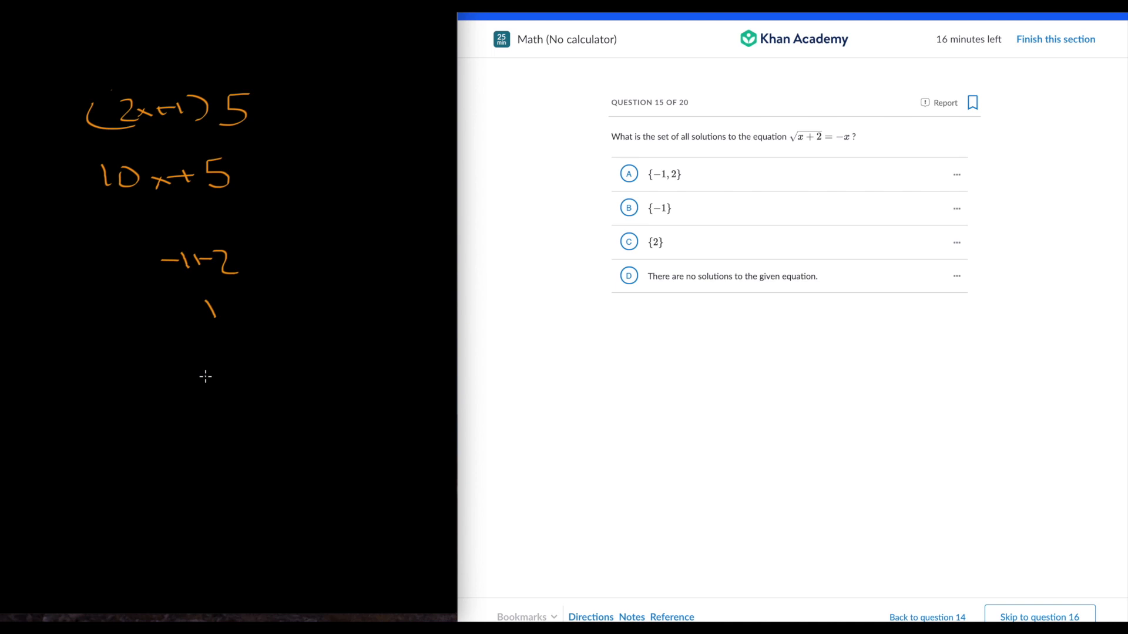
mouse_move(229, 379)
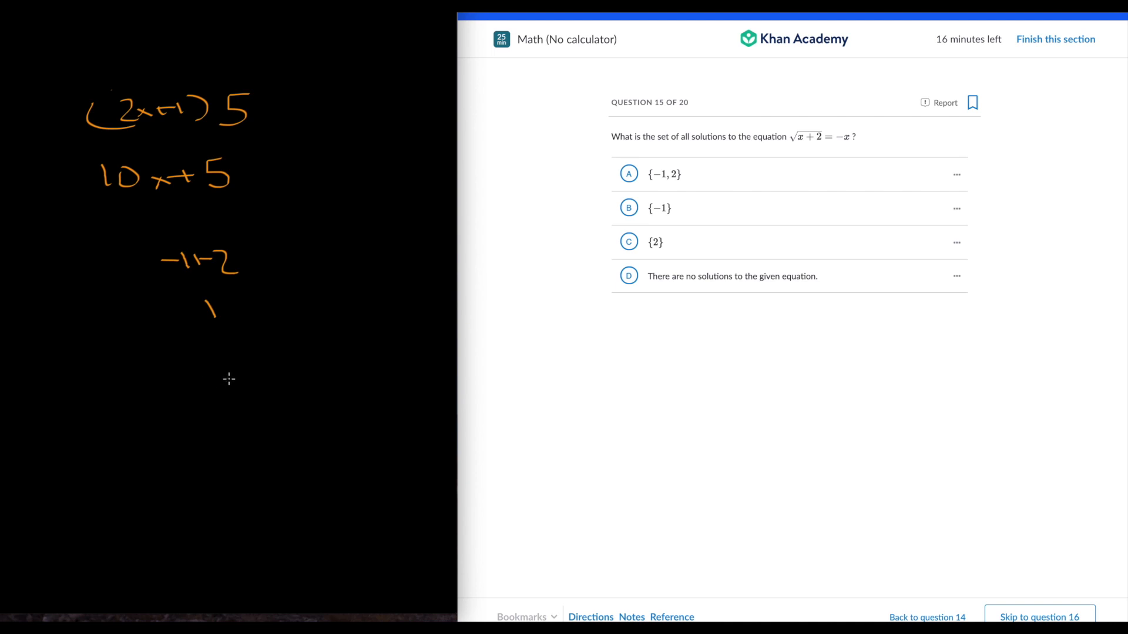
mouse_move(240, 379)
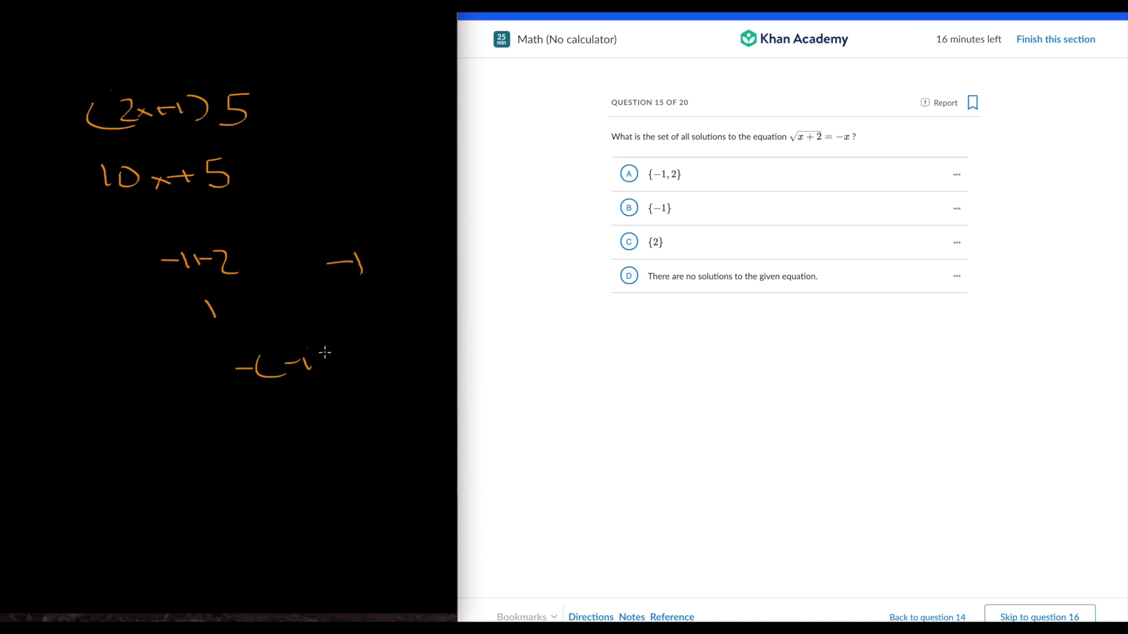
left_click_drag(310, 363, 385, 363)
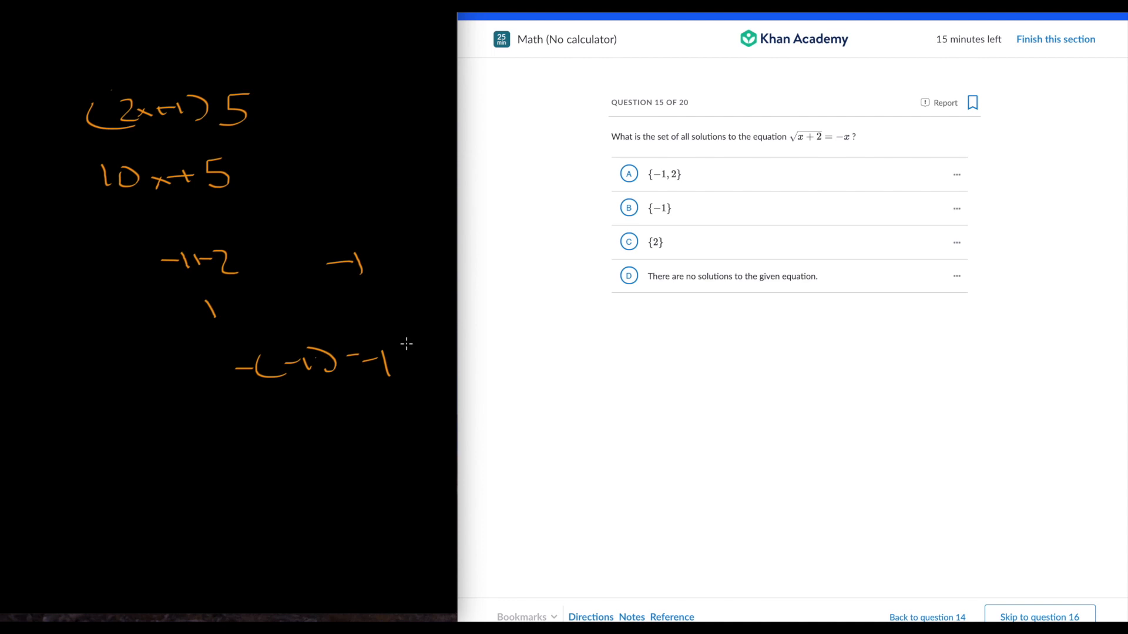
mouse_move(682, 257)
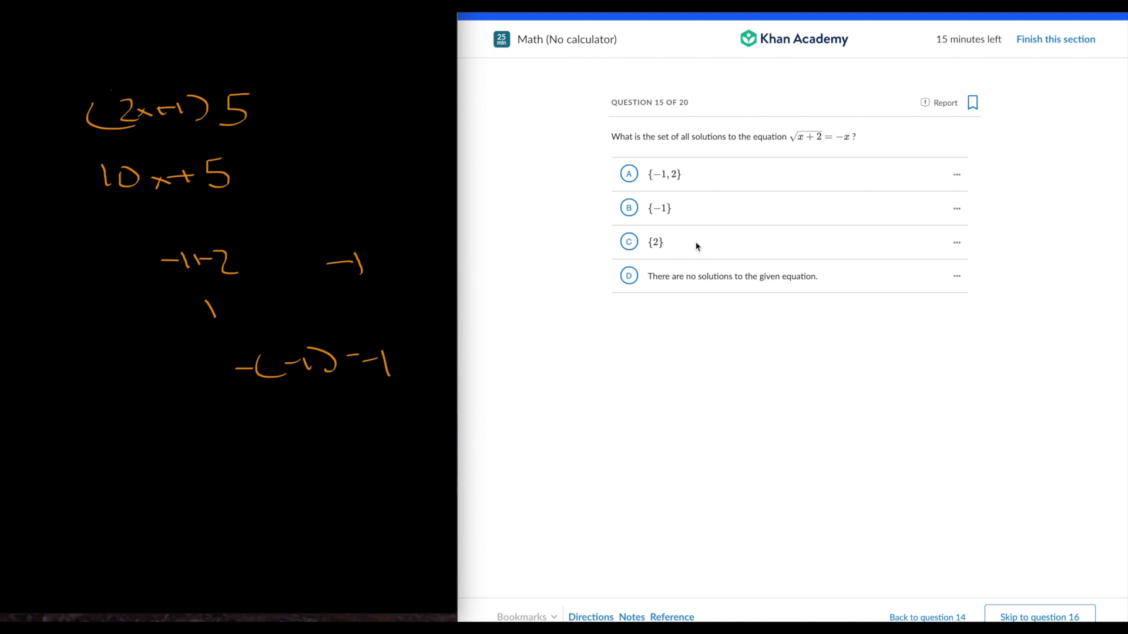
left_click(658, 208)
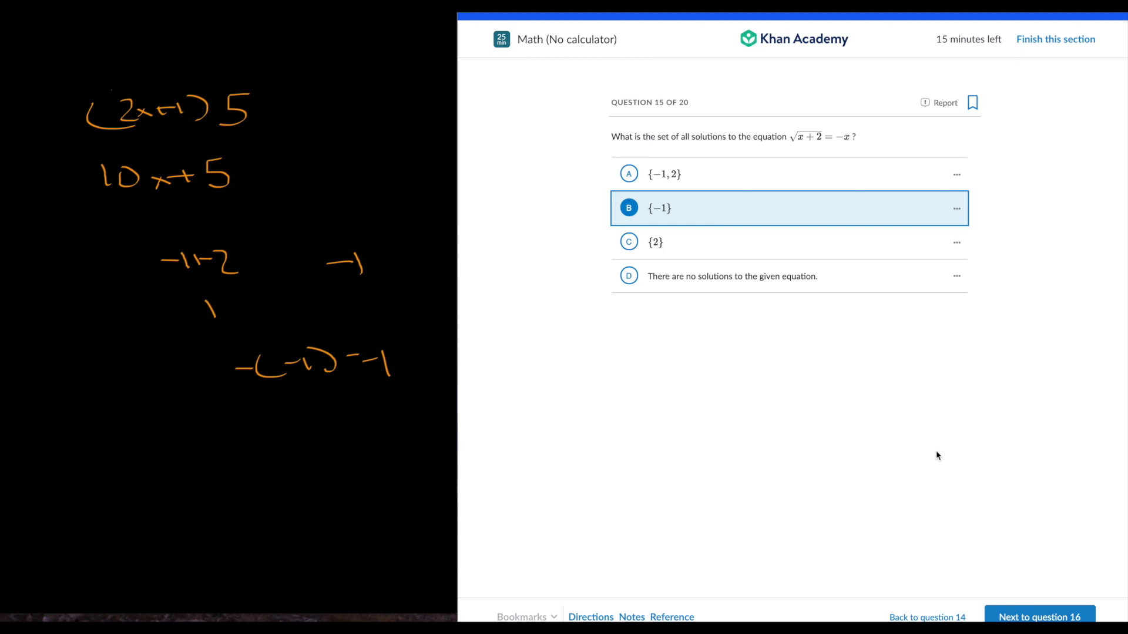
left_click(1039, 618)
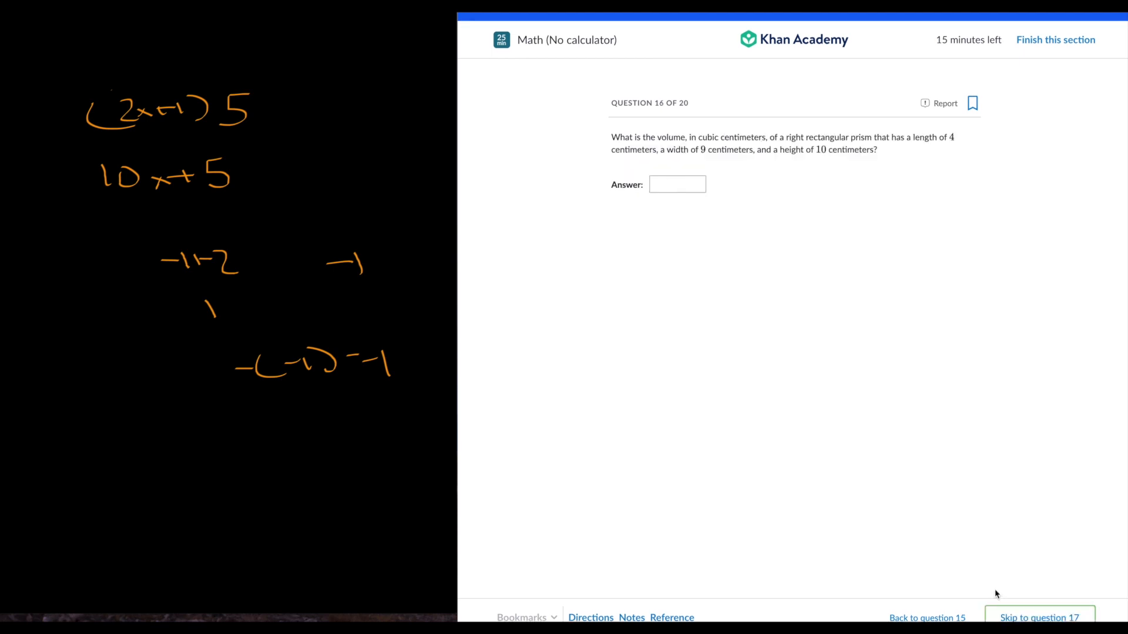
mouse_move(694, 291)
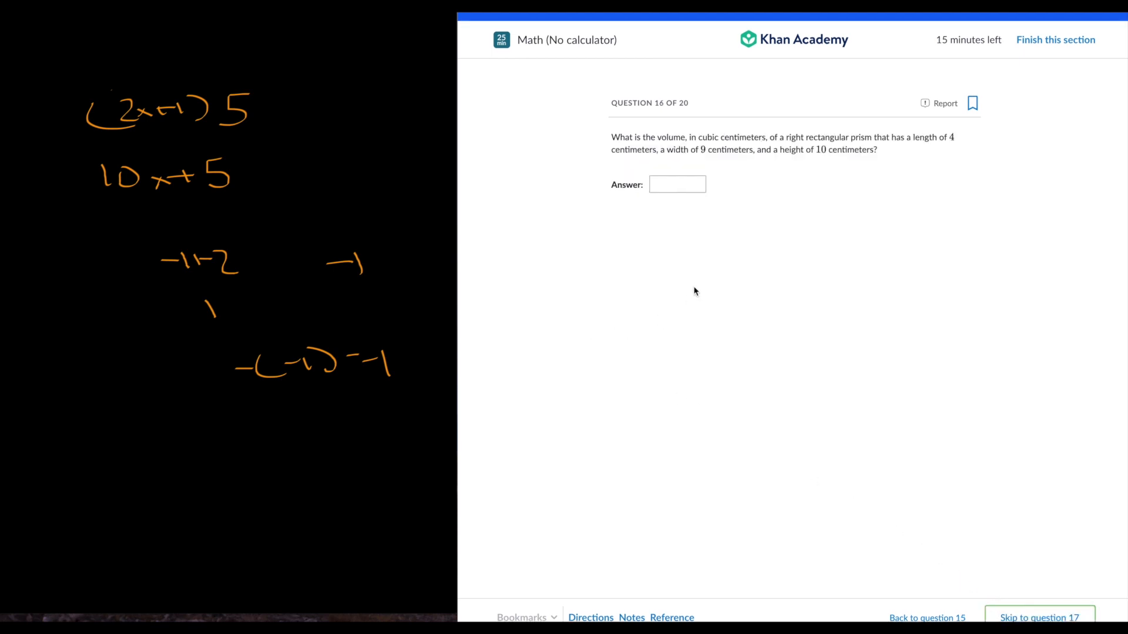
mouse_move(131, 412)
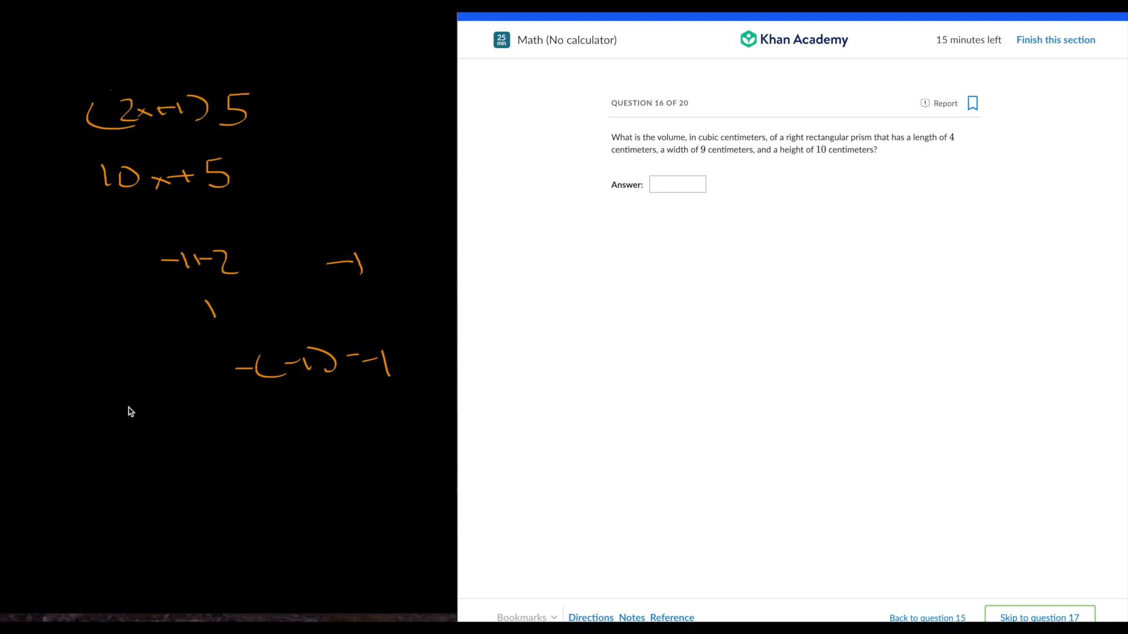
mouse_move(142, 427)
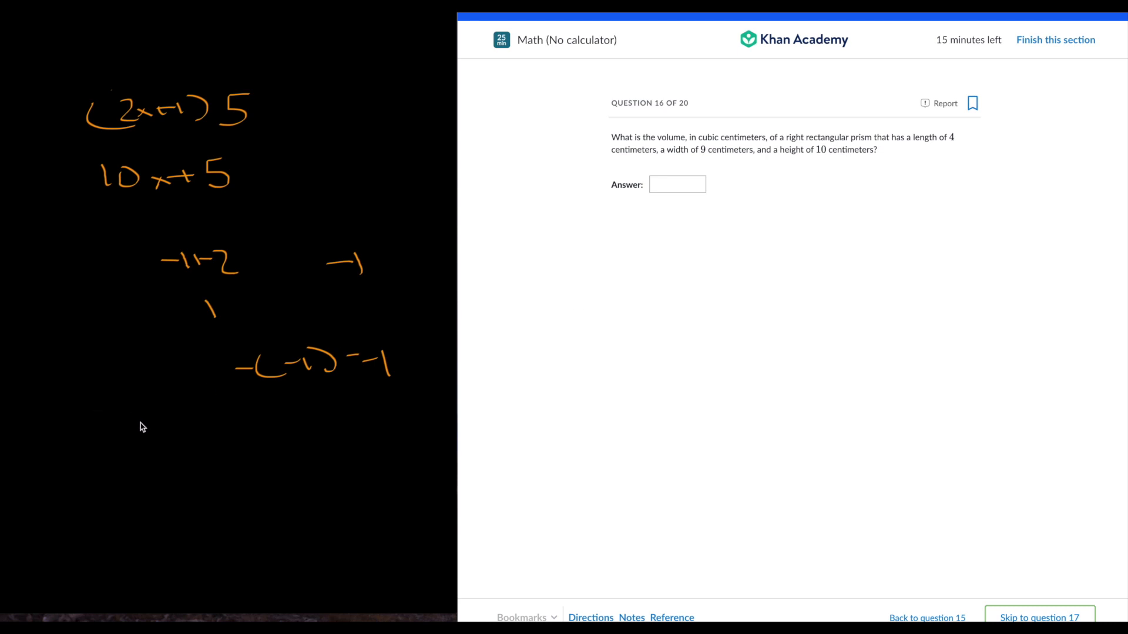
mouse_move(137, 423)
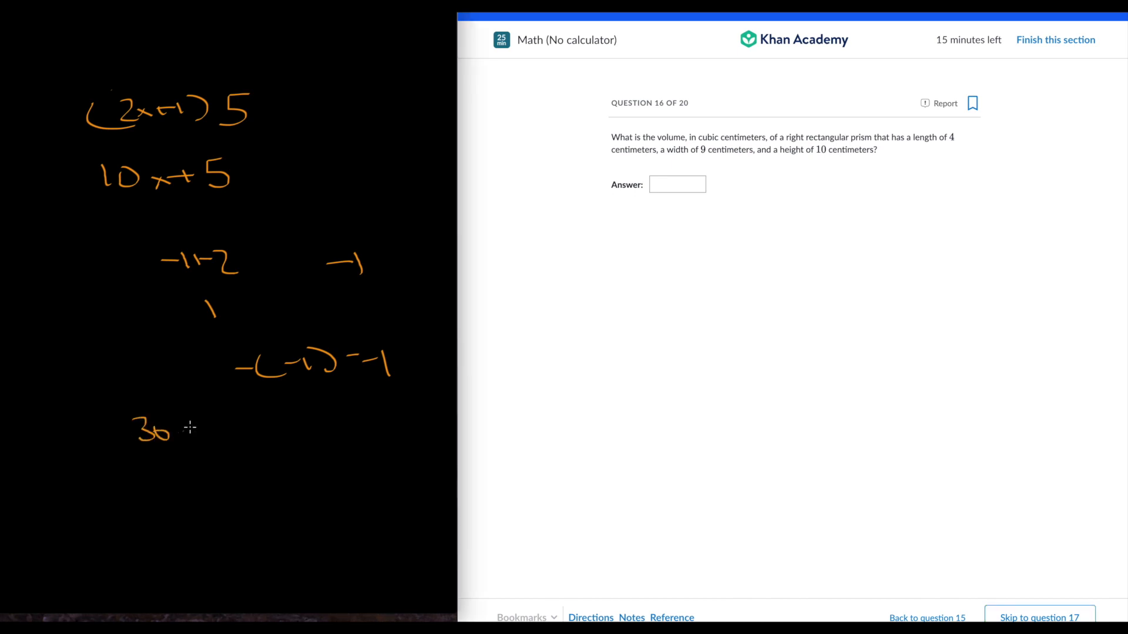
Step: Compute the prism volume 360 on the scratchpad, enter 360, and reach question 17
left_click_drag(176, 428, 212, 428)
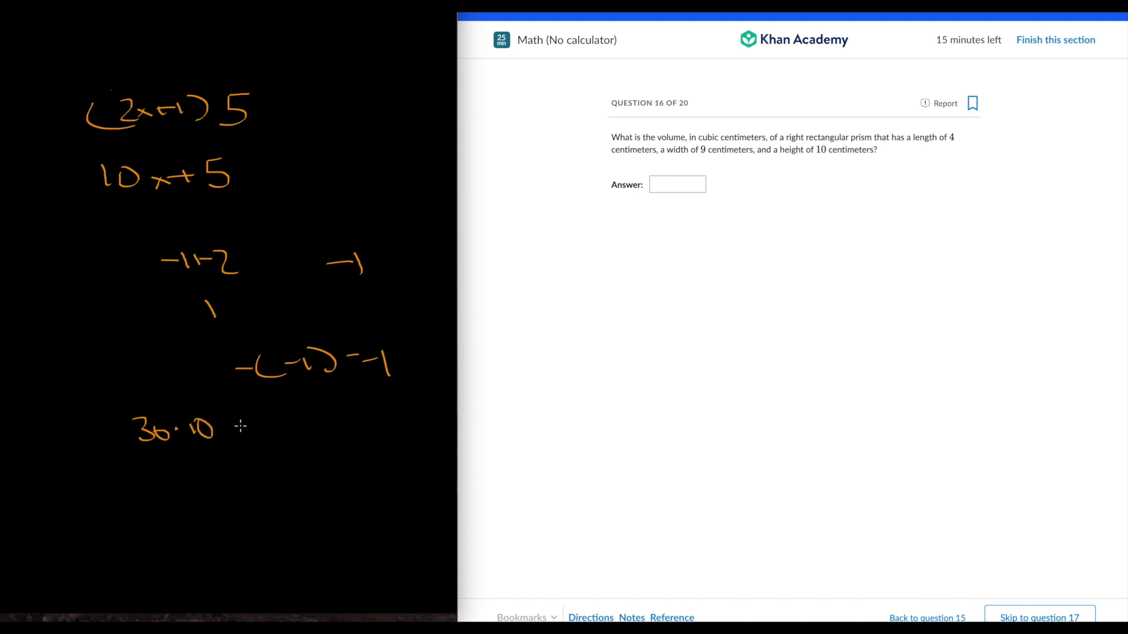
left_click_drag(234, 426, 310, 423)
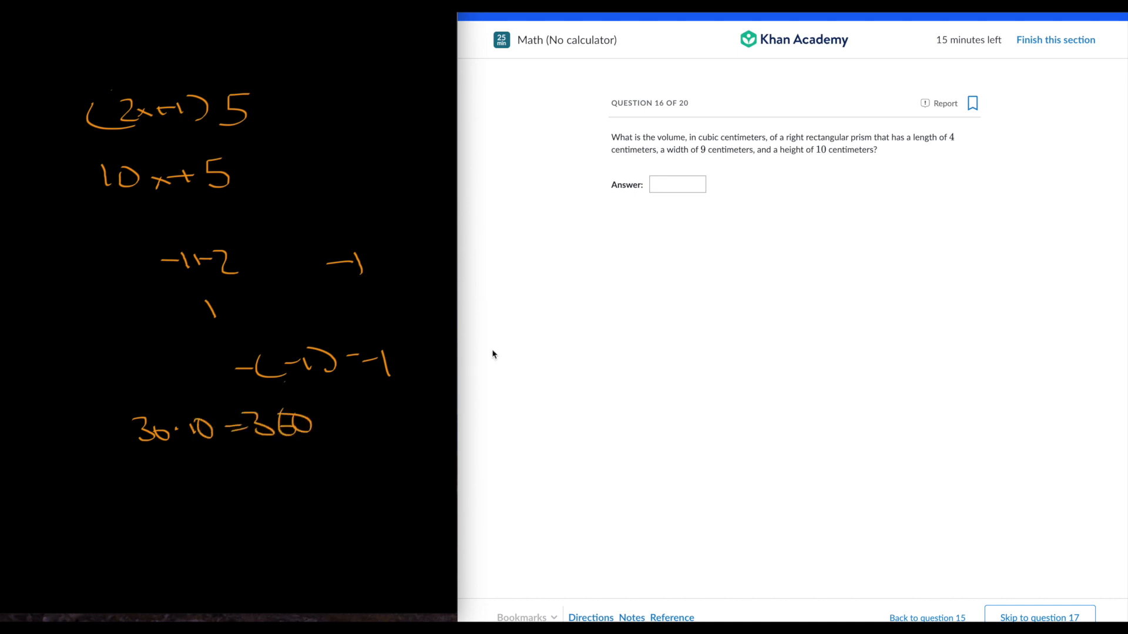
left_click(677, 184)
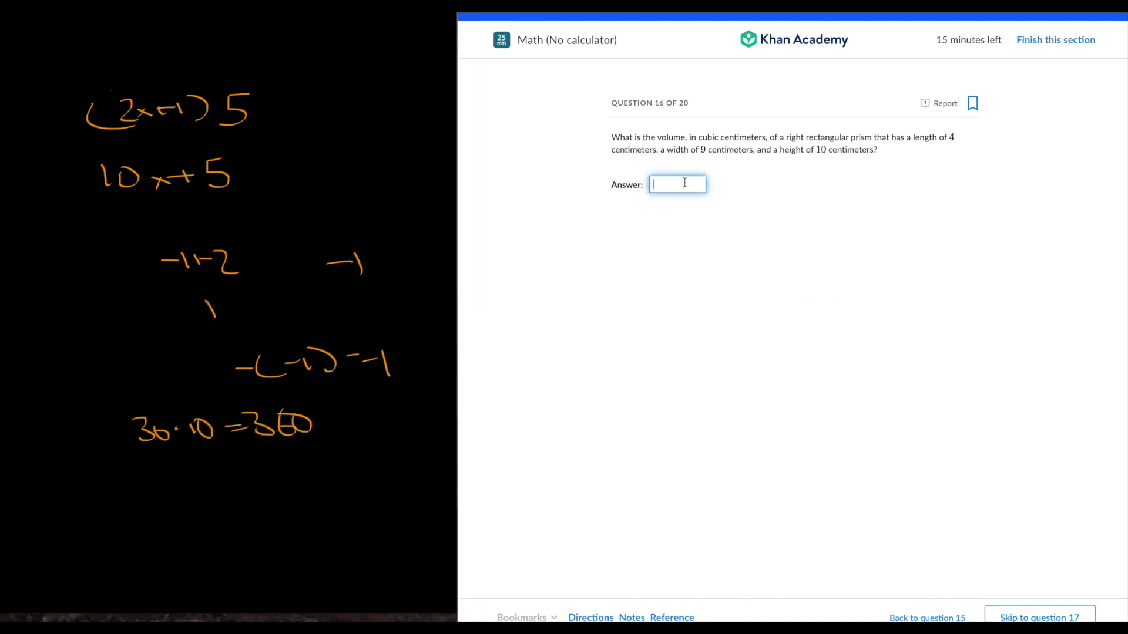
type("360")
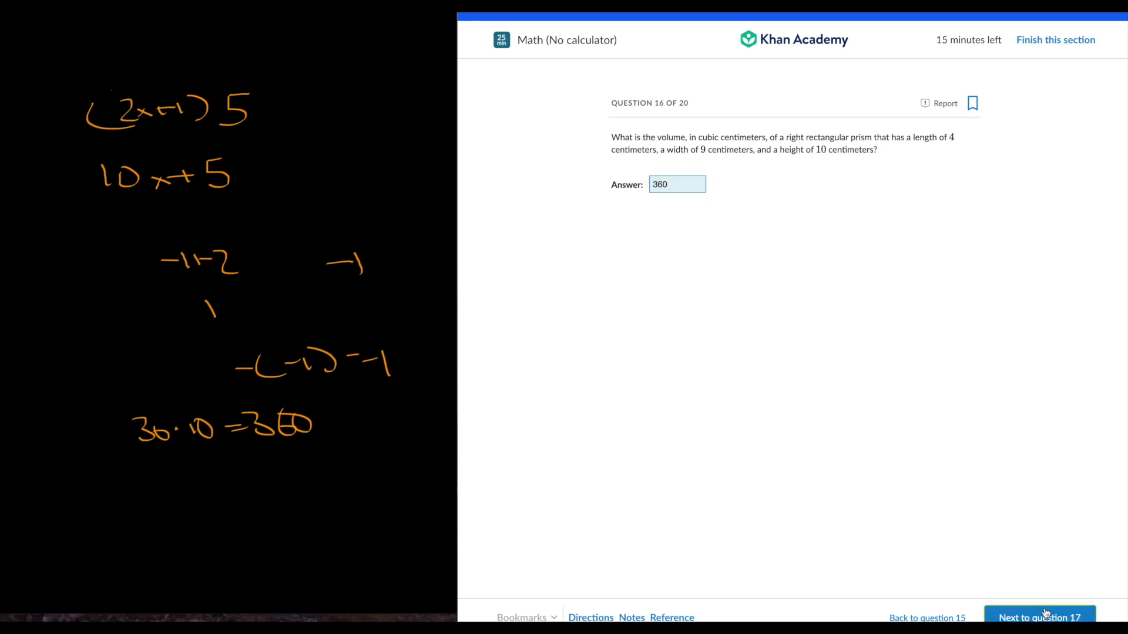
left_click(1039, 618)
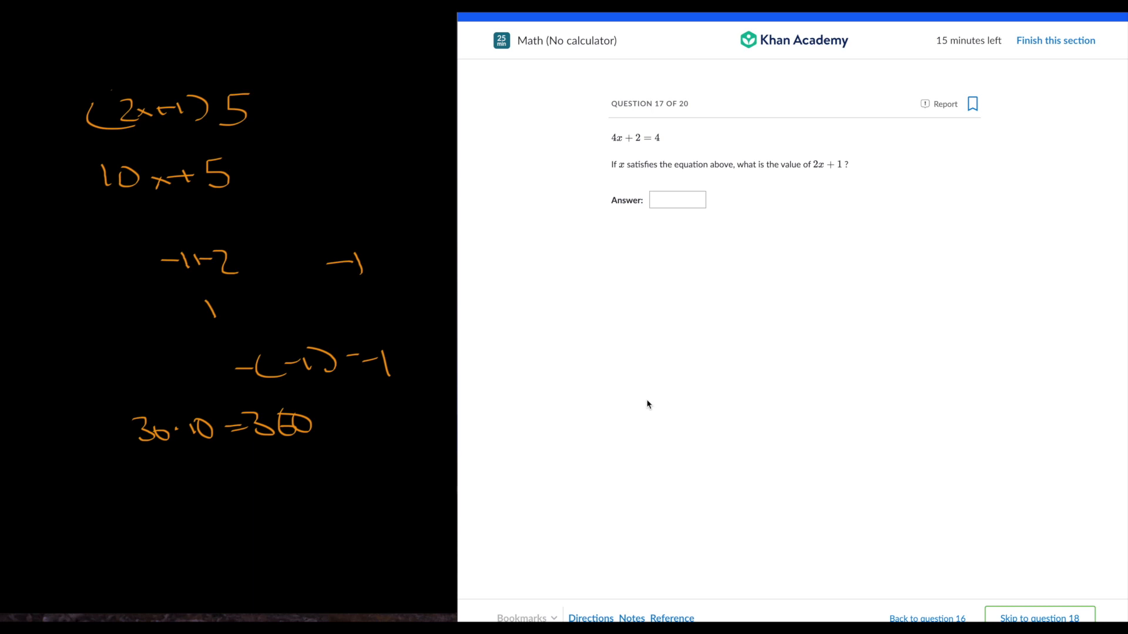
mouse_move(645, 401)
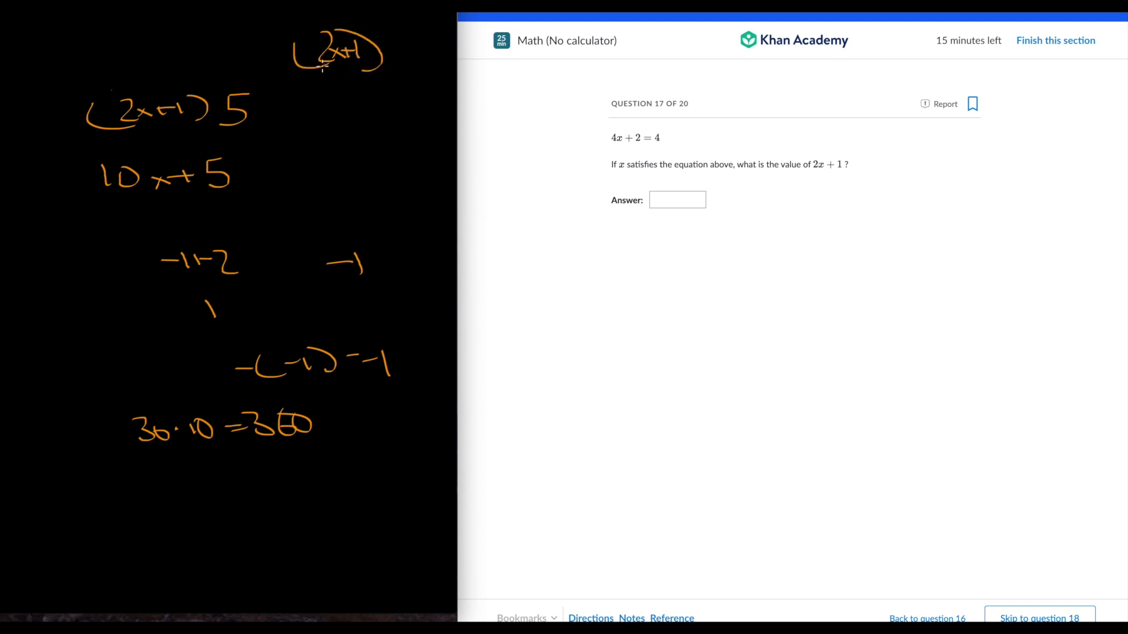
Step: Answer question 17 with 8, then correct it to 2 and advance
left_click(676, 199)
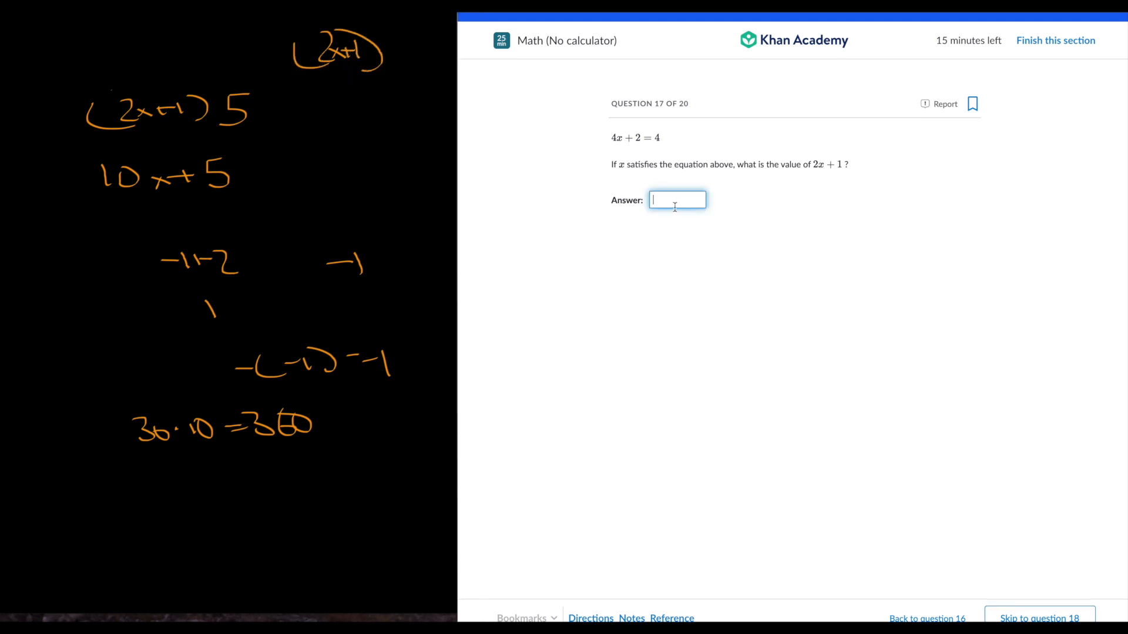
type("8")
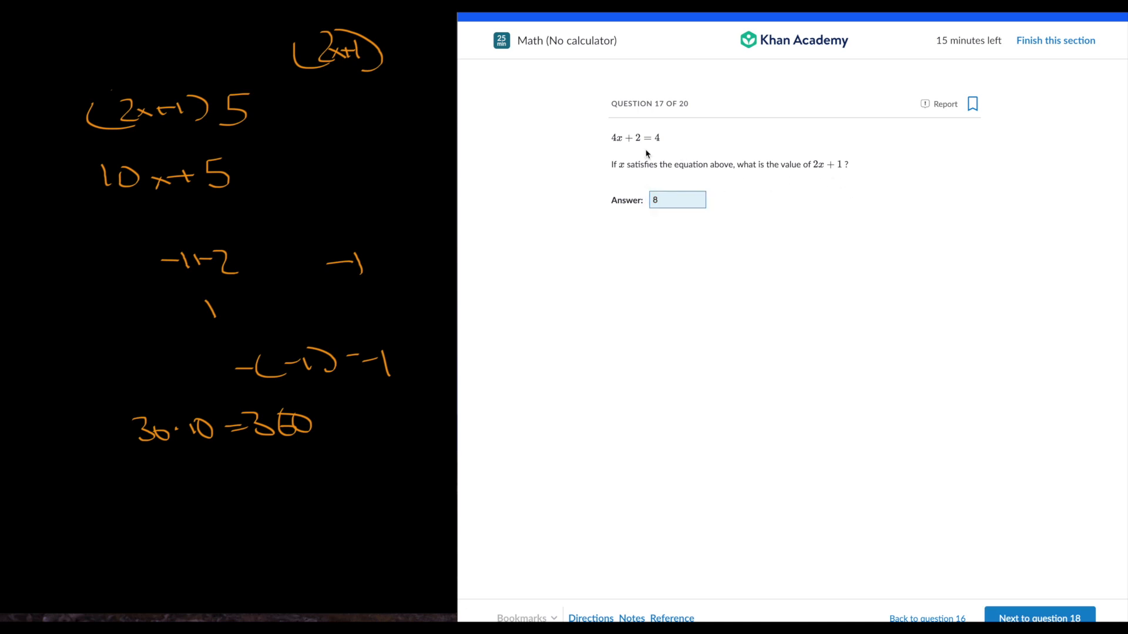
mouse_move(1028, 611)
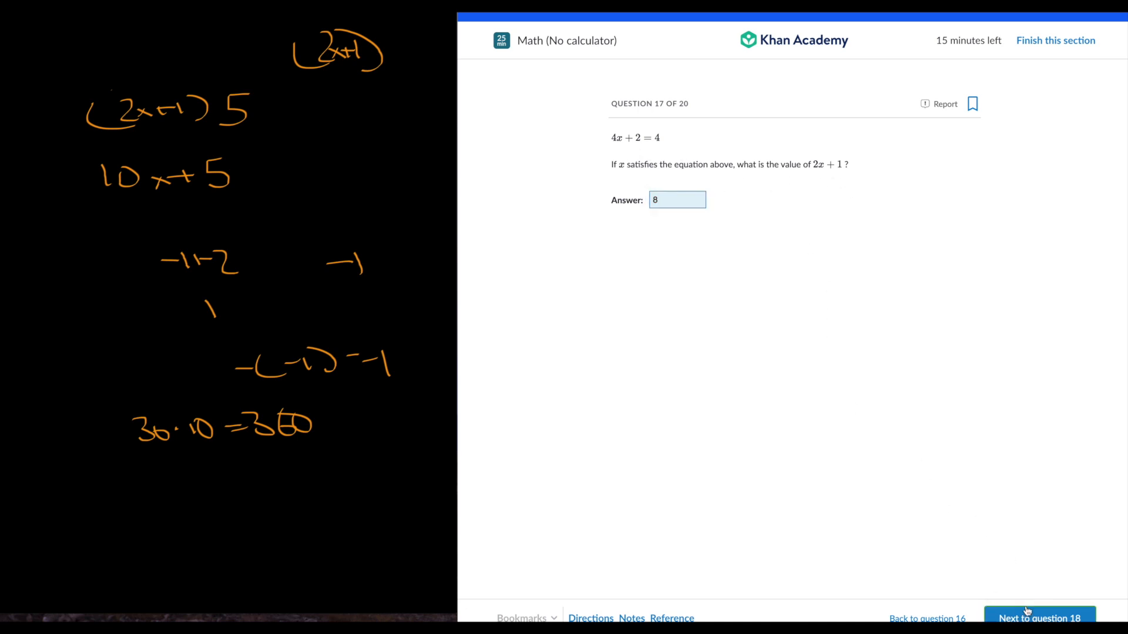
left_click(1039, 618)
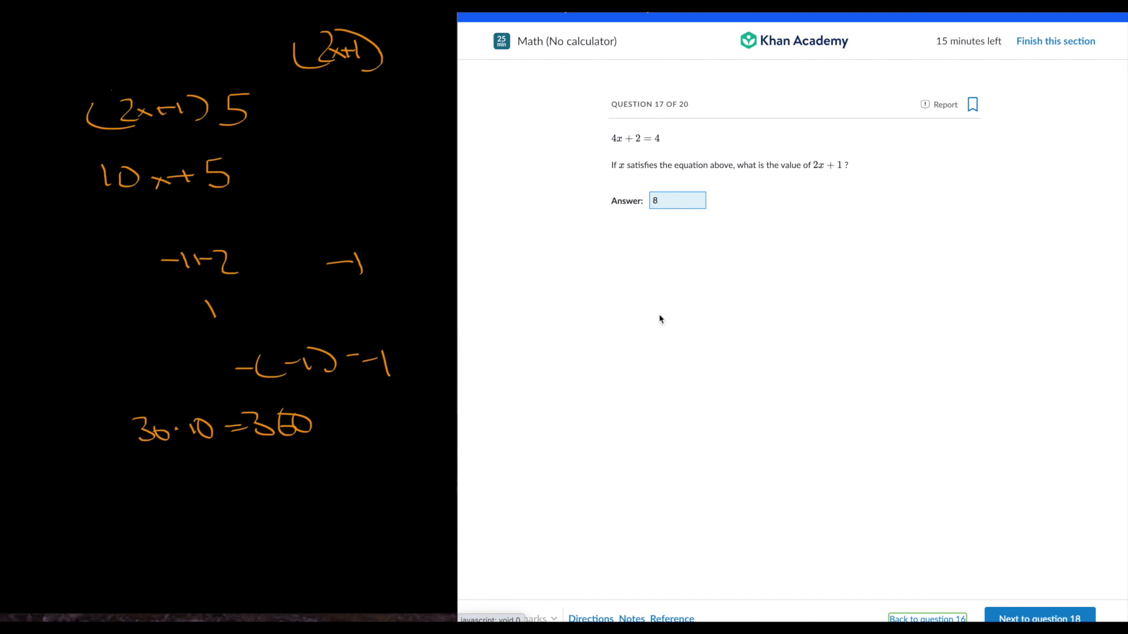
left_click(676, 200)
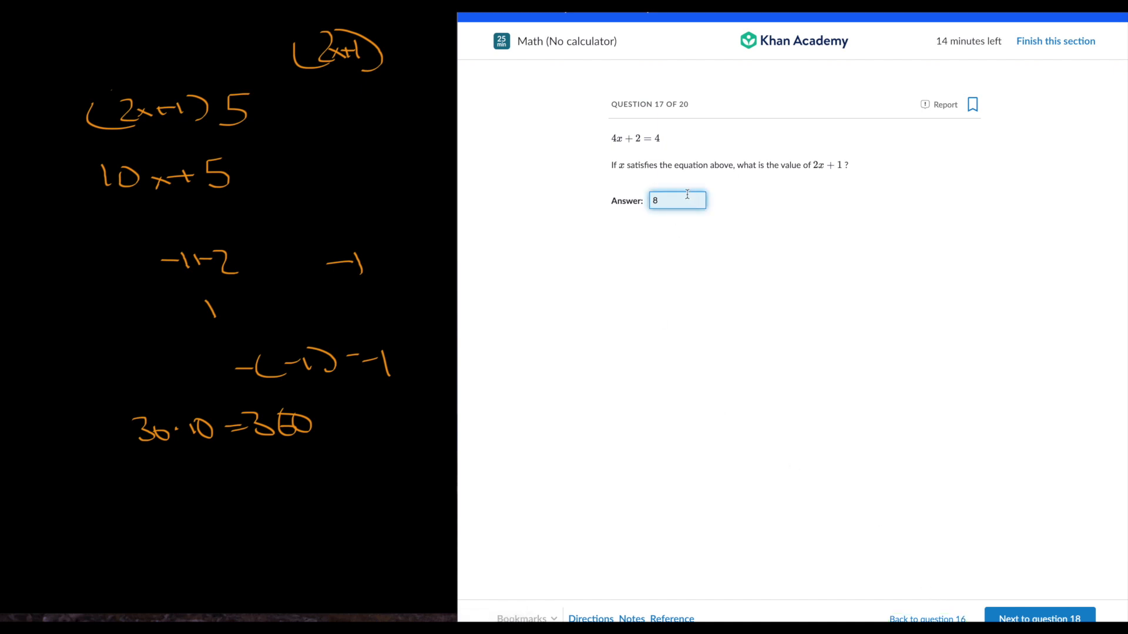
type("2")
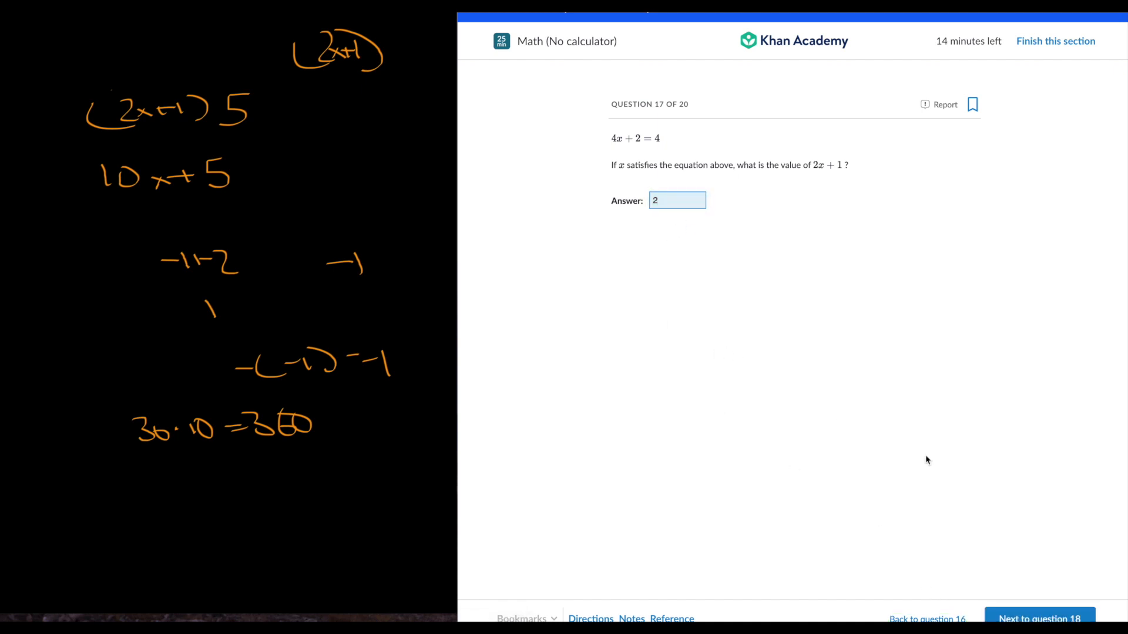
left_click(1038, 618)
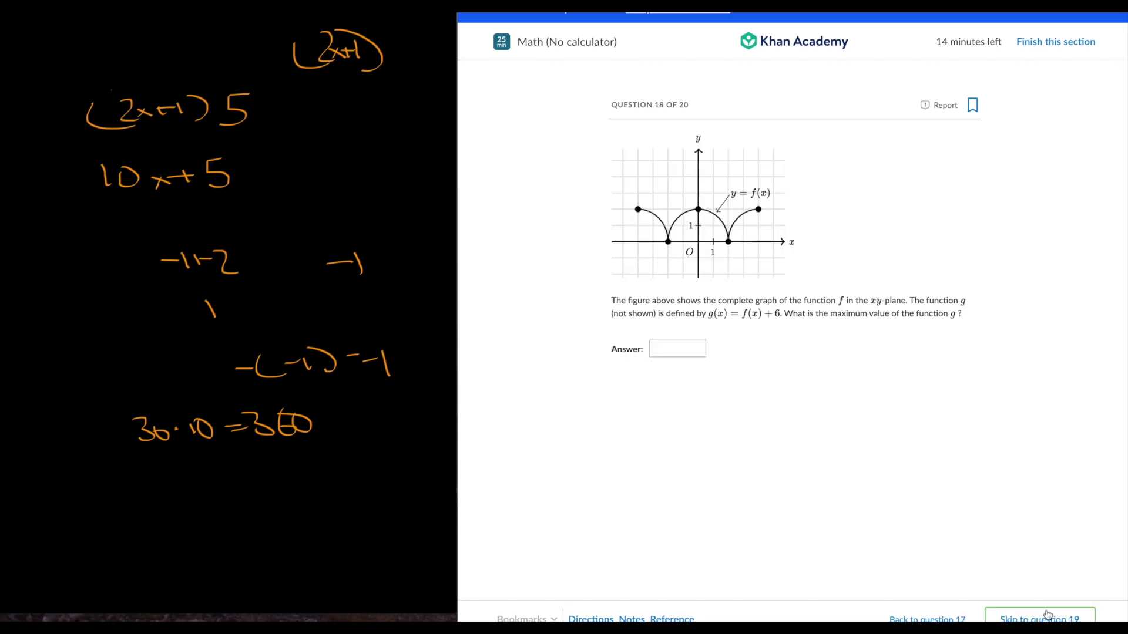
Step: Enter 8 for question 18 and reach question 19
left_click(676, 348)
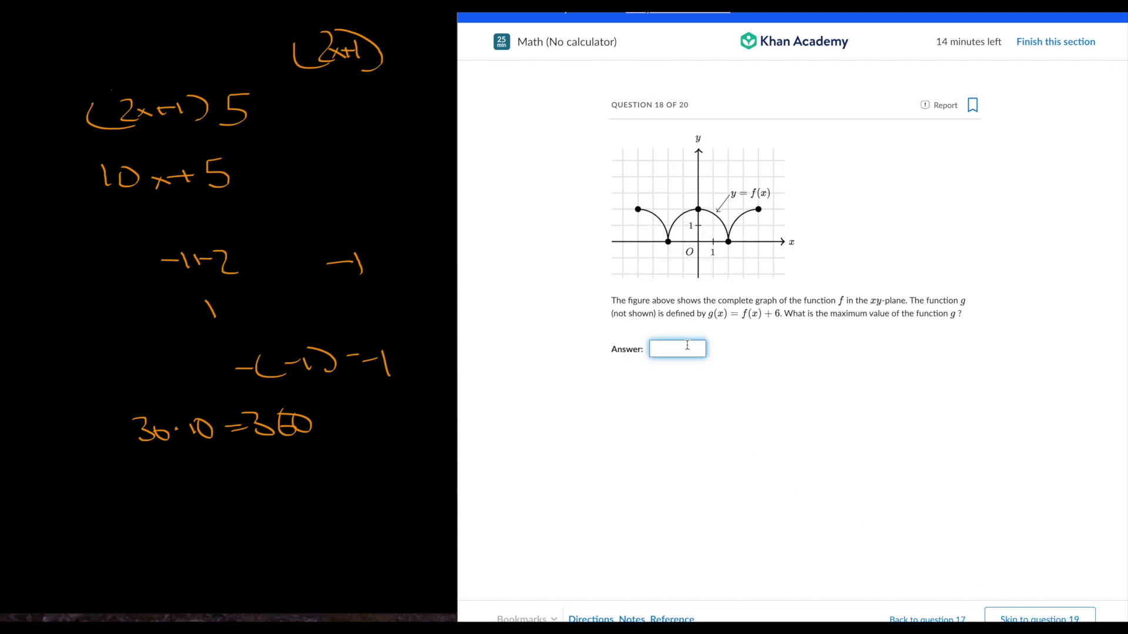
type("8")
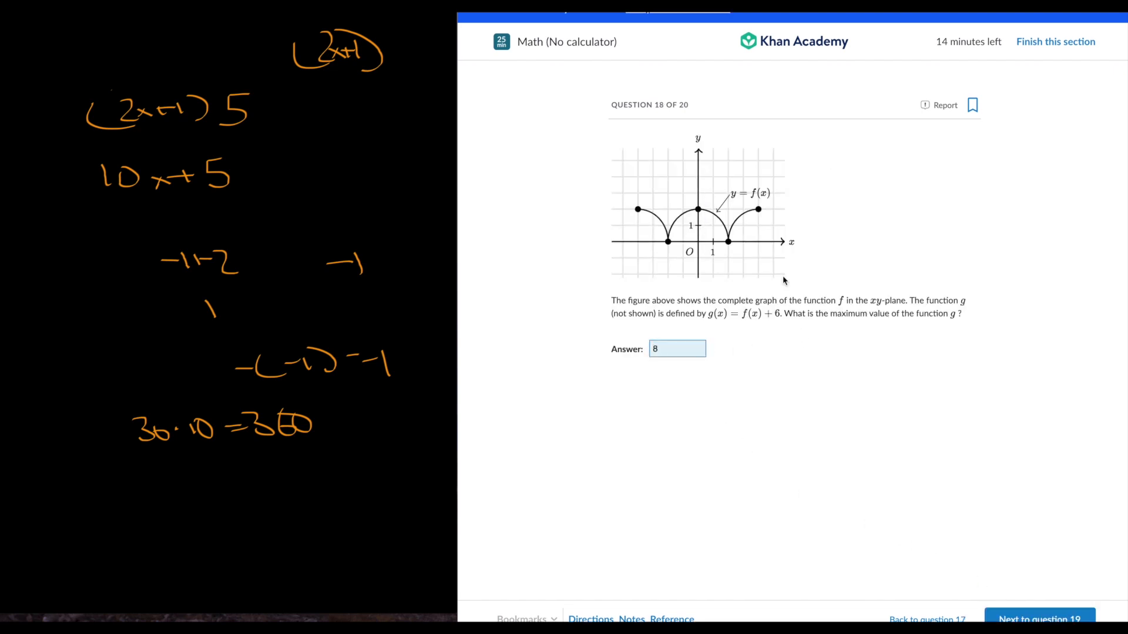
left_click(1039, 619)
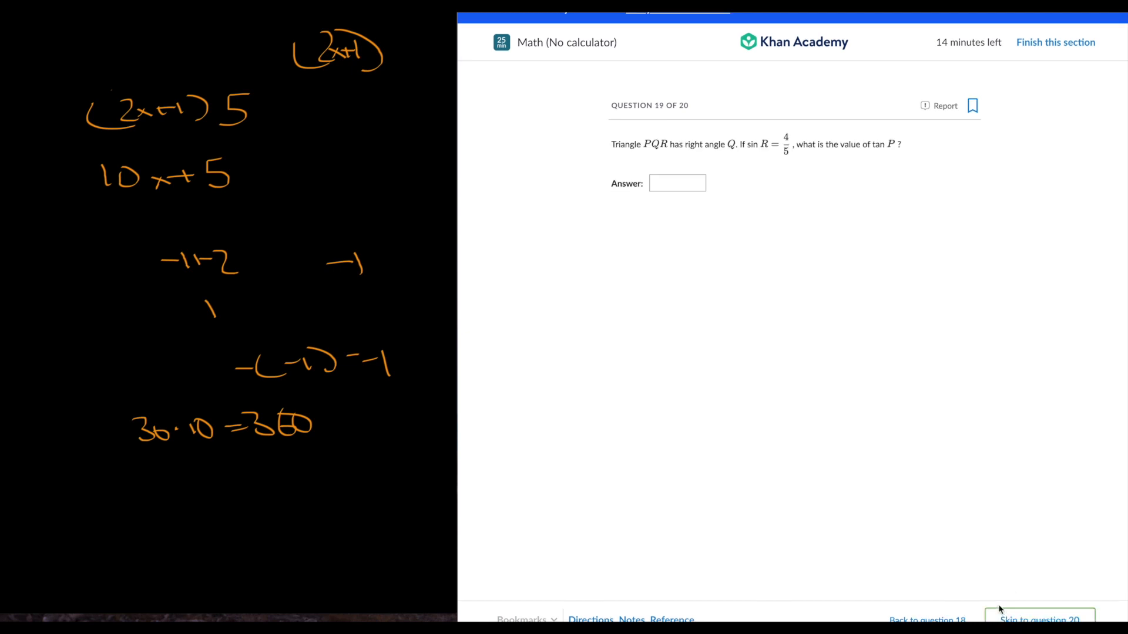
mouse_move(590, 542)
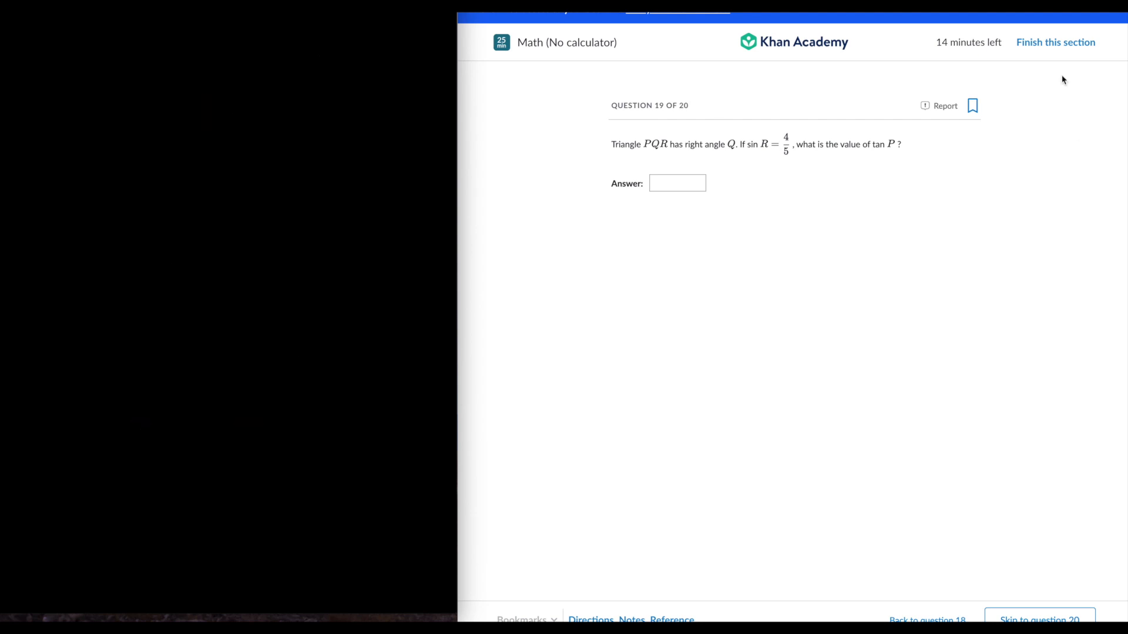
mouse_move(134, 87)
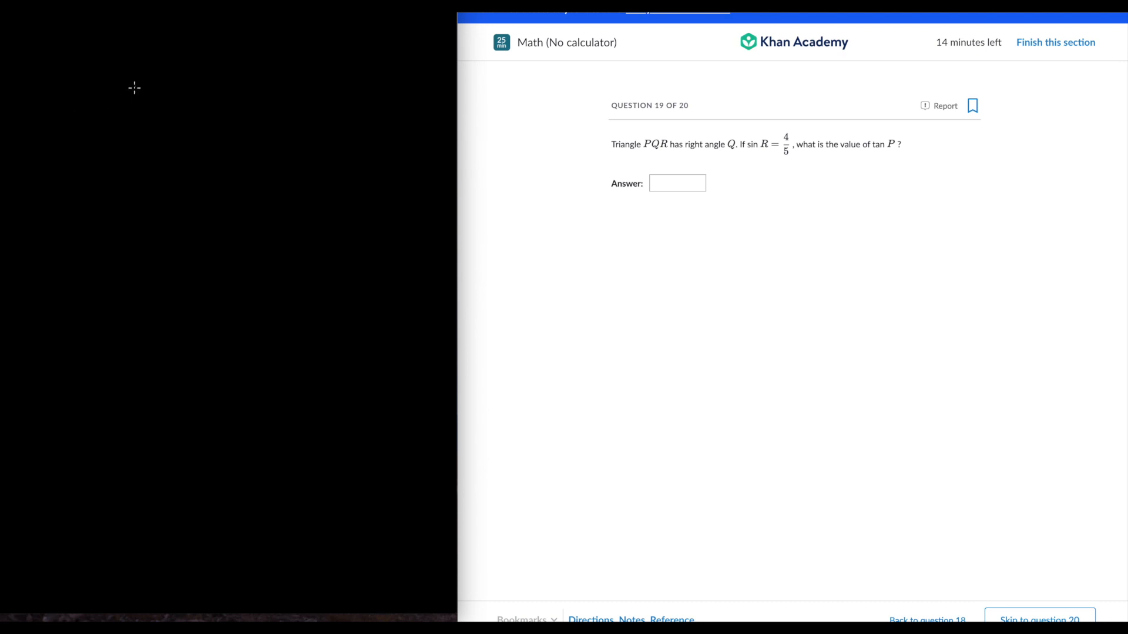
mouse_move(145, 100)
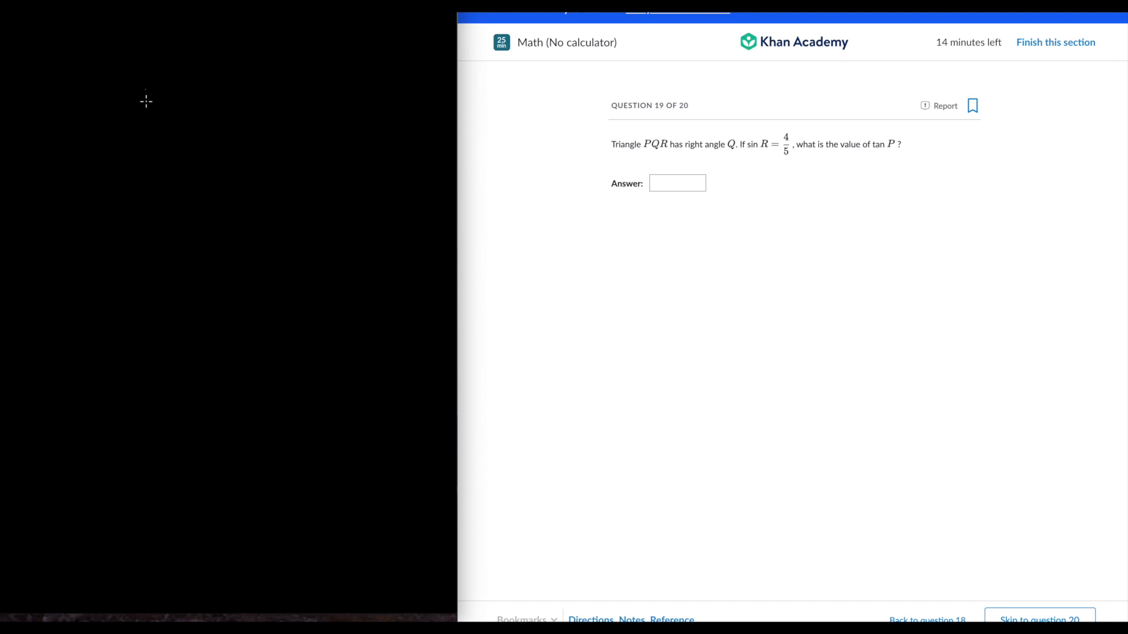
mouse_move(144, 115)
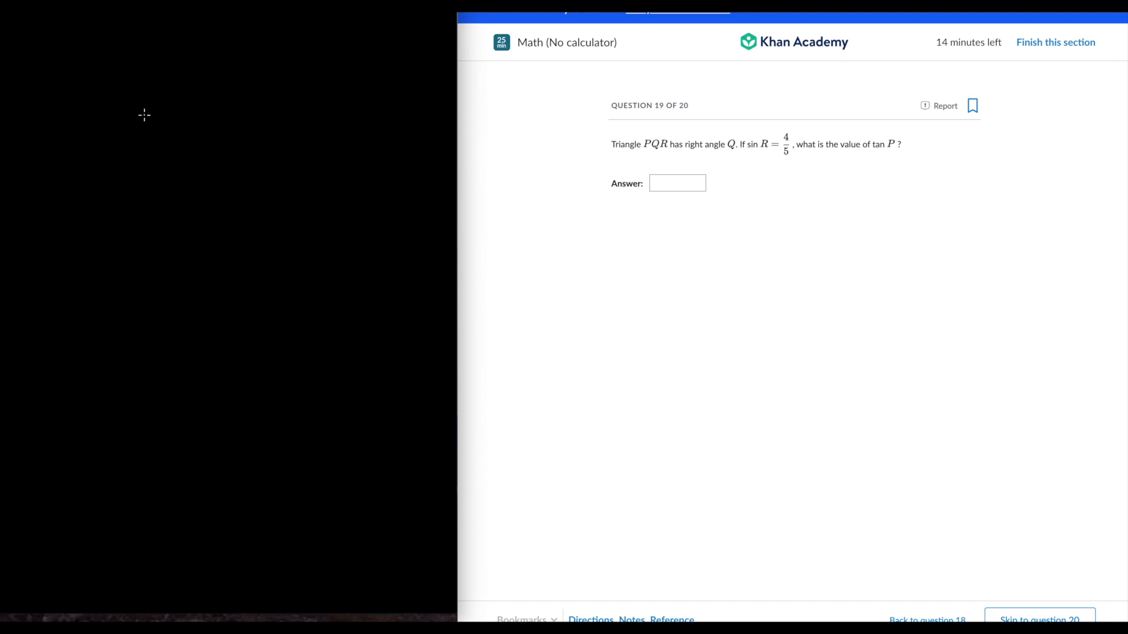
mouse_move(162, 105)
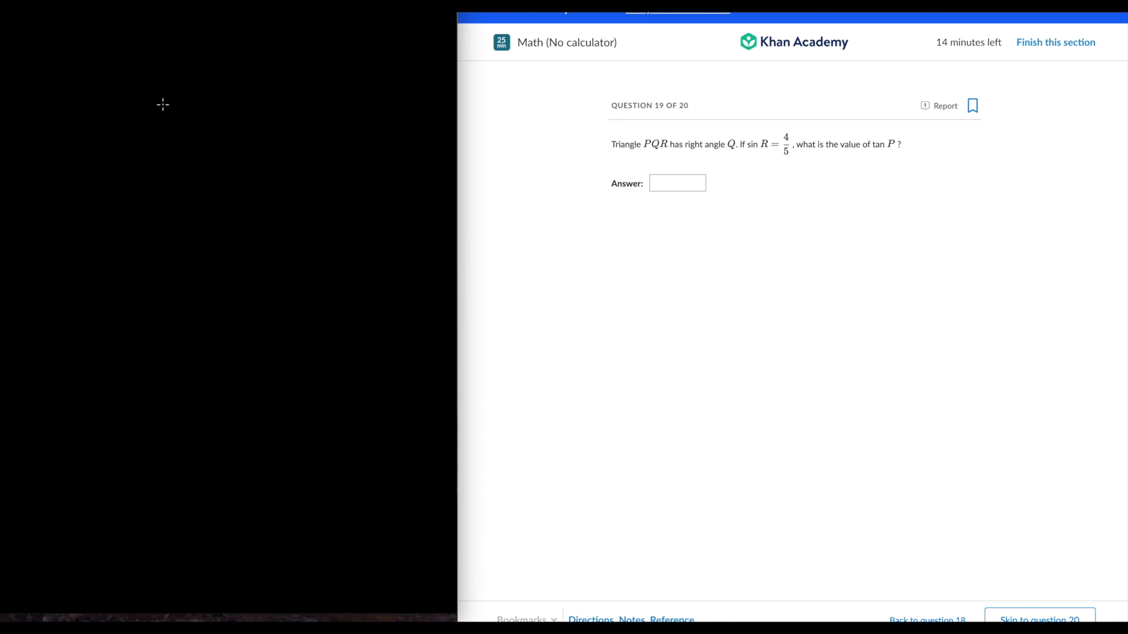
Step: Sketch a 3-4-5 right triangle labelled P, Q, R, enter 3/4, and reach question 20
left_click_drag(162, 103, 109, 185)
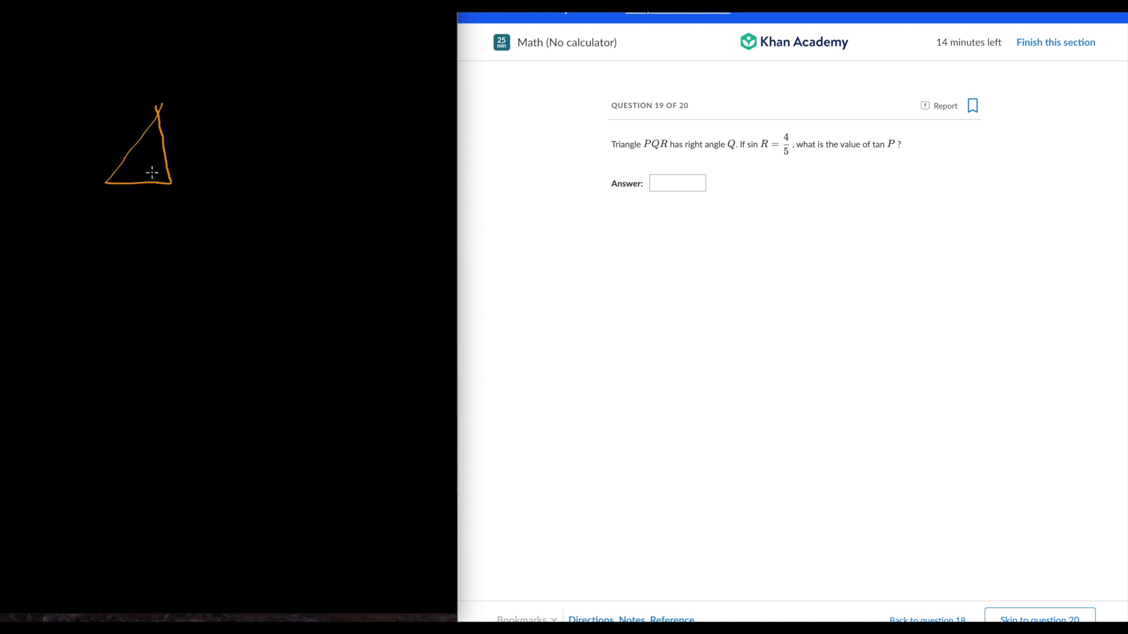
left_click_drag(144, 173, 162, 162)
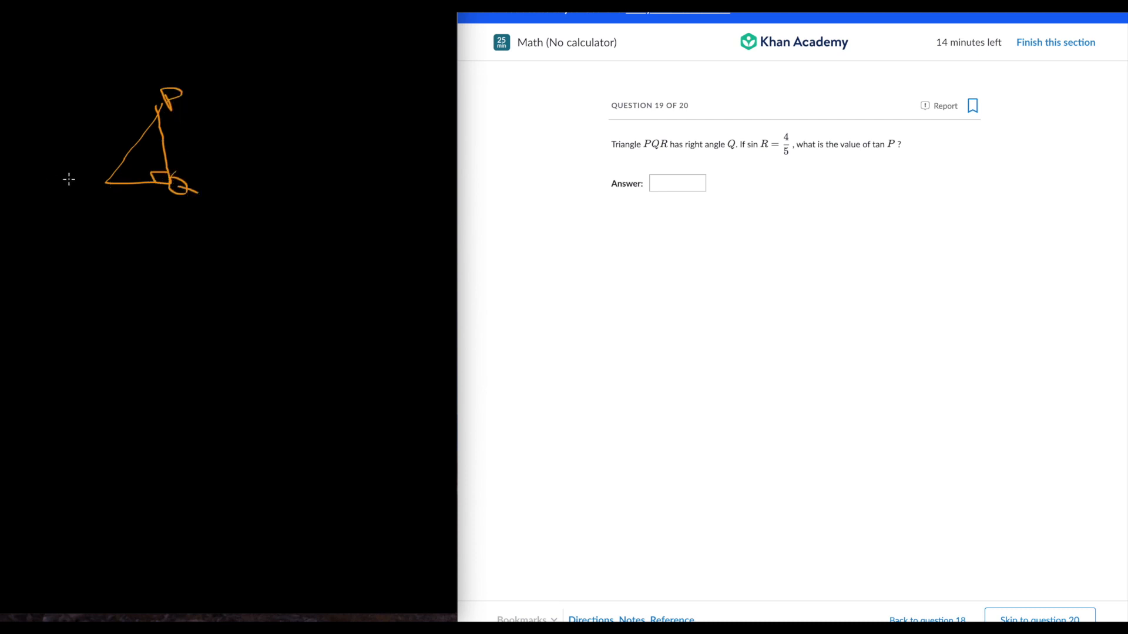
left_click_drag(76, 176, 100, 202)
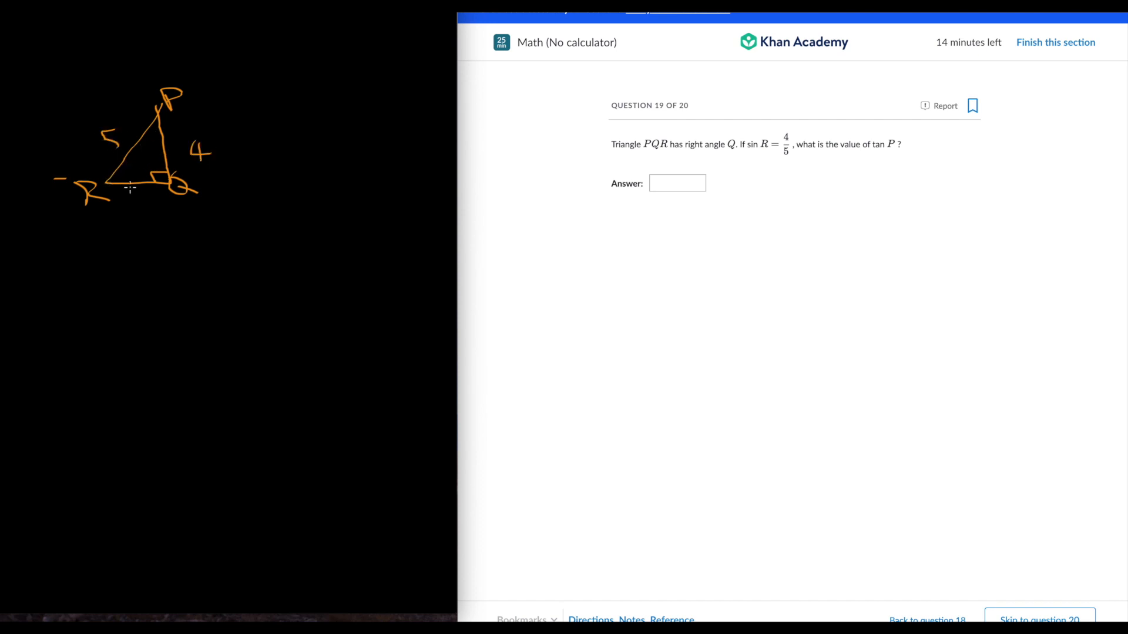
left_click_drag(137, 198, 151, 215)
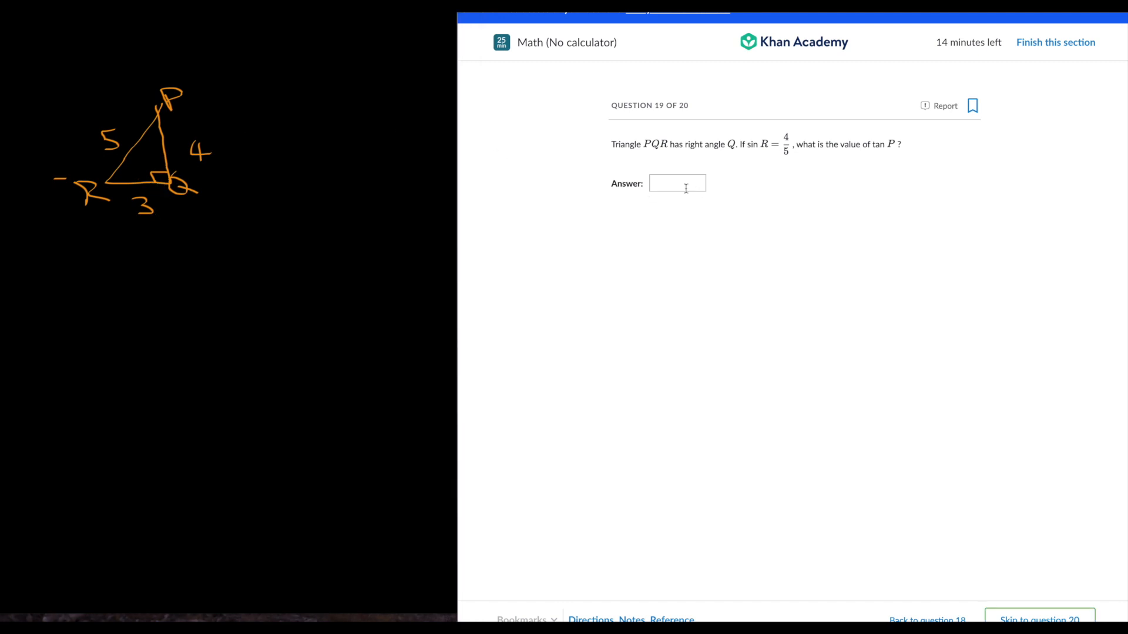
type("3/4")
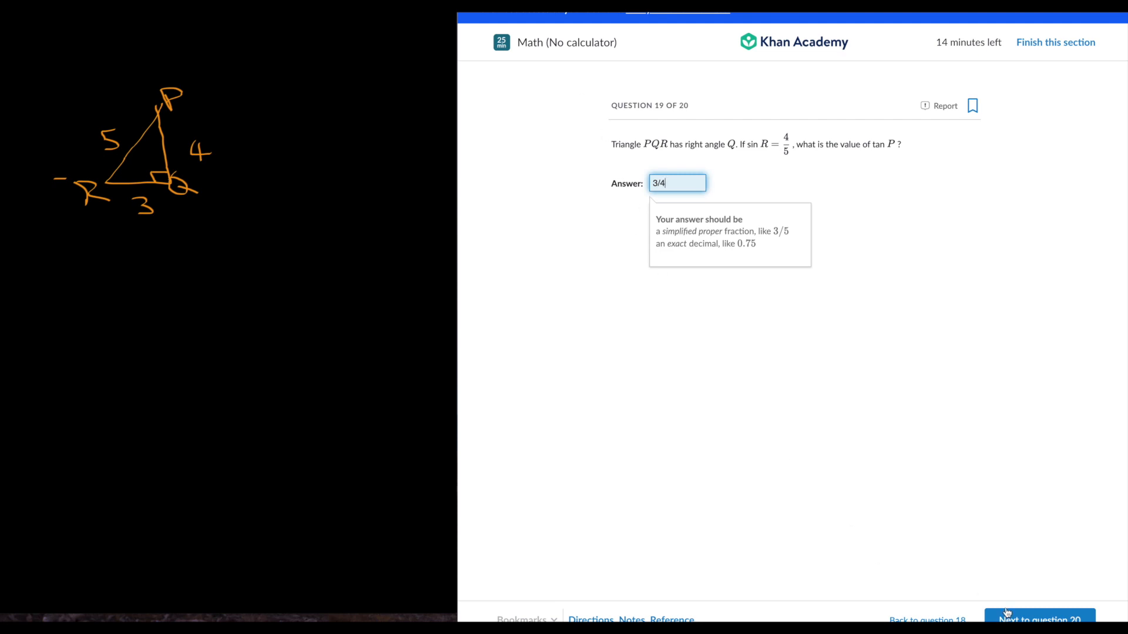
left_click(1039, 618)
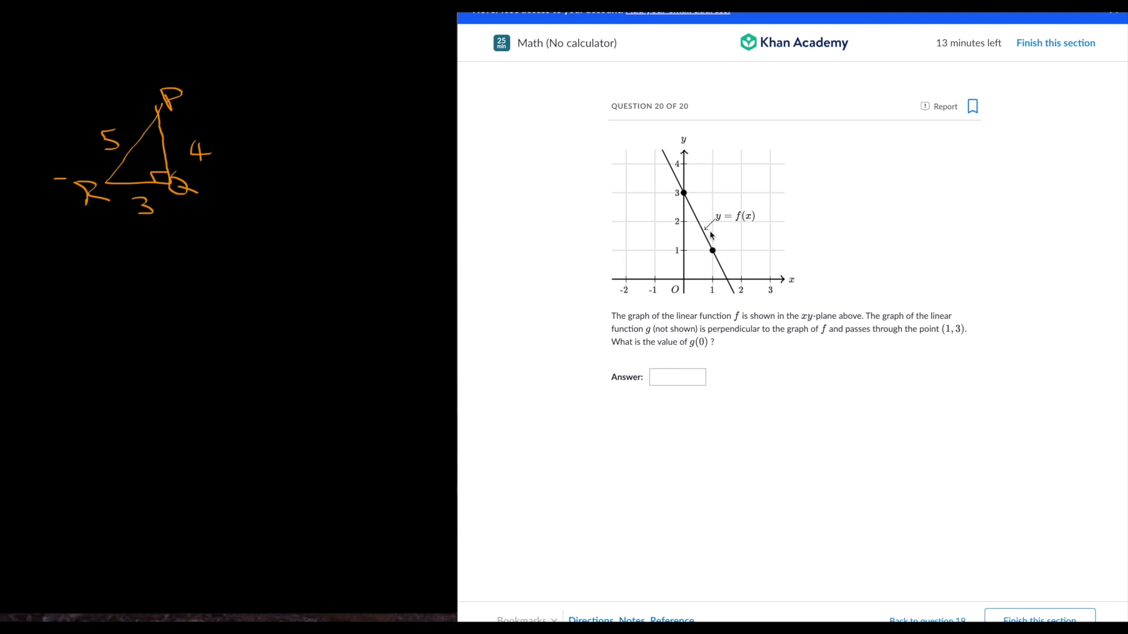
mouse_move(310, 301)
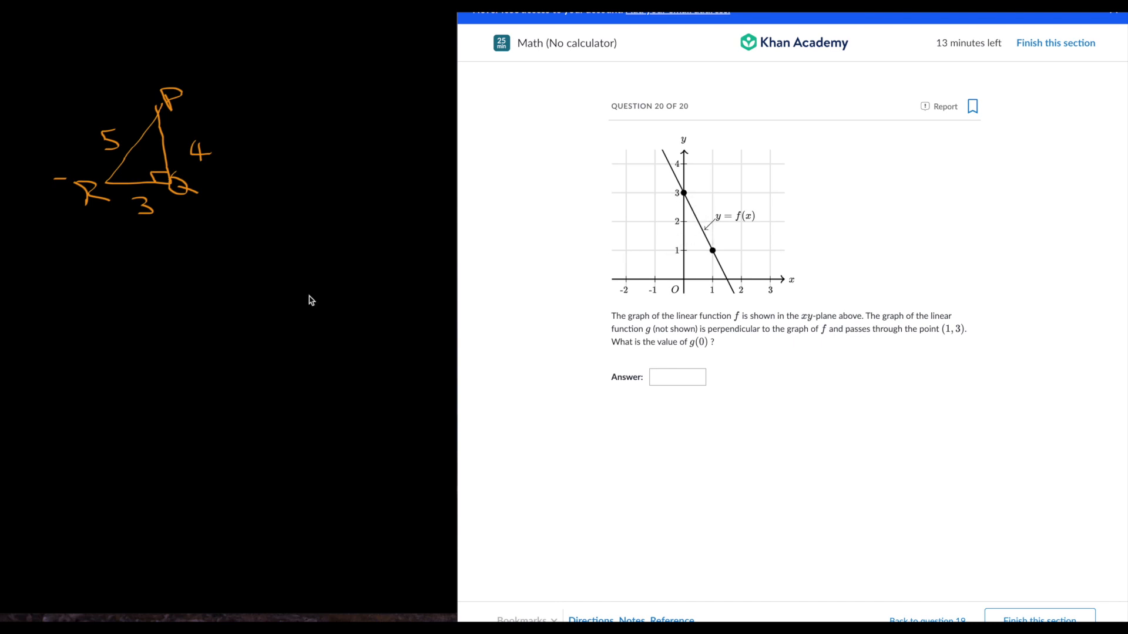
Step: Note slope −2 and perpendicular slope 1/2, enter 2.5, and request finishing the section
left_click_drag(244, 266, 313, 259)
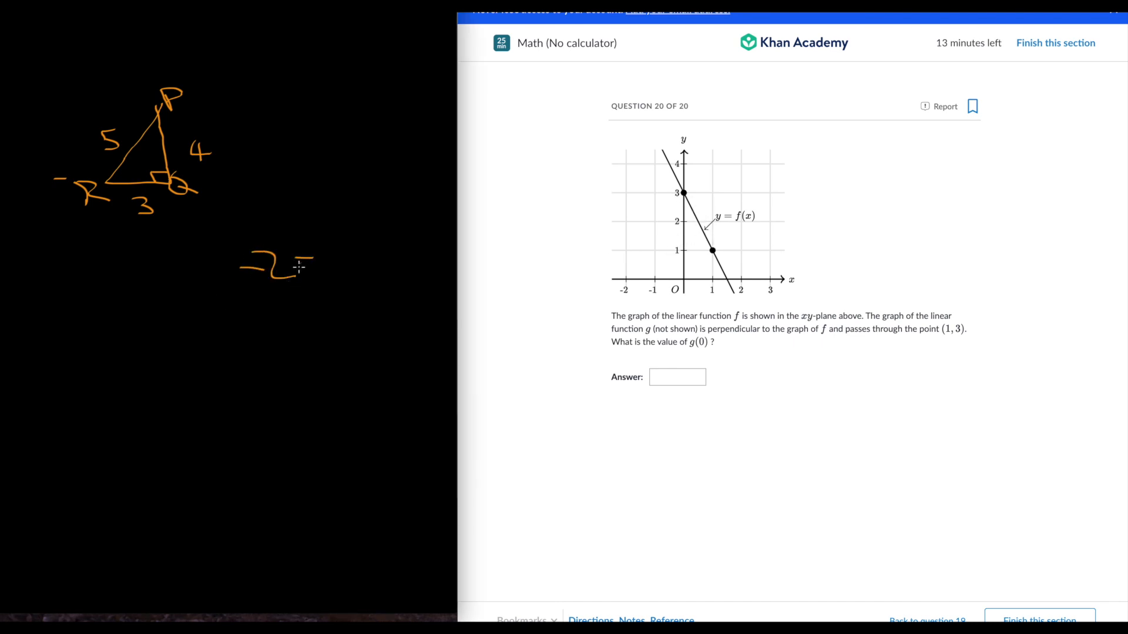
left_click_drag(317, 269, 367, 295)
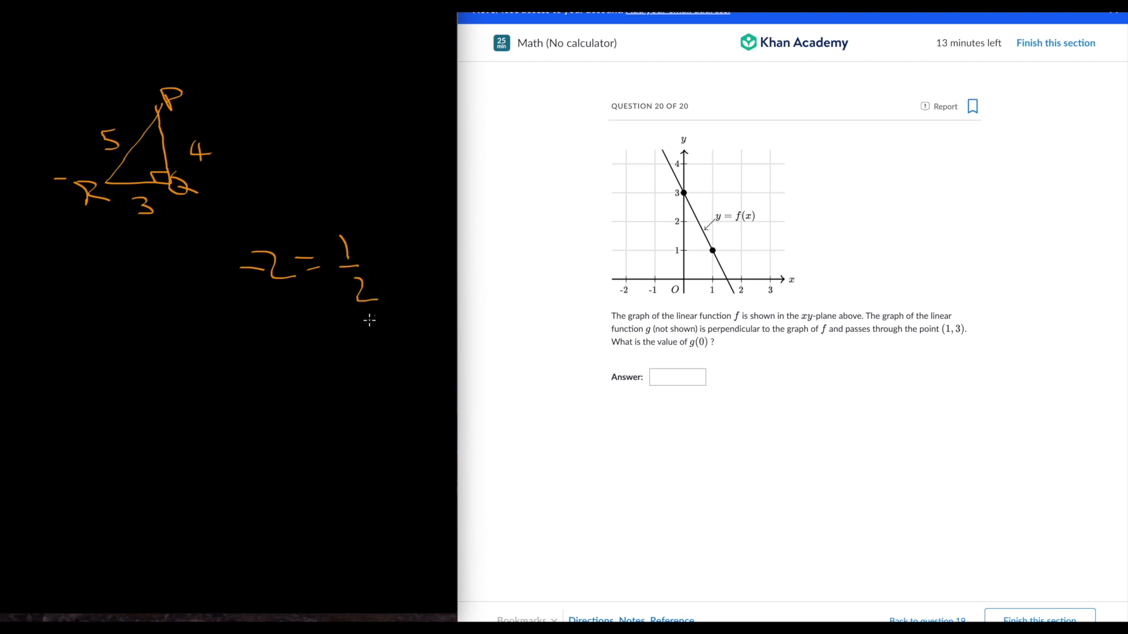
mouse_move(301, 338)
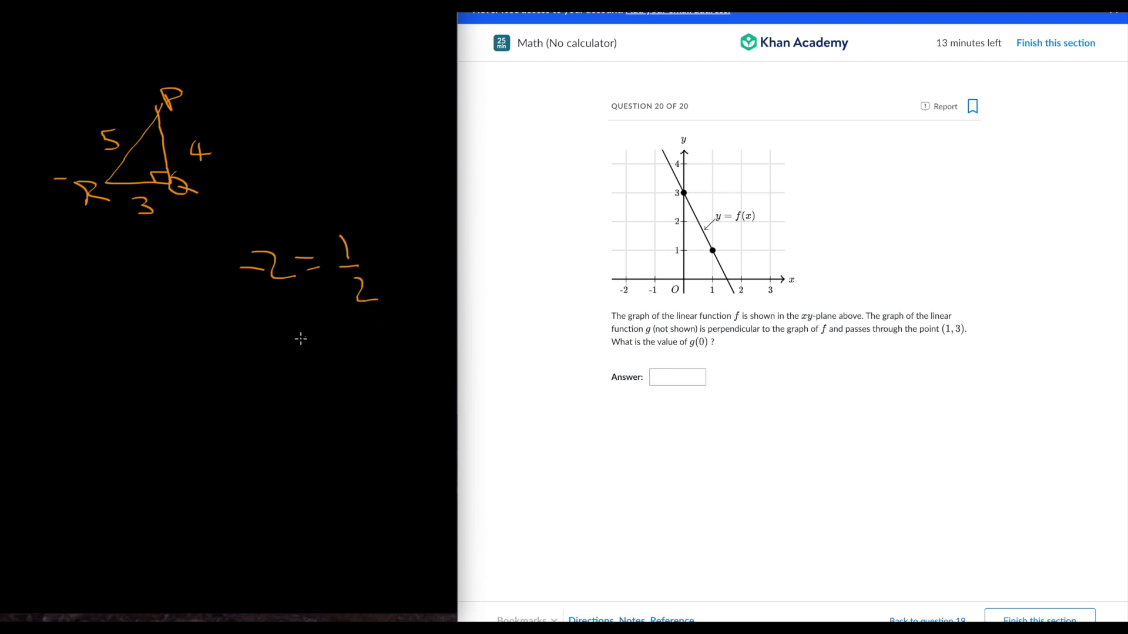
mouse_move(279, 346)
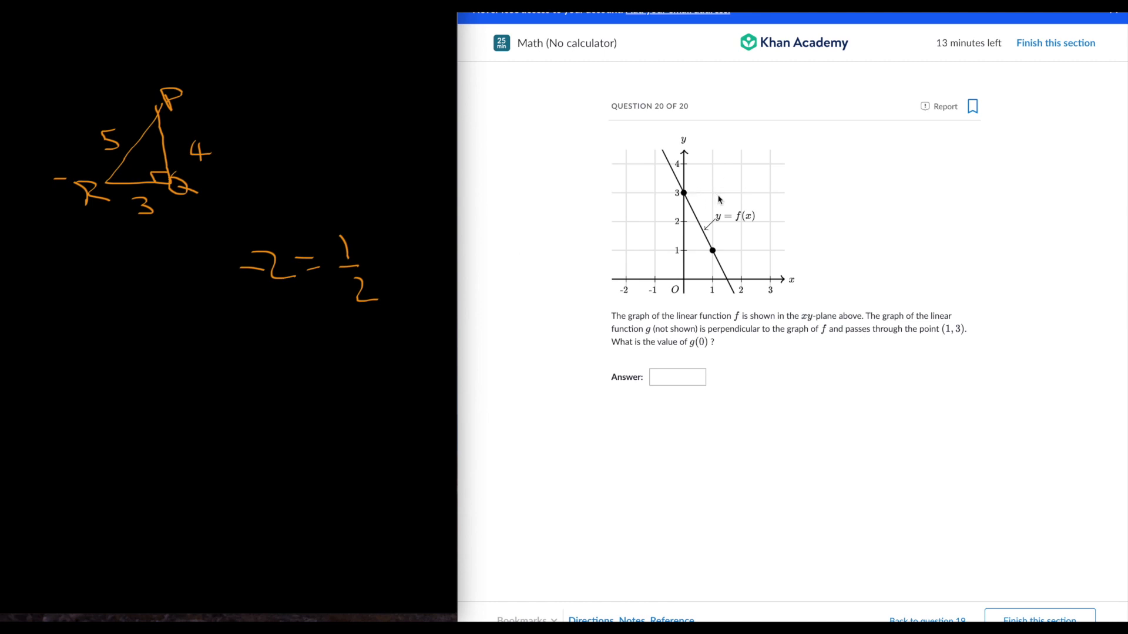
mouse_move(656, 223)
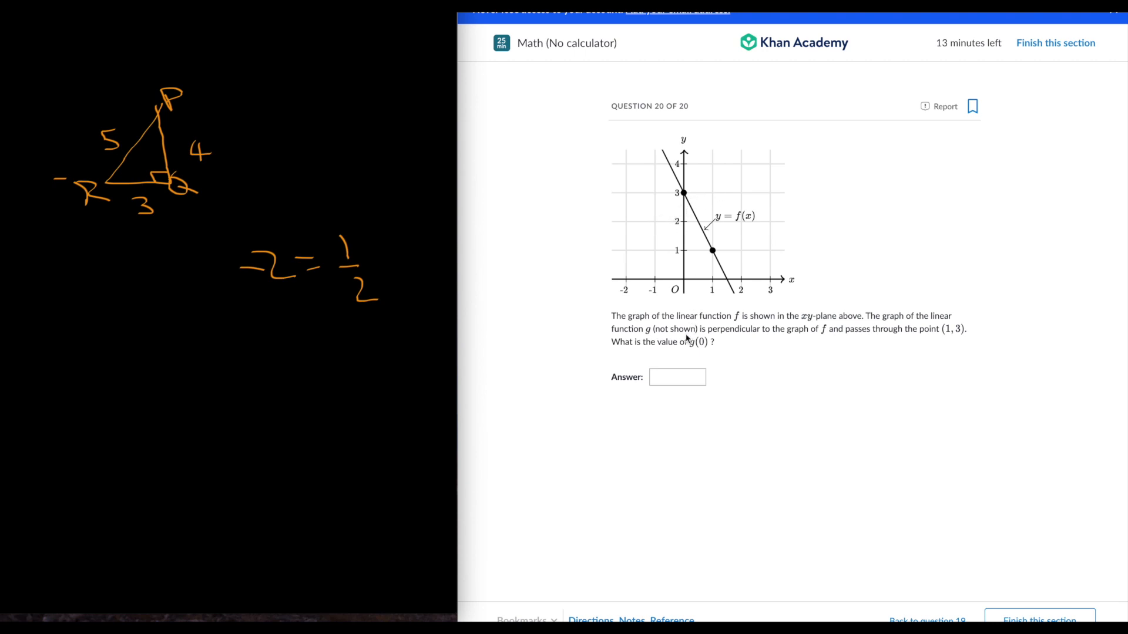
type("2")
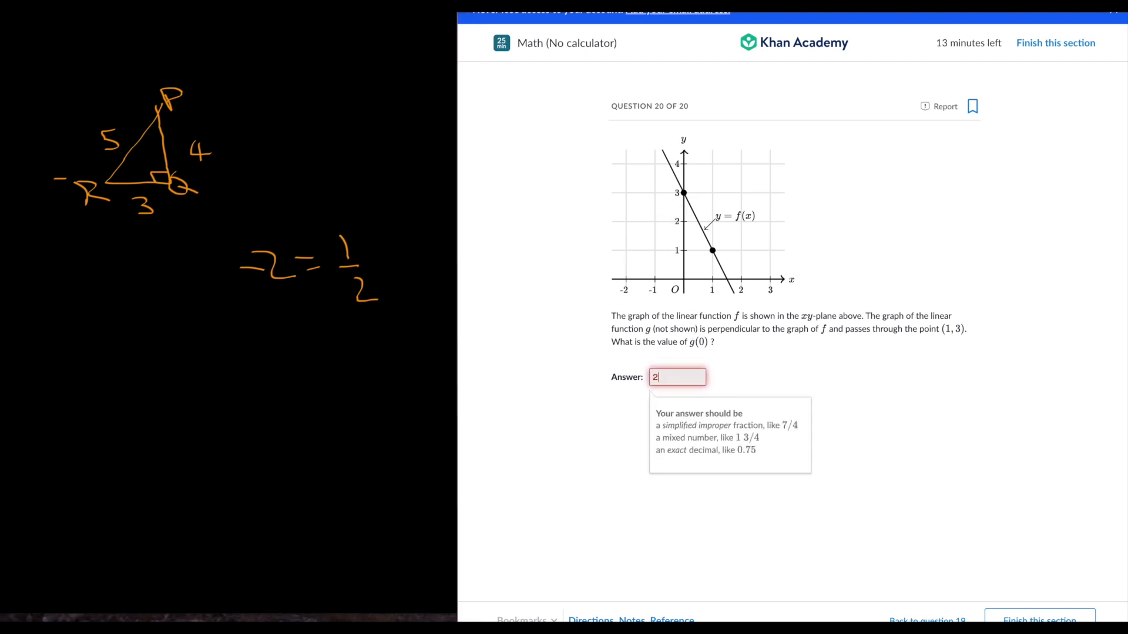
type(".5")
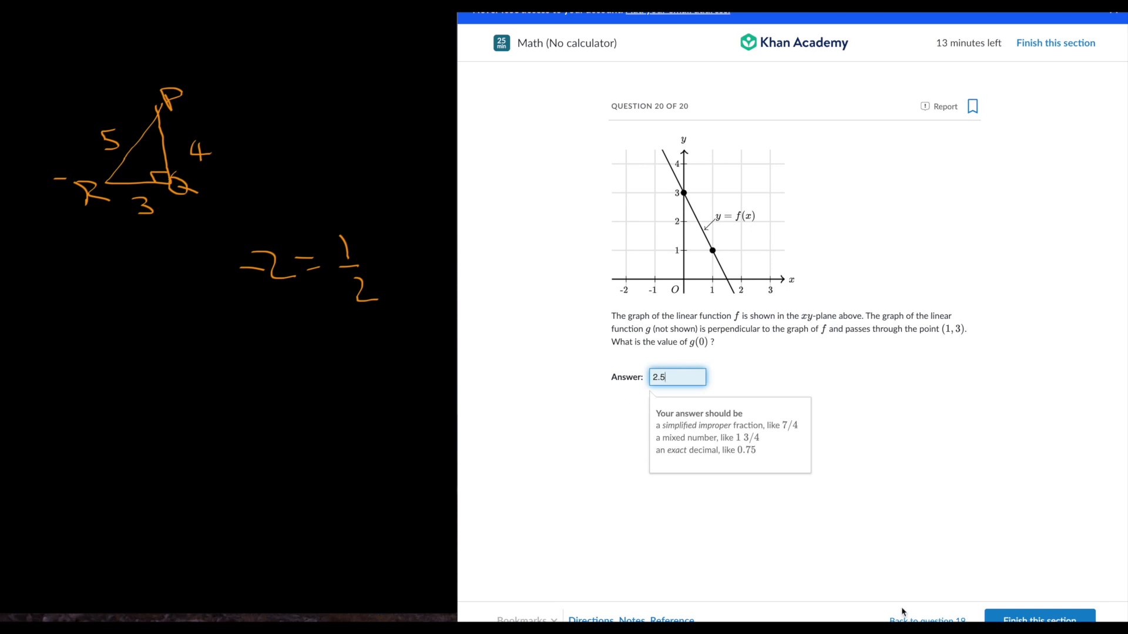
left_click(1055, 43)
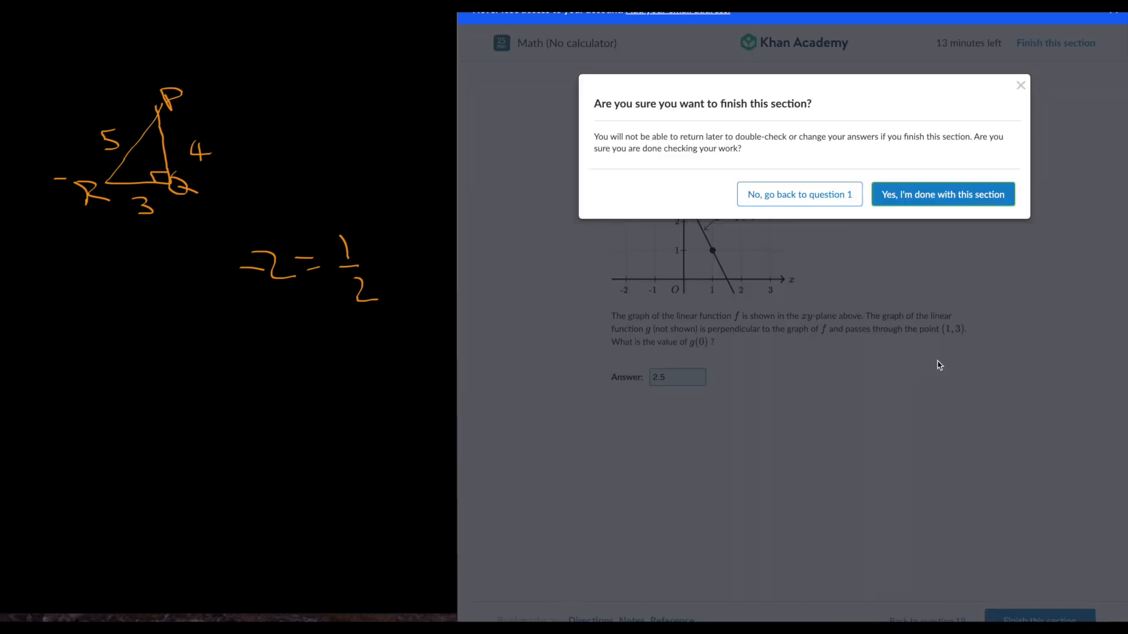
Step: Confirm finishing the section and start reviewing the submitted answers
left_click(942, 193)
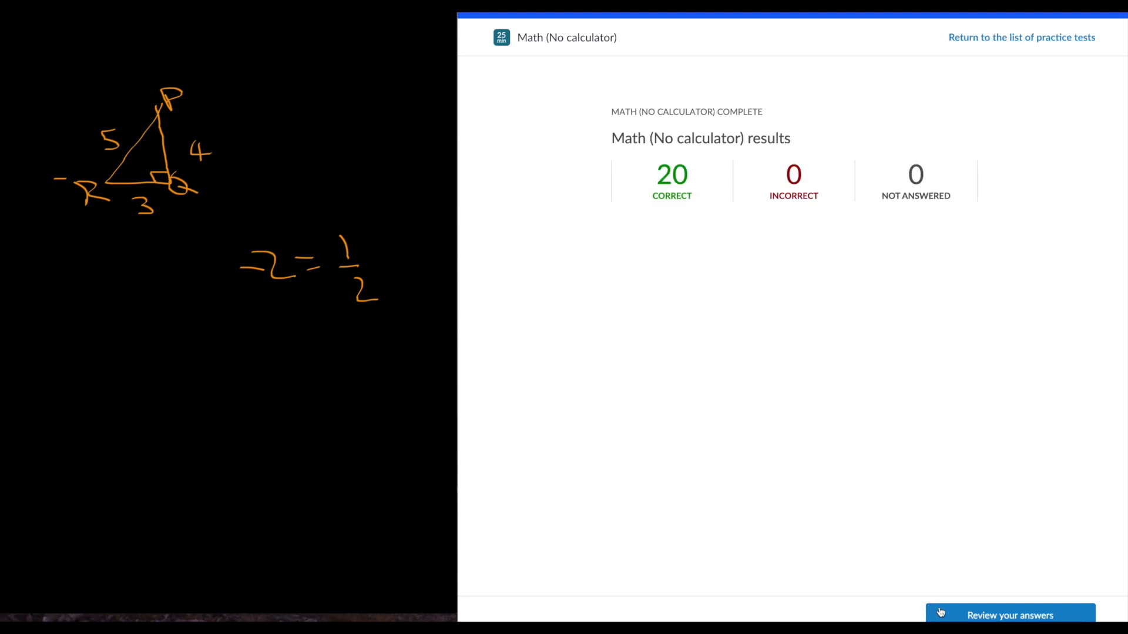
left_click(1010, 616)
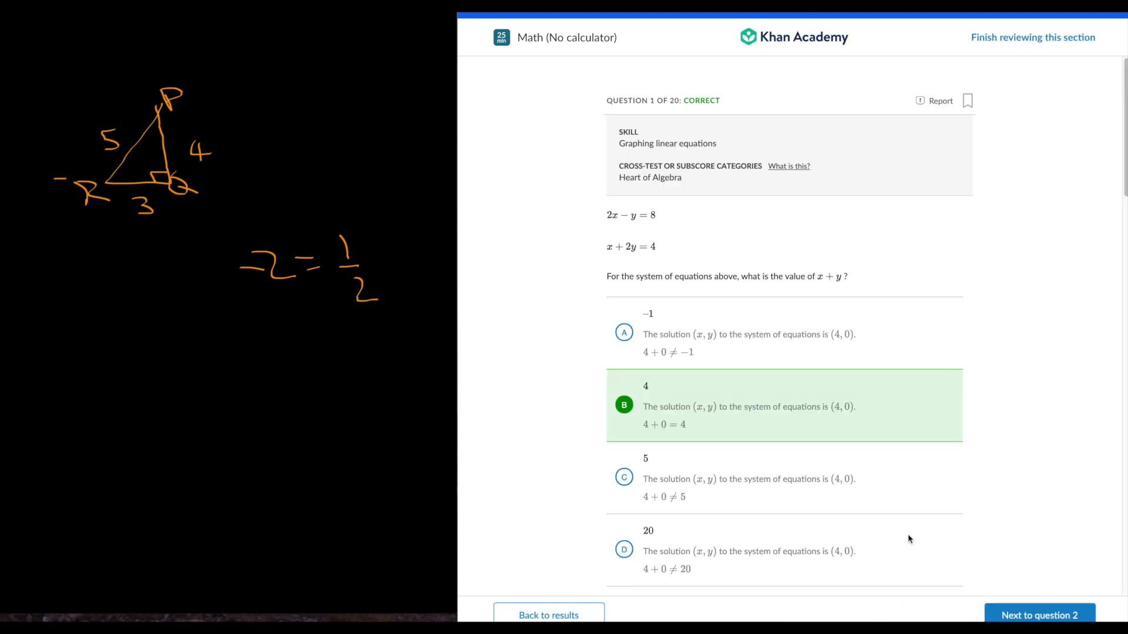
Step: Read question 1's explanation, then advance the answer review through to question 6's arc-length solution
scroll("down", 3)
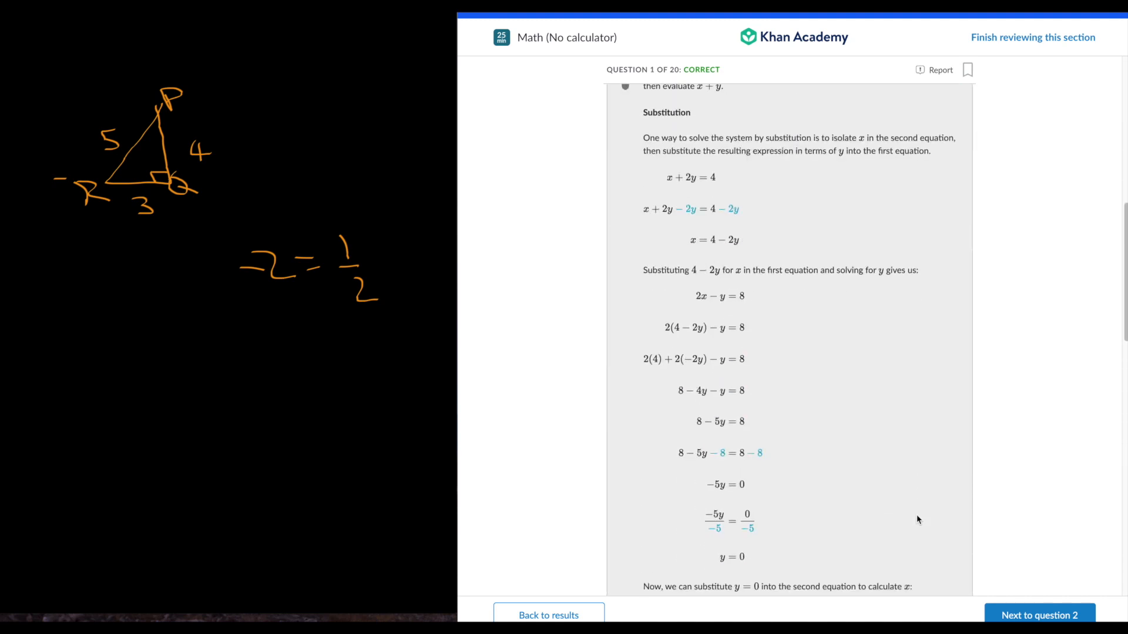
scroll("down", 3)
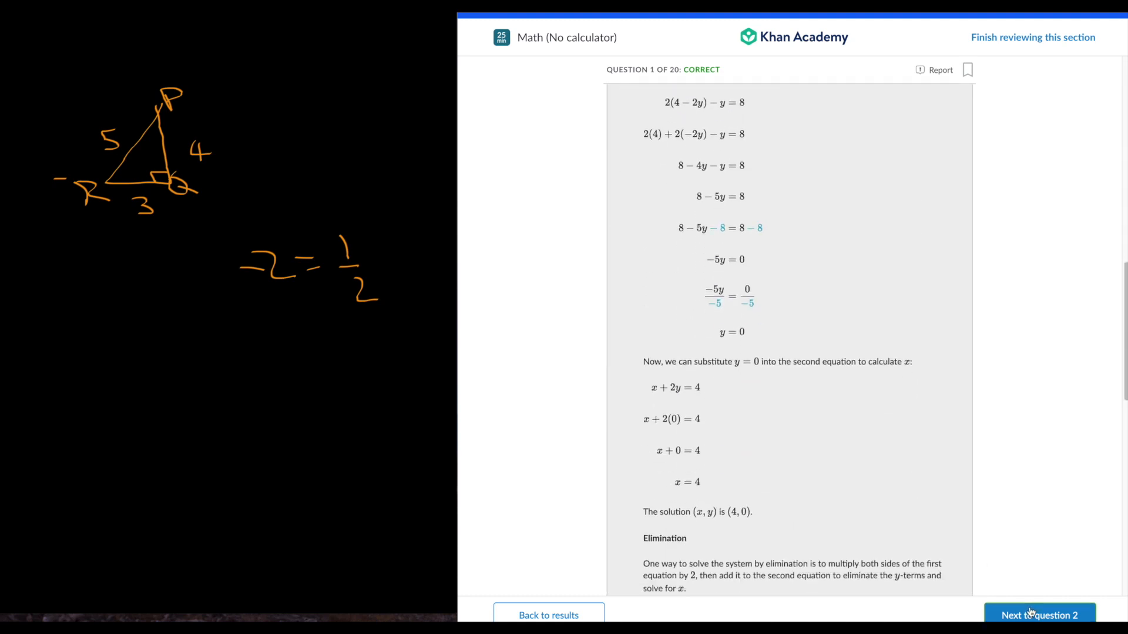
left_click(1038, 615)
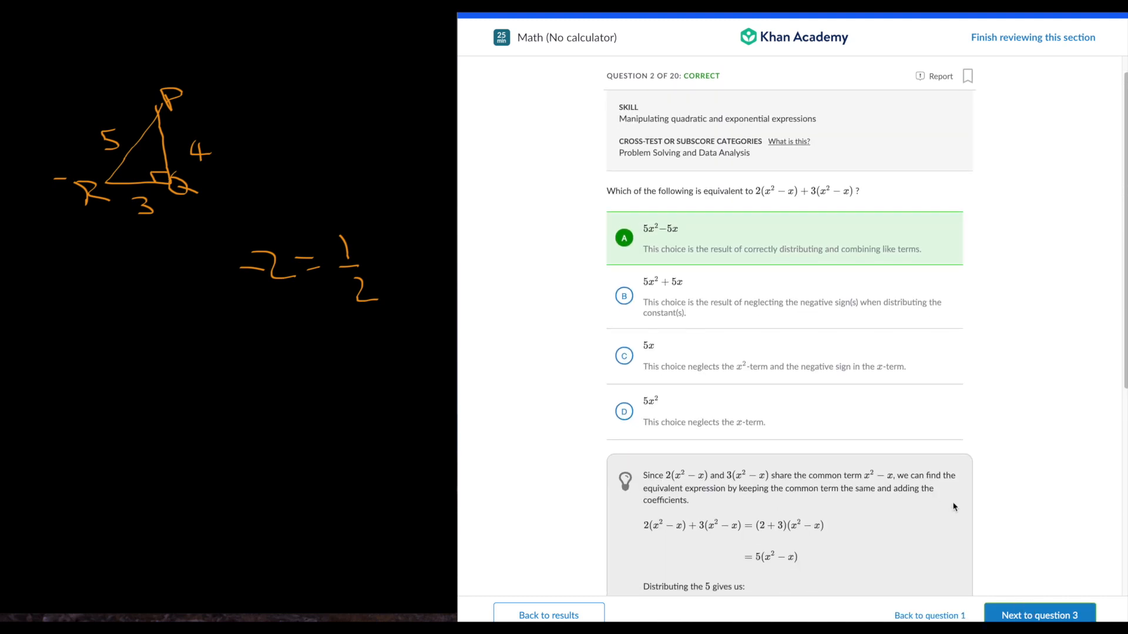
left_click(1039, 615)
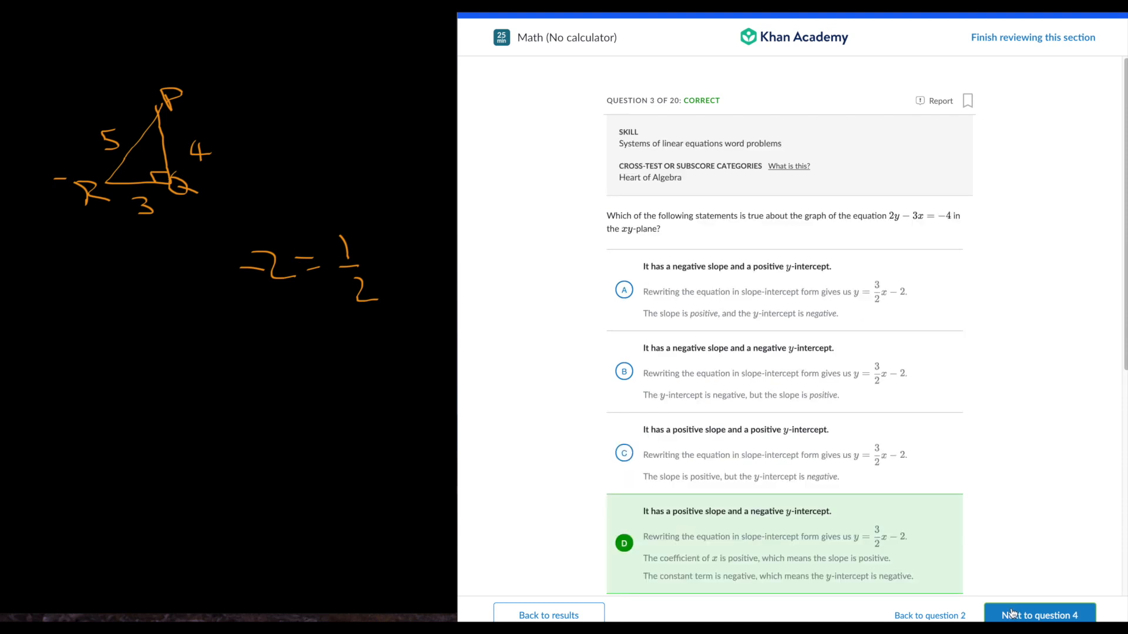
left_click(1039, 616)
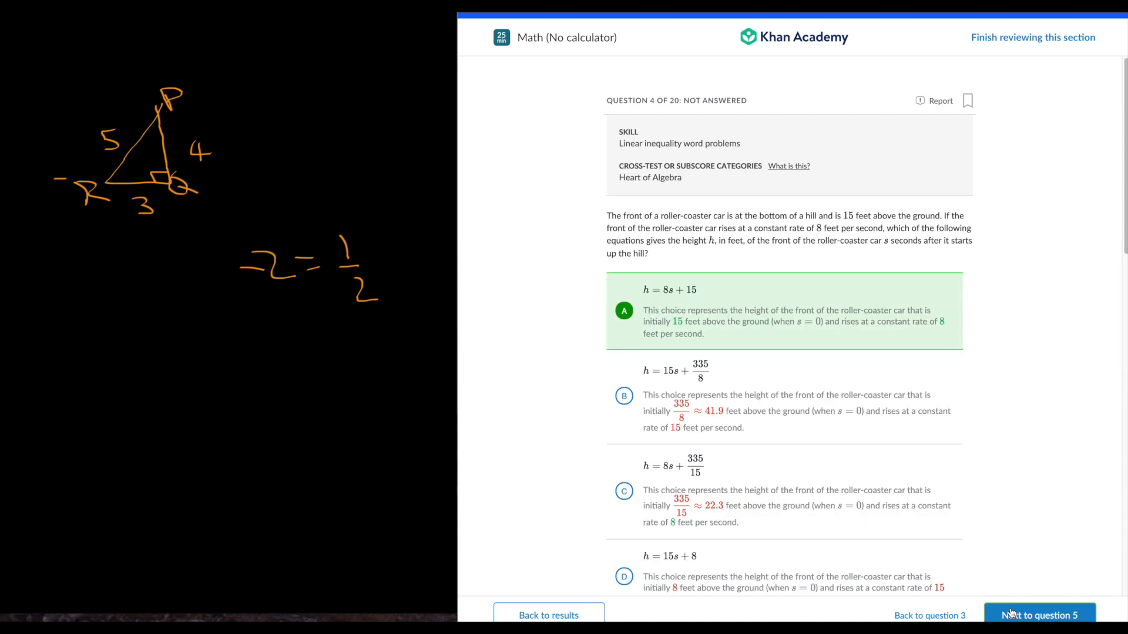
left_click(1038, 615)
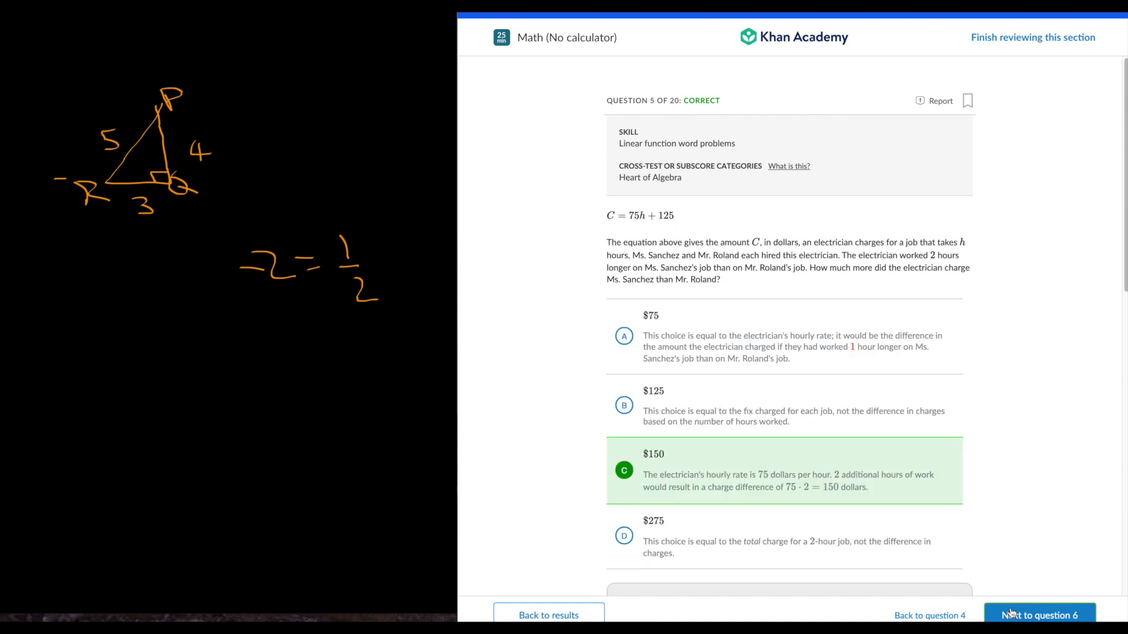
left_click(1039, 615)
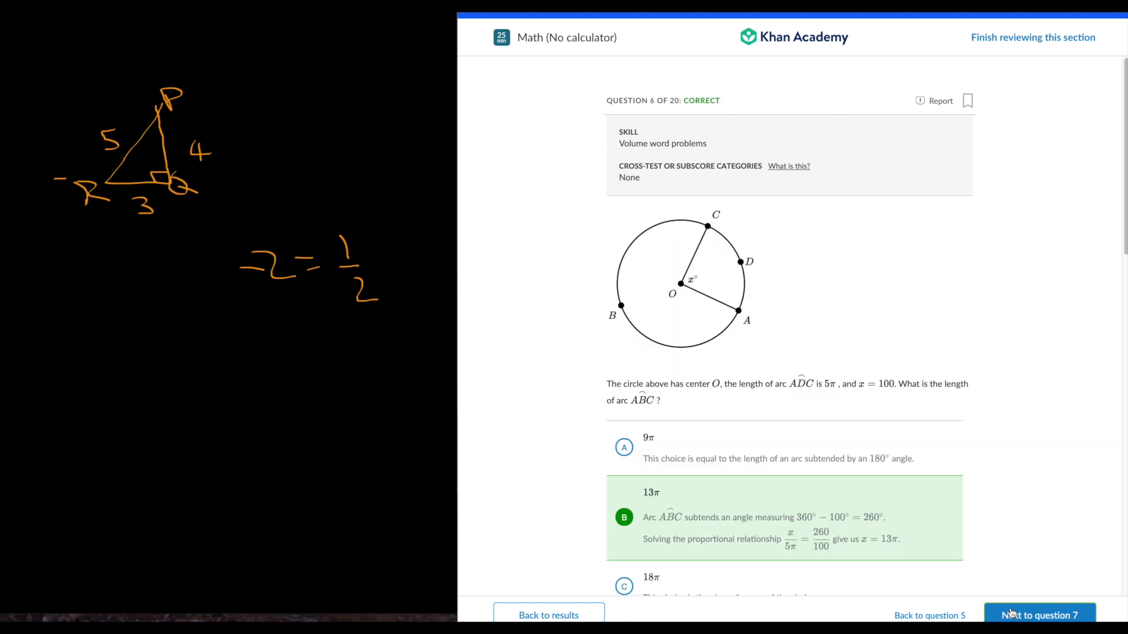
scroll("down", 3)
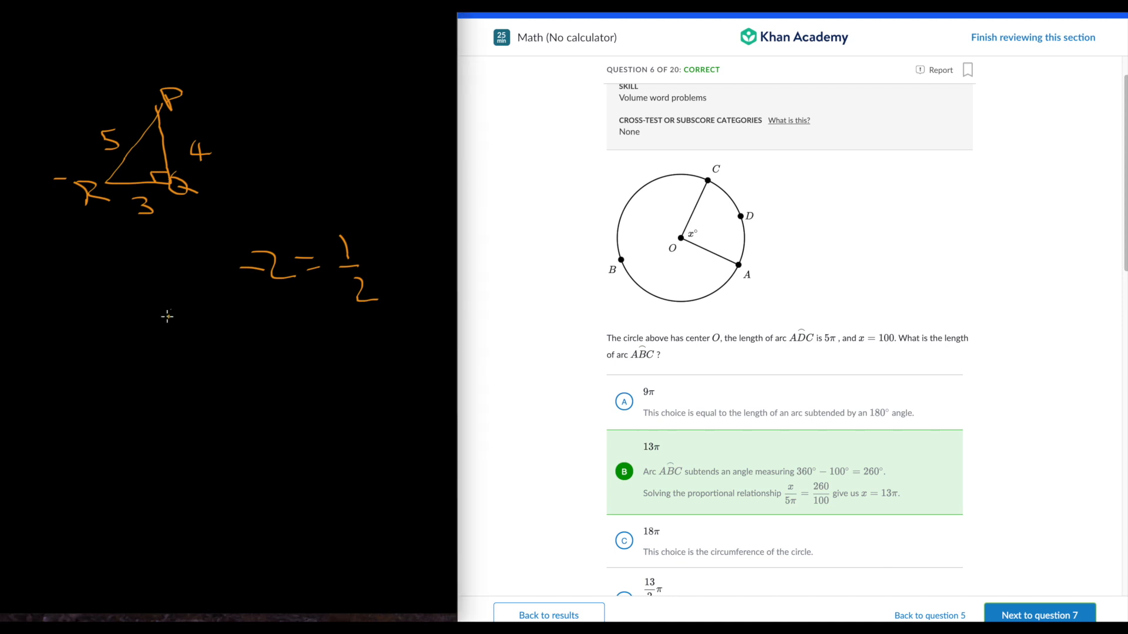
mouse_move(158, 355)
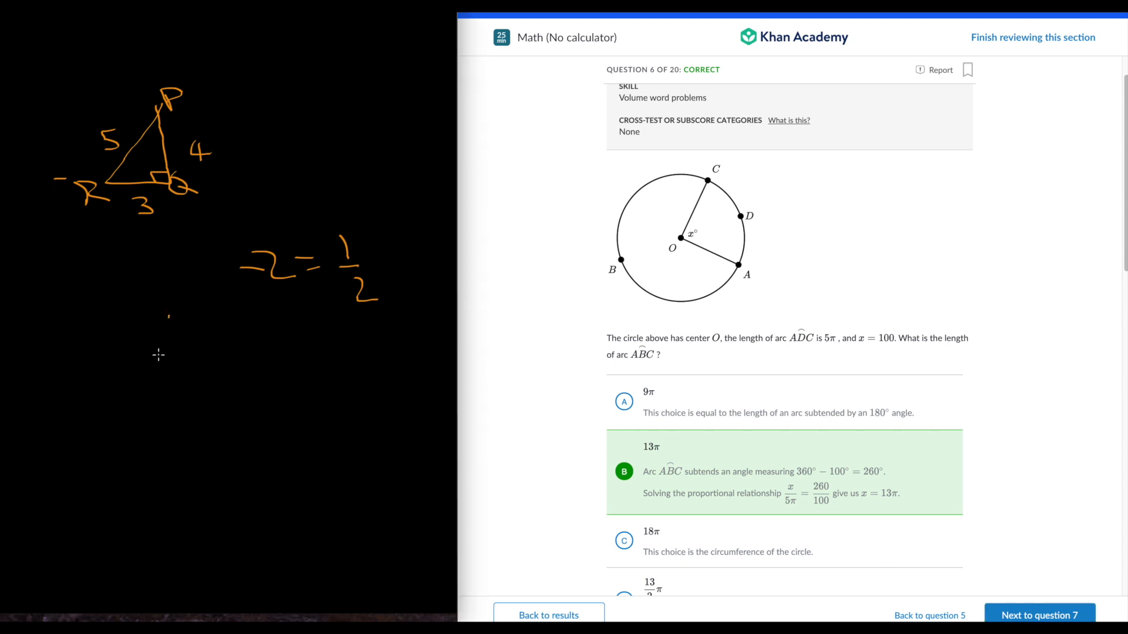
mouse_move(155, 354)
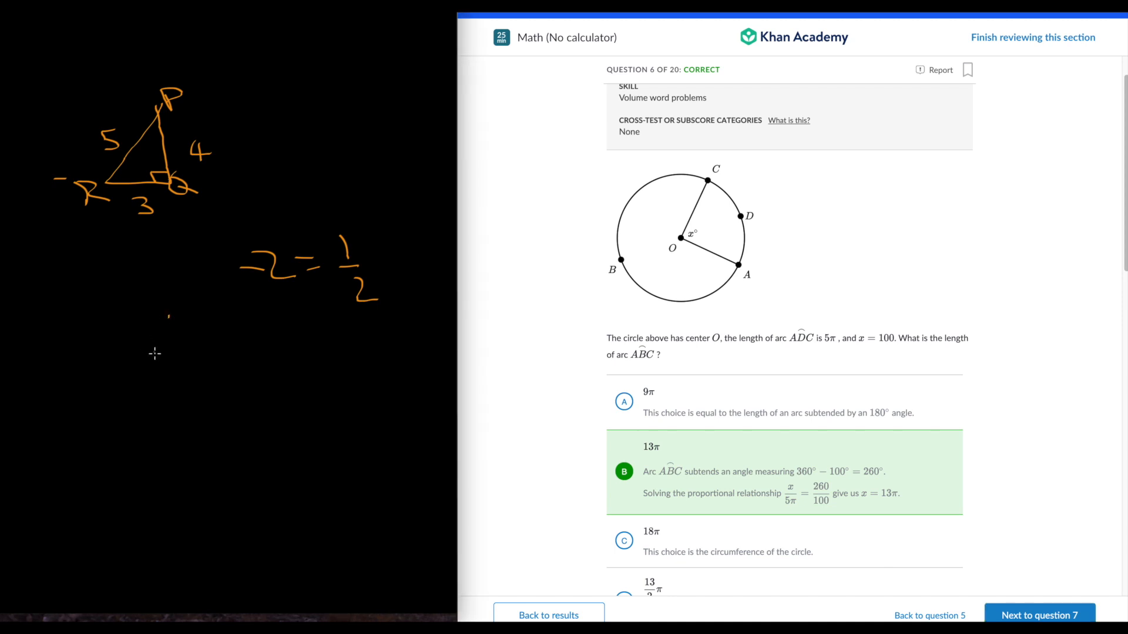
mouse_move(168, 350)
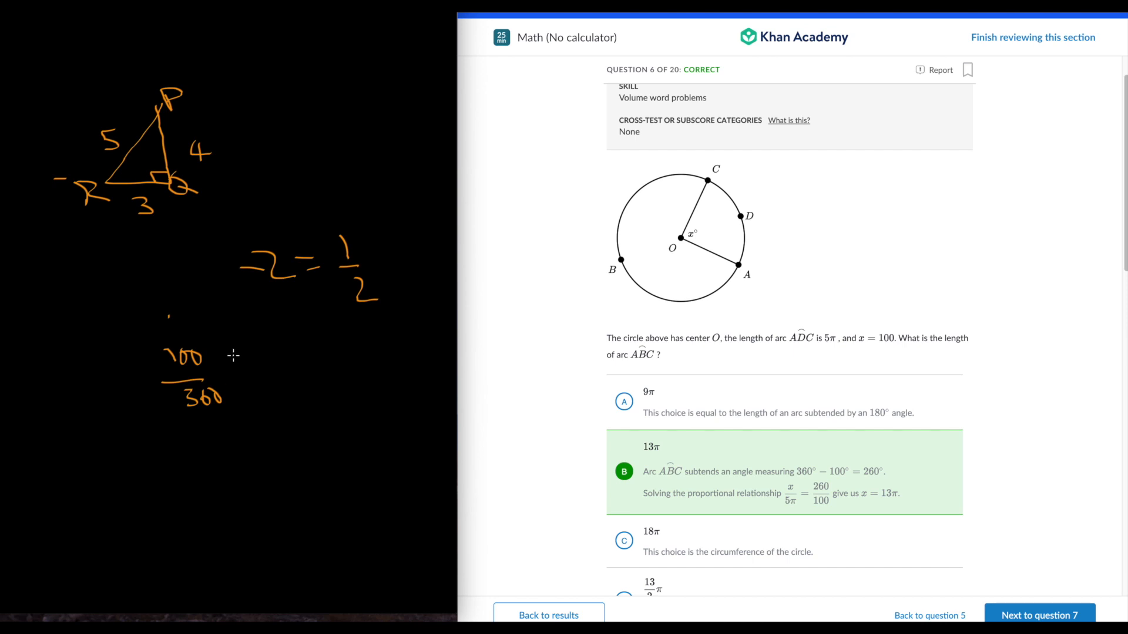
mouse_move(270, 363)
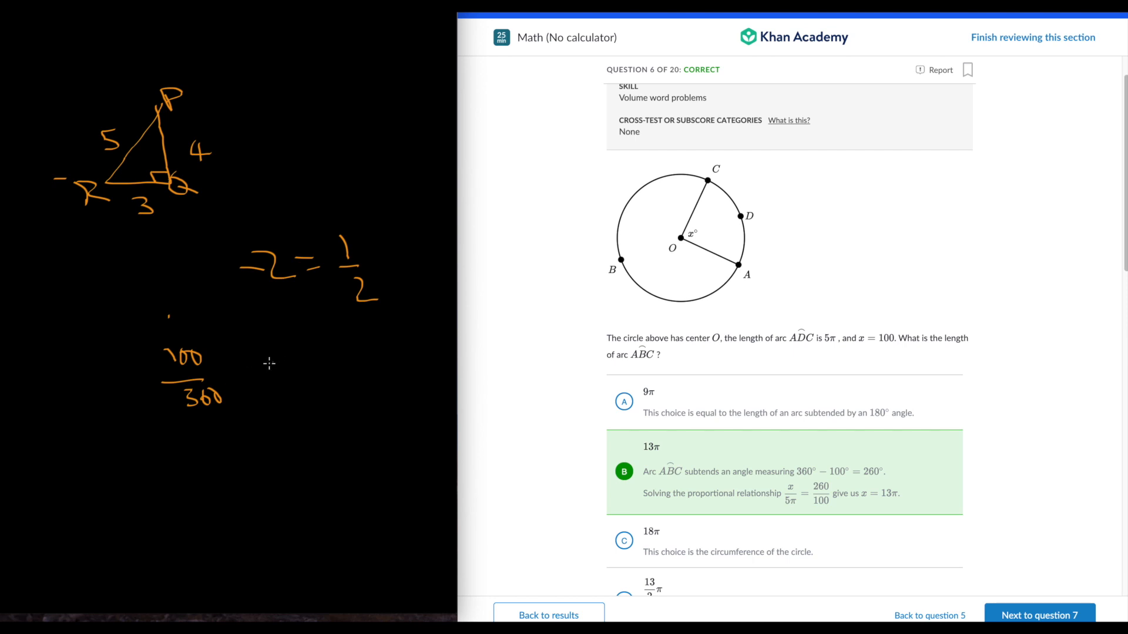
mouse_move(271, 347)
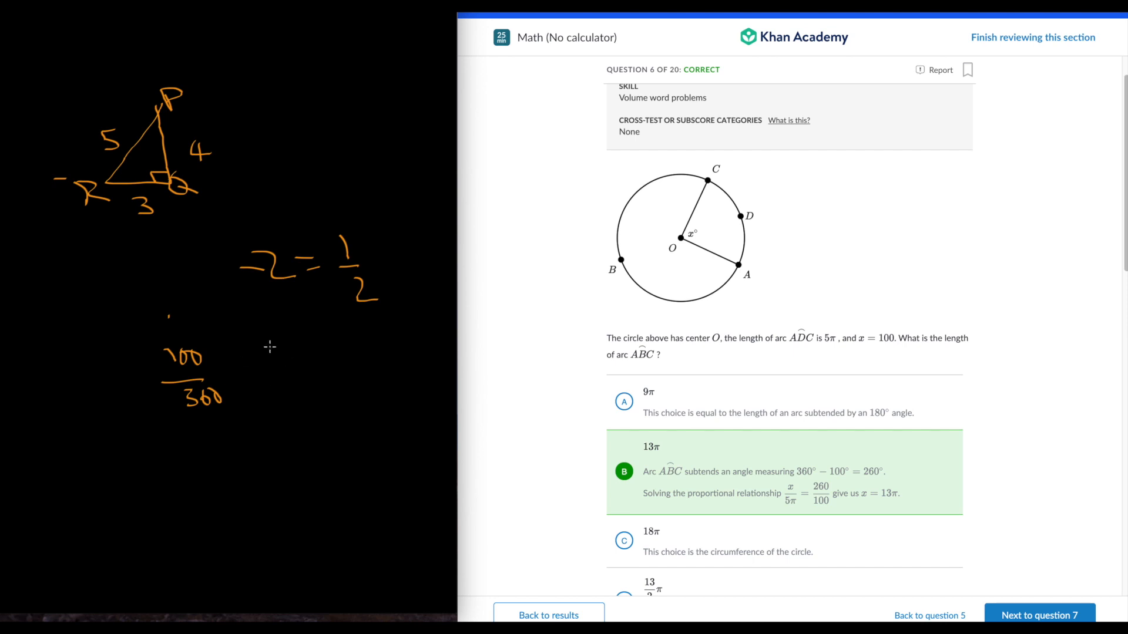
scroll("down", 3)
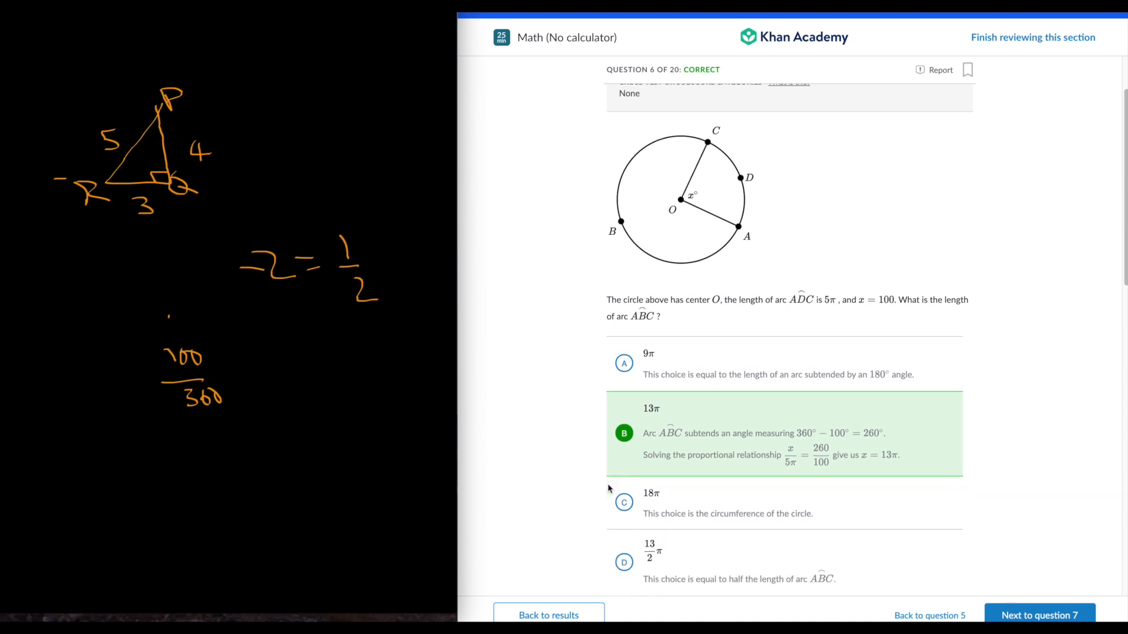
scroll("down", 3)
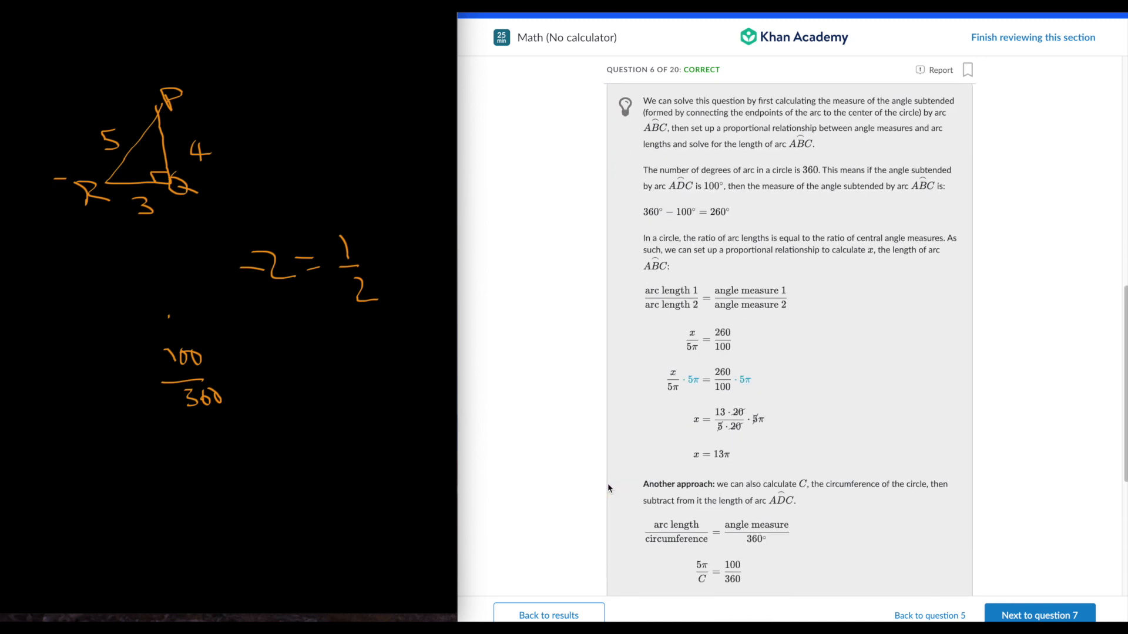
scroll("down", 3)
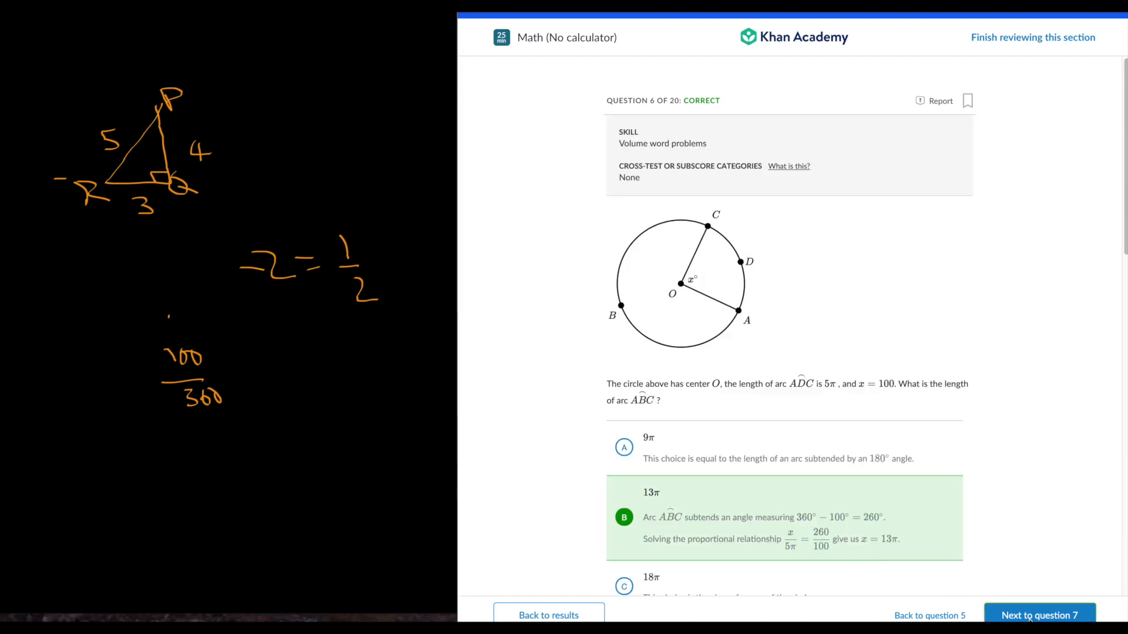
left_click(1038, 615)
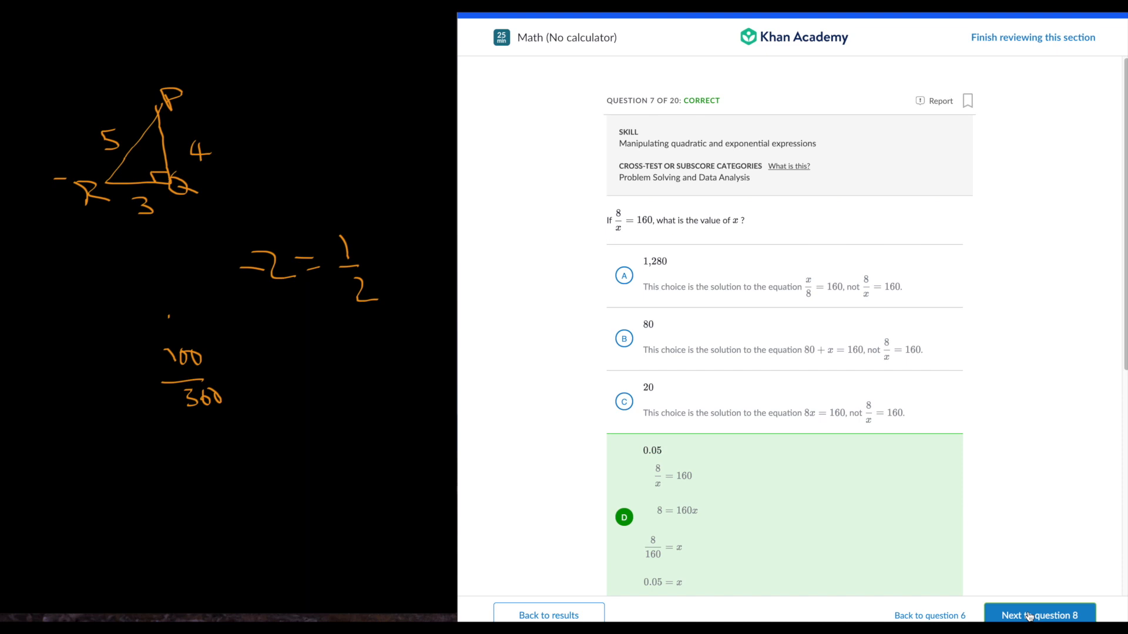
Step: Advance the review from question 8 to question 12, scrolling through the explanations along the way
left_click(1039, 615)
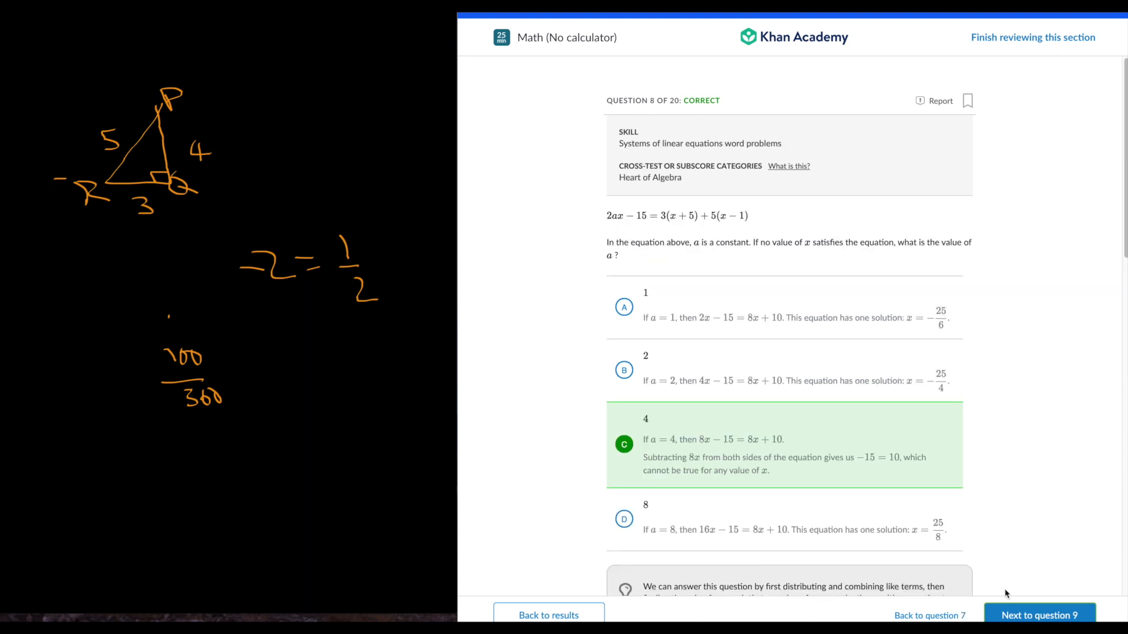
left_click(1038, 615)
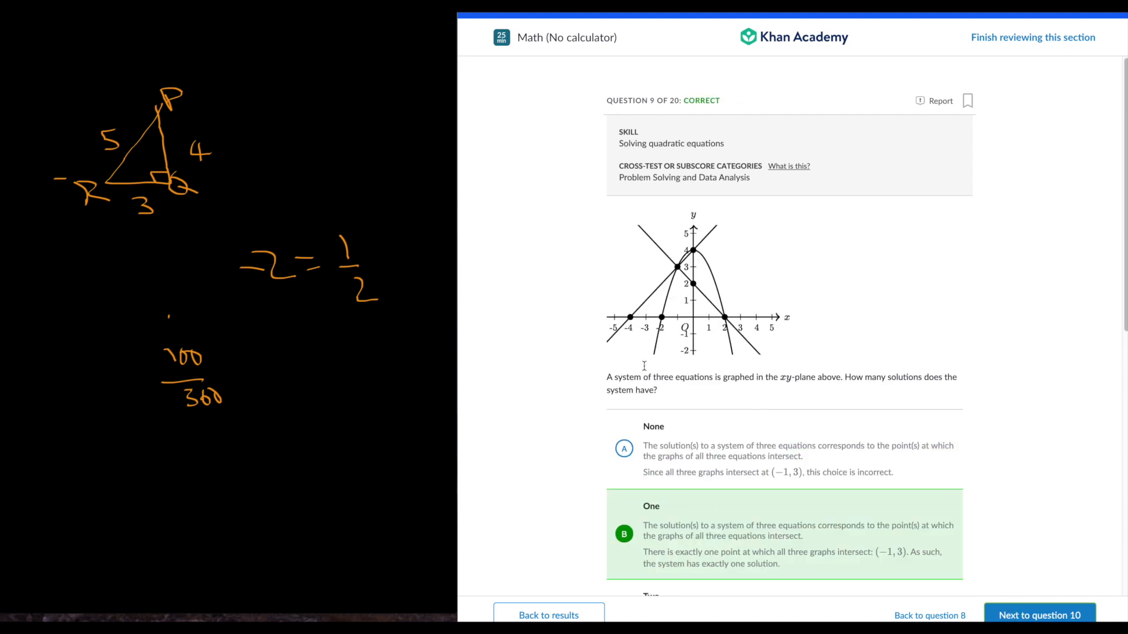
scroll("down", 3)
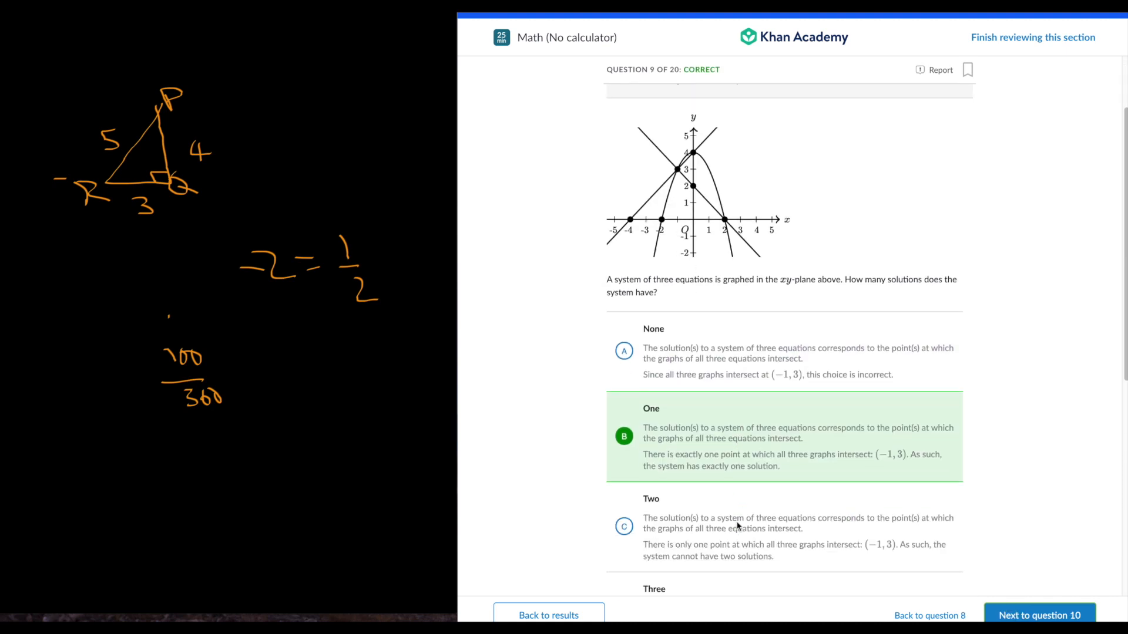
scroll("down", 3)
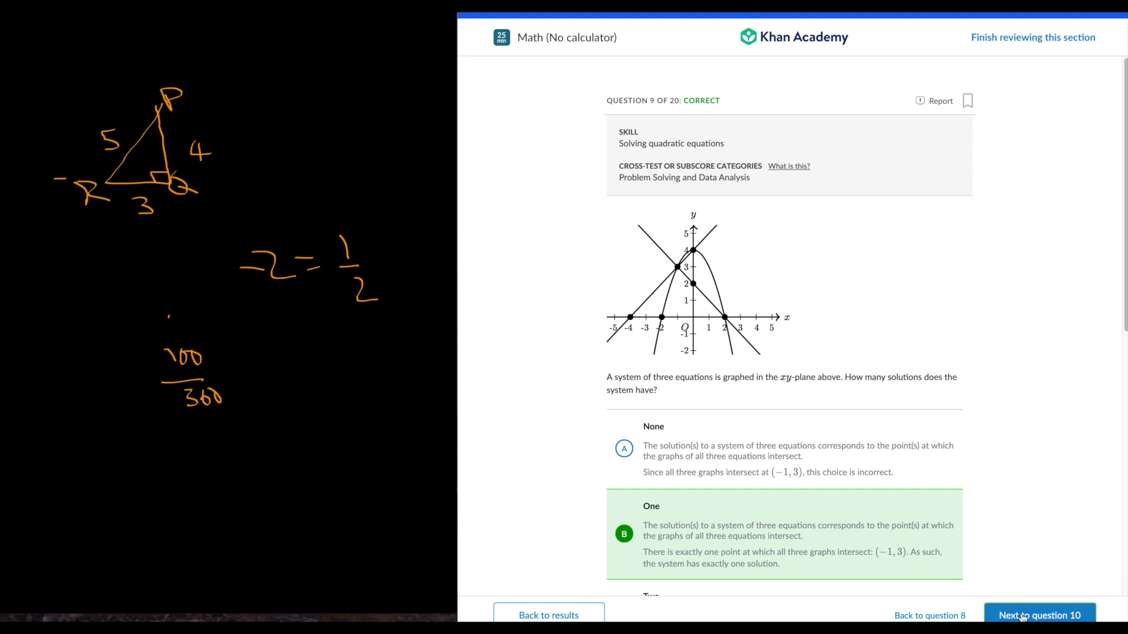
left_click(1038, 615)
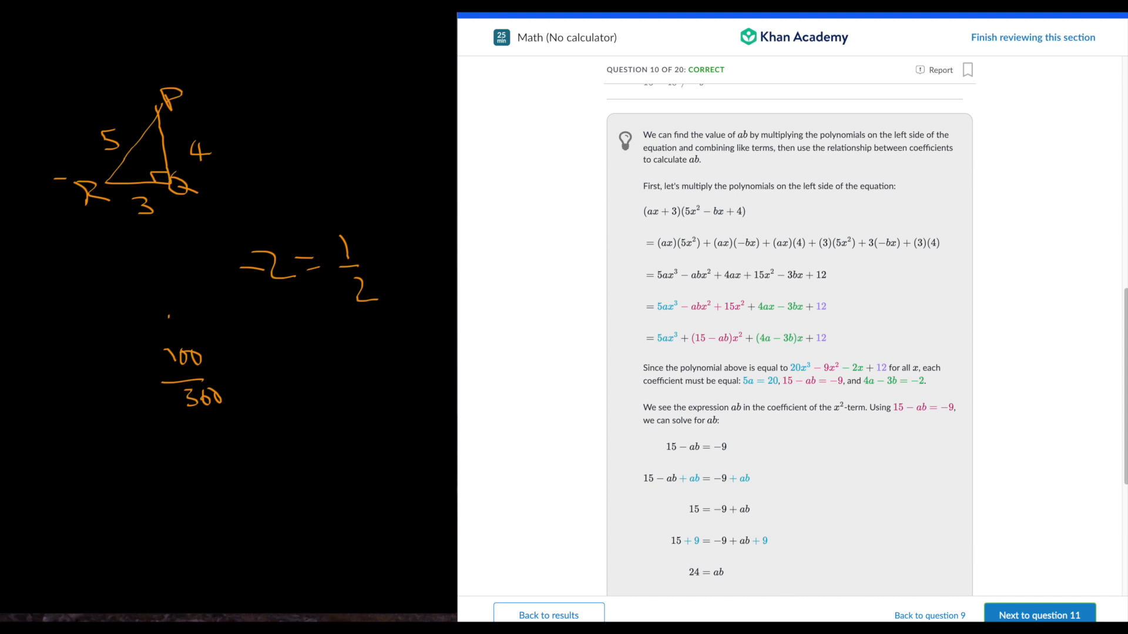
left_click(1039, 615)
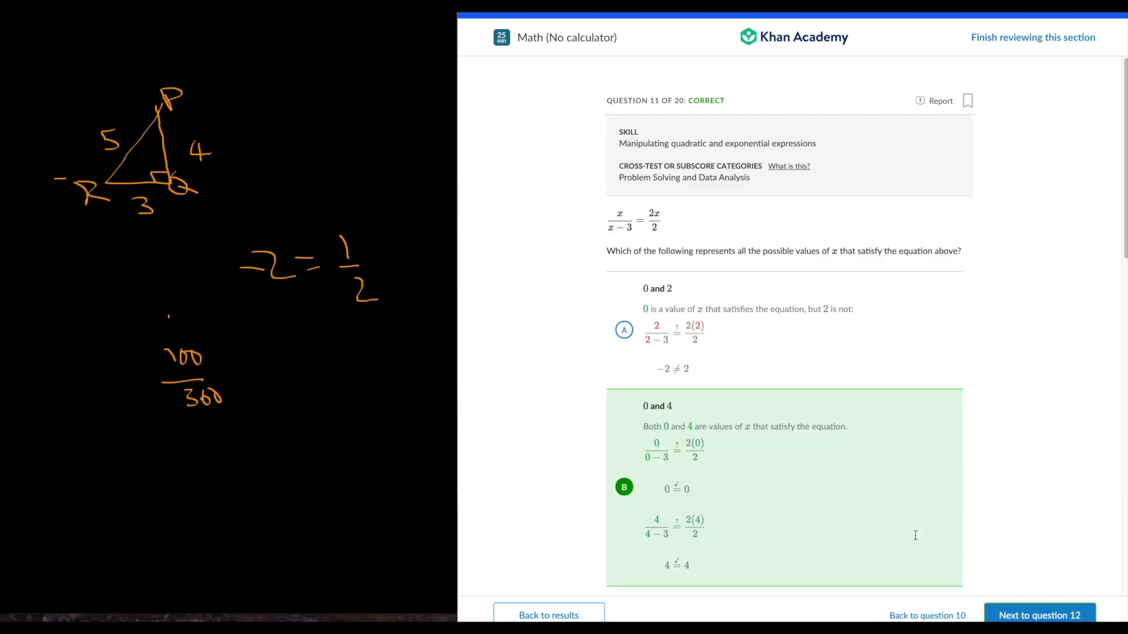
scroll("down", 3)
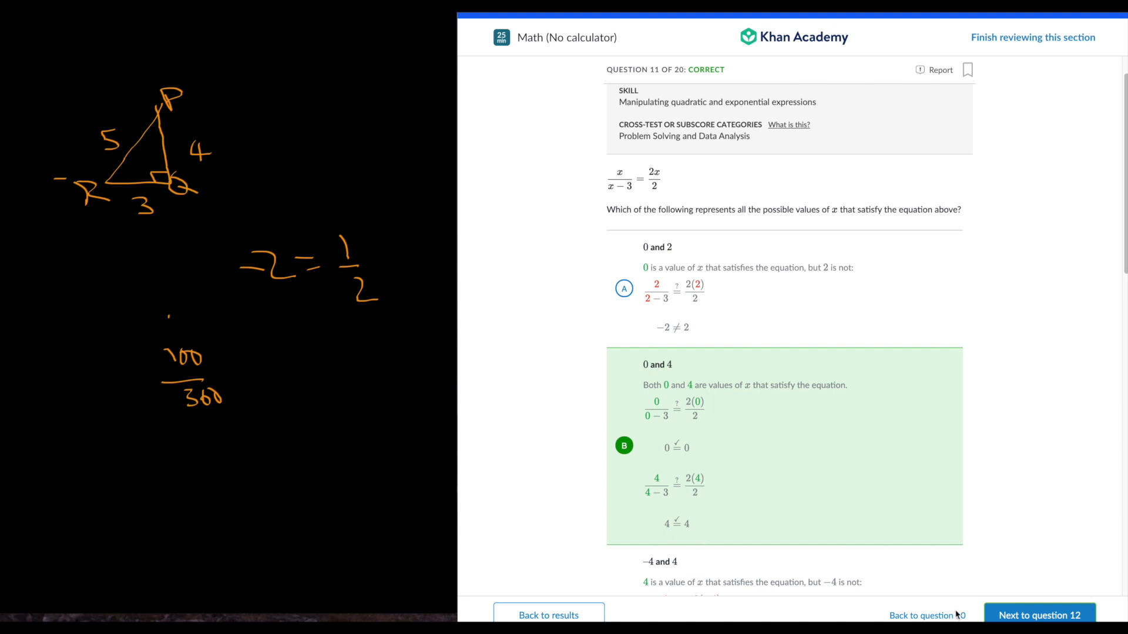
left_click(1038, 615)
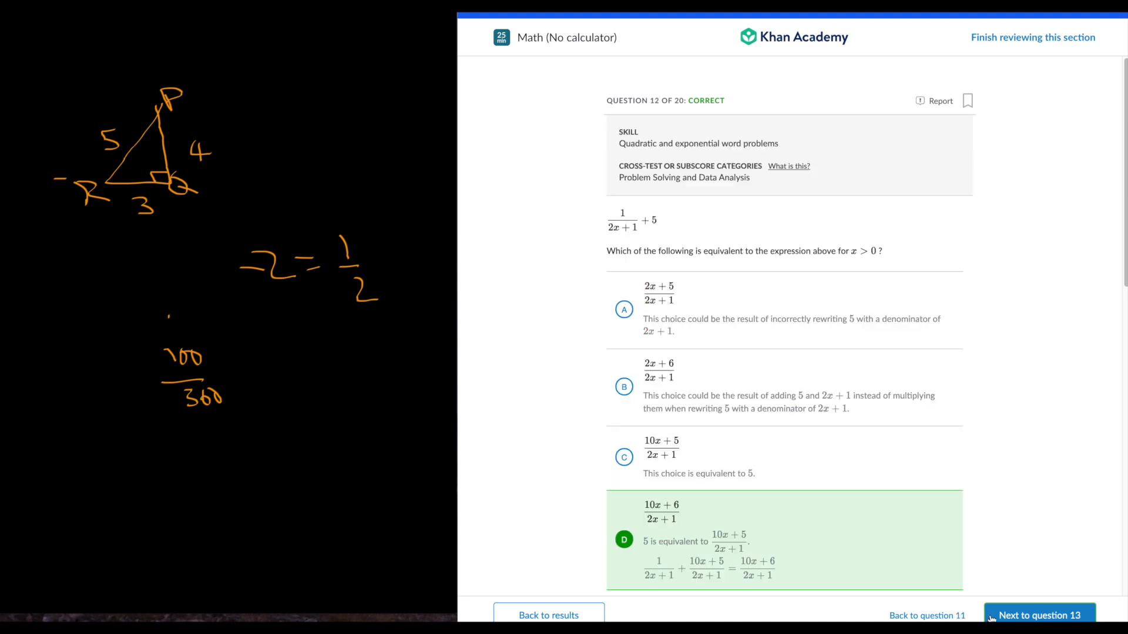
scroll("down", 3)
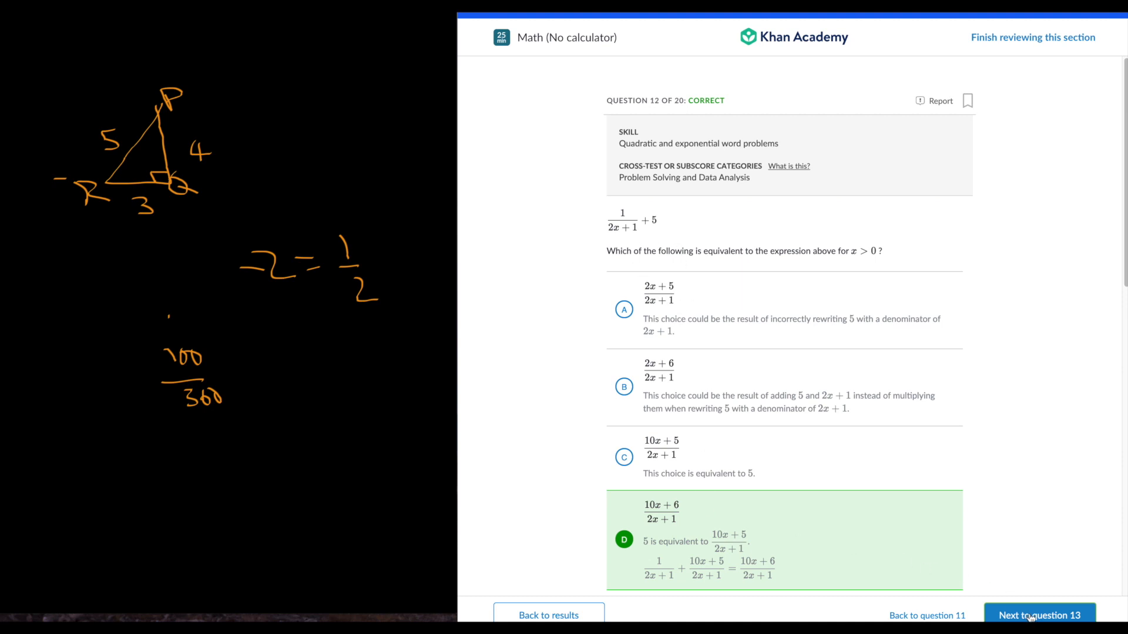
Step: Review questions 13 and 14, scrolling through each explanation
left_click(1038, 615)
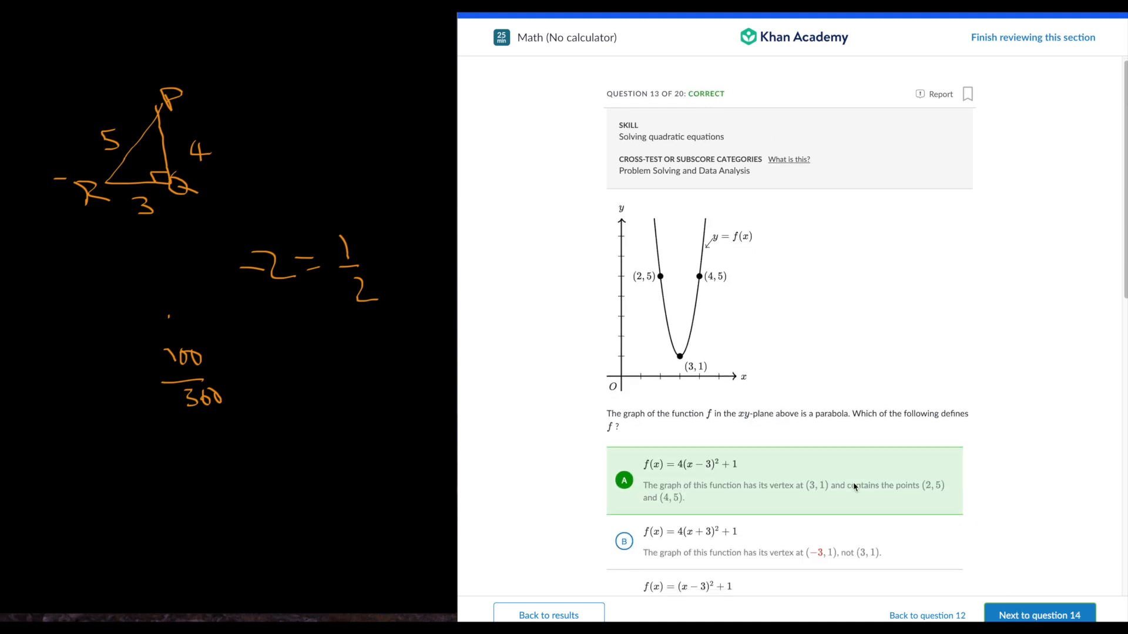
scroll("down", 3)
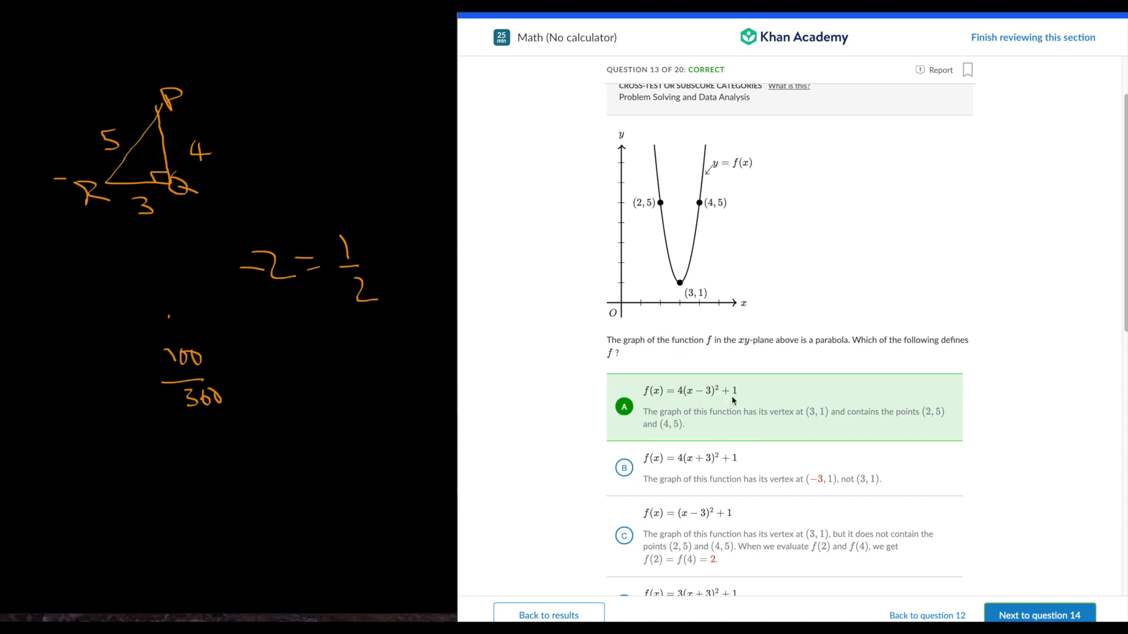
mouse_move(638, 369)
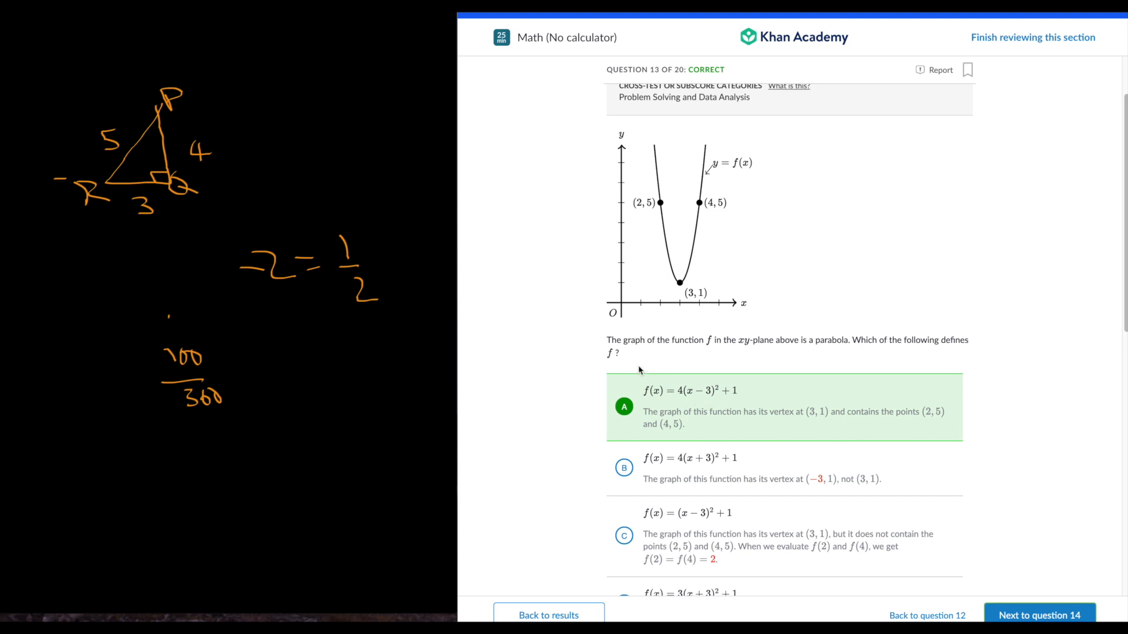
mouse_move(936, 573)
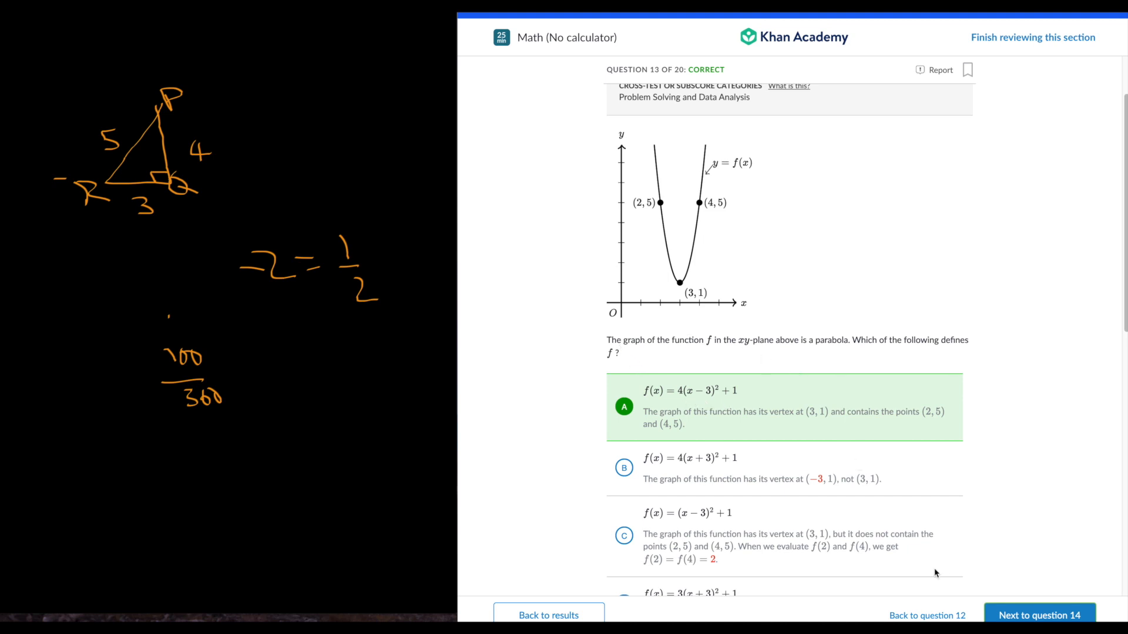
left_click(1039, 615)
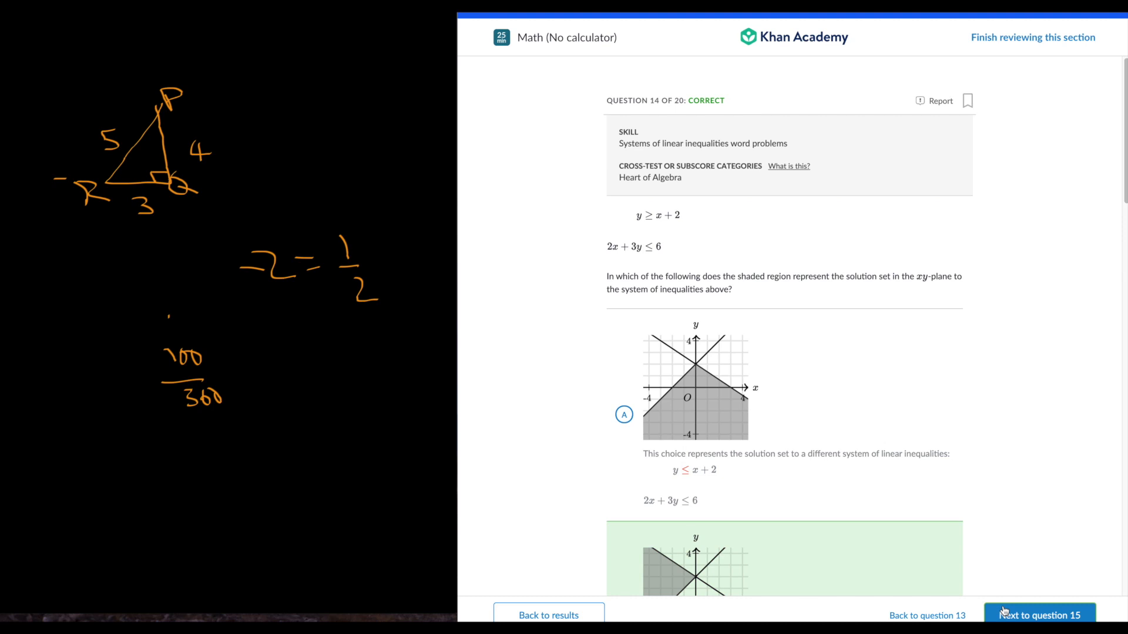
scroll("down", 3)
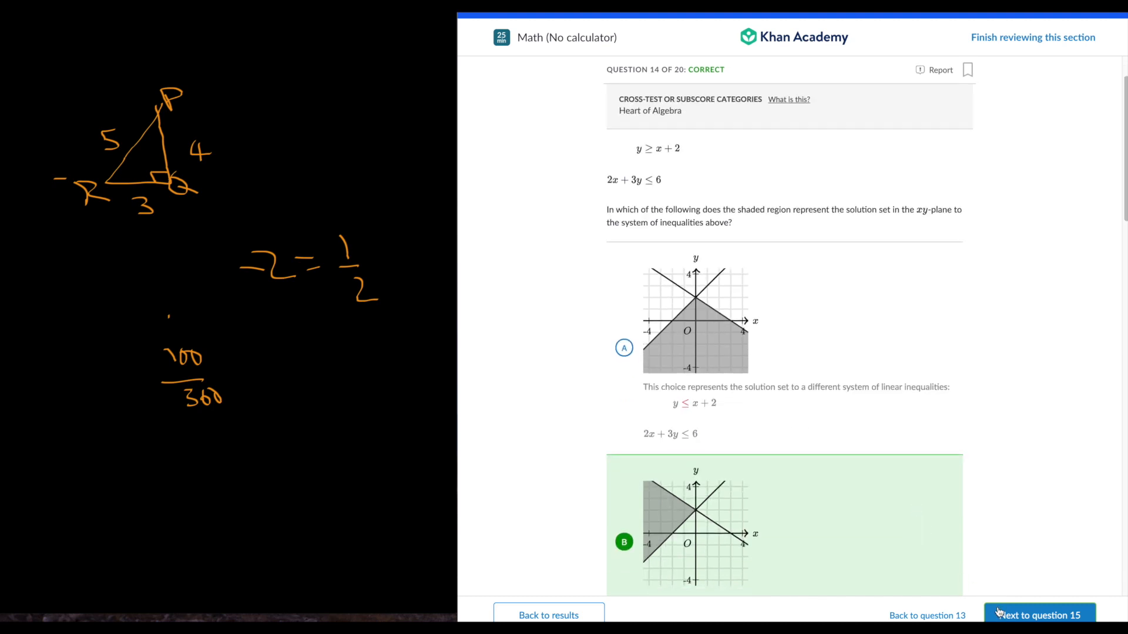
Step: Step through the reviews of questions 15 onward until question 20, answered 2.5
left_click(1039, 615)
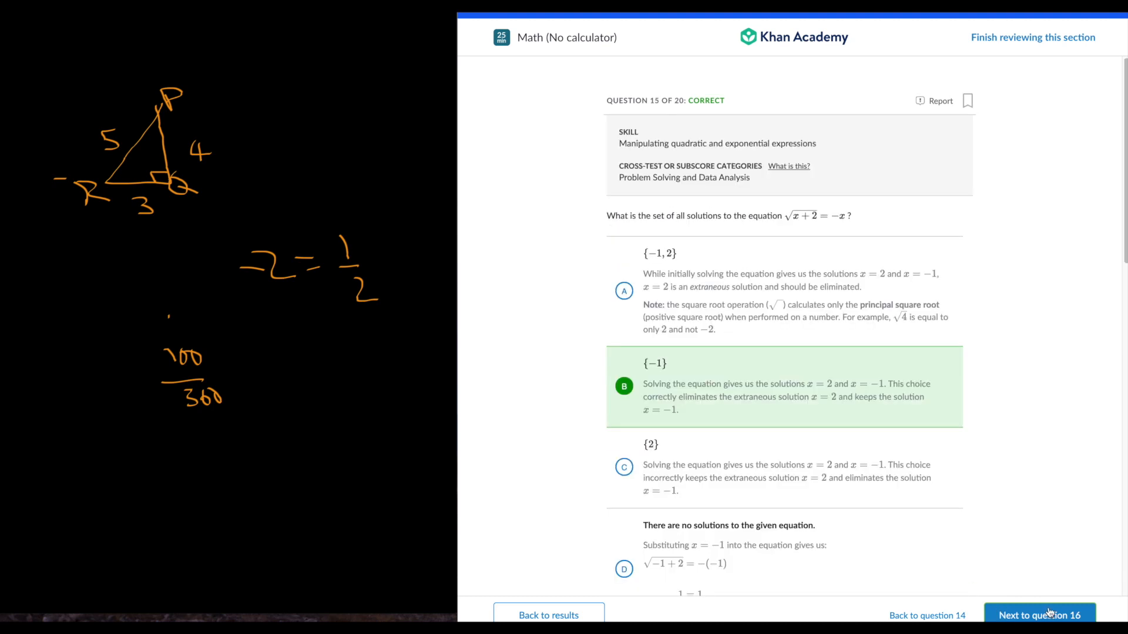
left_click(1039, 616)
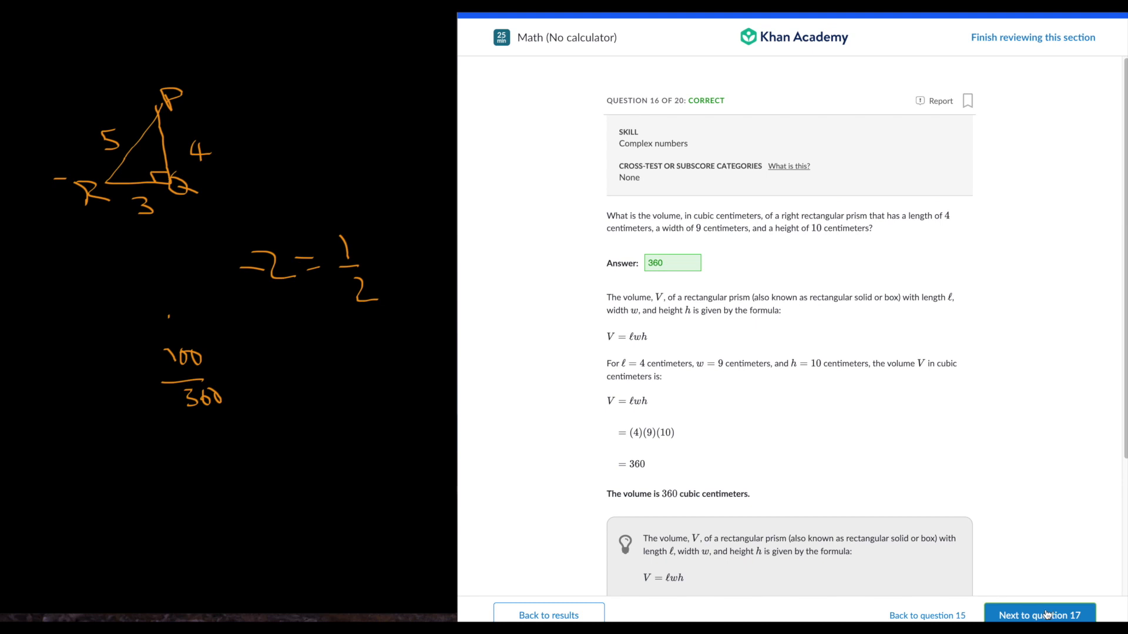
left_click(1038, 615)
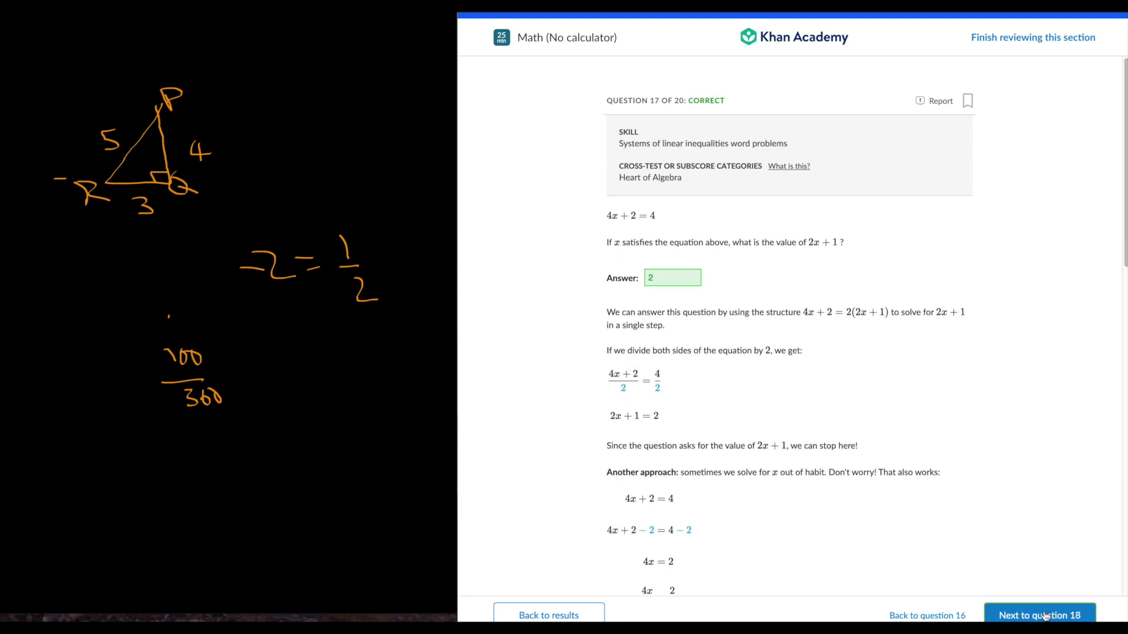
scroll("down", 3)
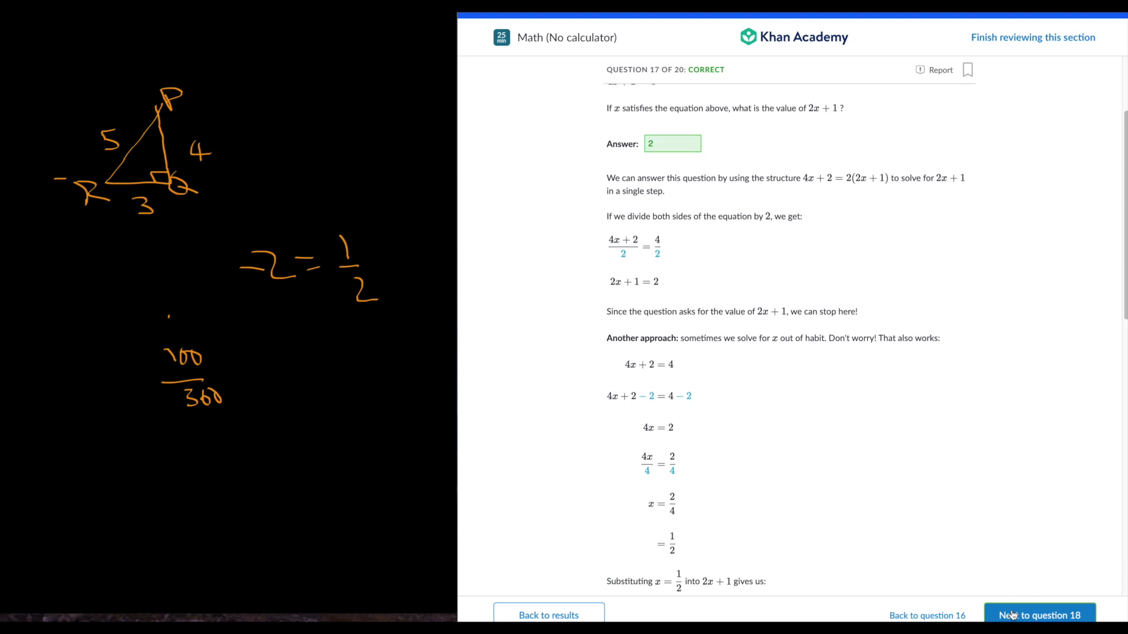
left_click(1038, 615)
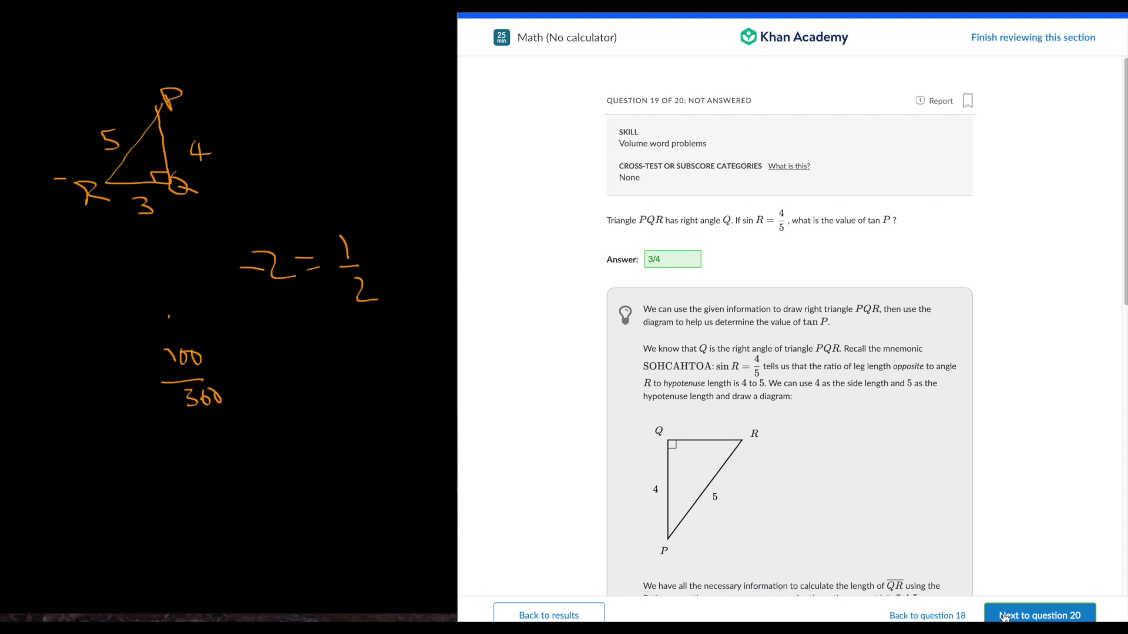
scroll("down", 3)
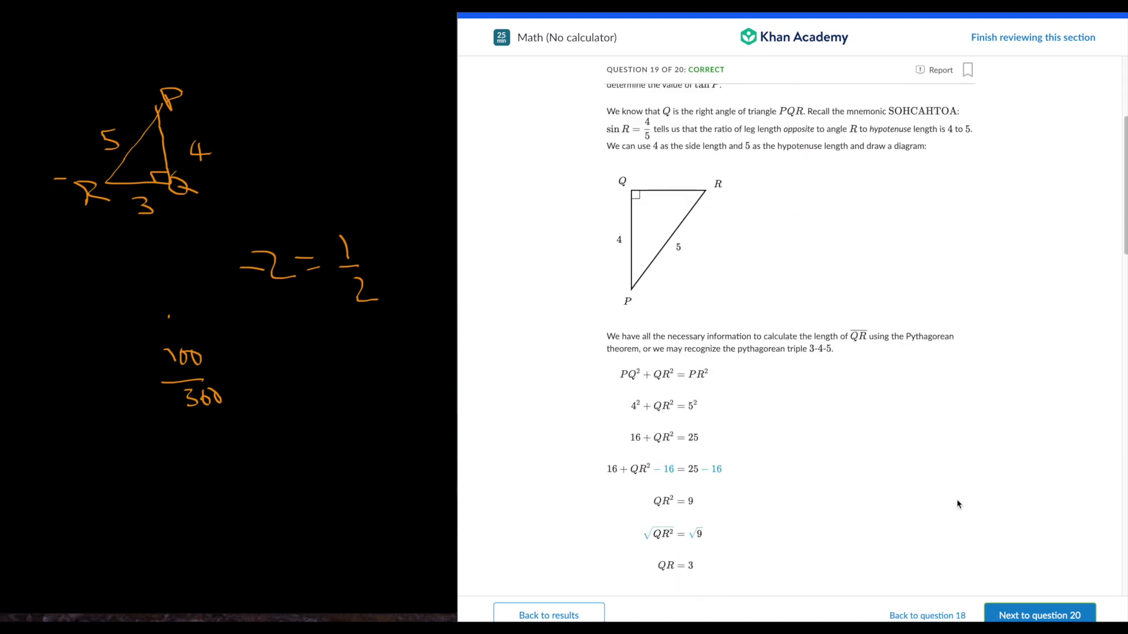
left_click(1039, 615)
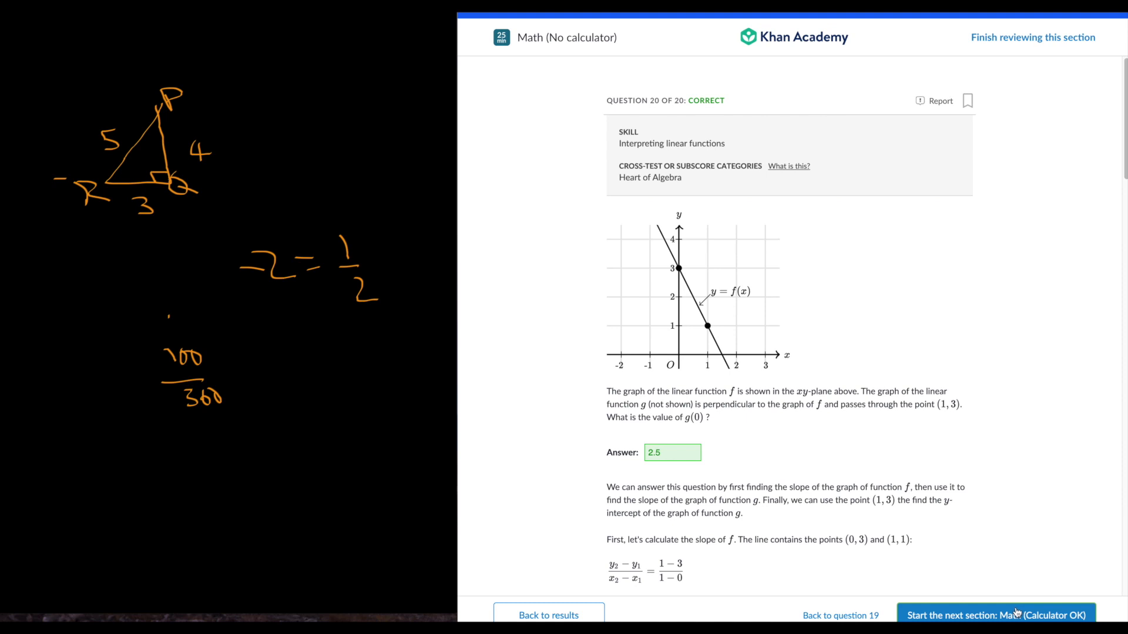
Step: Start the next section, Math (Calculator OK), showing its 55-minute, 38-question welcome page
left_click(996, 615)
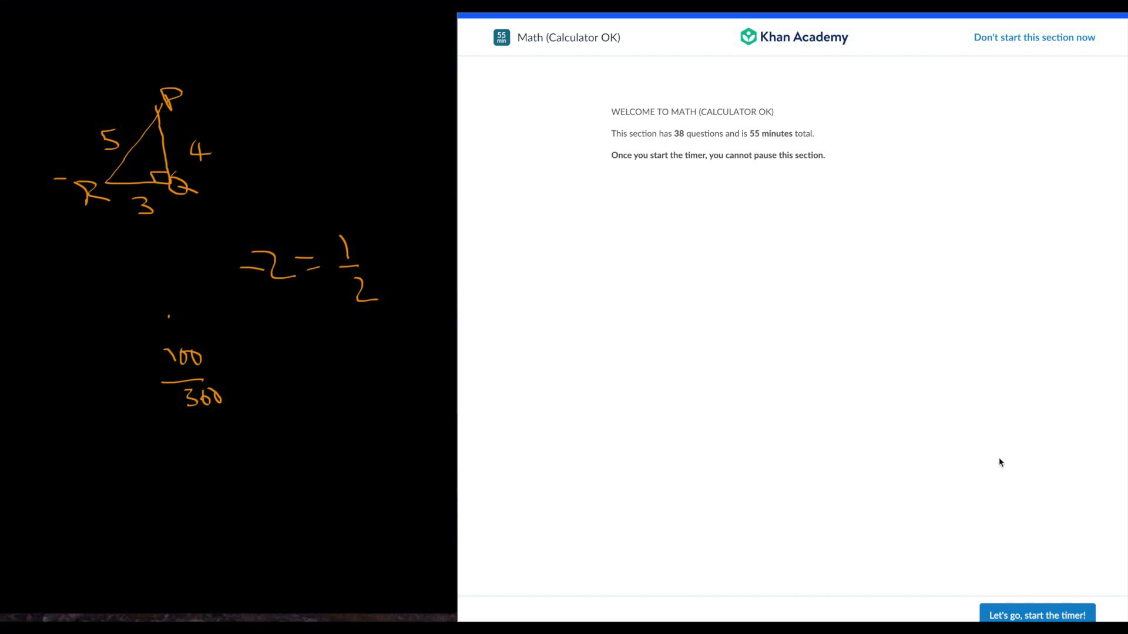
mouse_move(892, 131)
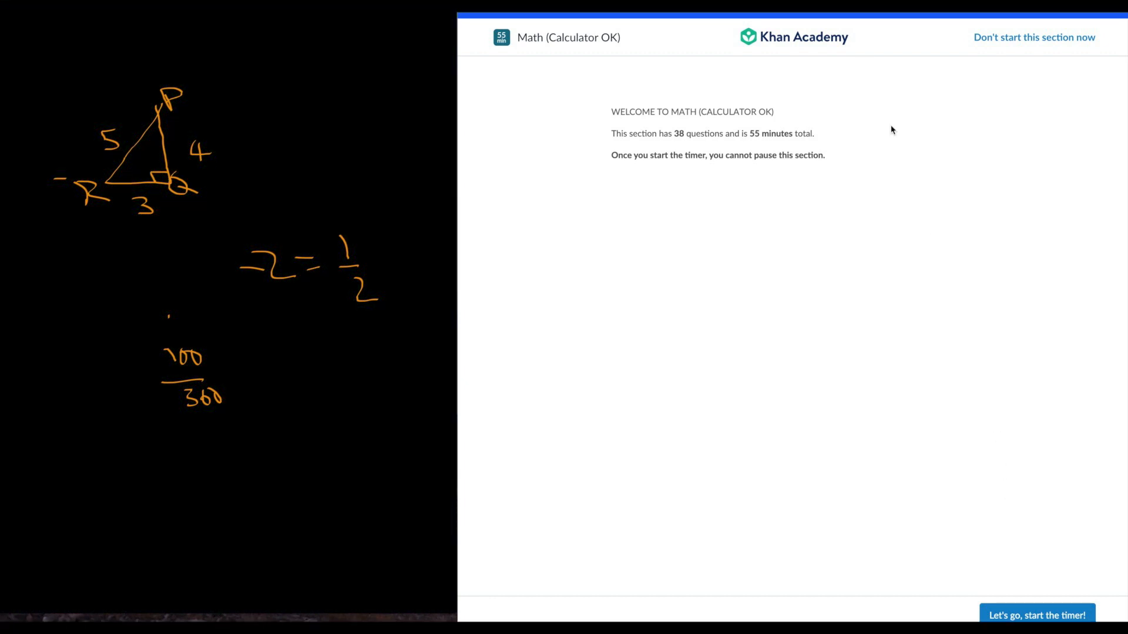